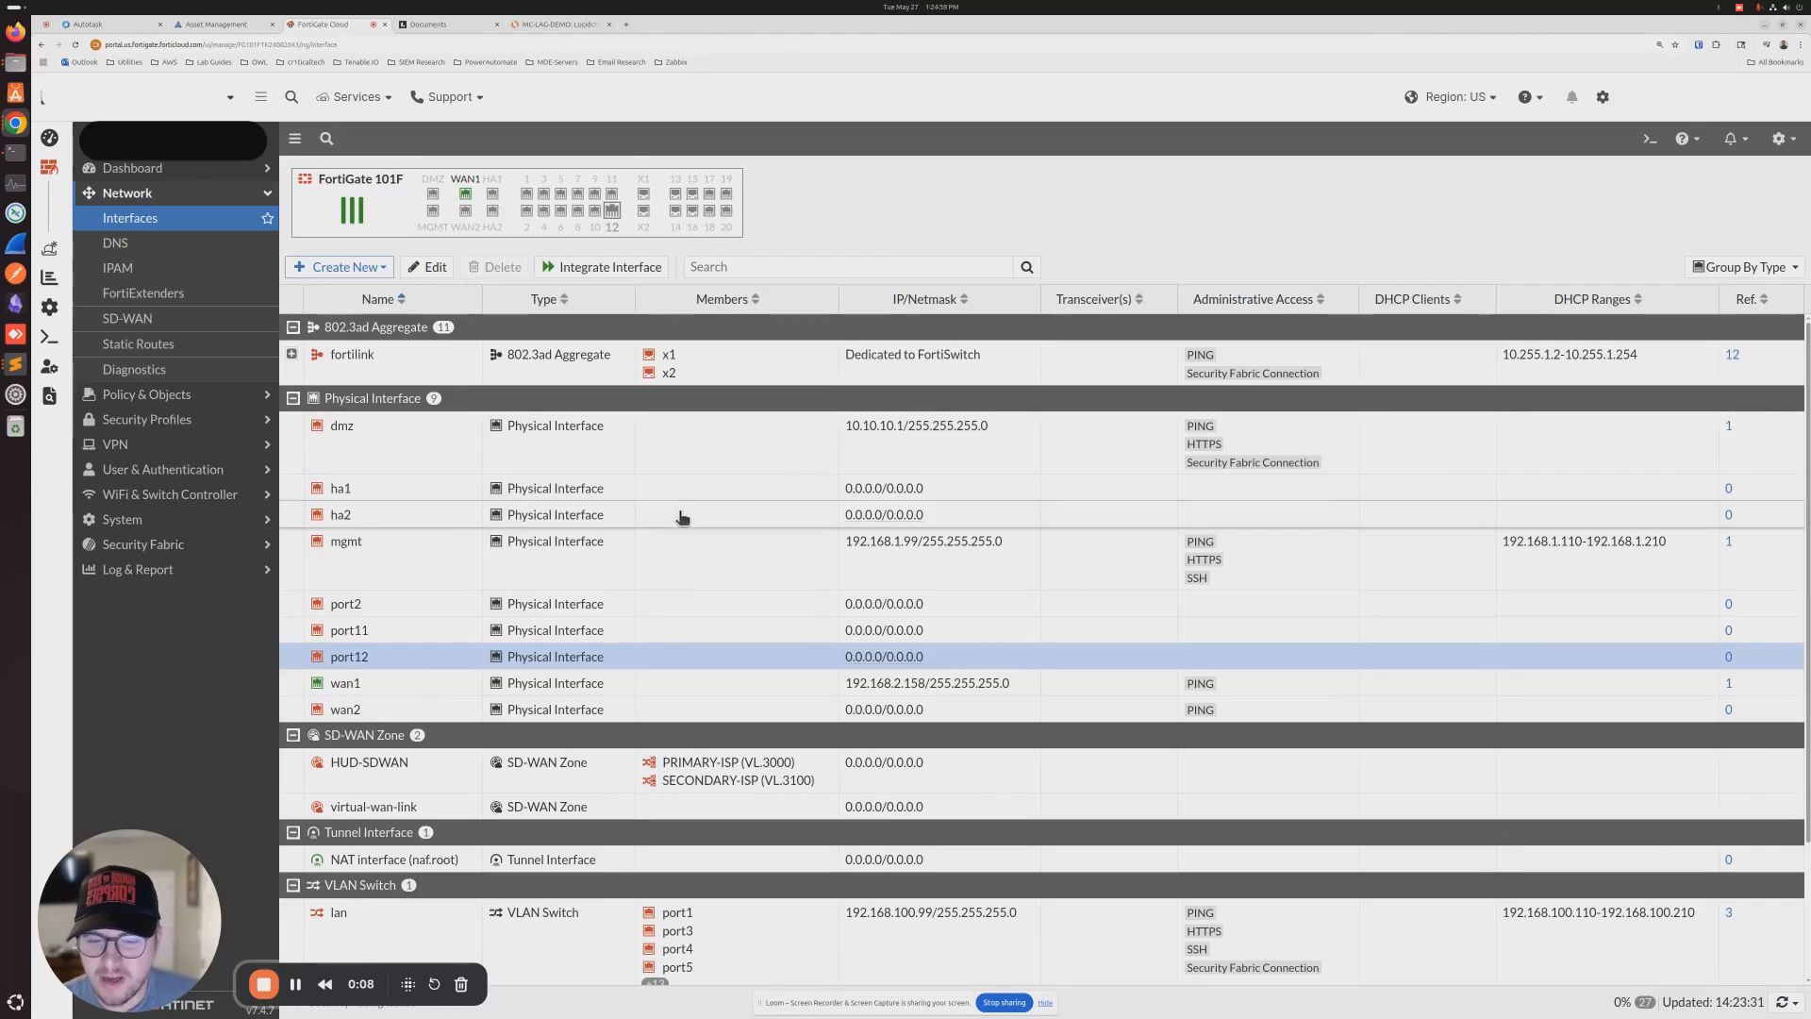
mouse_move(691, 507)
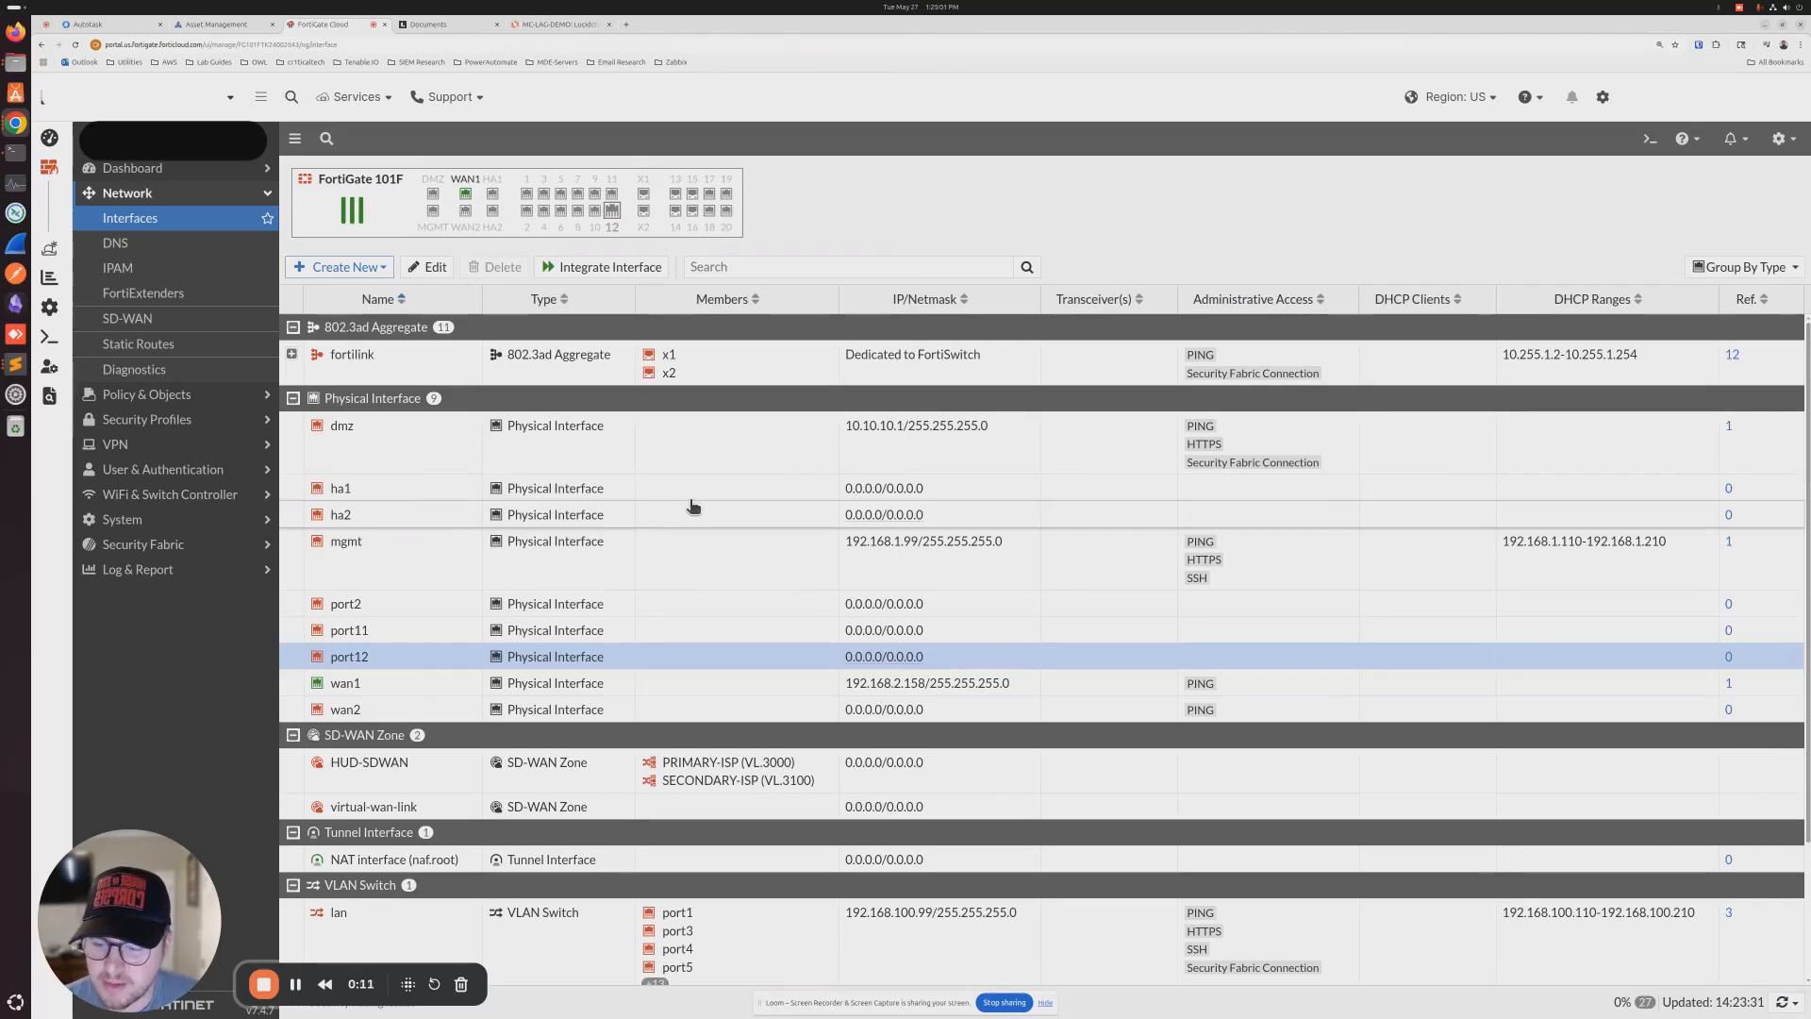
mouse_move(715, 481)
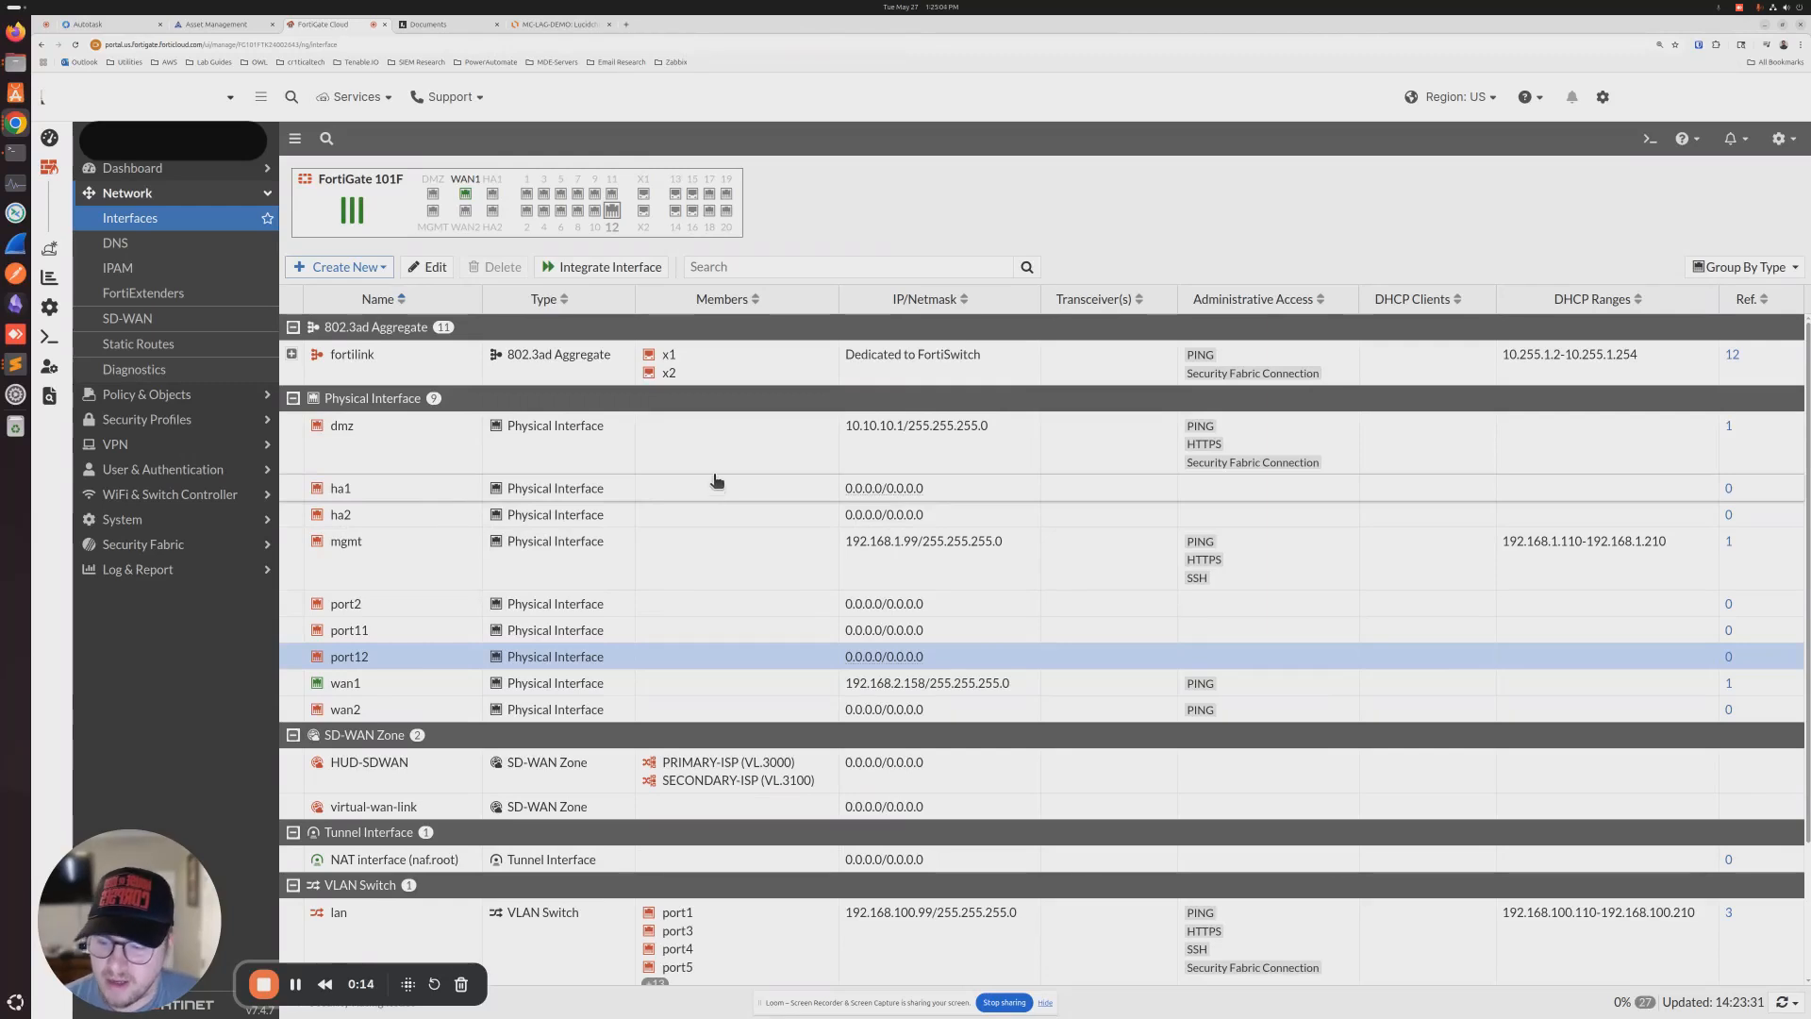
mouse_move(724, 464)
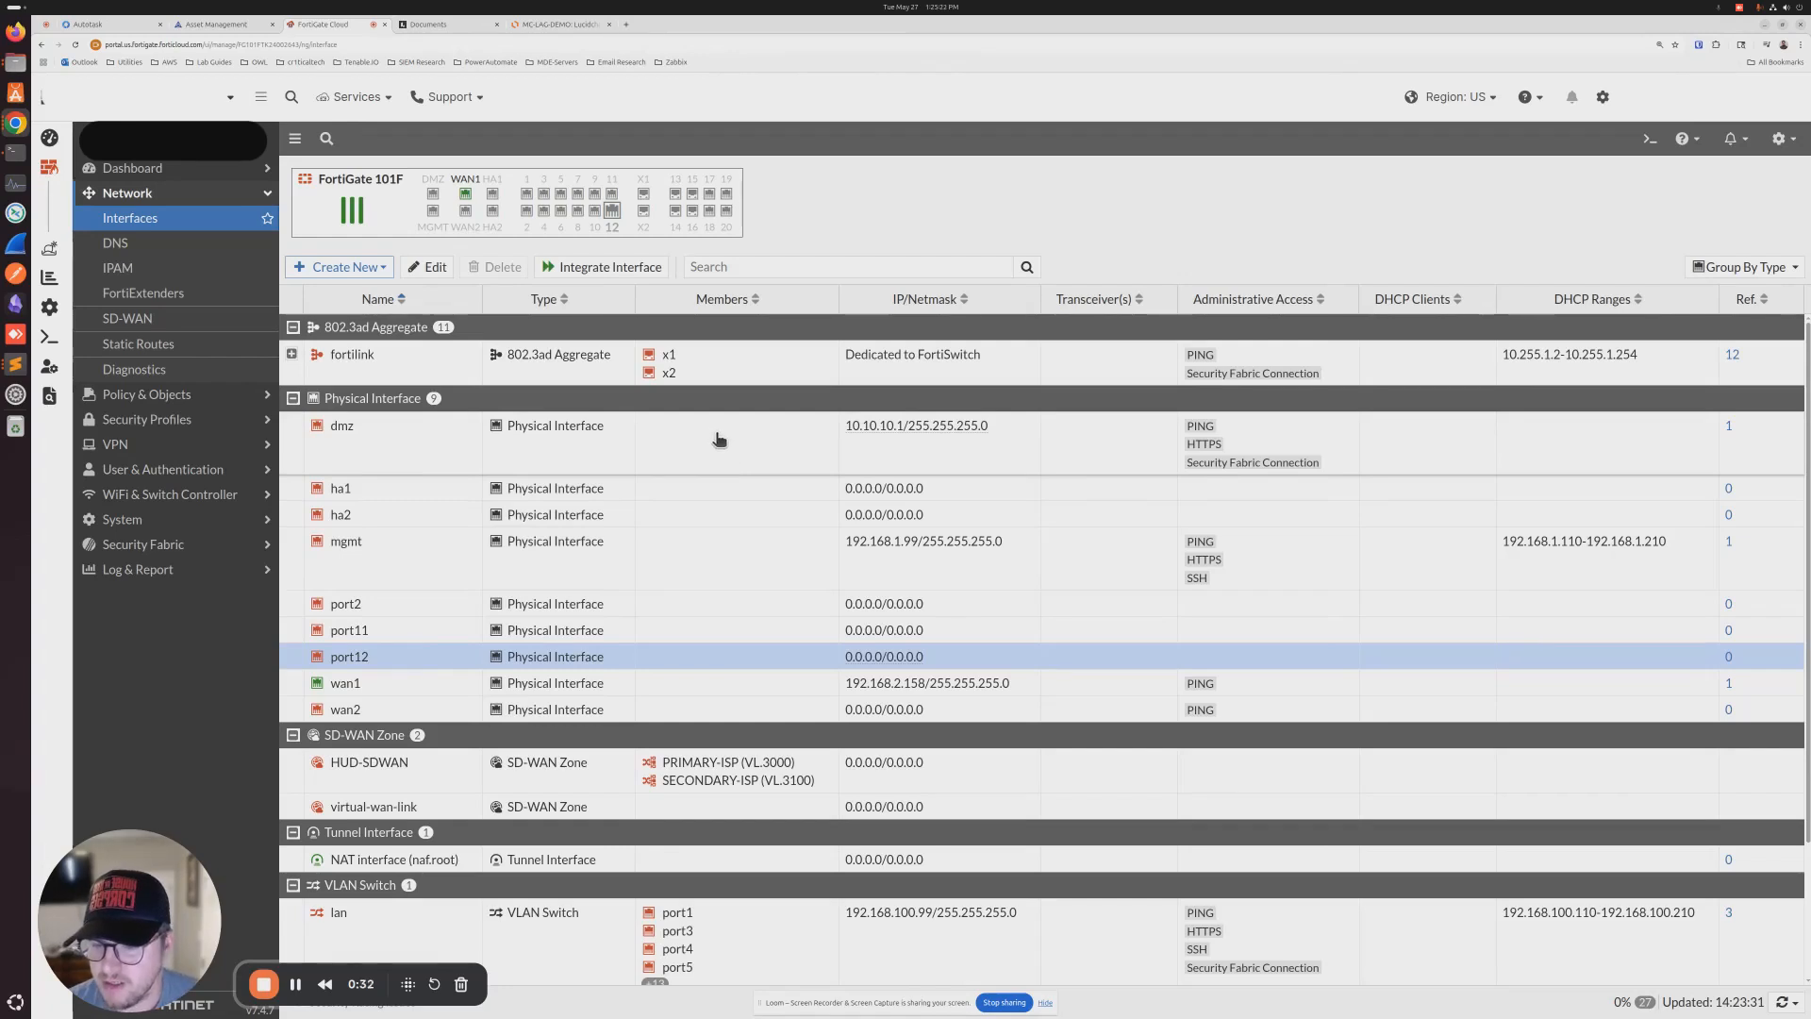
mouse_move(676, 564)
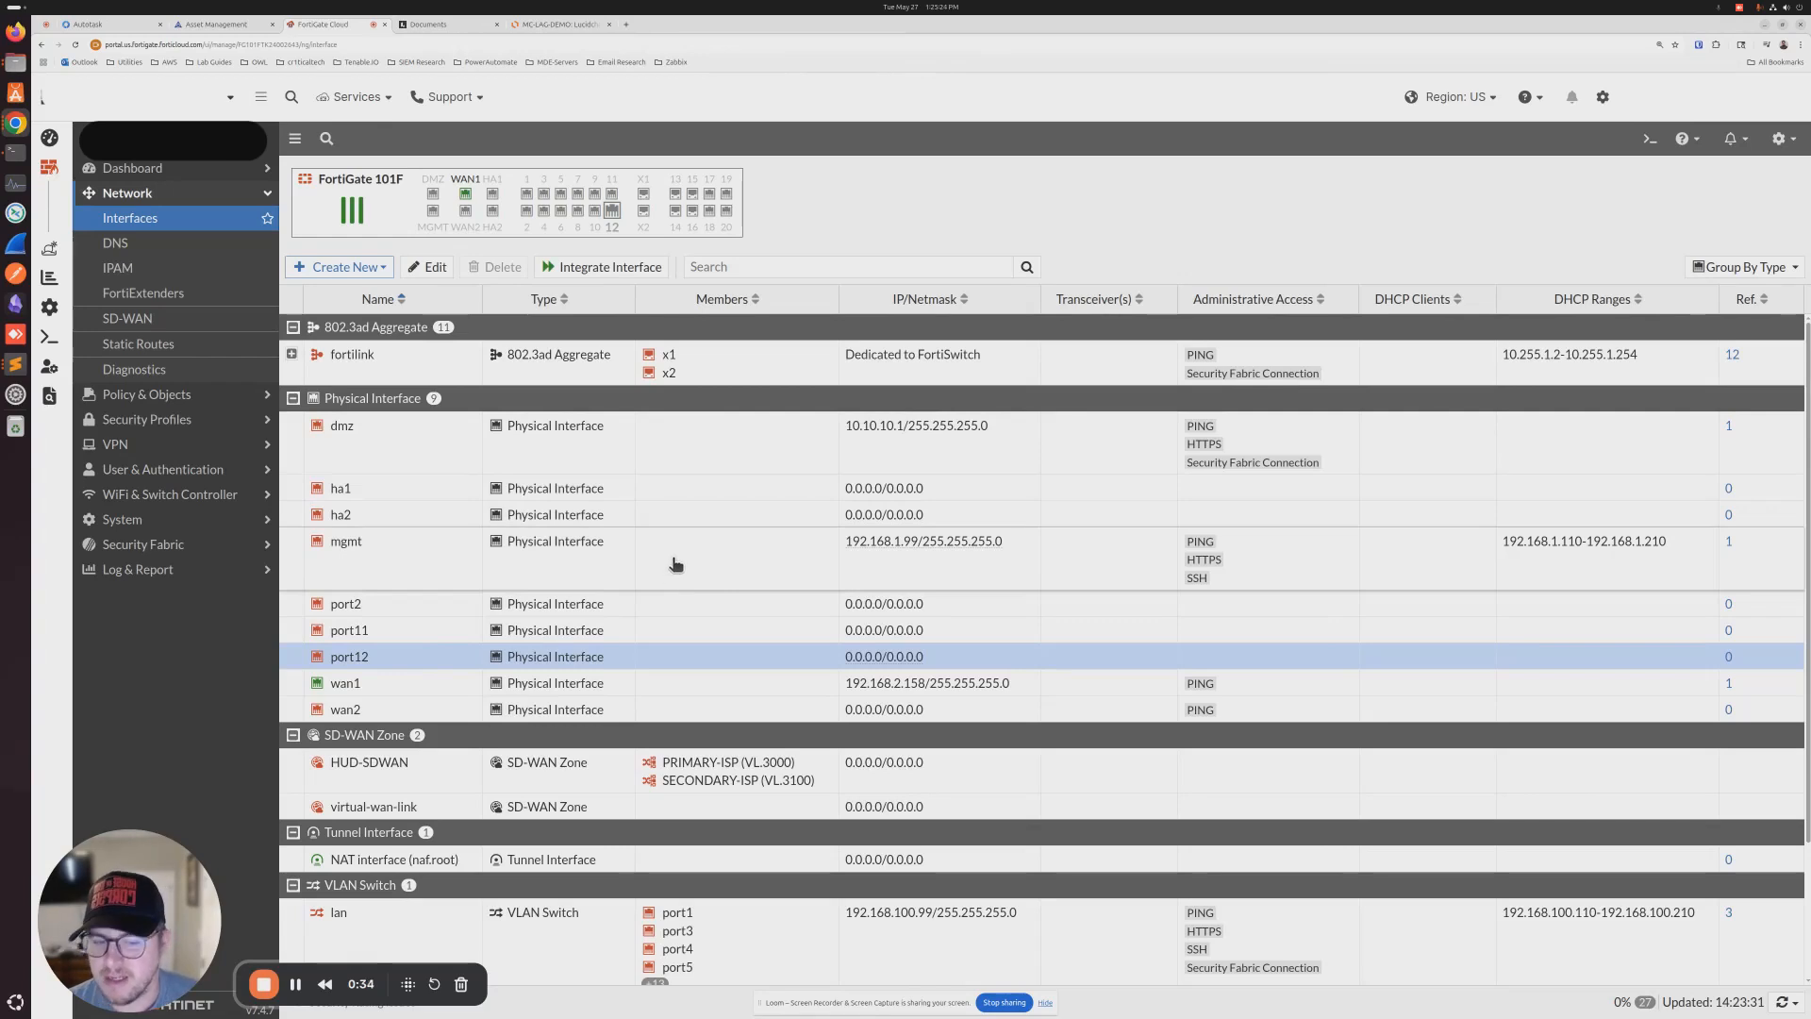
mouse_move(636, 491)
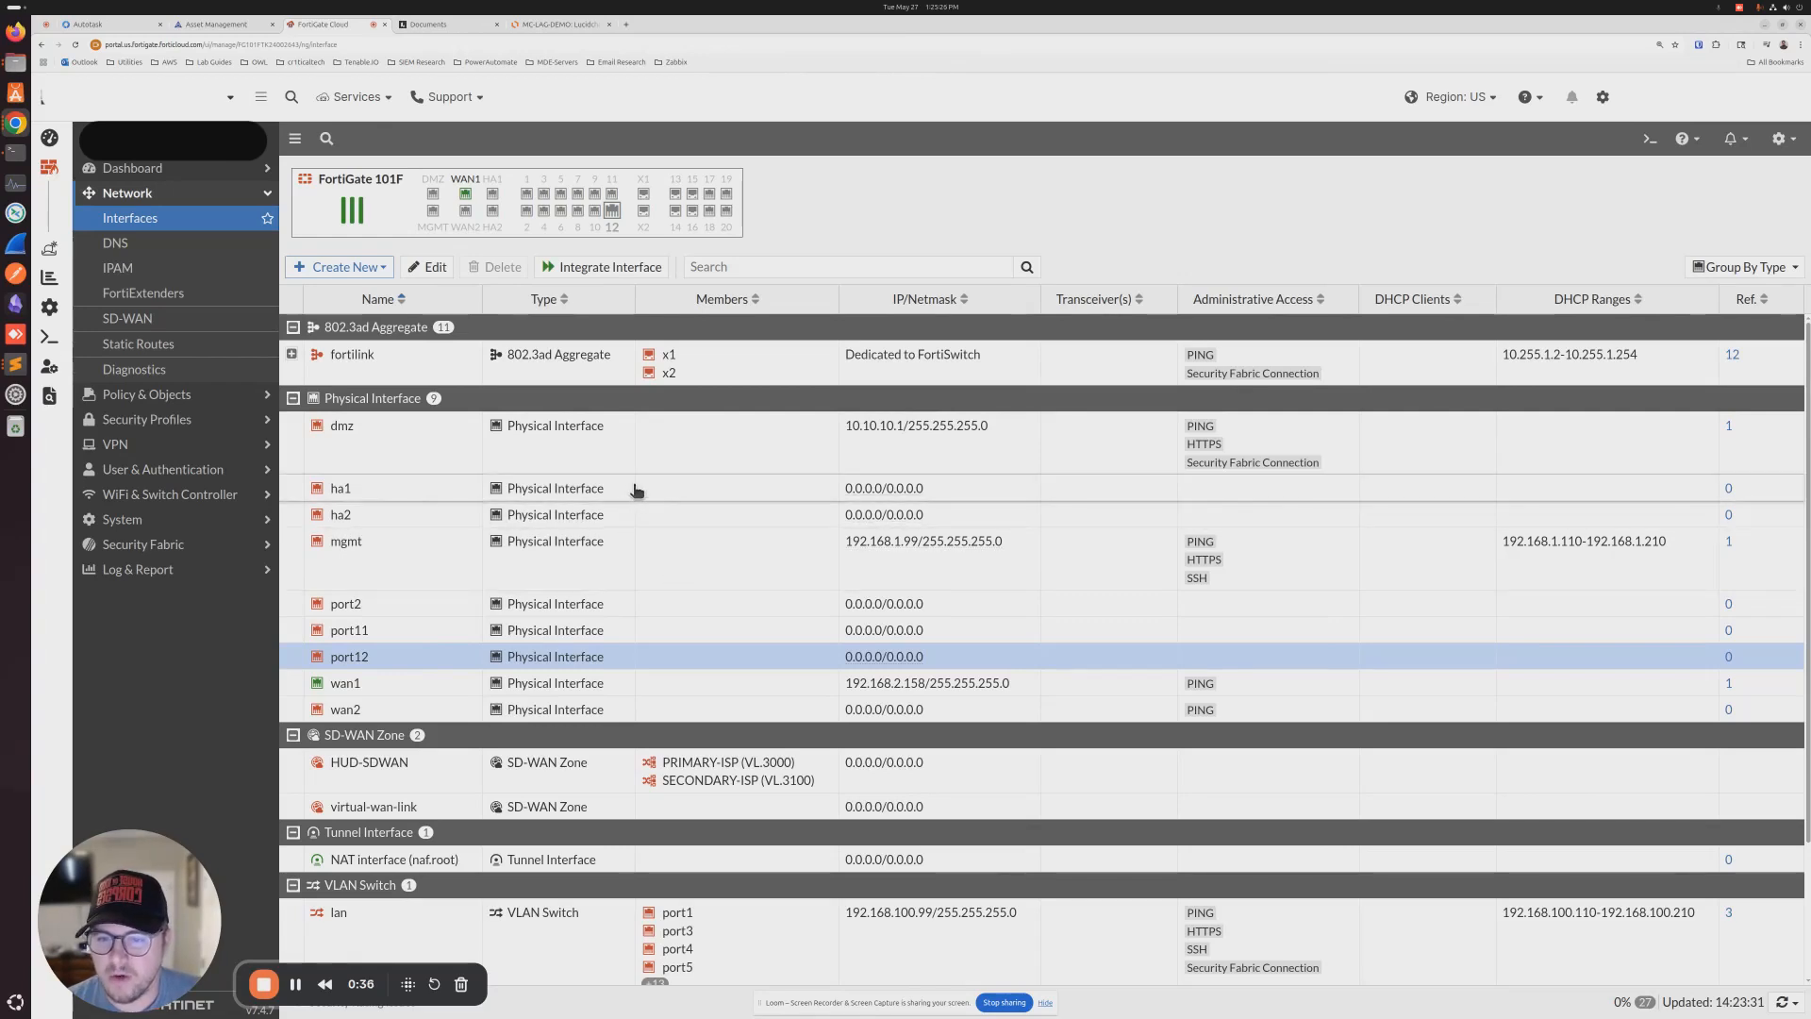
mouse_move(562, 449)
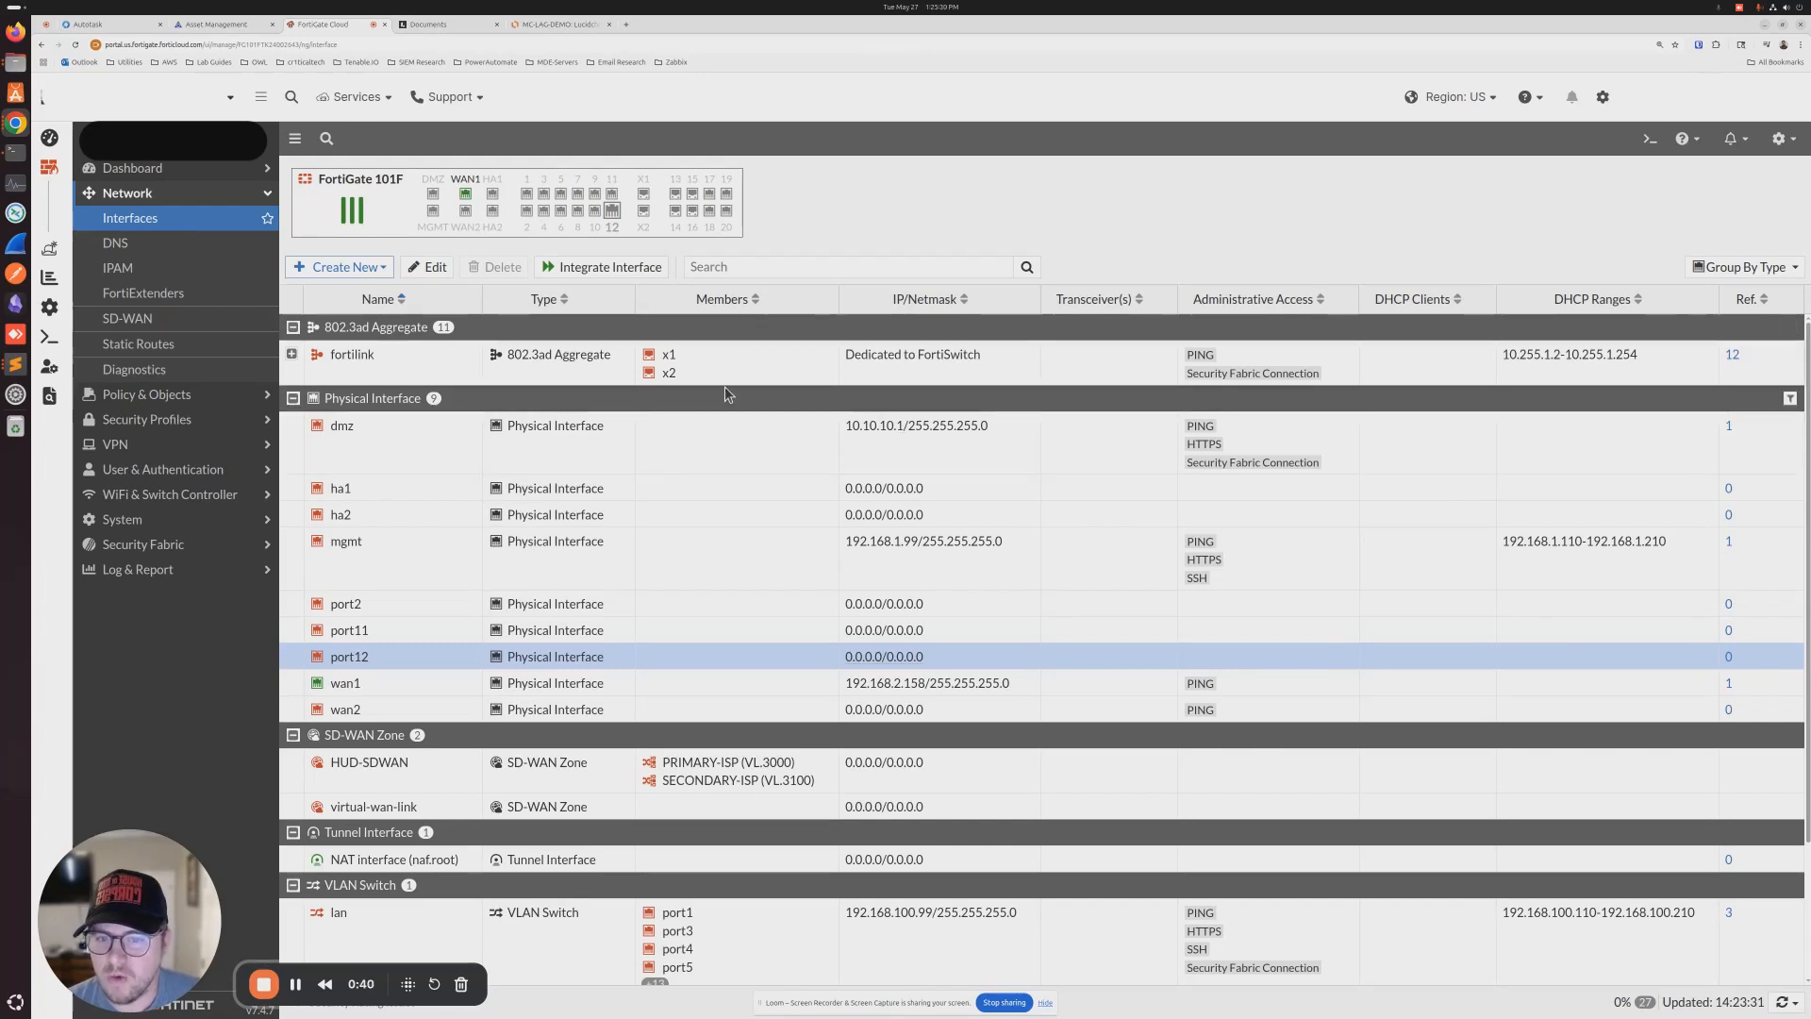
mouse_move(412, 368)
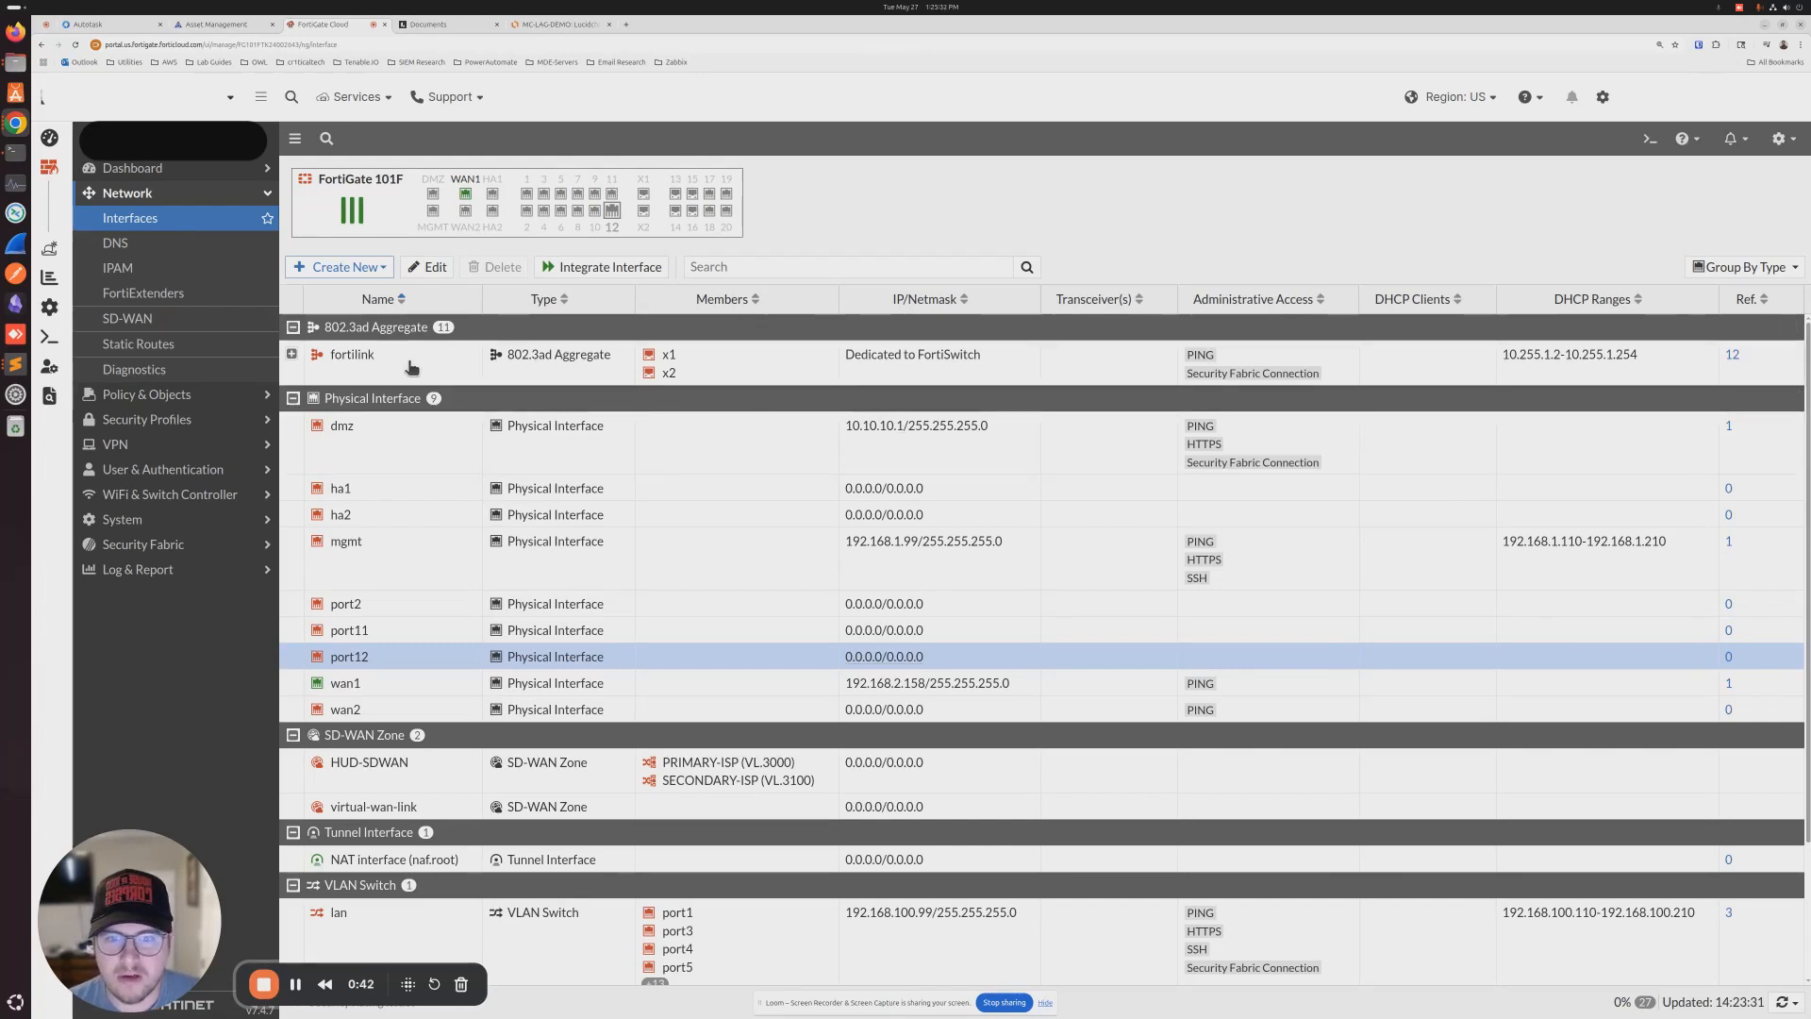
Edit the fortilink aggregate and add port11 and port12 as interface members alongside x1 and x2.
click(353, 355)
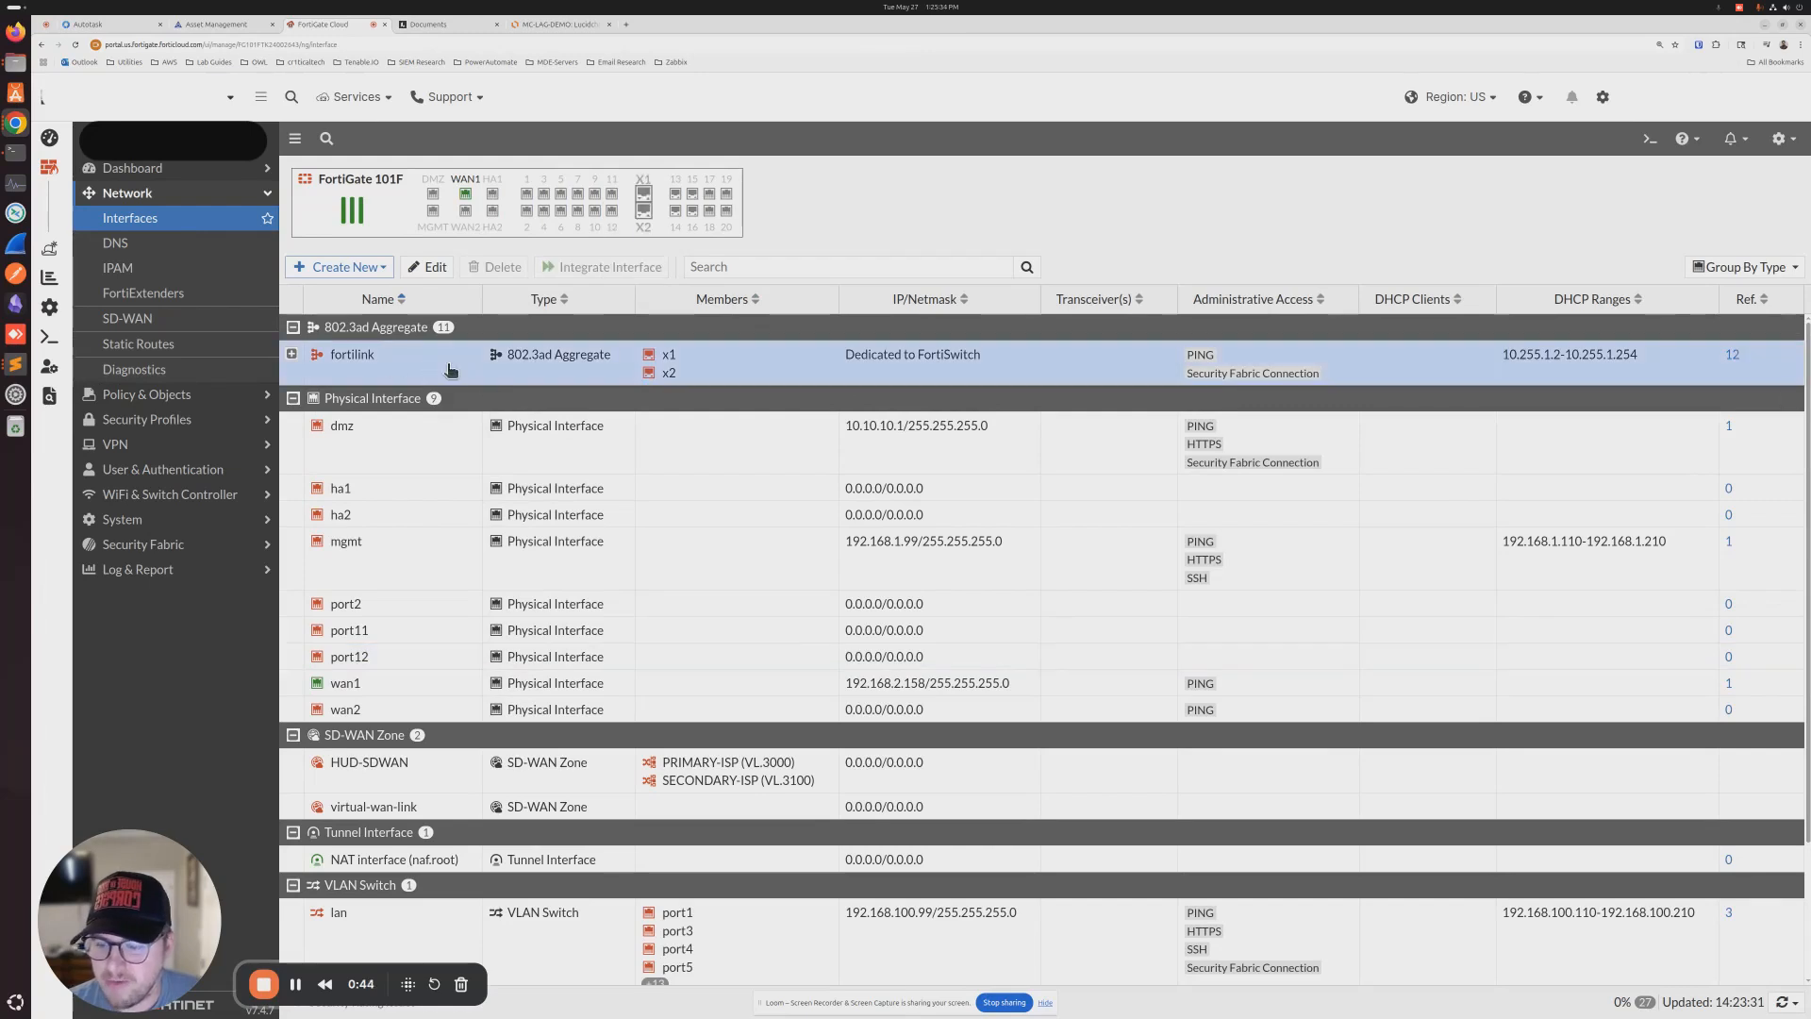
mouse_move(388, 350)
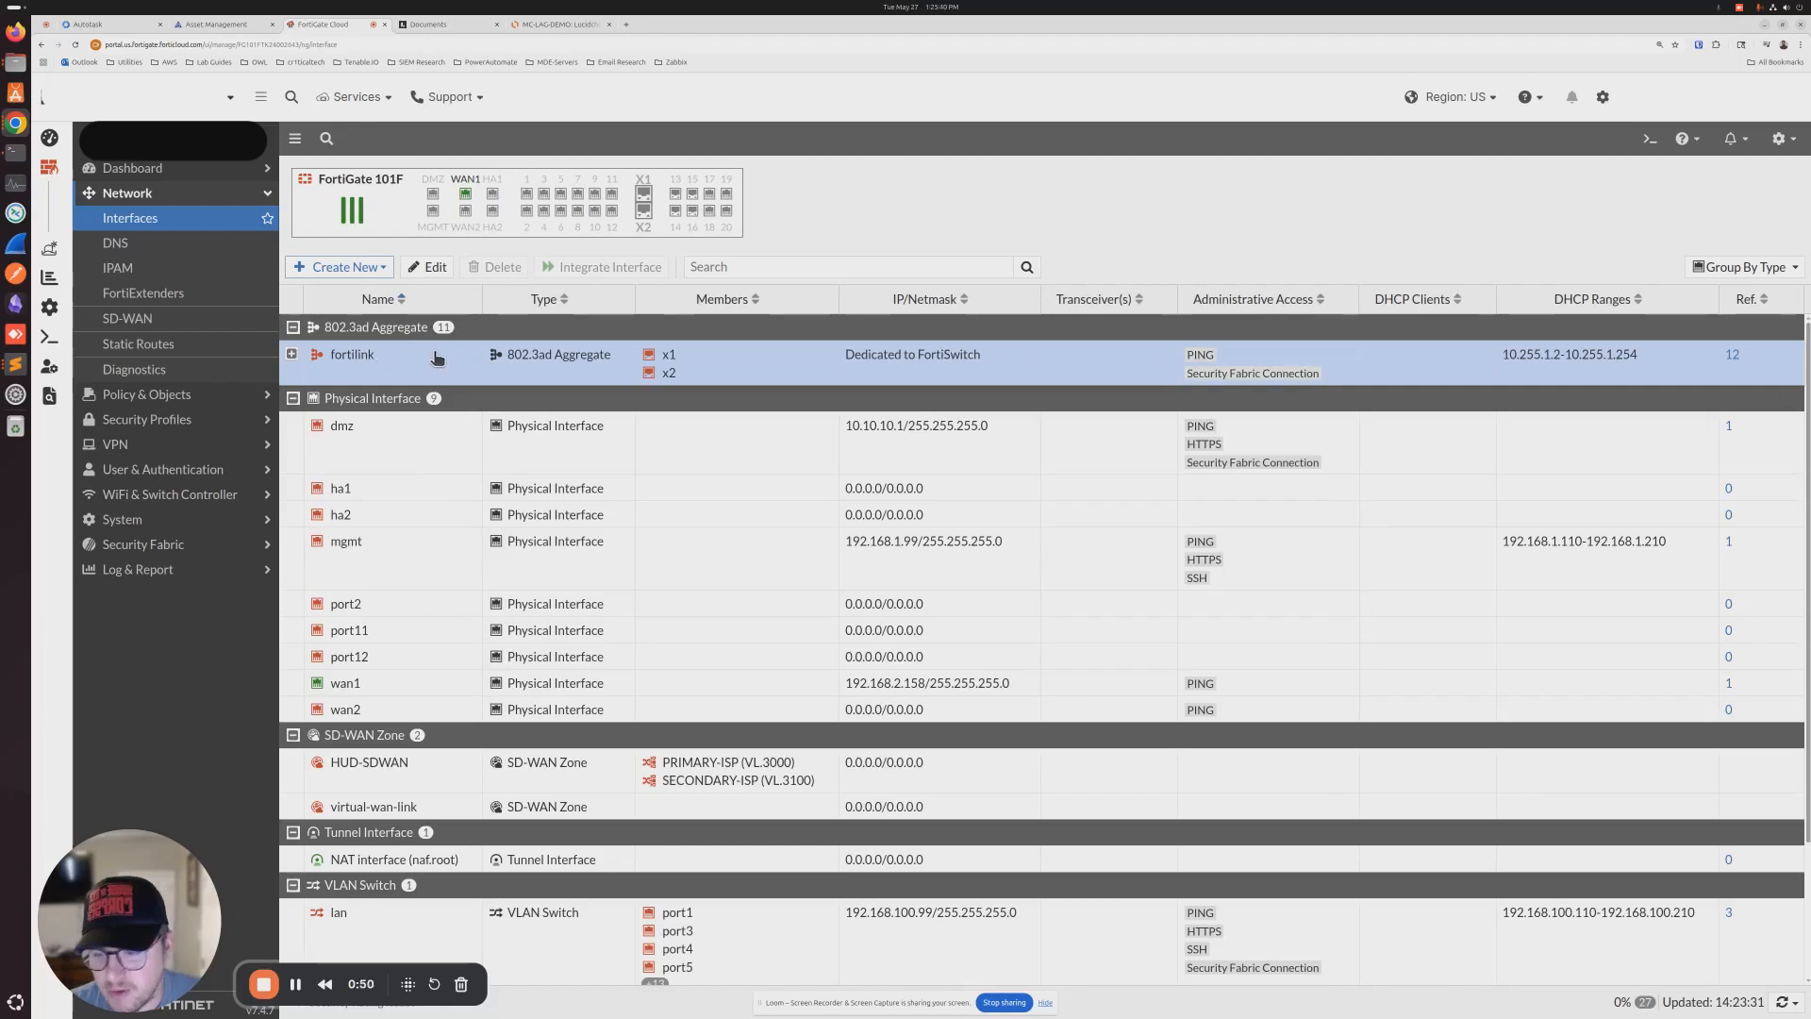
mouse_move(701, 362)
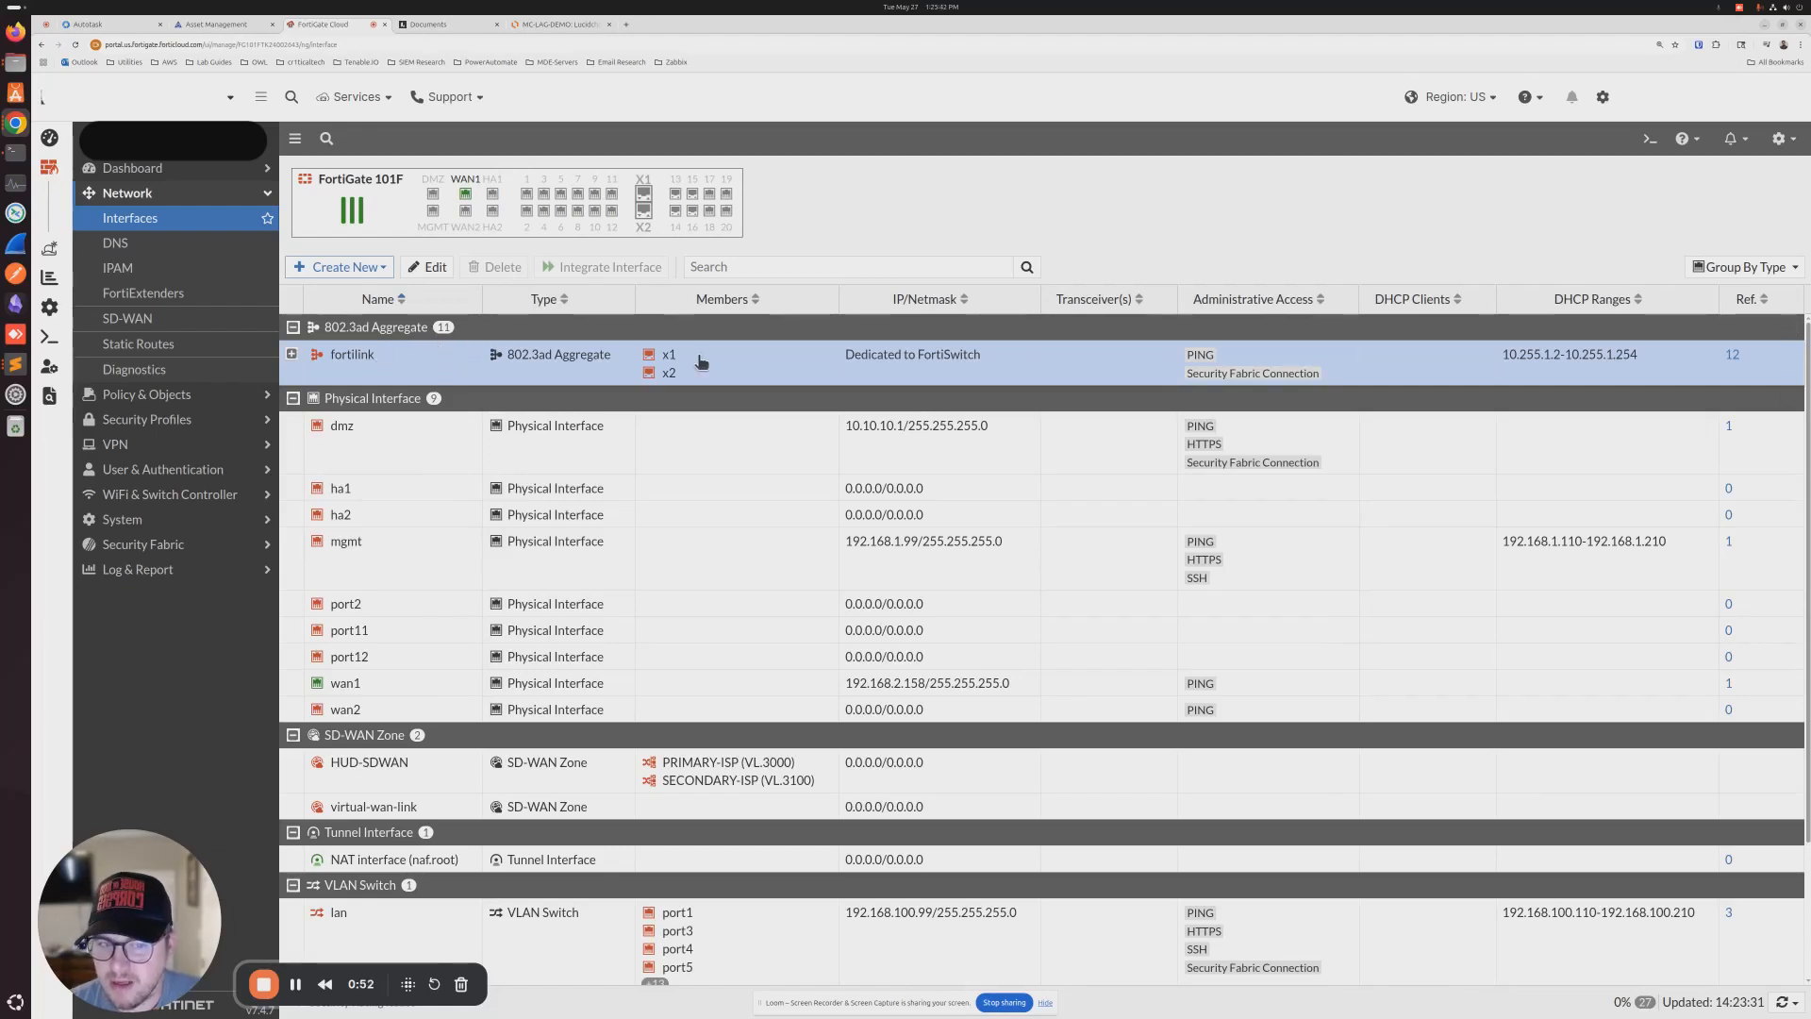
mouse_move(729, 369)
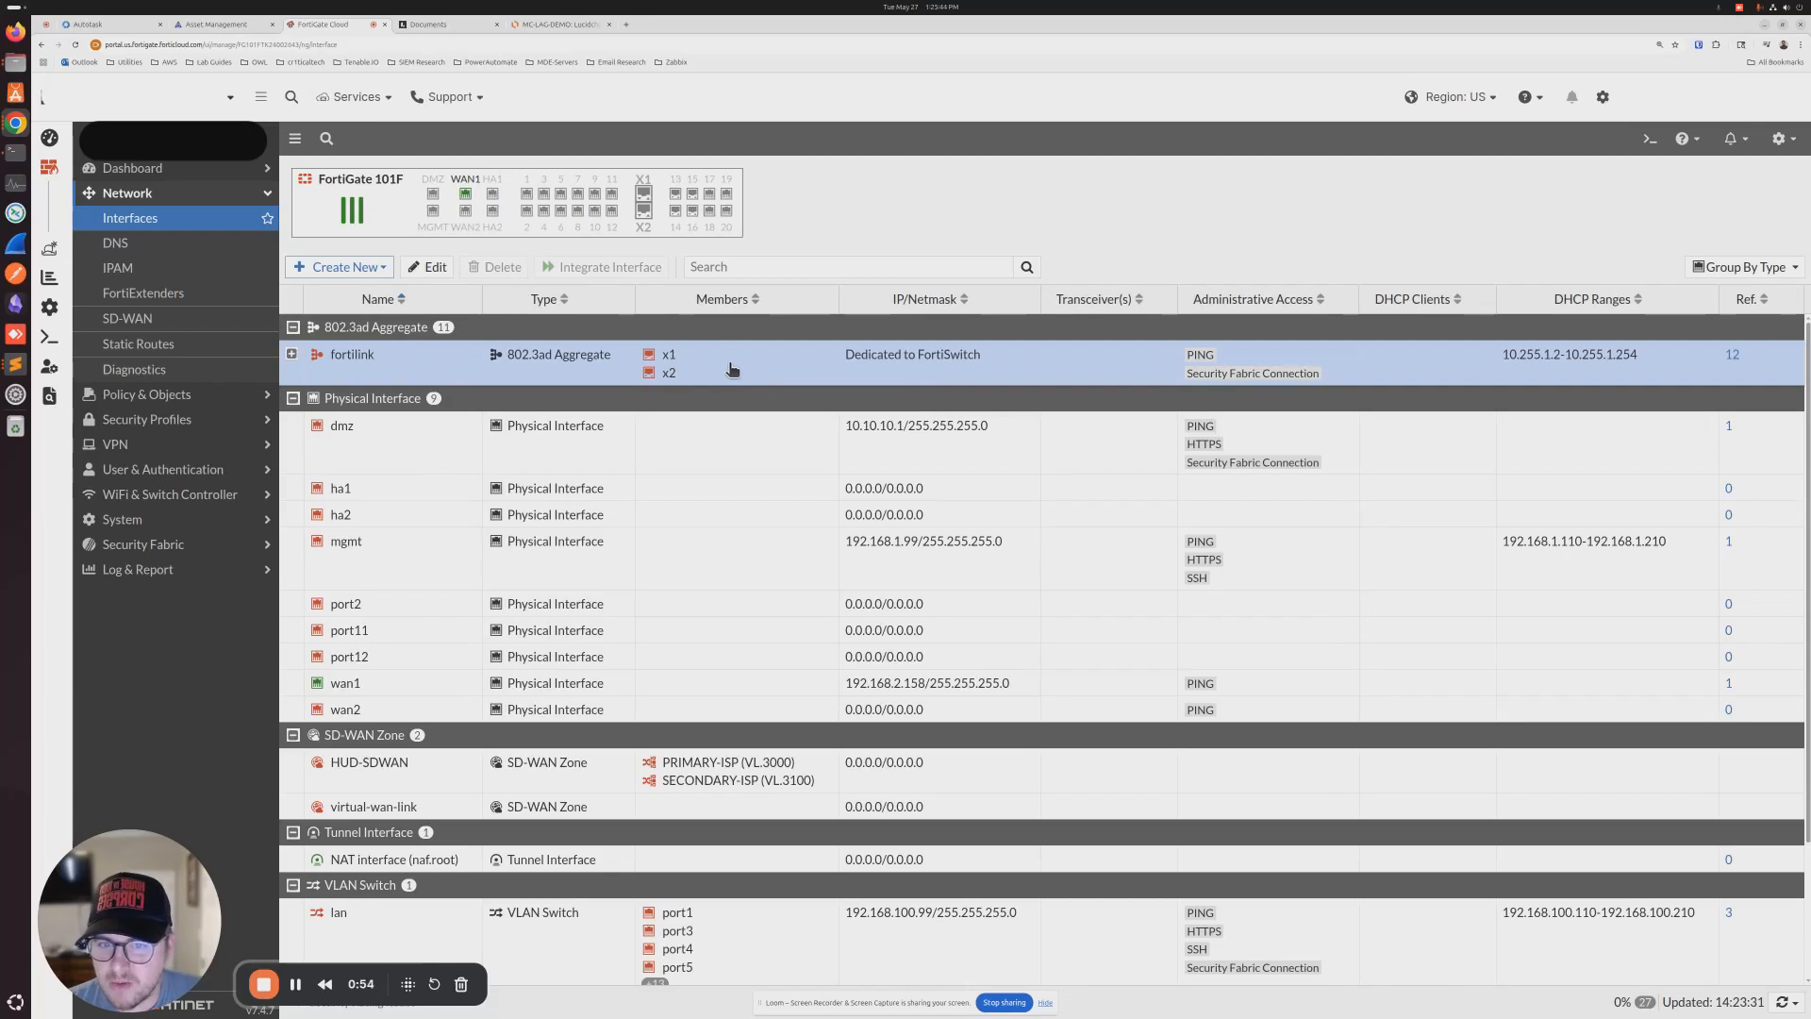
mouse_move(723, 368)
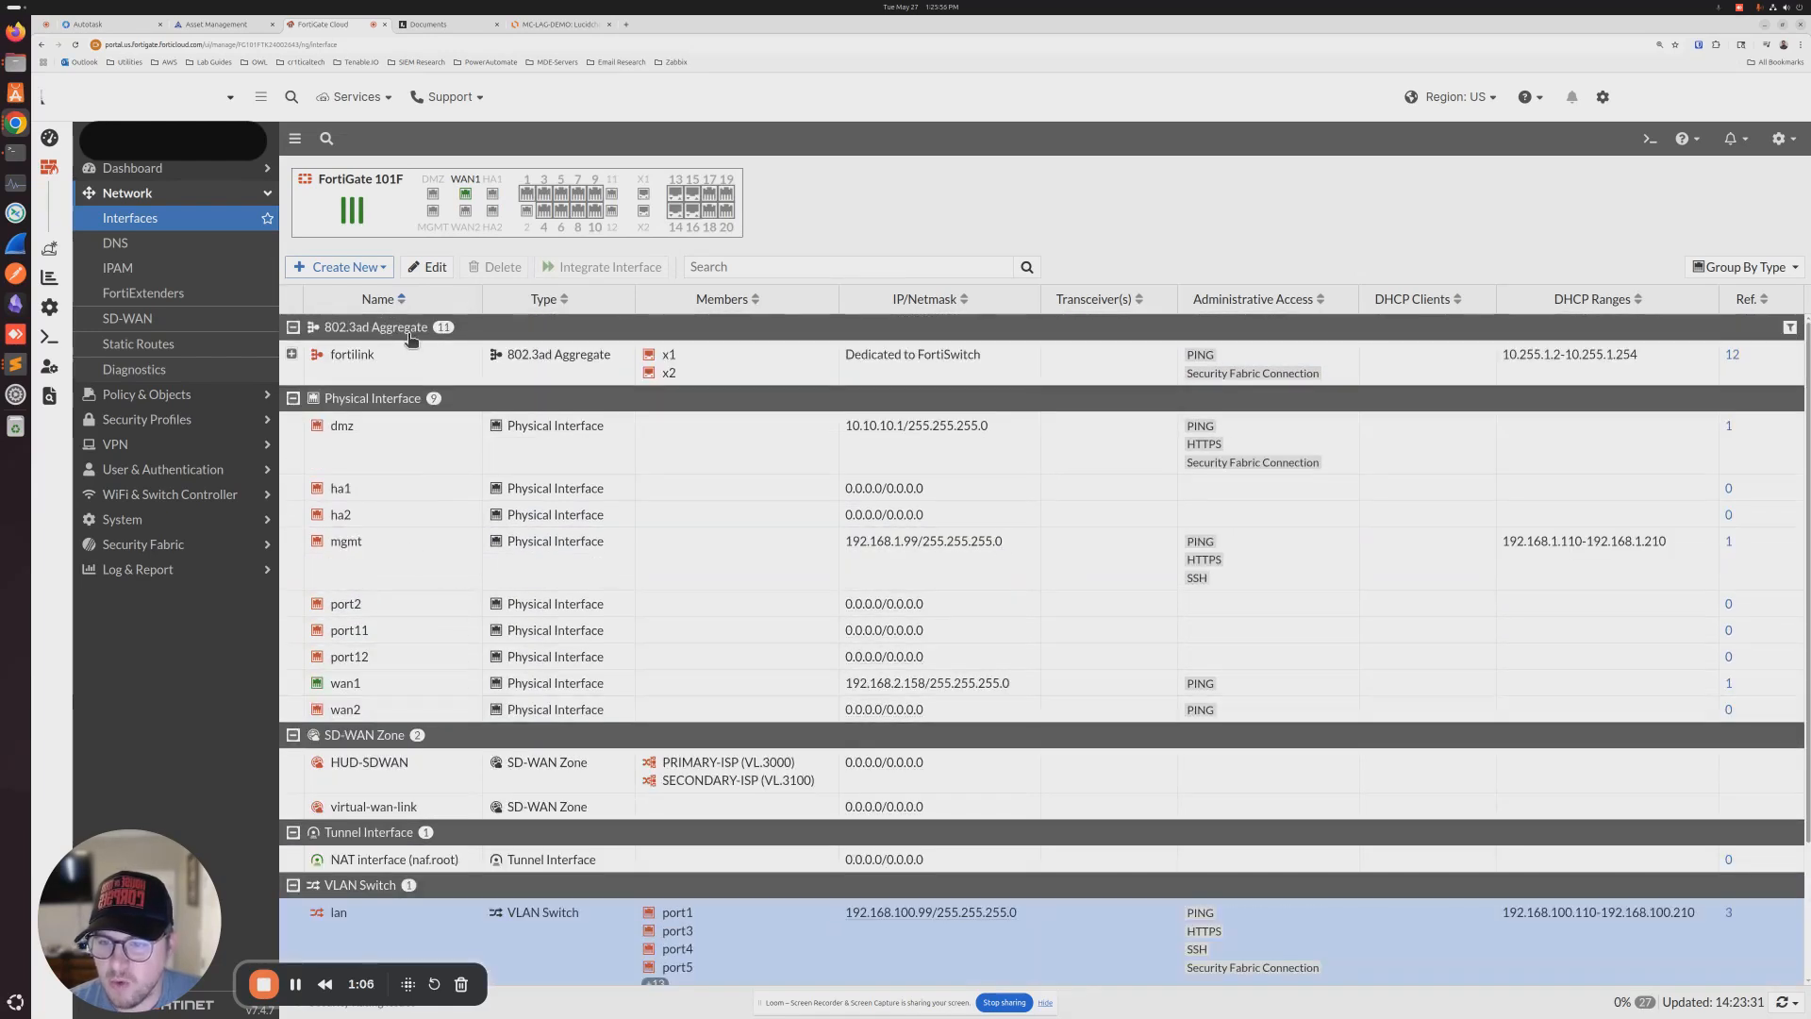
click(353, 352)
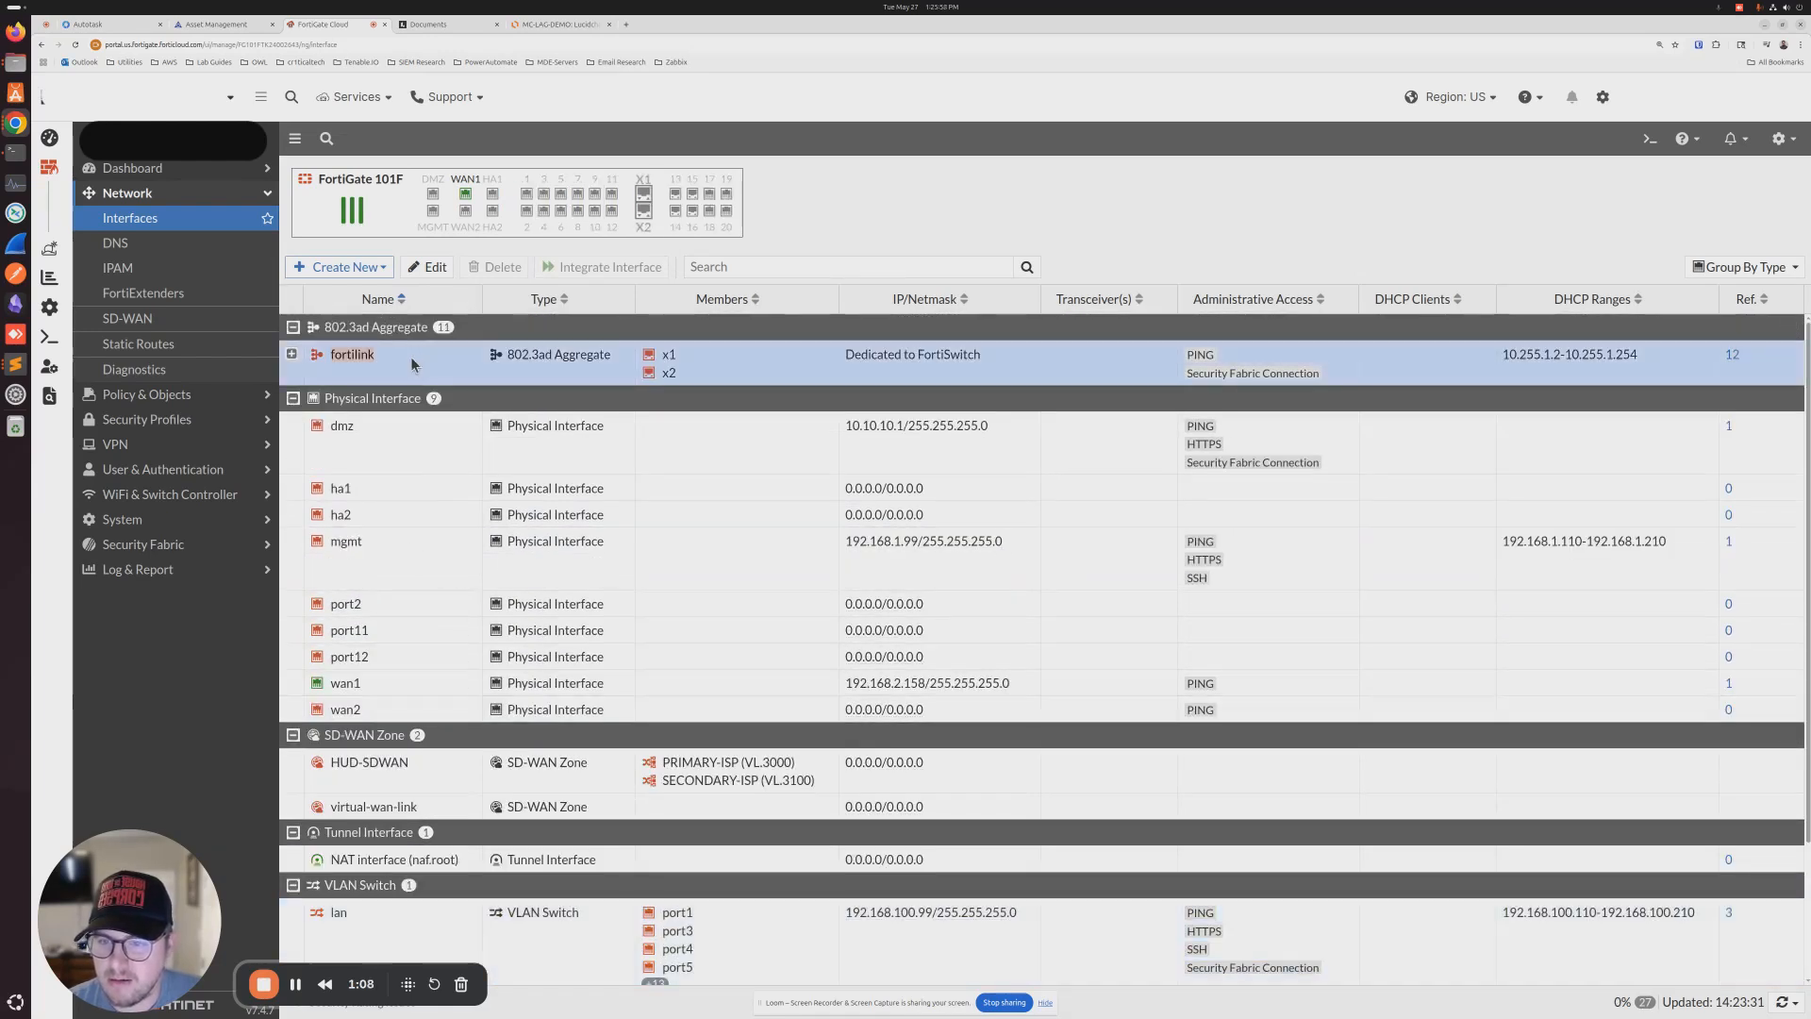
double_click(353, 355)
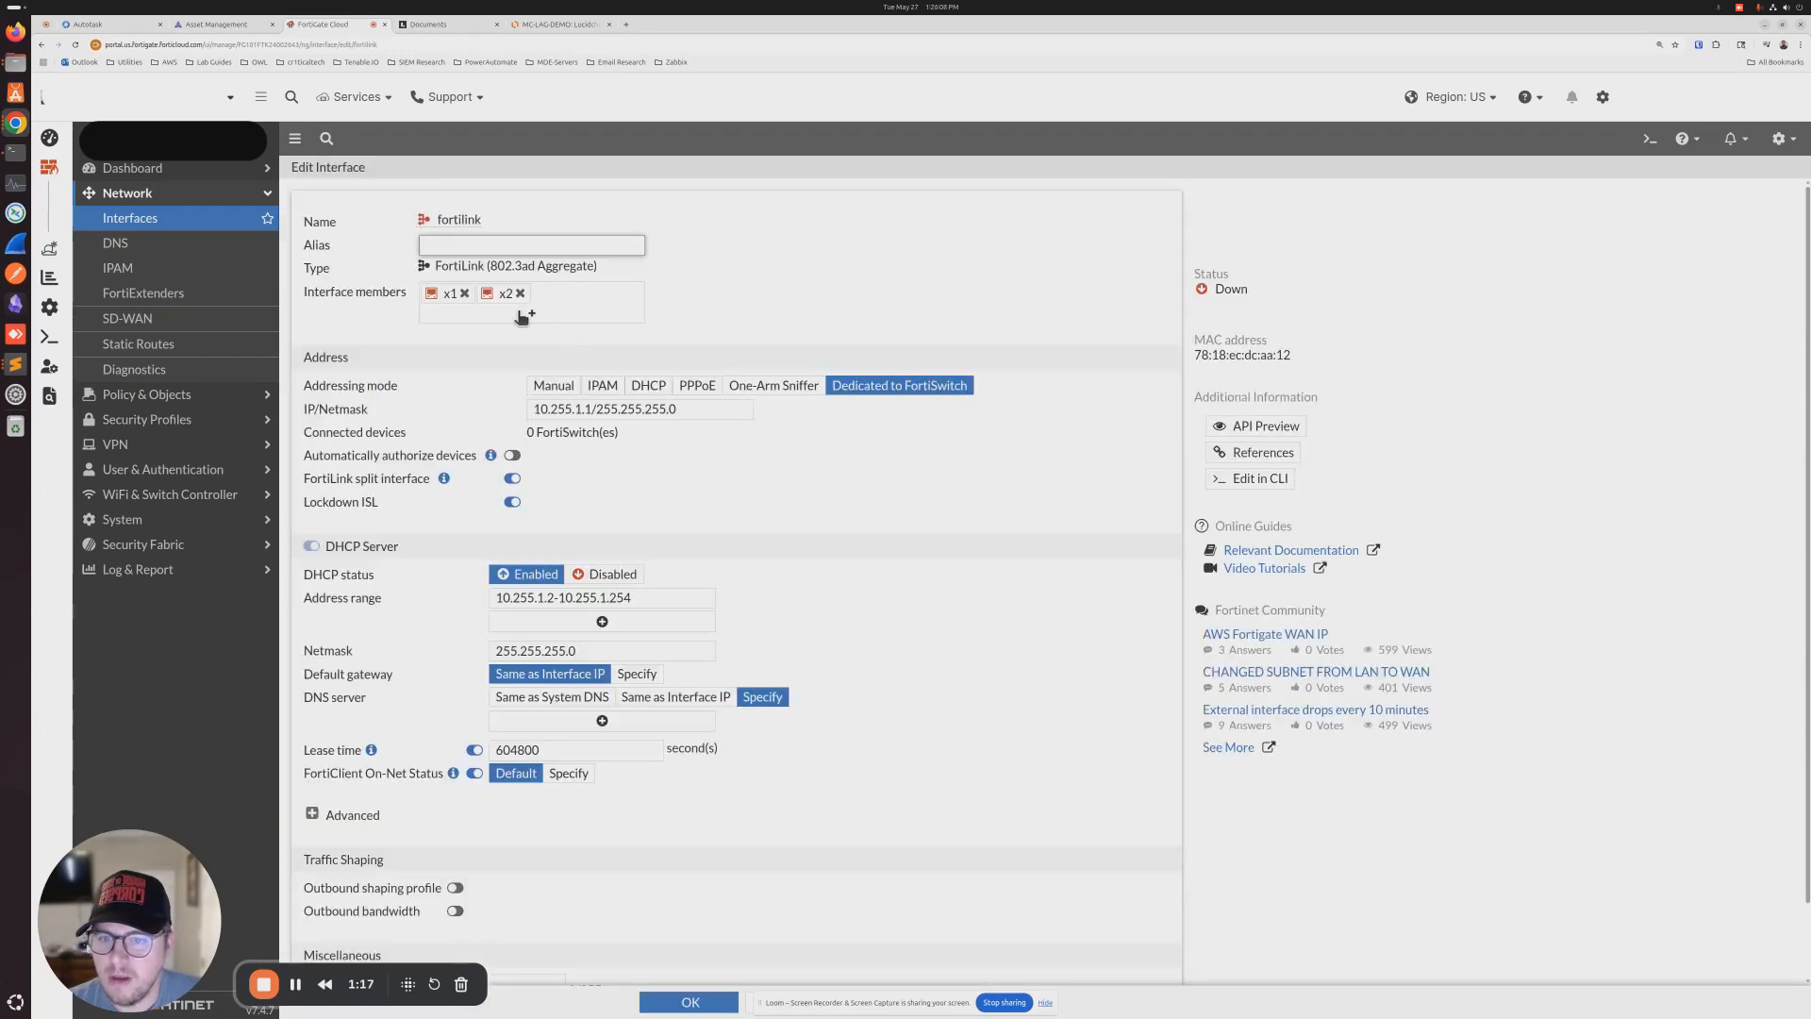
click(532, 315)
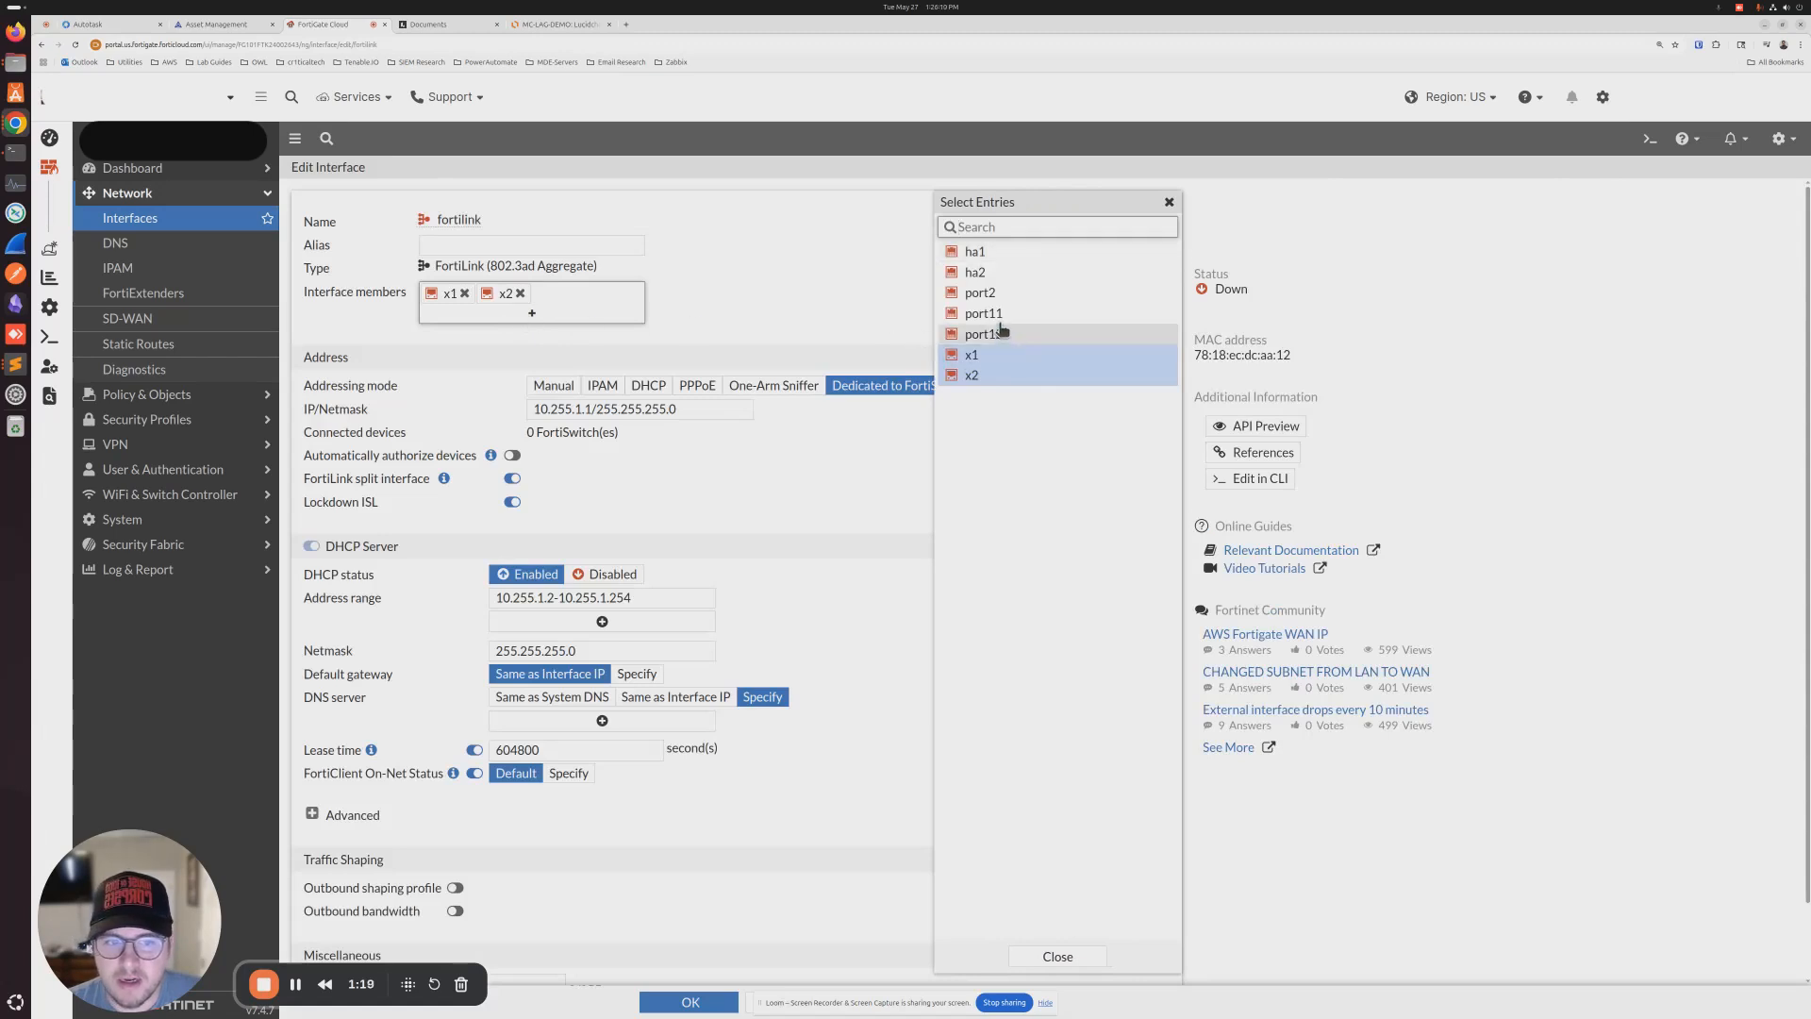
click(983, 332)
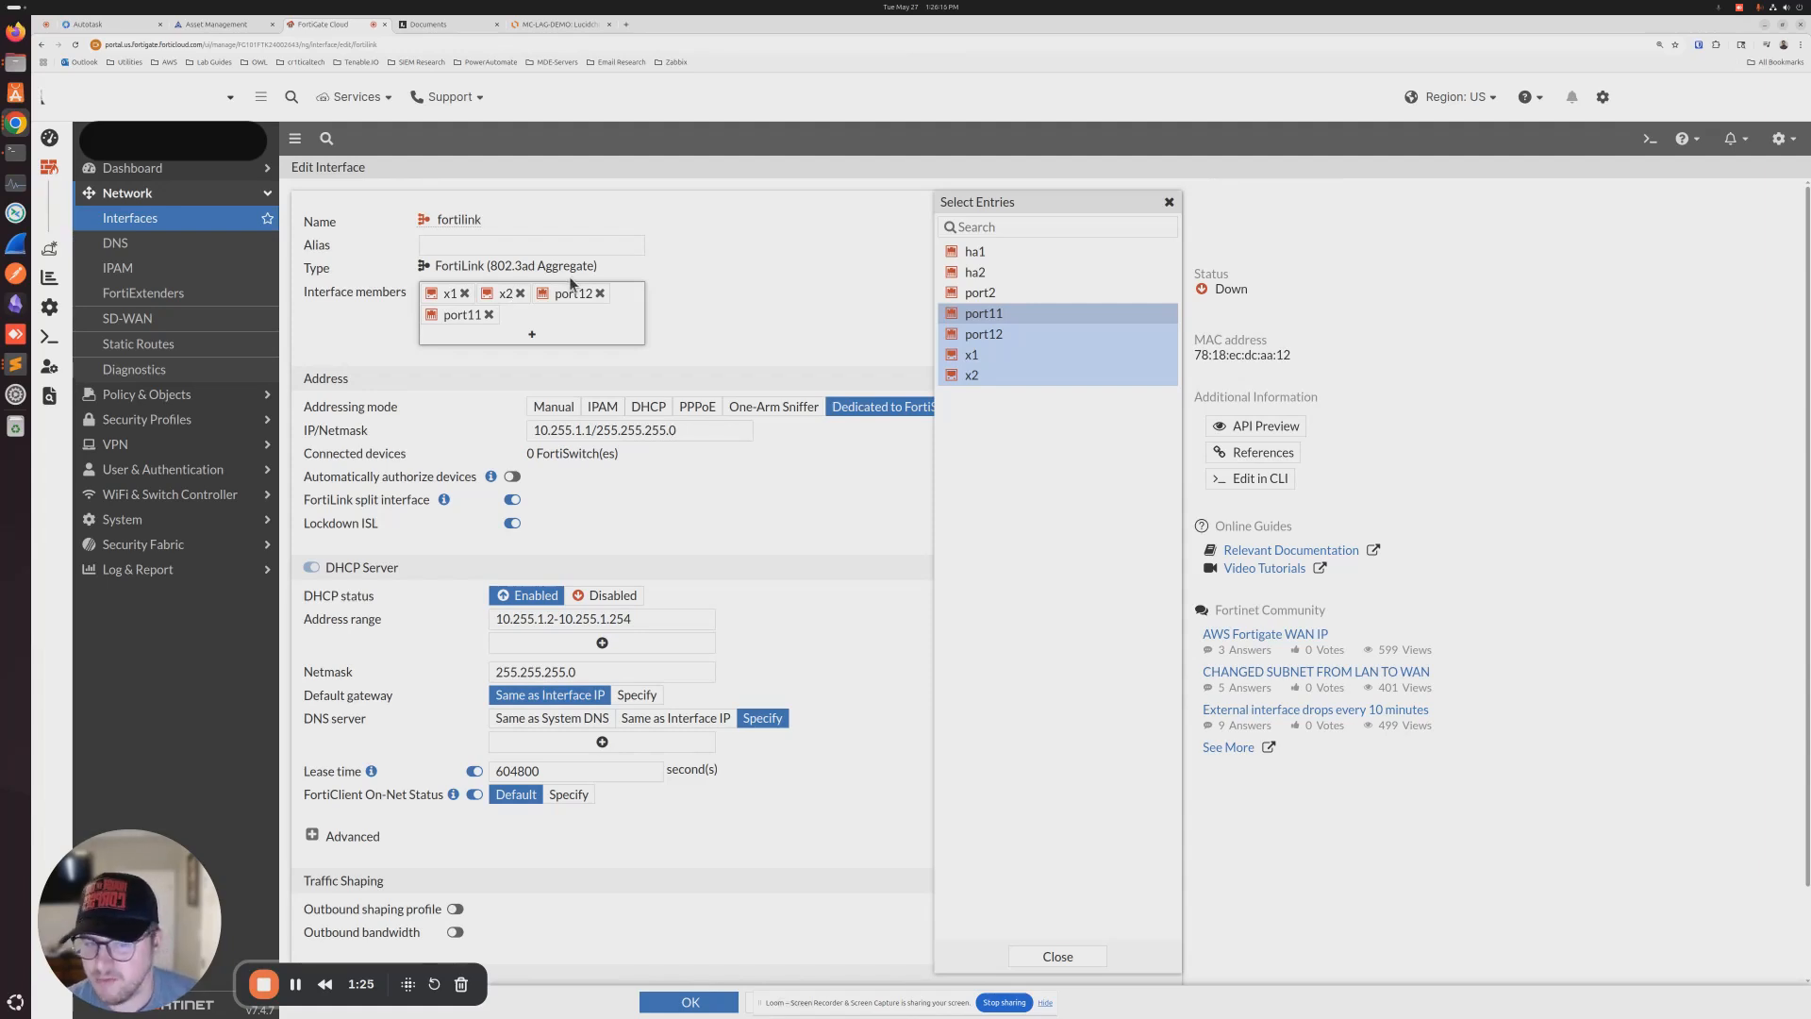
mouse_move(859, 246)
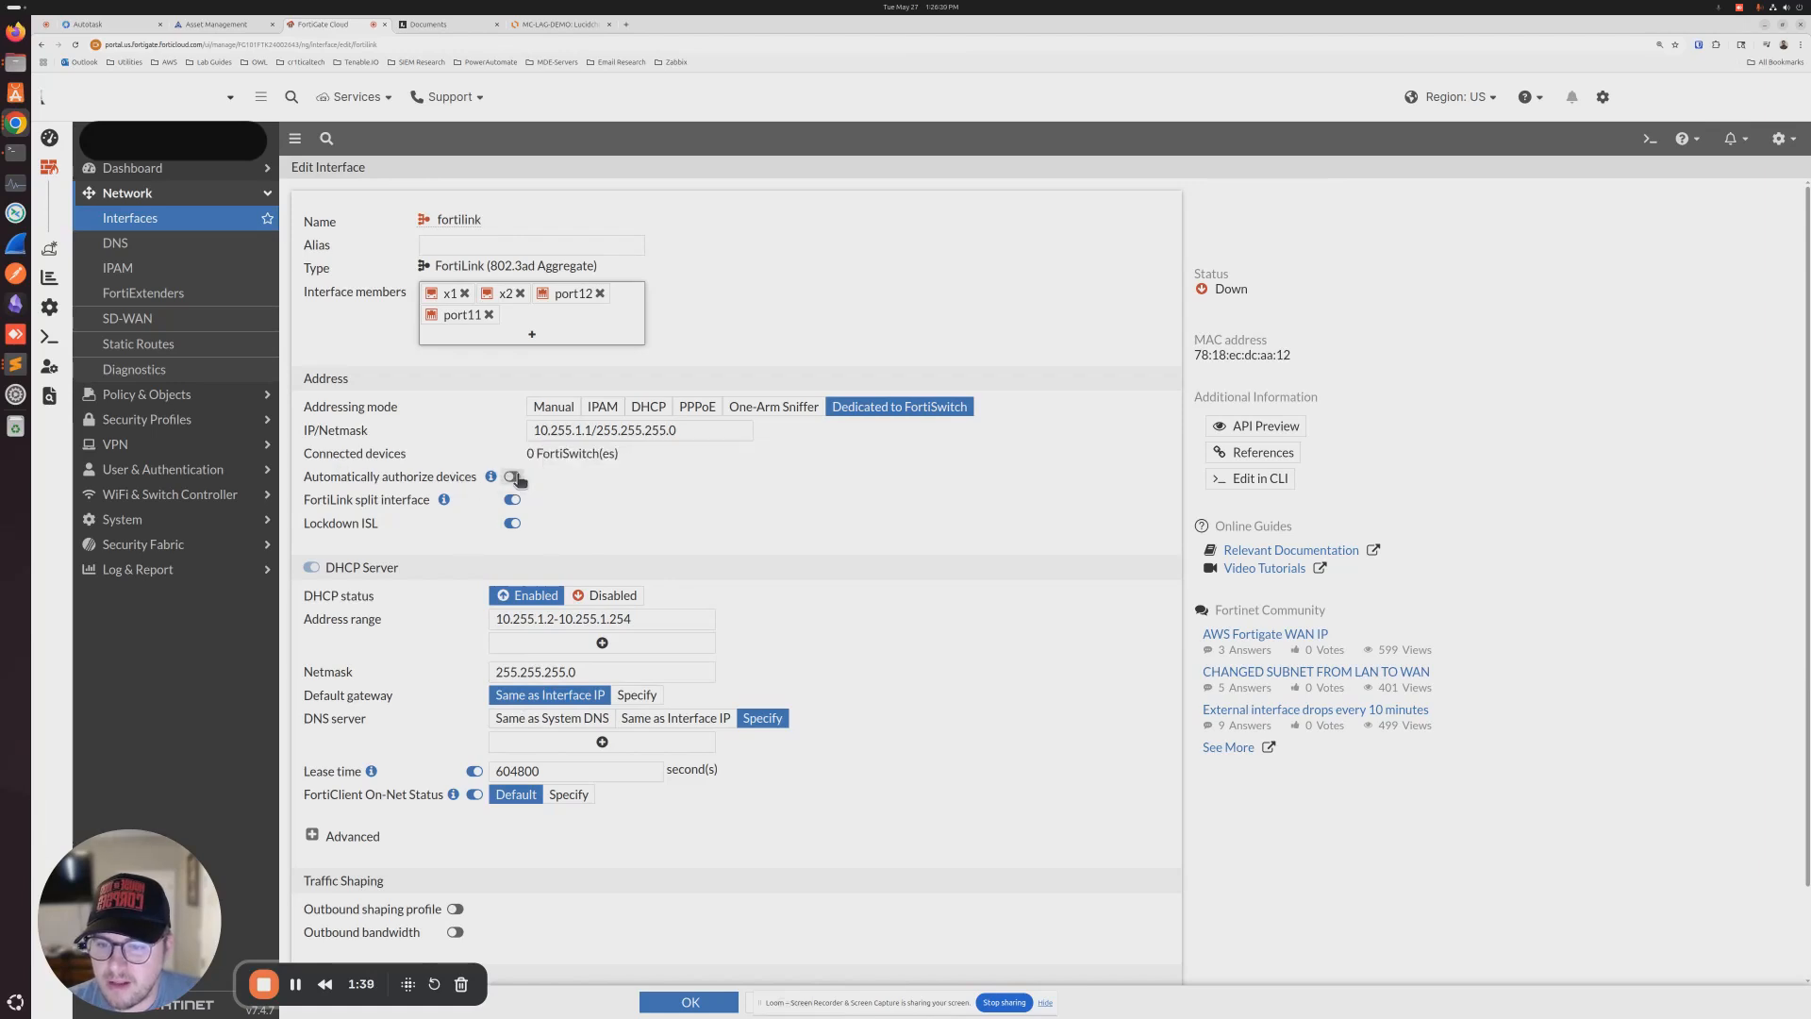
Enable Automatically authorize devices and disable FortiLink split interface on fortilink.
click(511, 476)
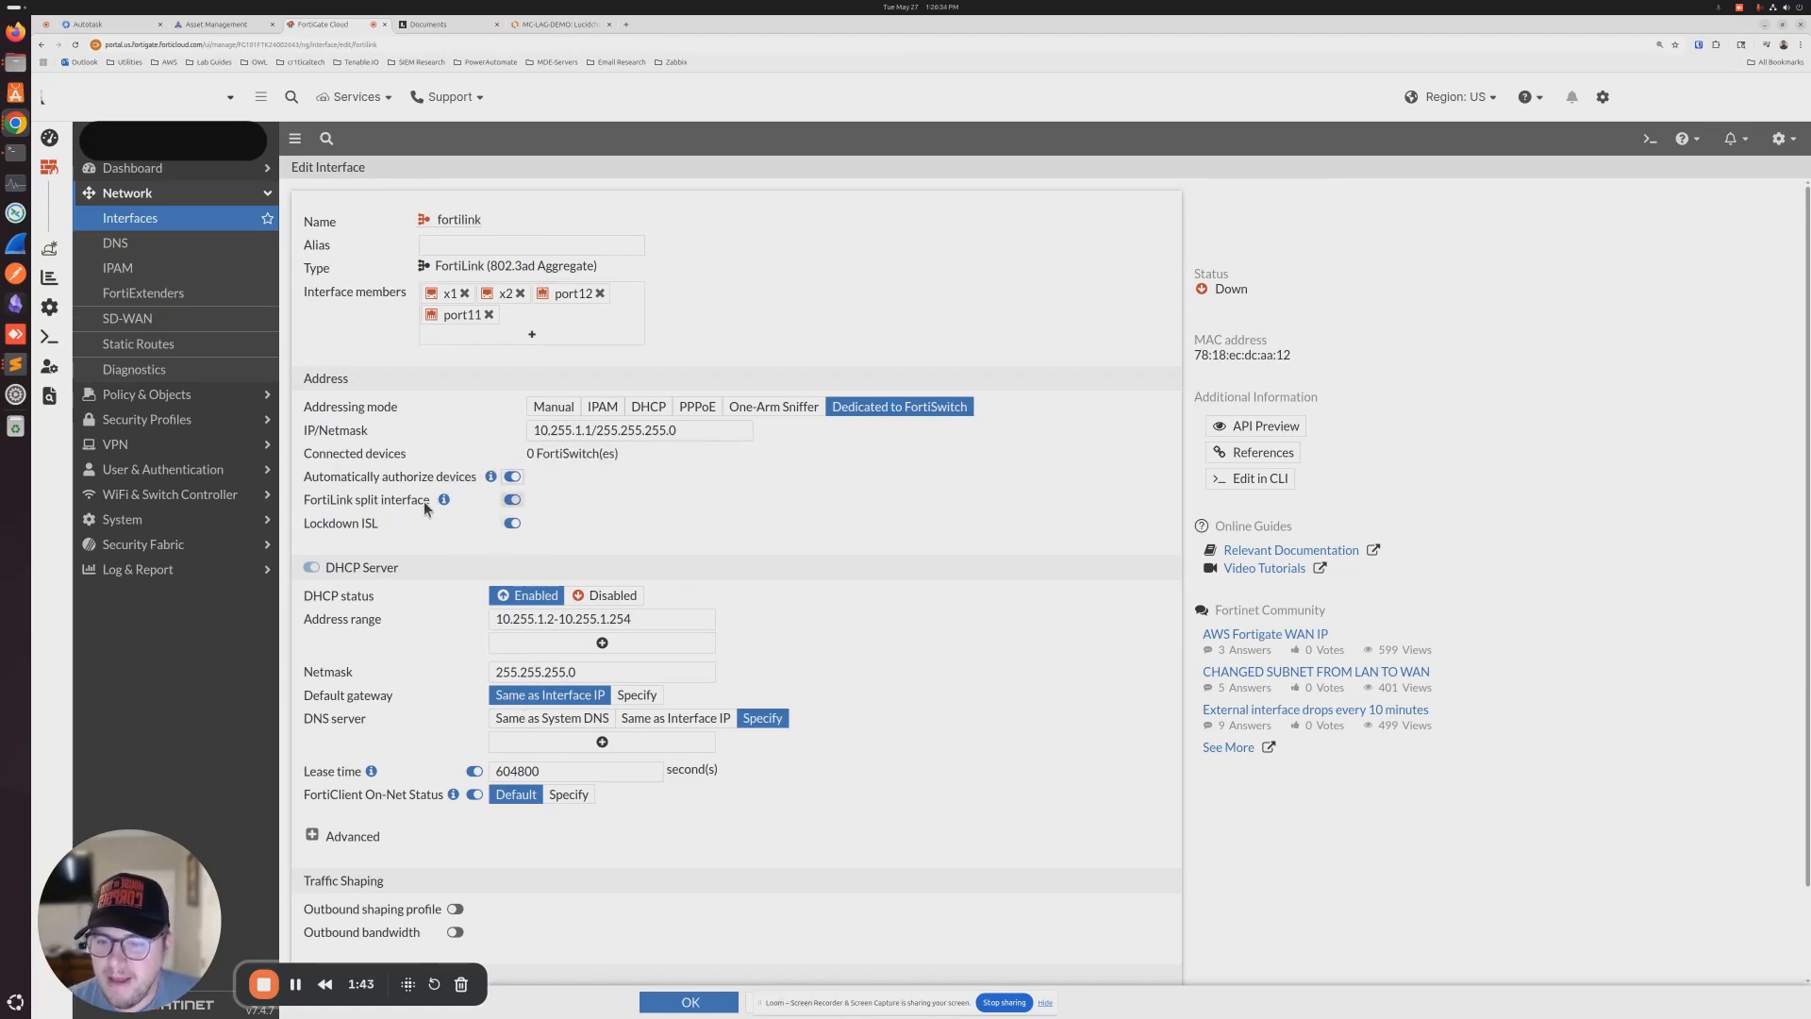
mouse_move(441, 498)
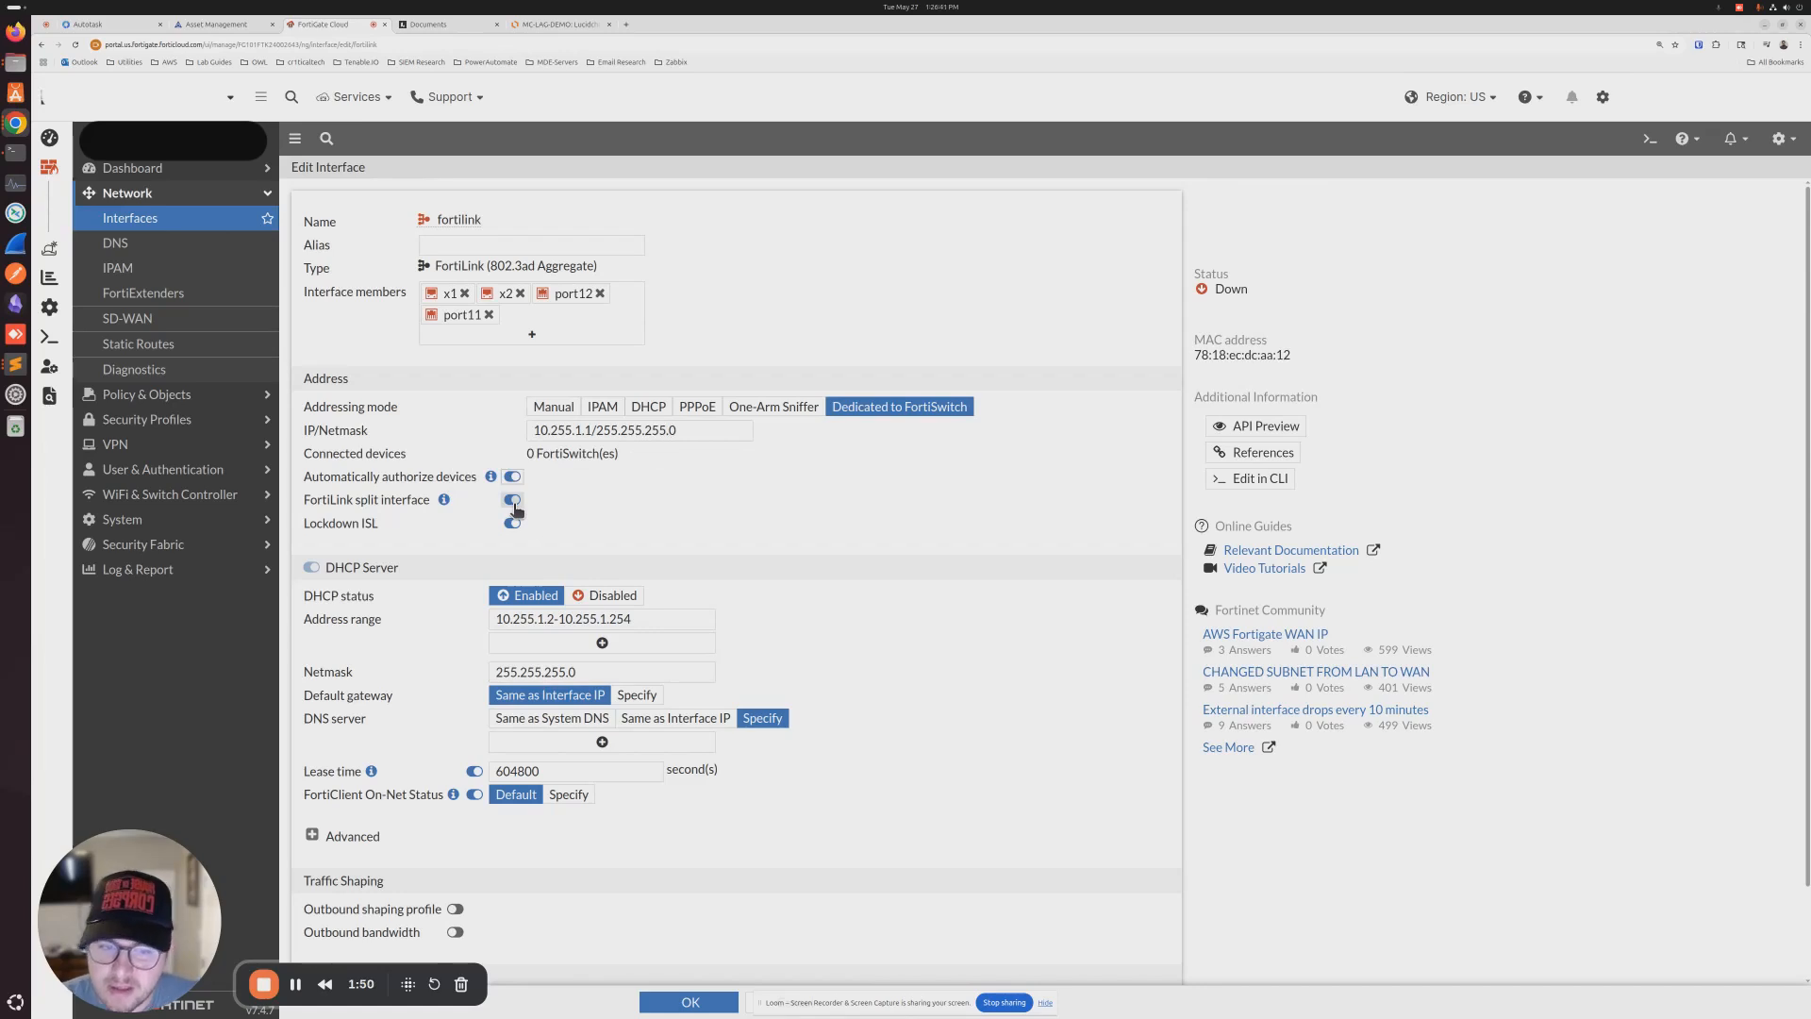
click(512, 498)
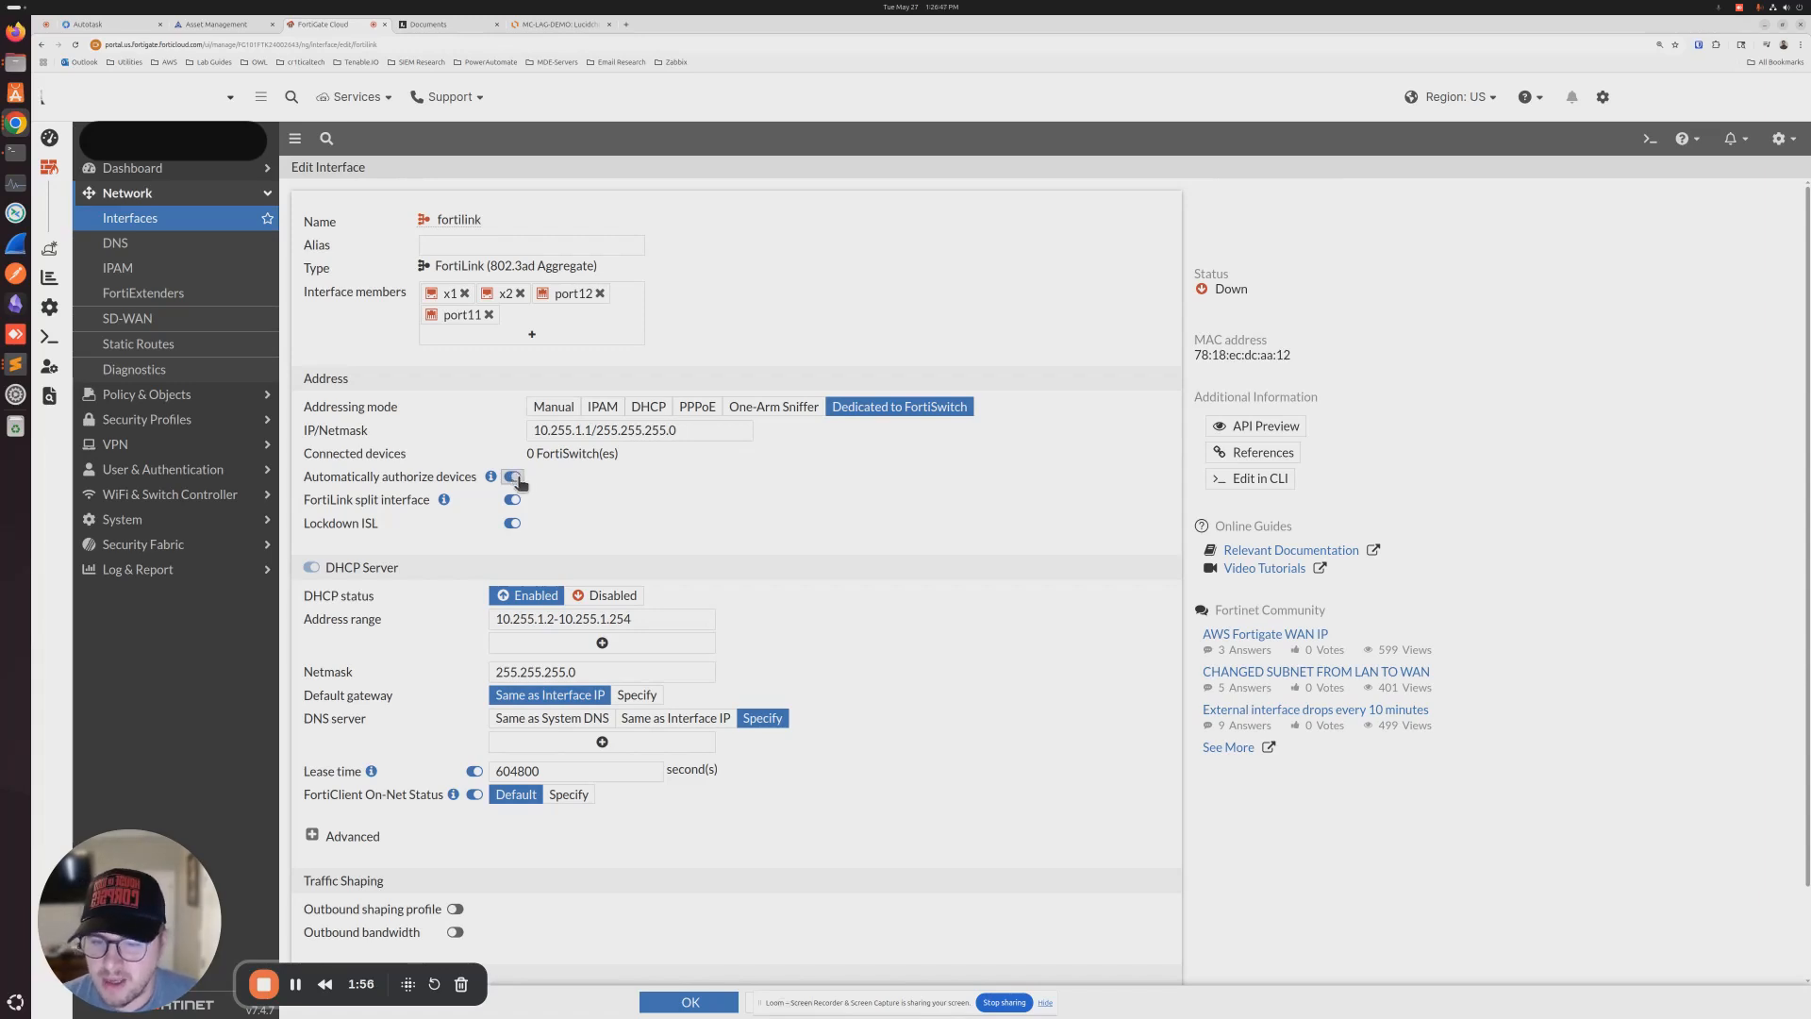
click(511, 476)
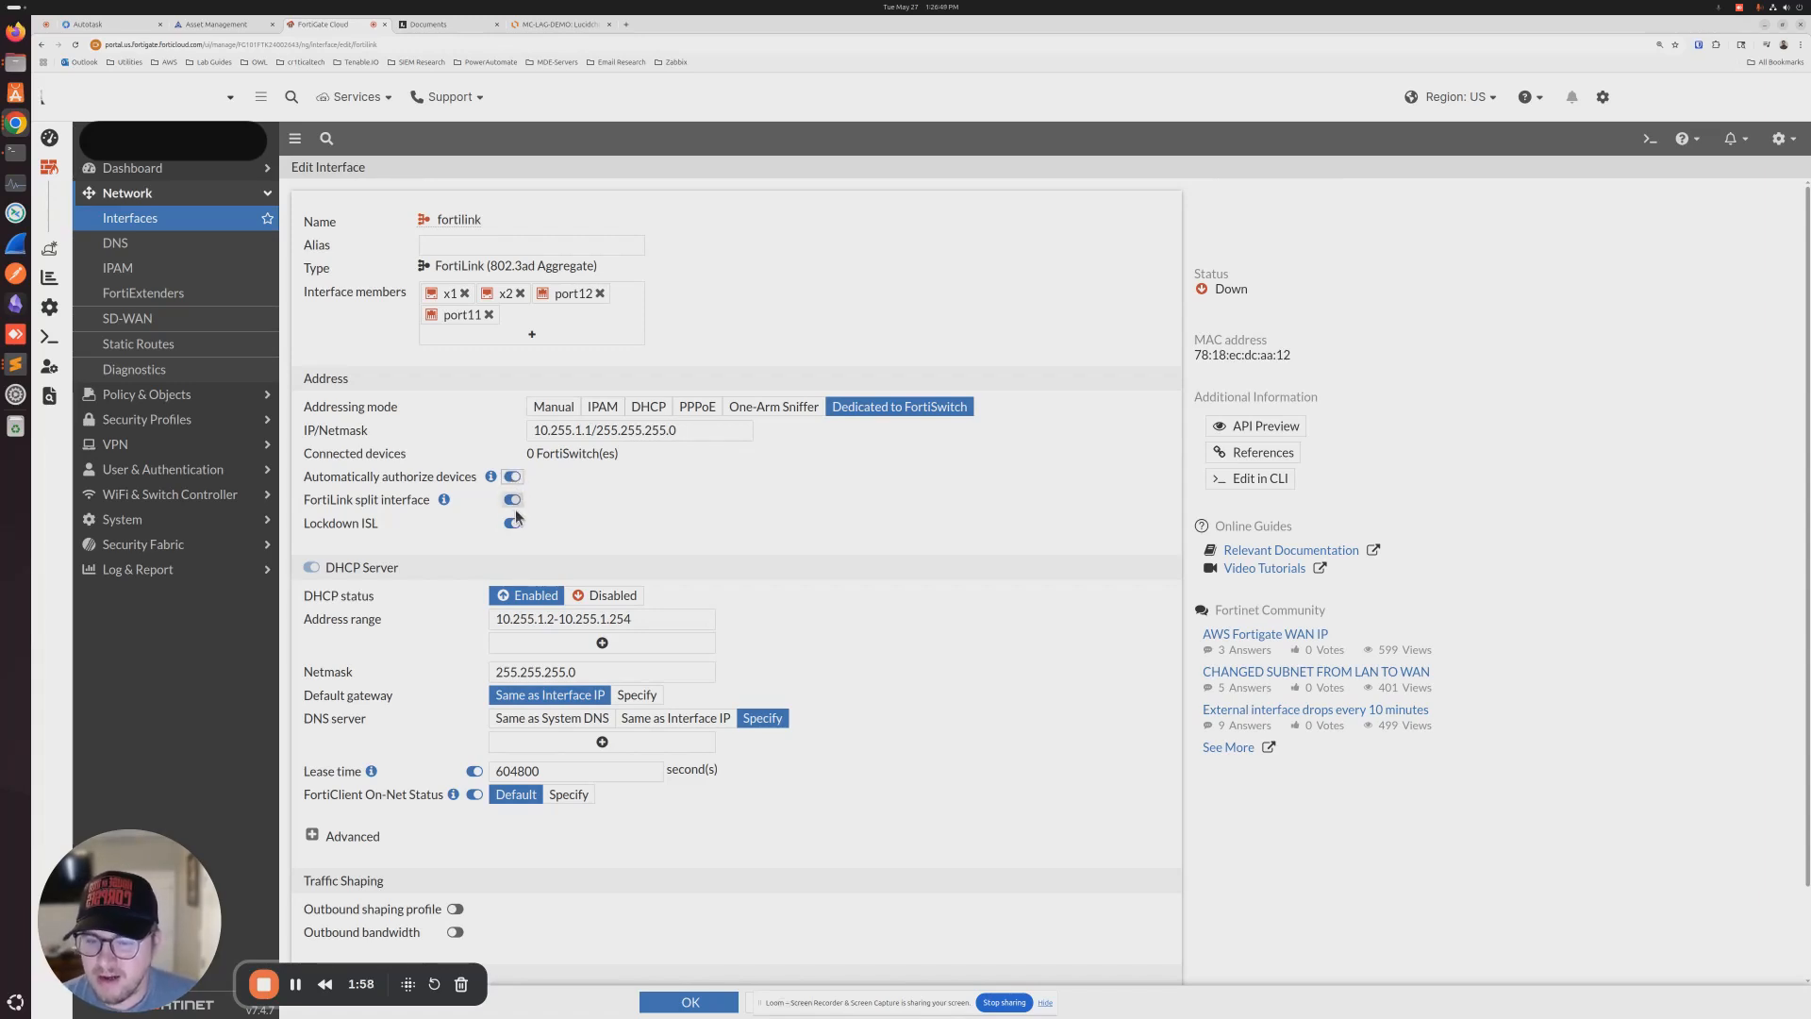
click(511, 523)
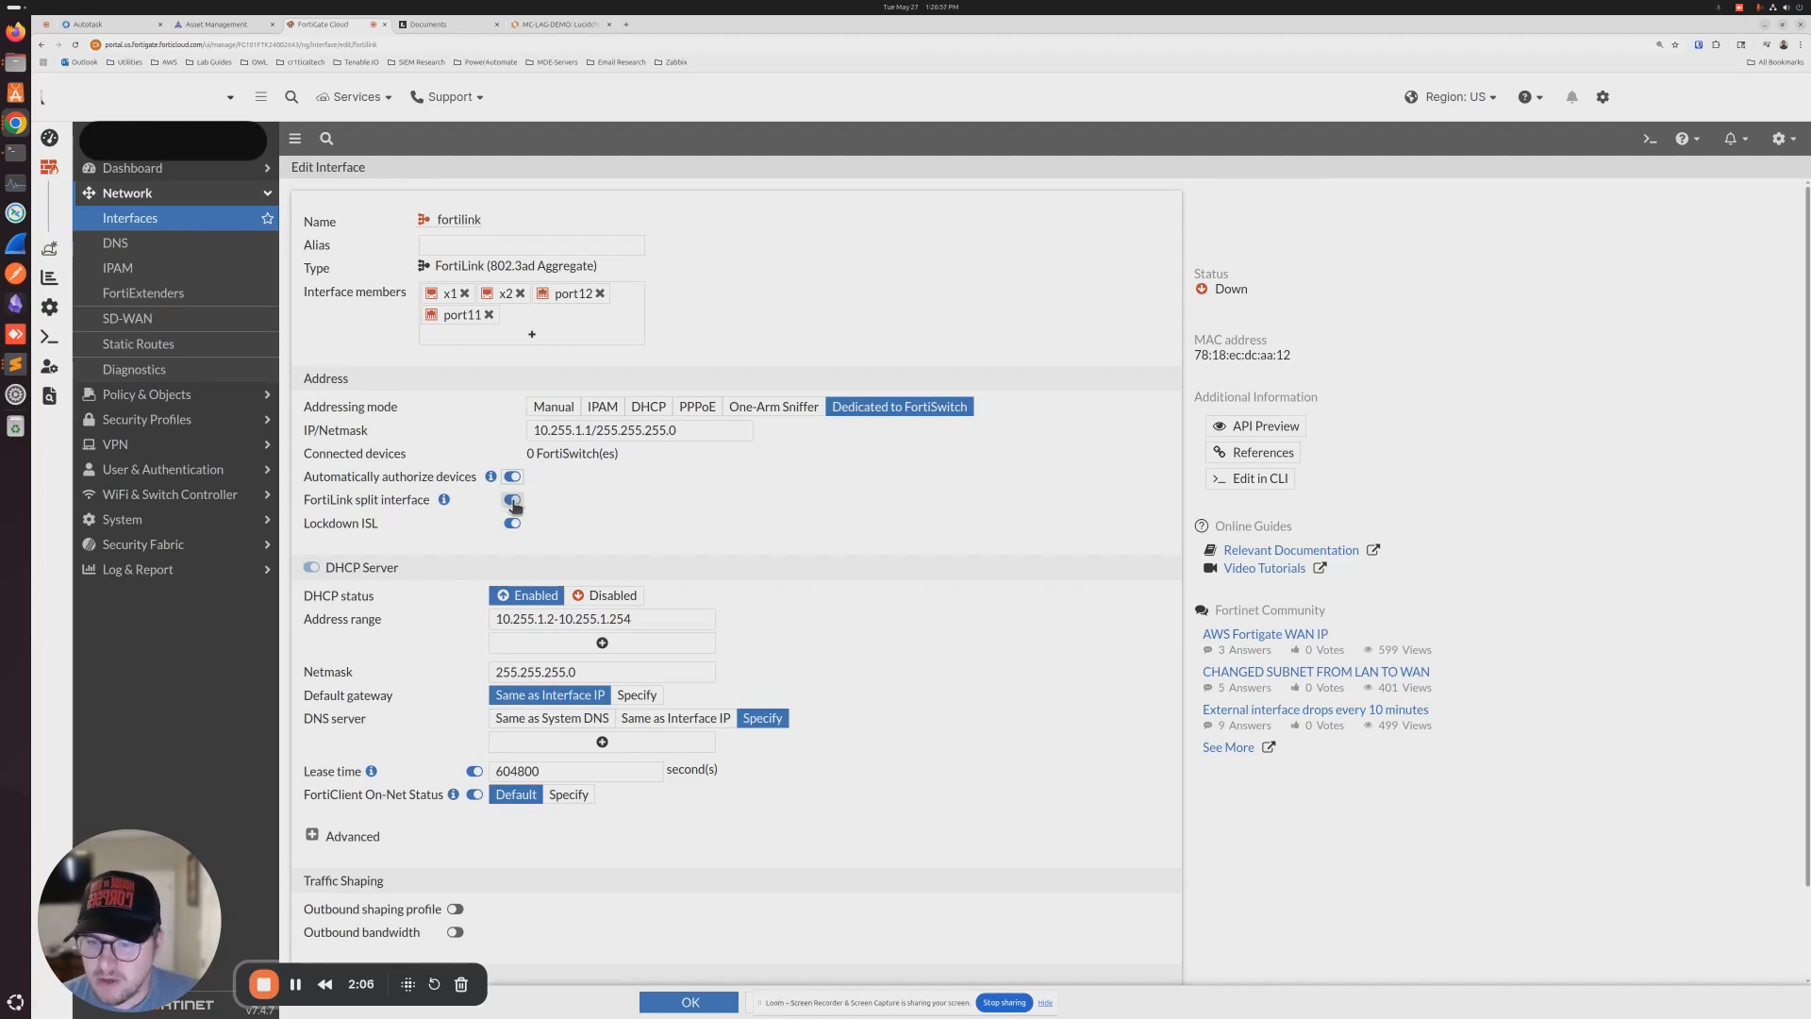
click(511, 498)
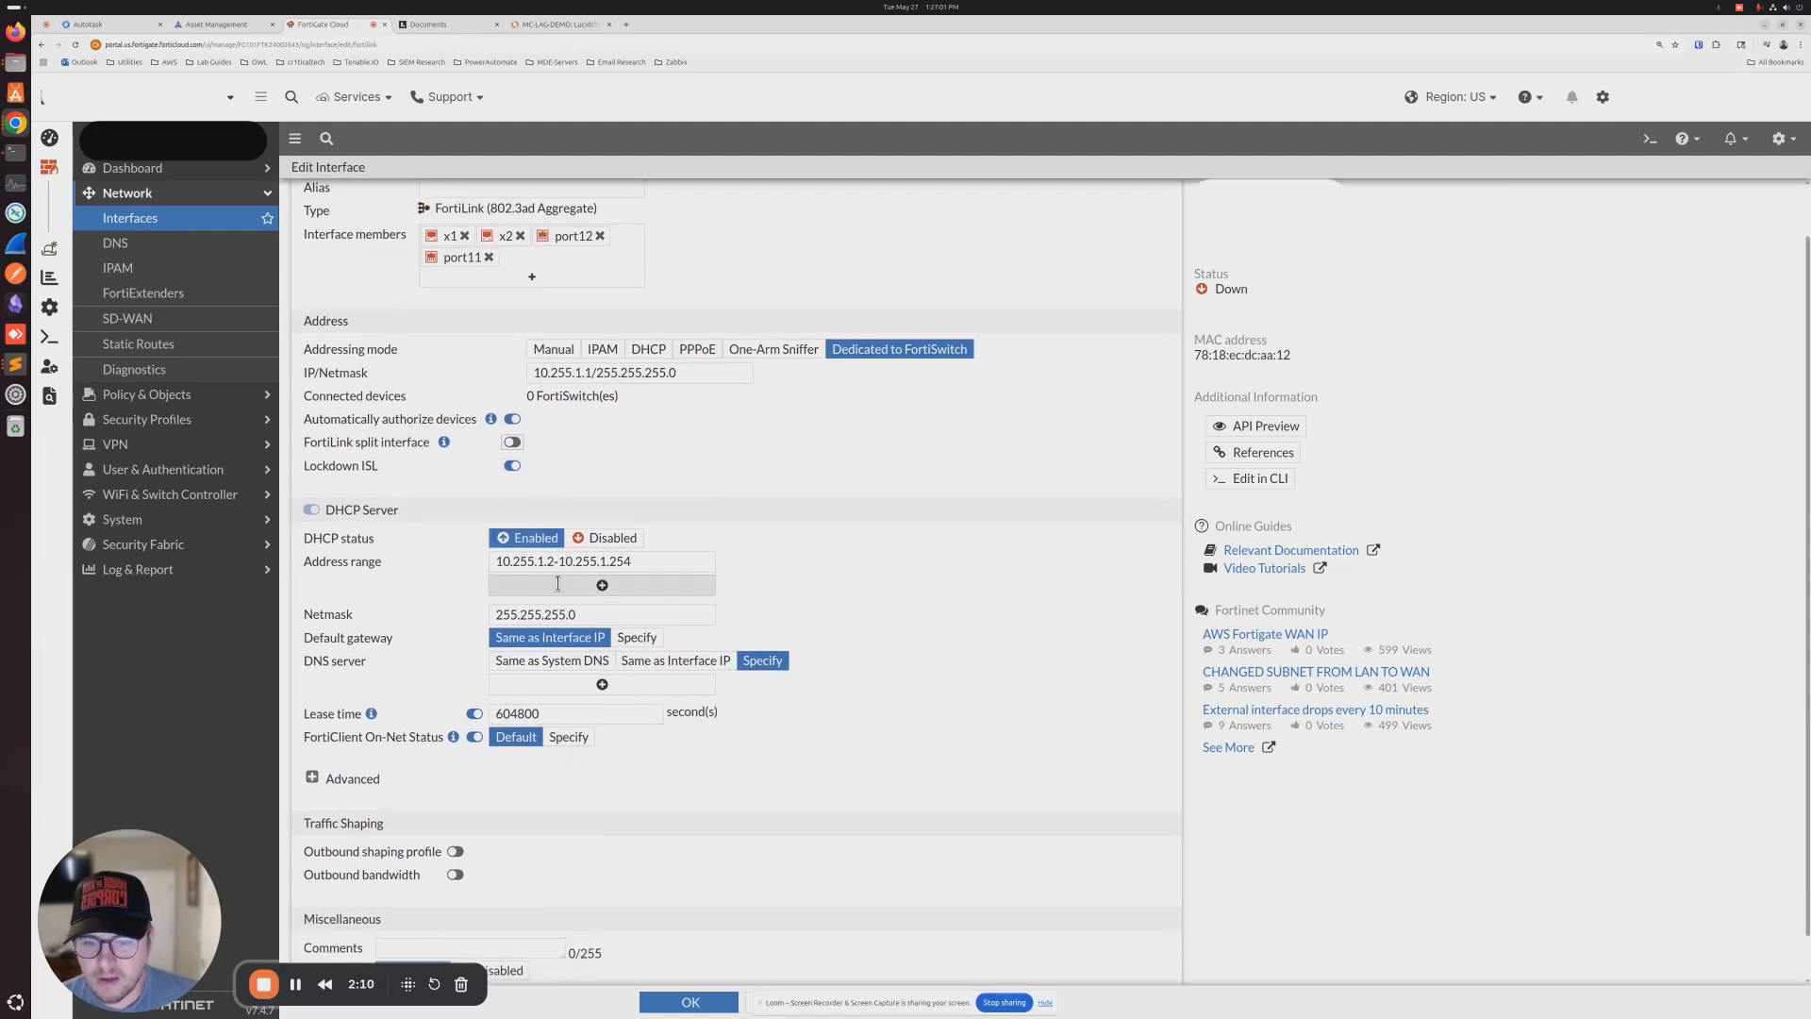
Save the fortilink interface settings with OK.
scroll(down, 3)
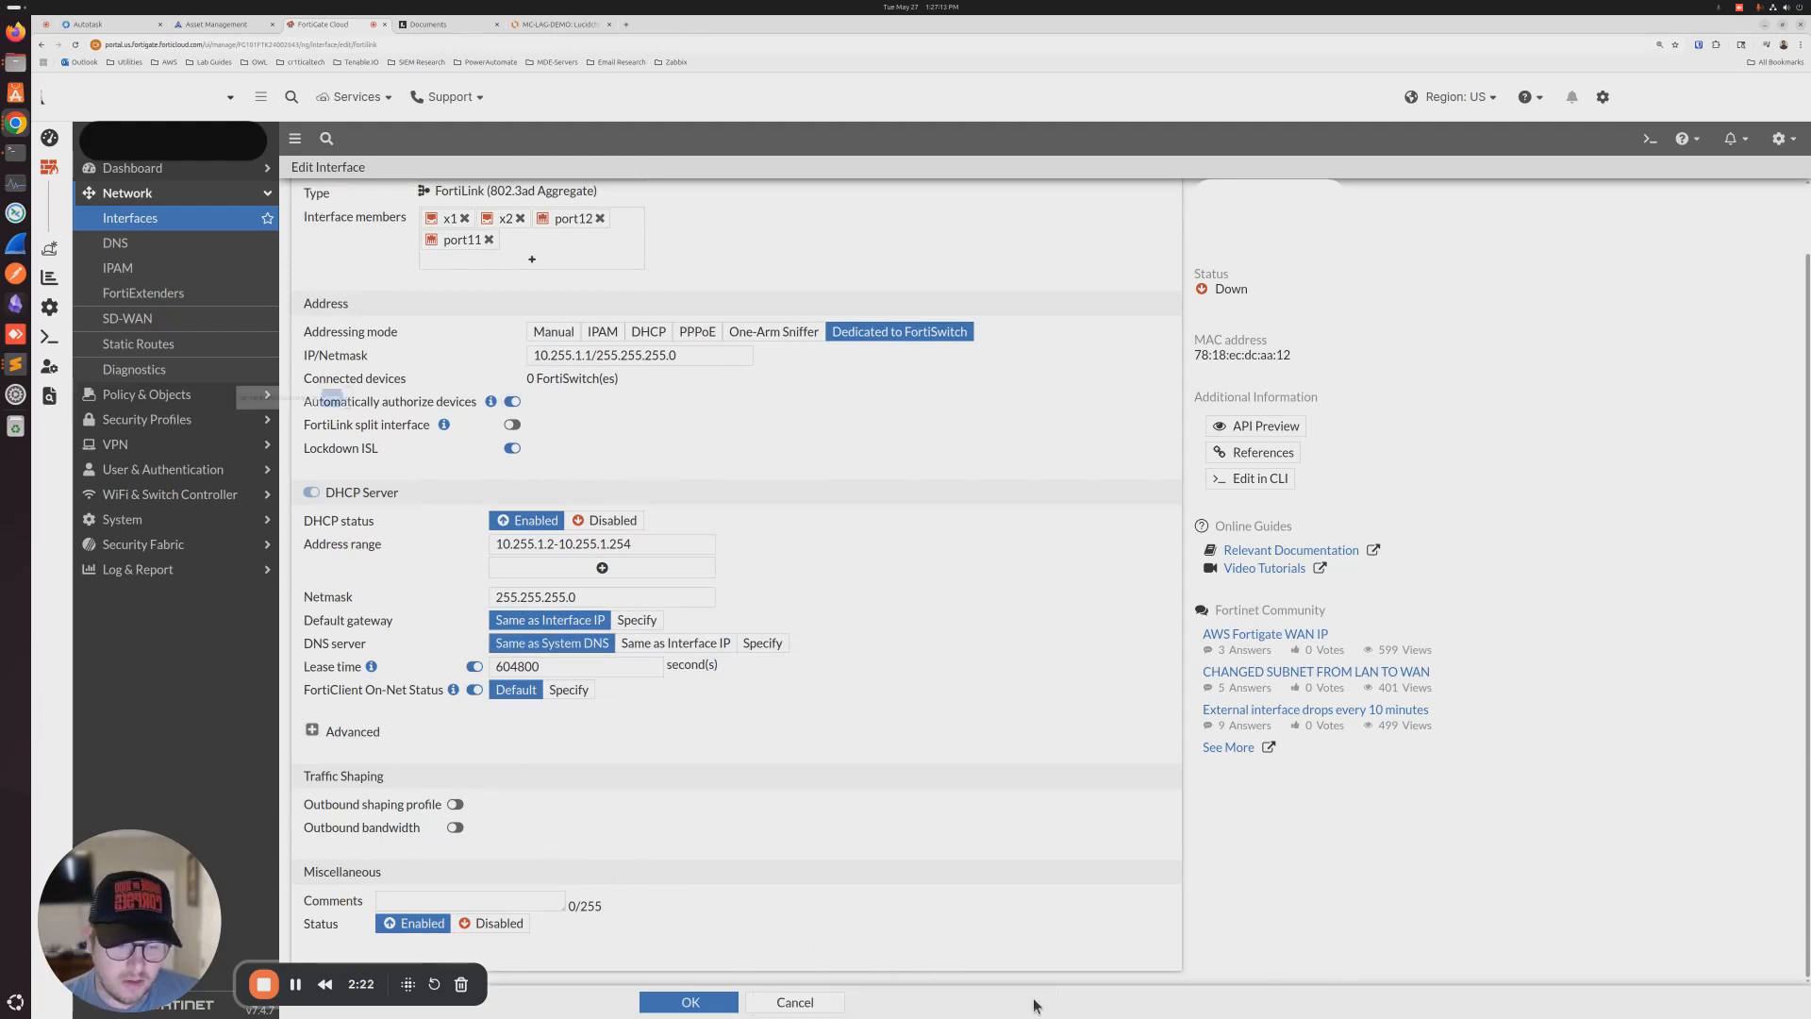
click(689, 1002)
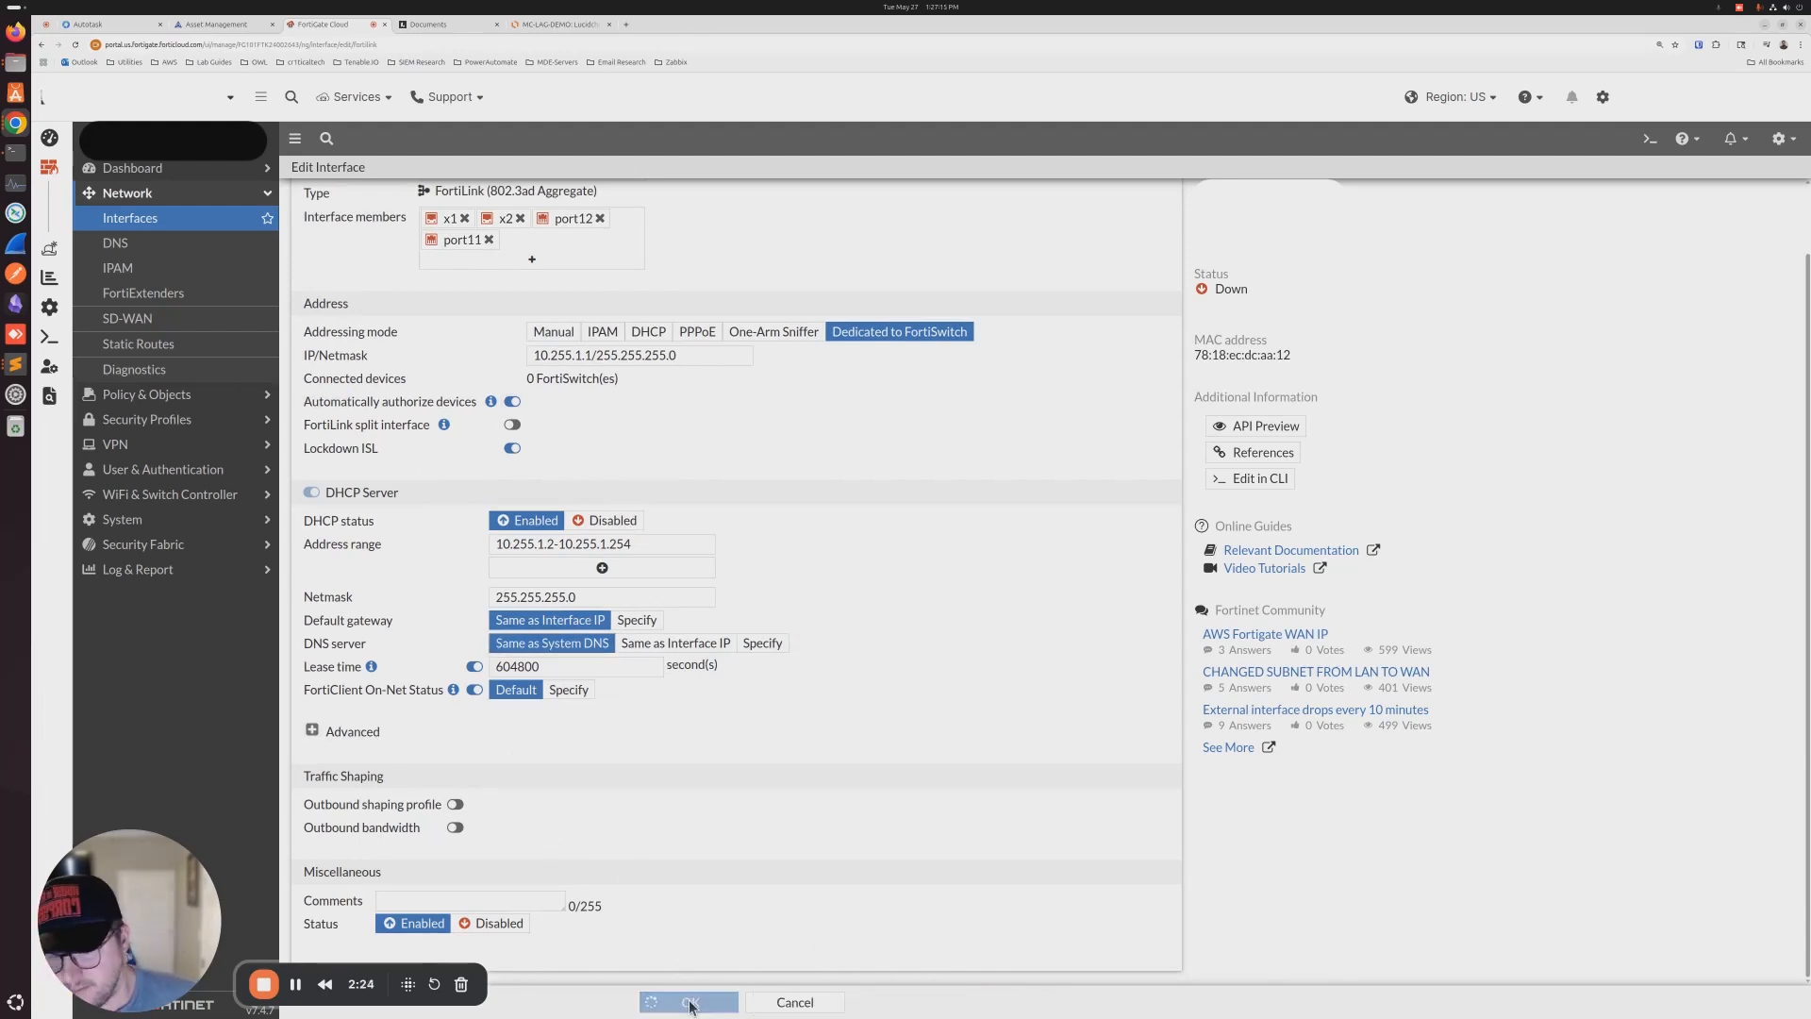
click(688, 1002)
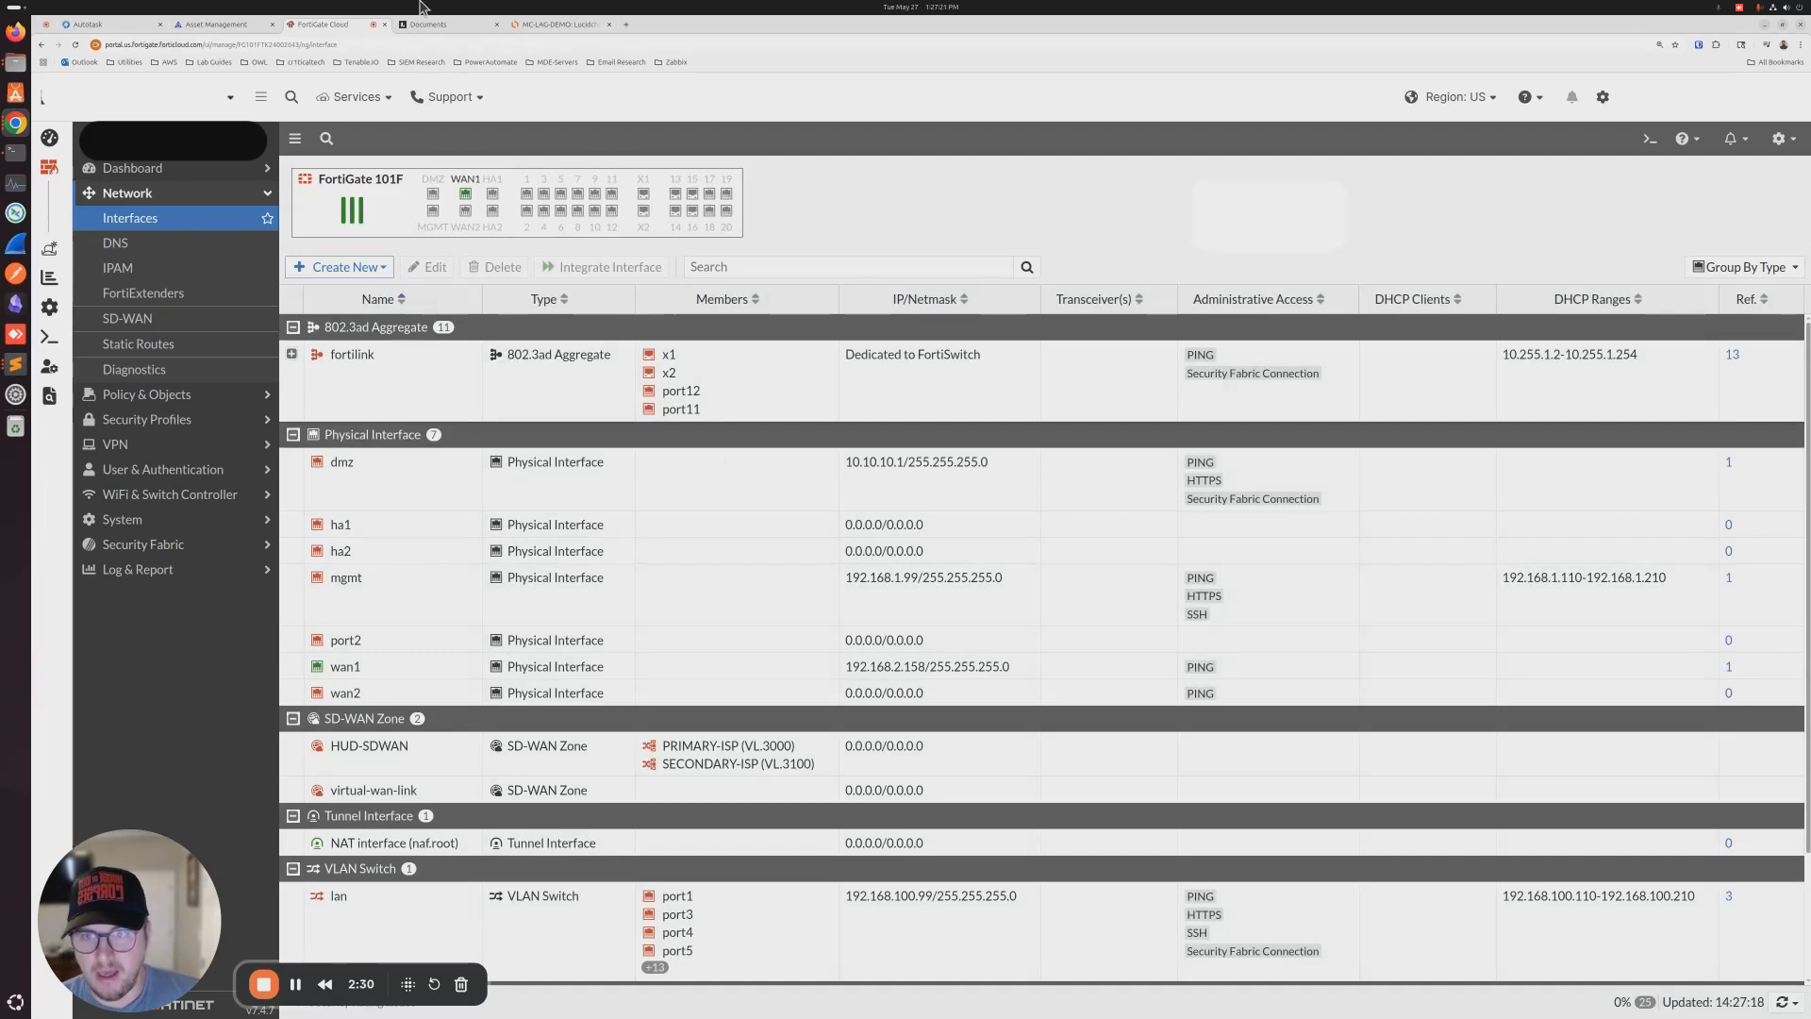
mouse_move(717, 415)
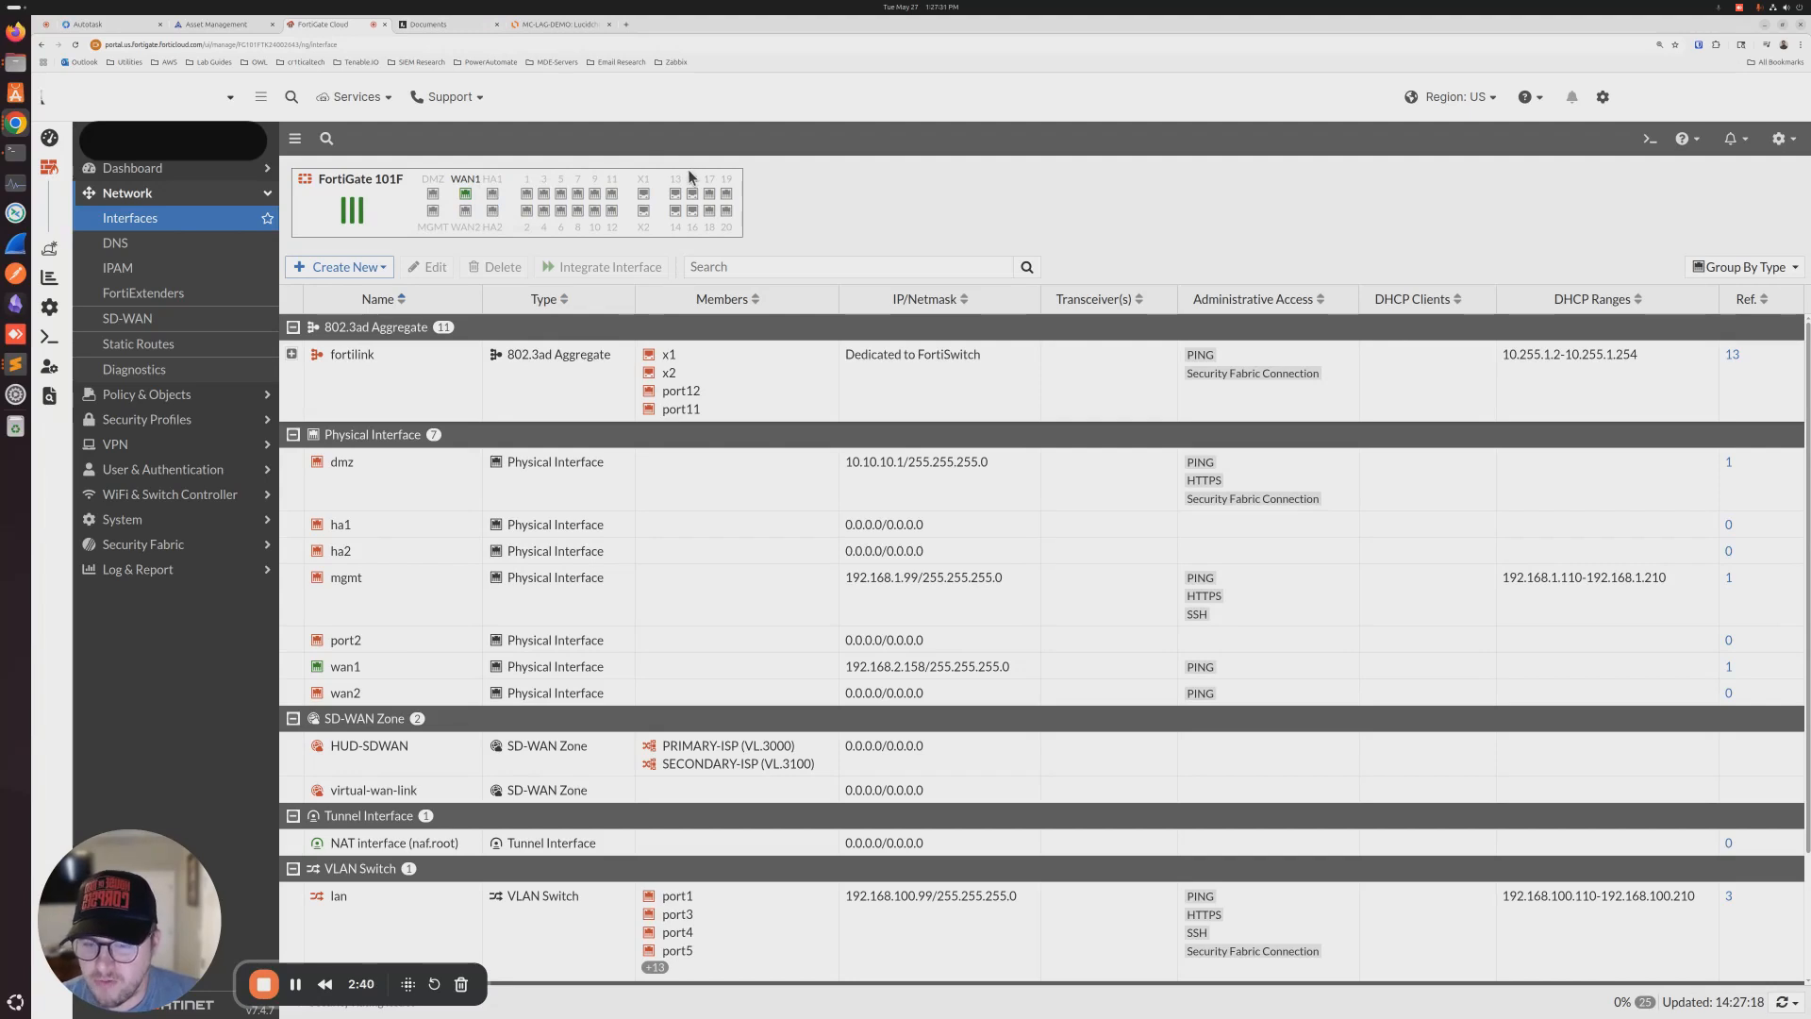
mouse_move(594, 377)
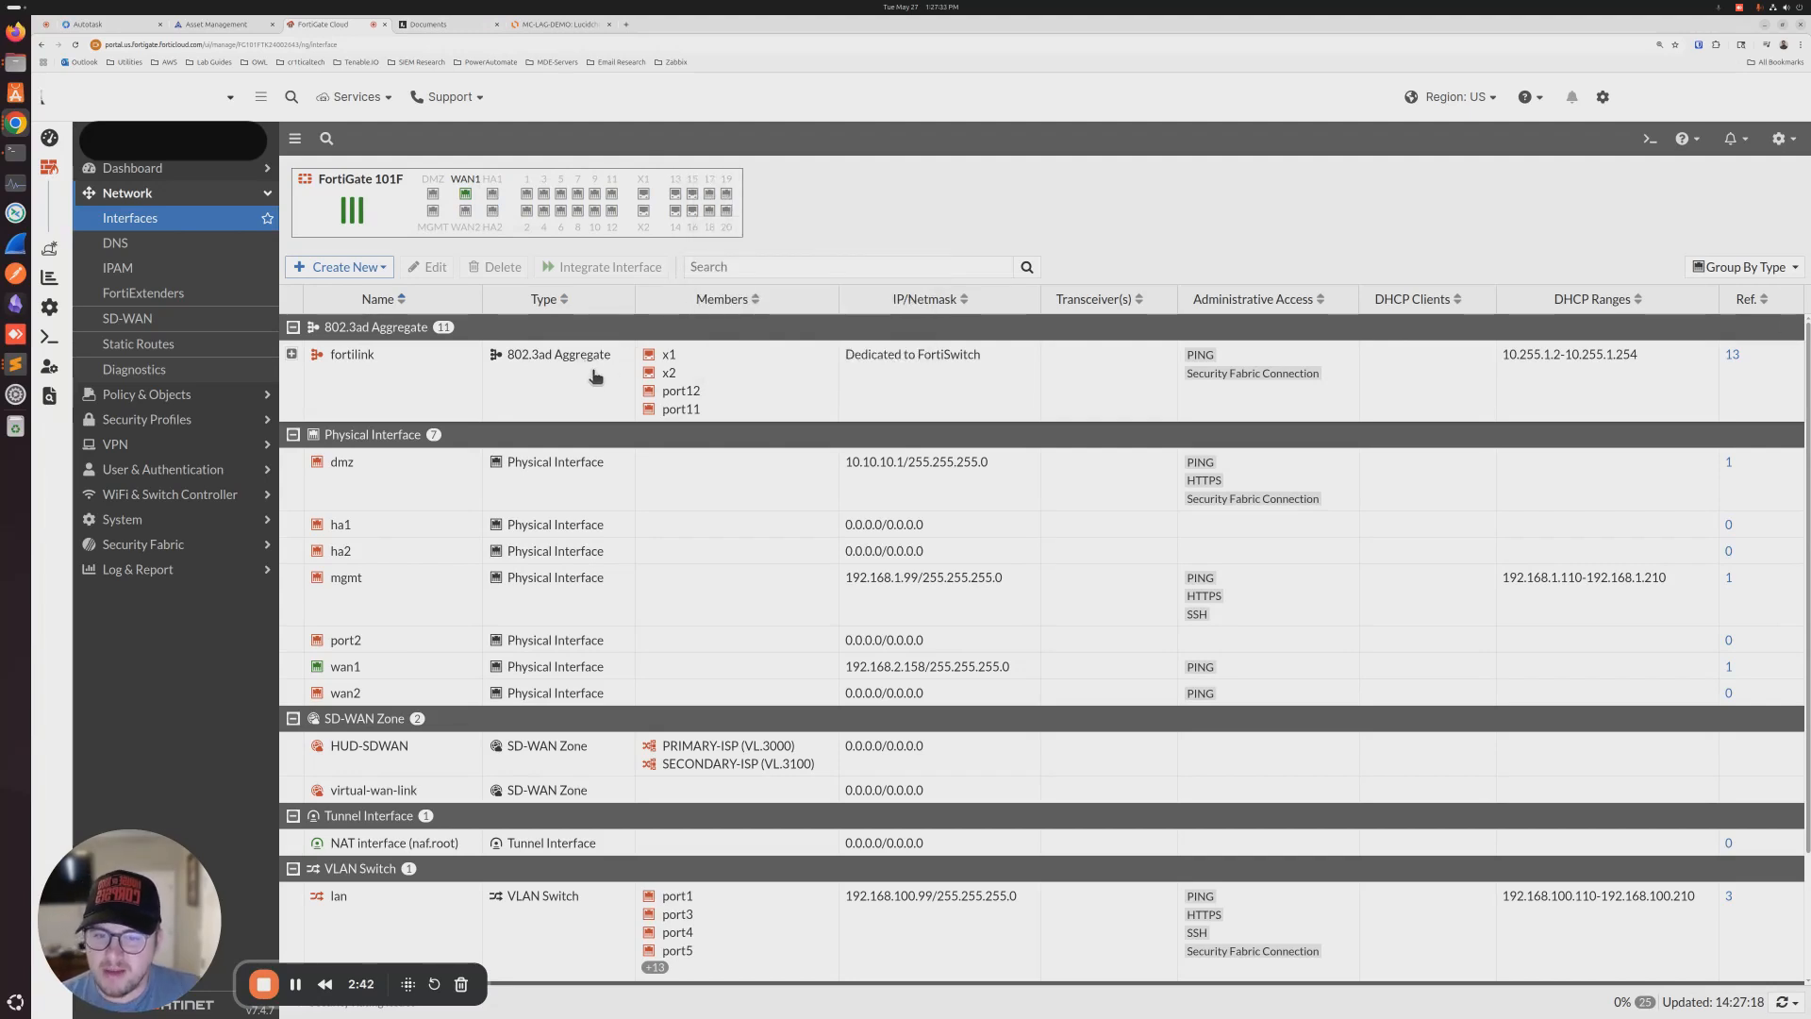
mouse_move(392, 8)
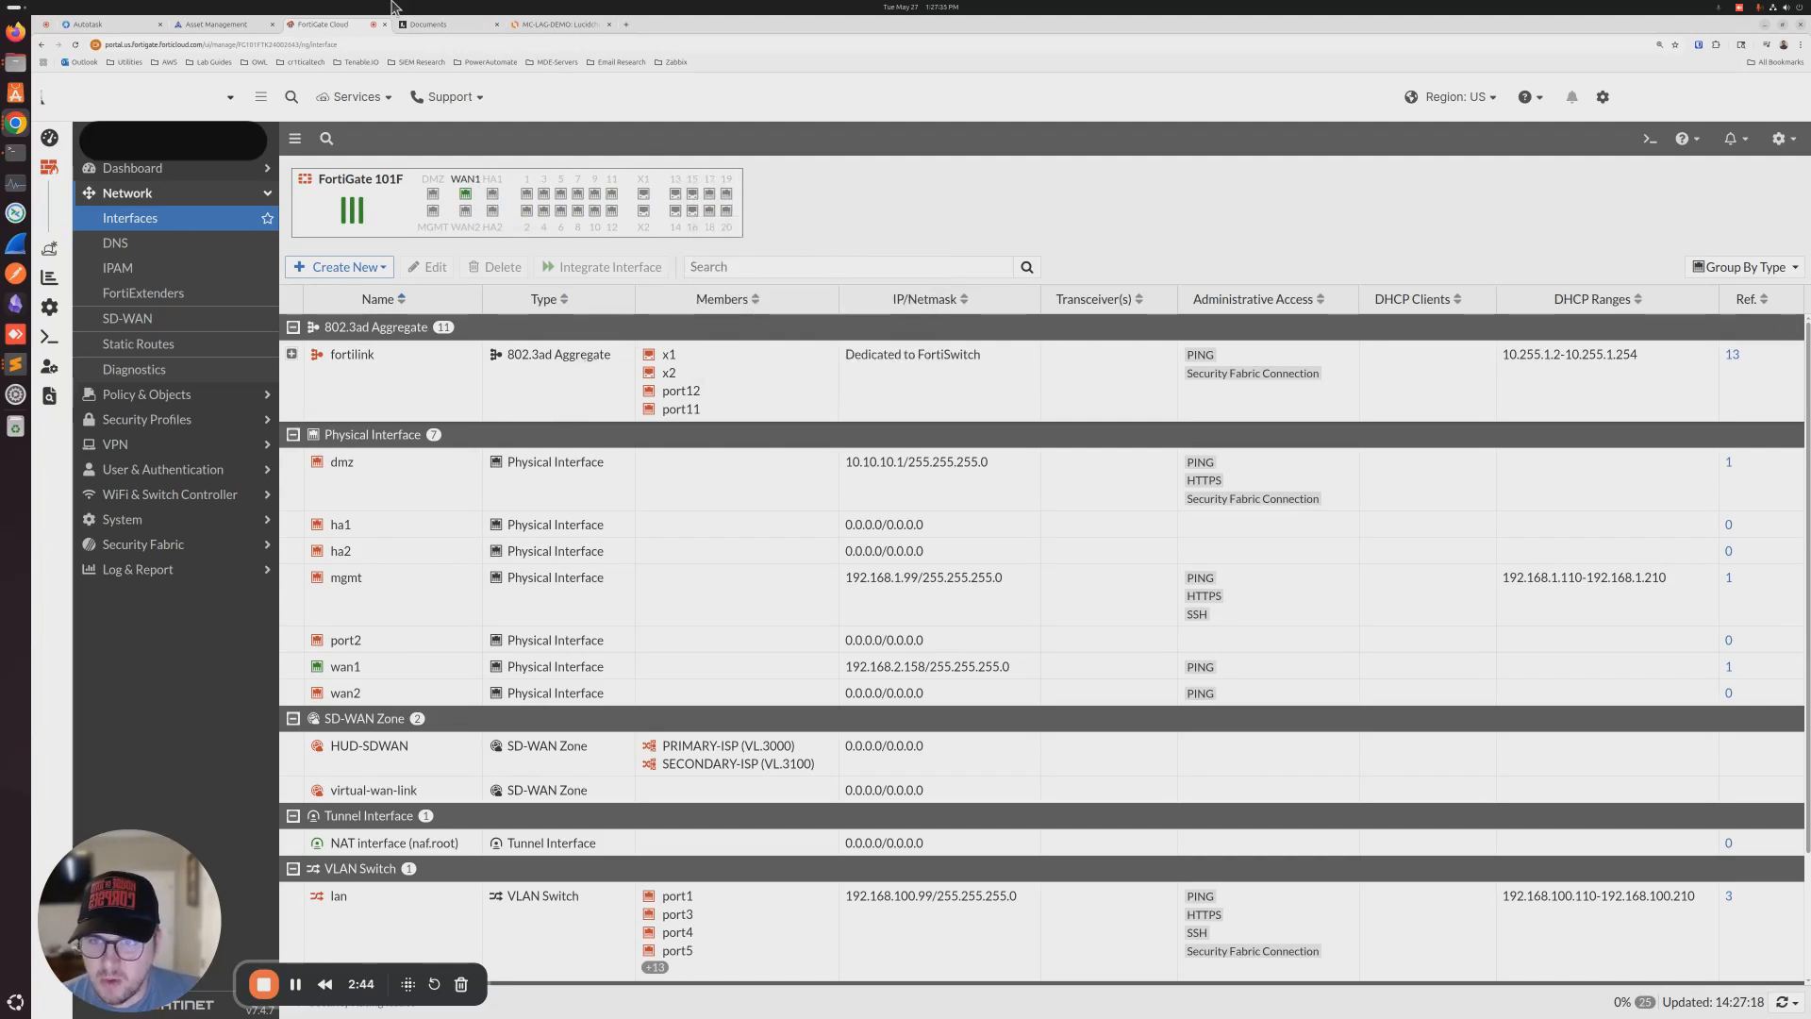
mouse_move(560, 22)
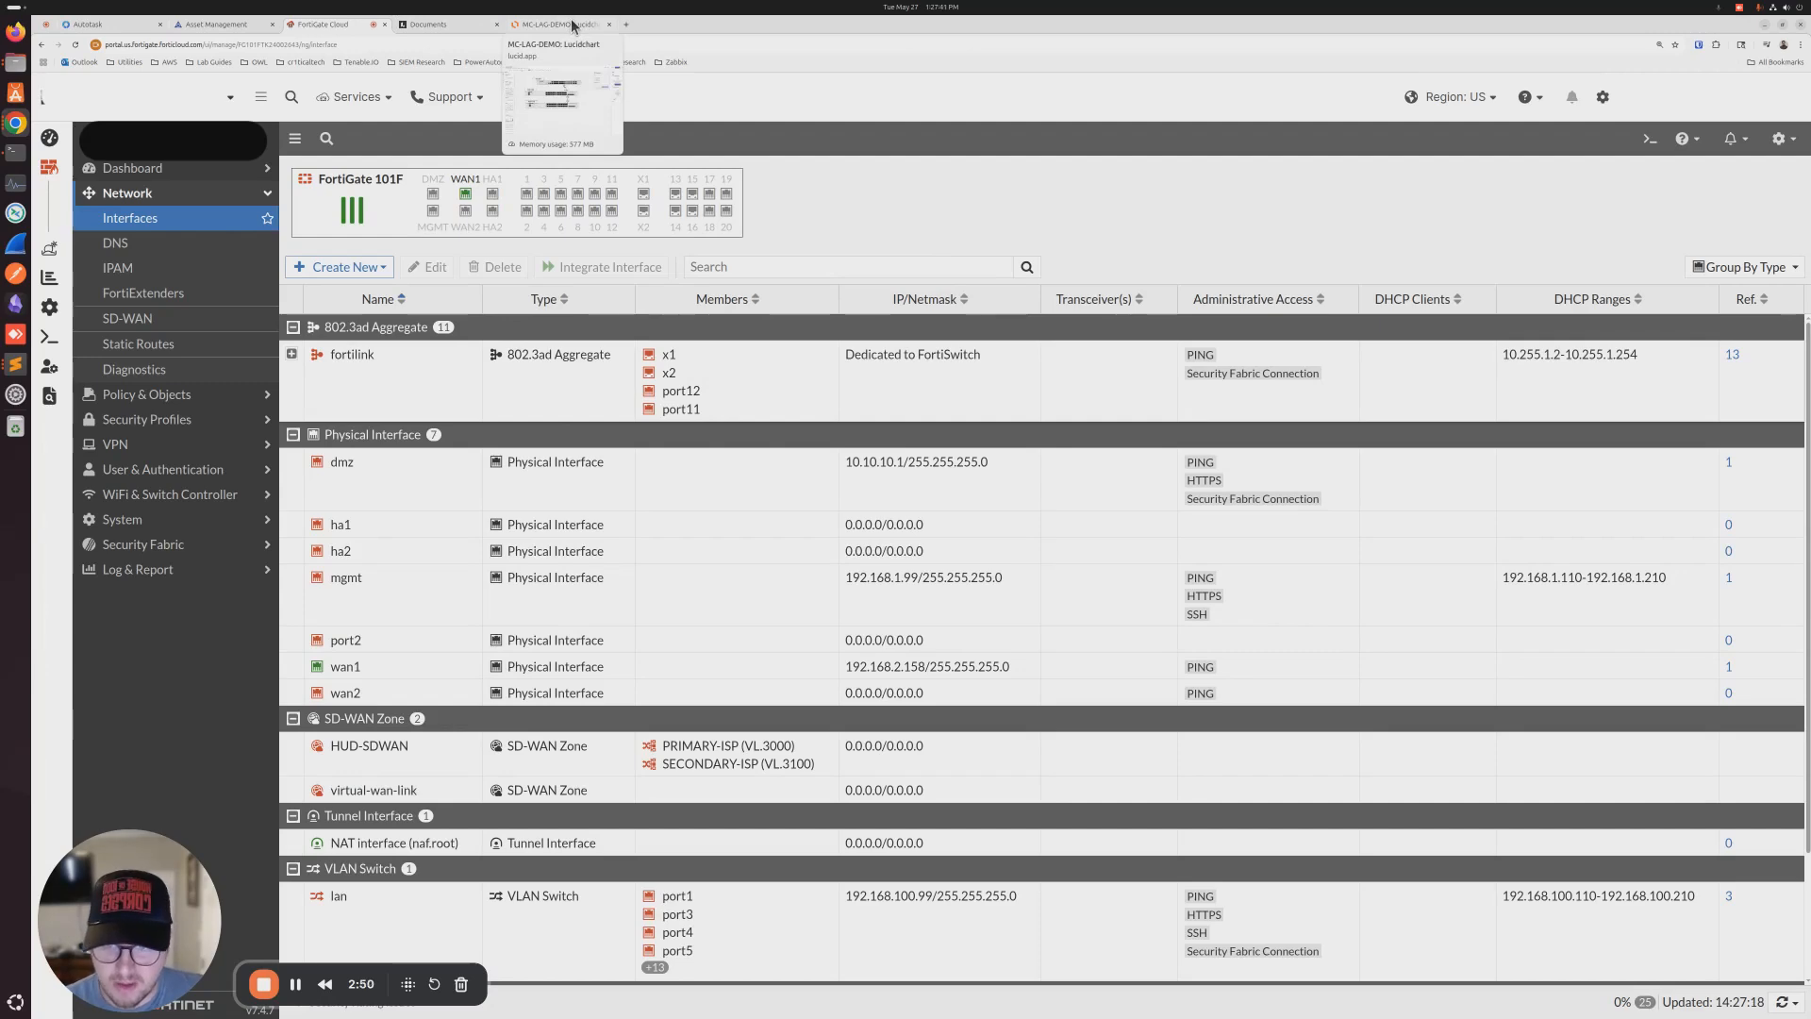
In the Lucidchart diagram, relabel the upper FortiSwitch box as 'CORE2 FSW 424E'.
click(560, 23)
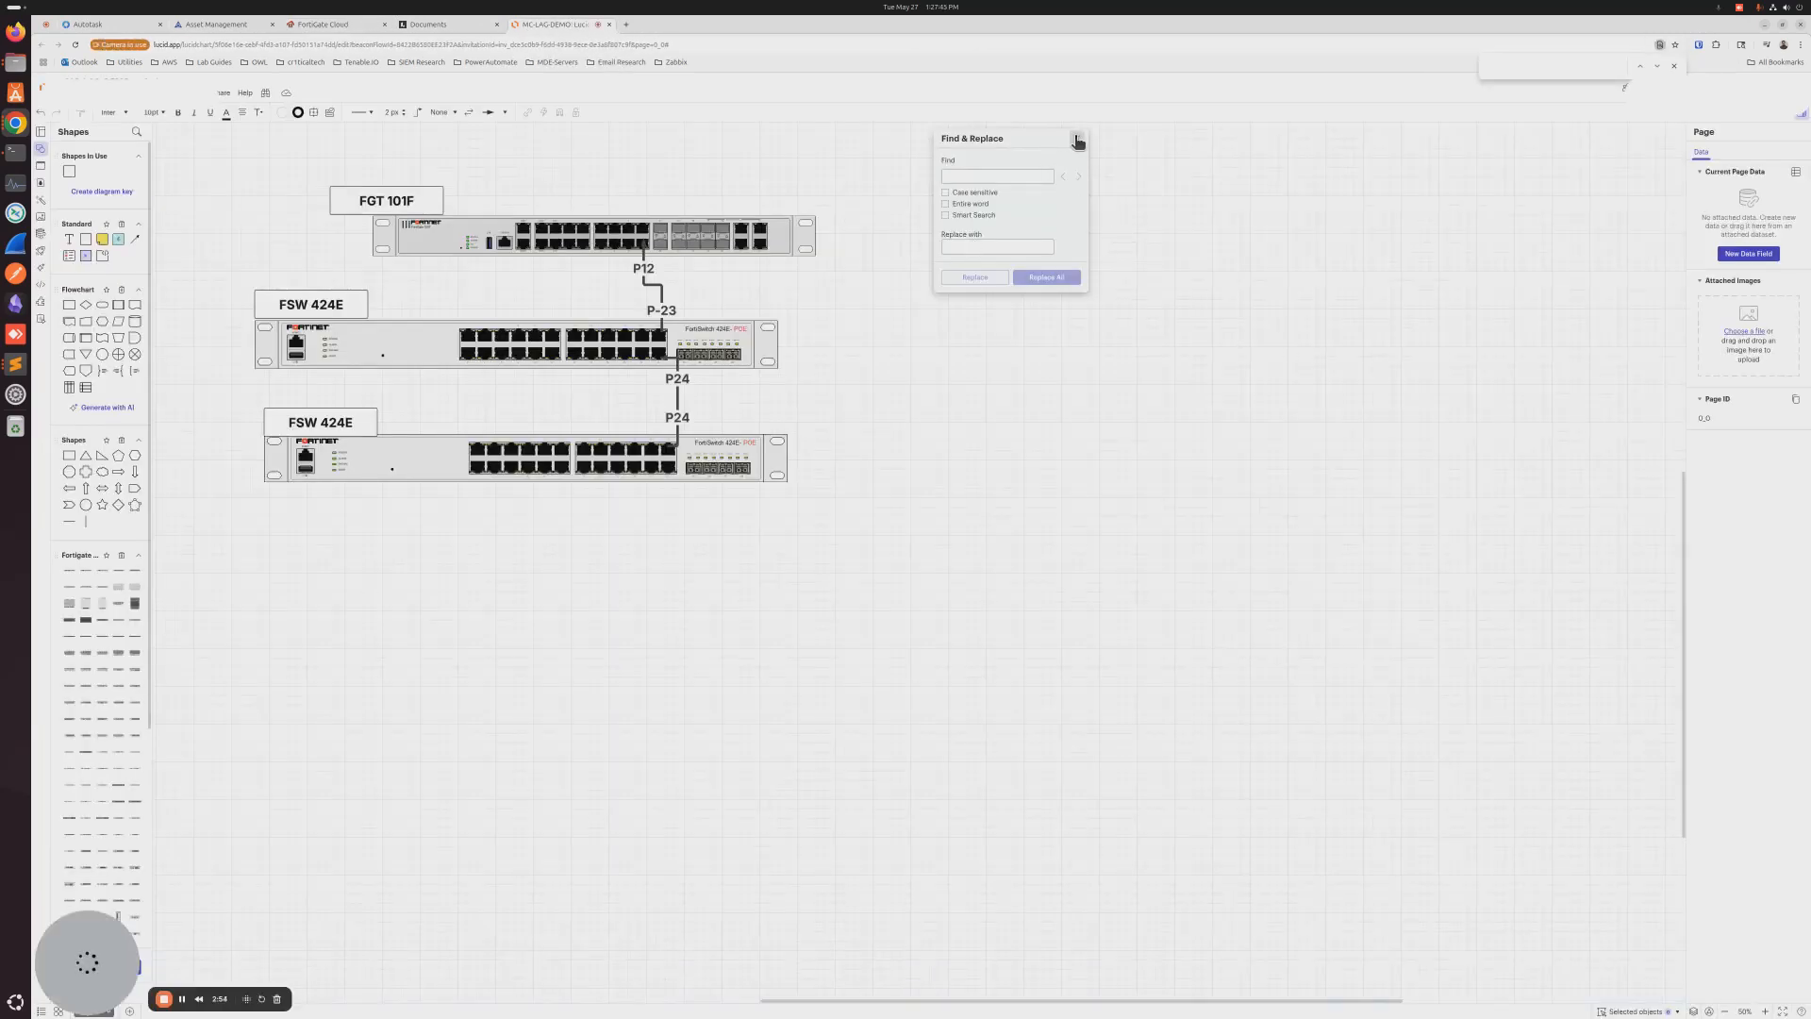
click(1078, 138)
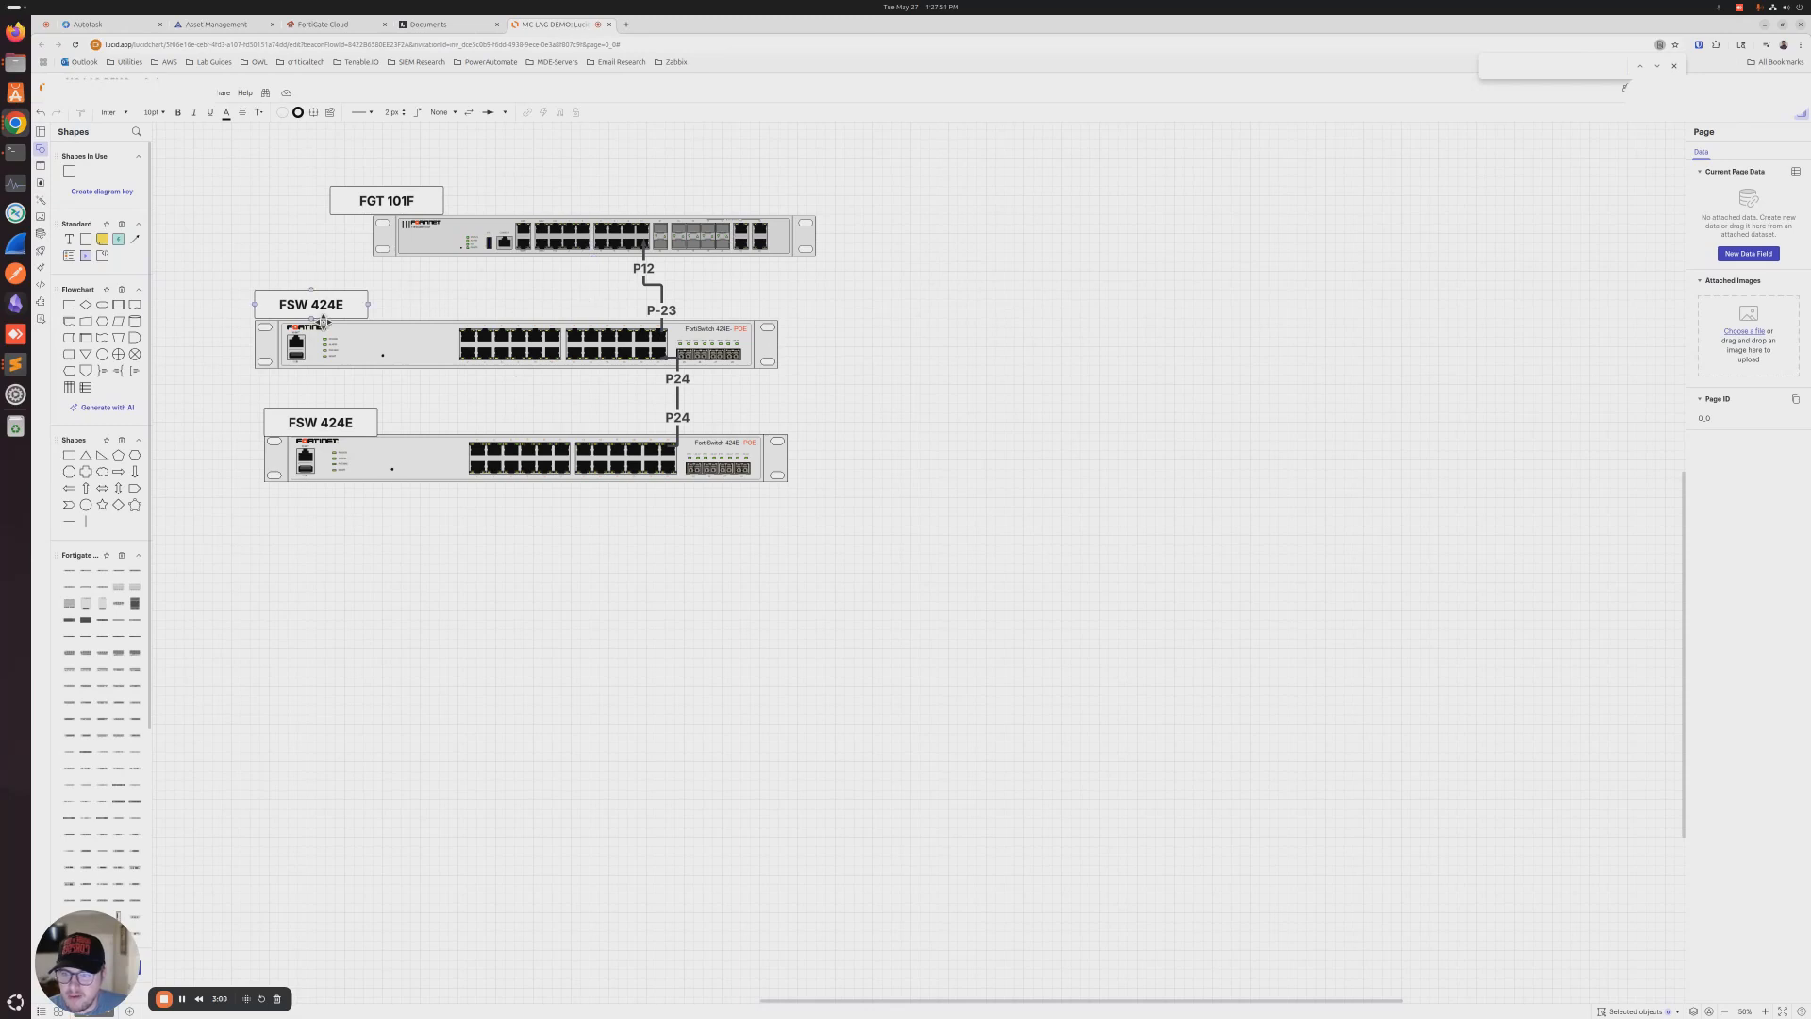
double_click(311, 304)
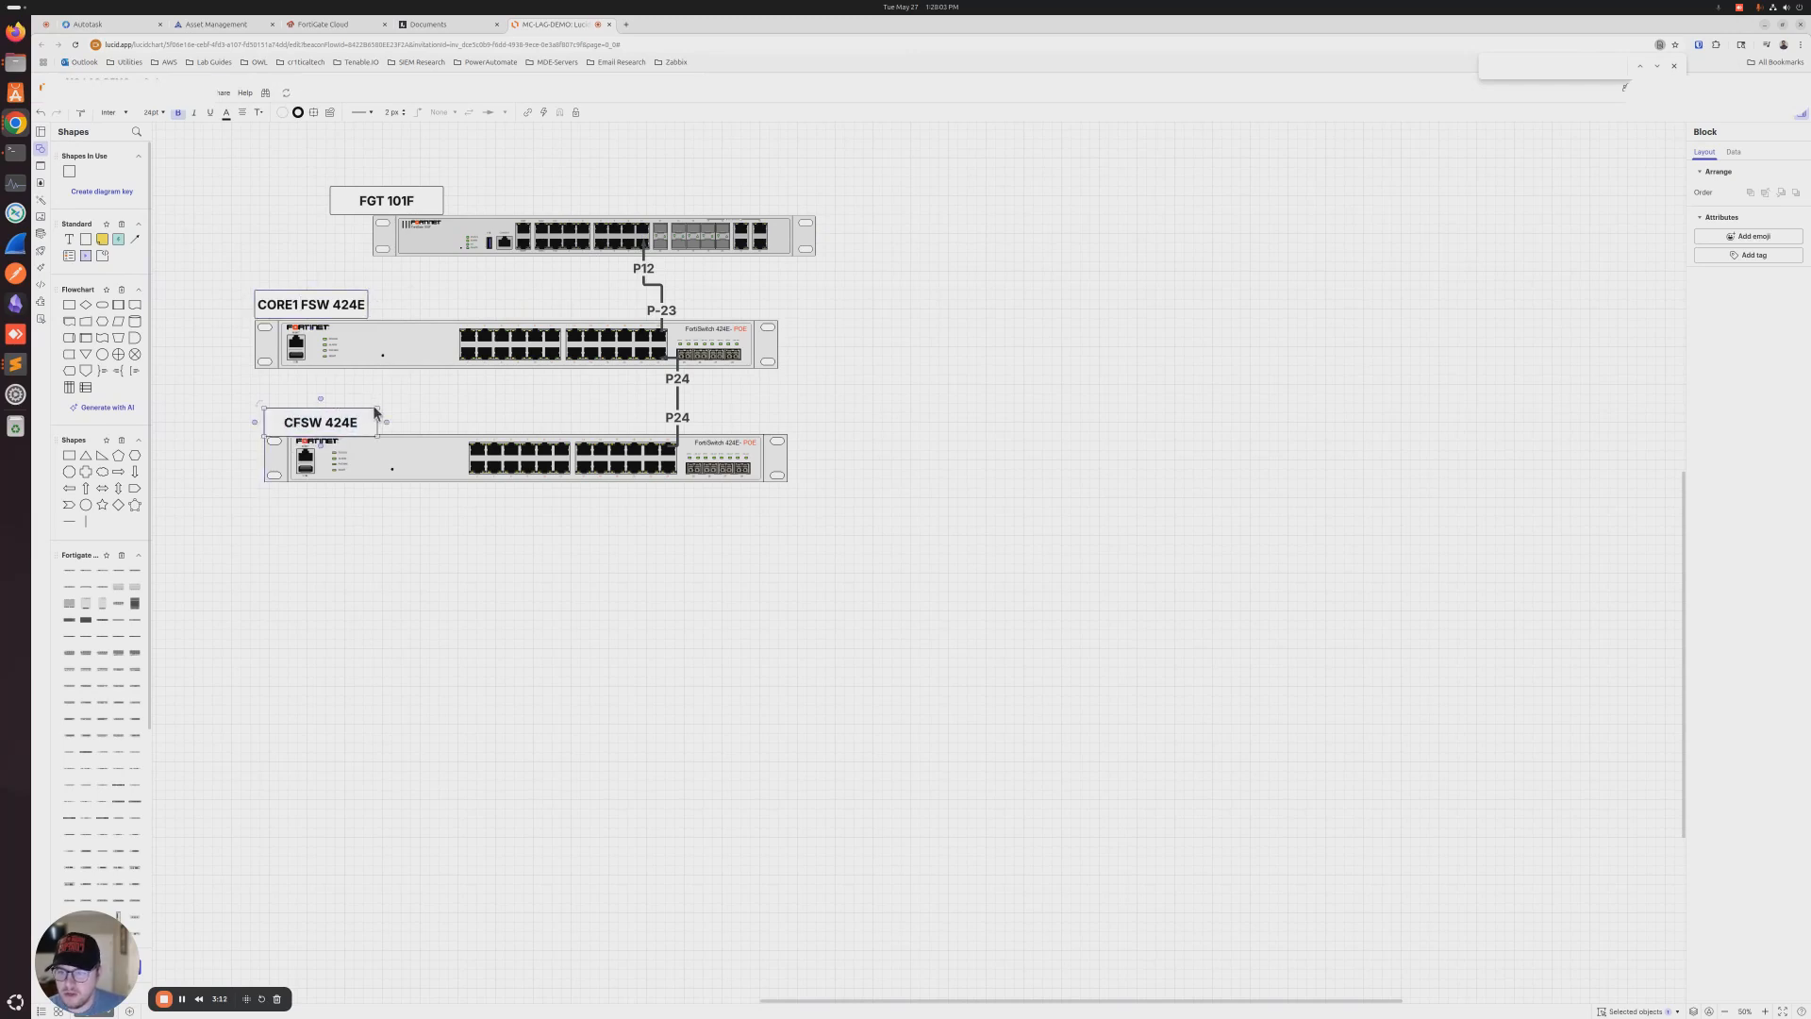
text(CORE2 FSW 424E)
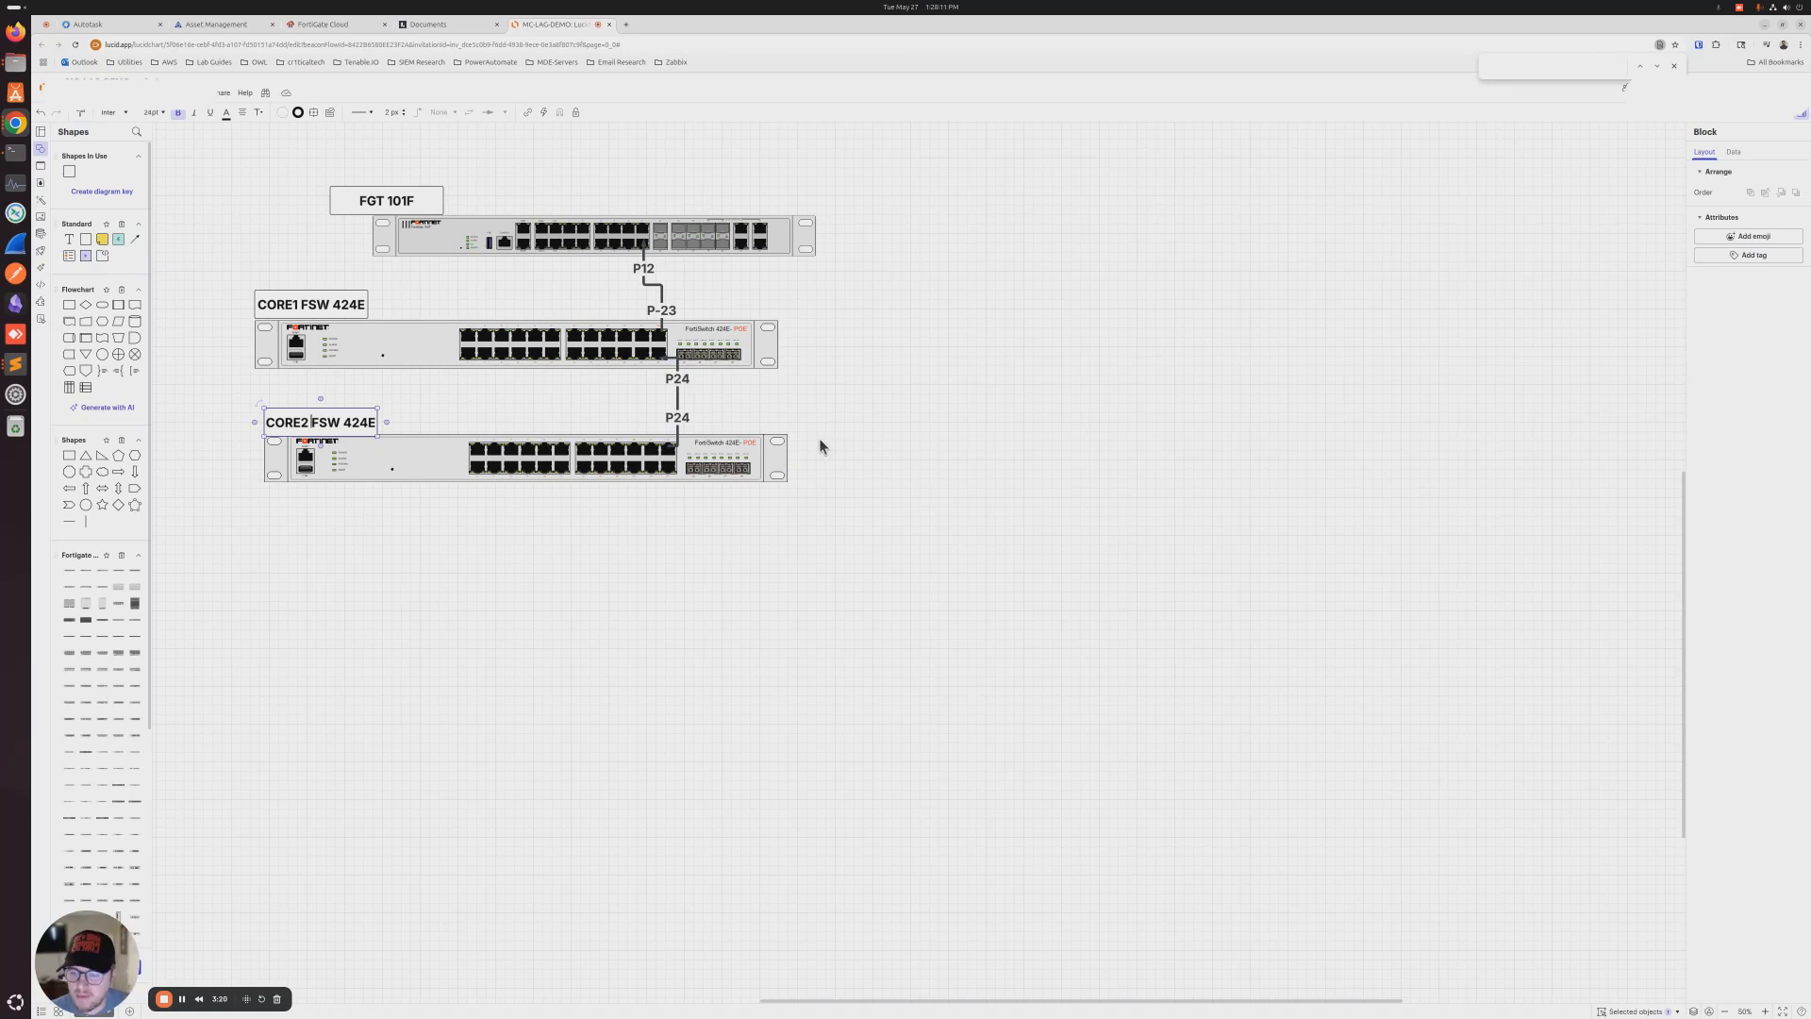
mouse_move(803, 481)
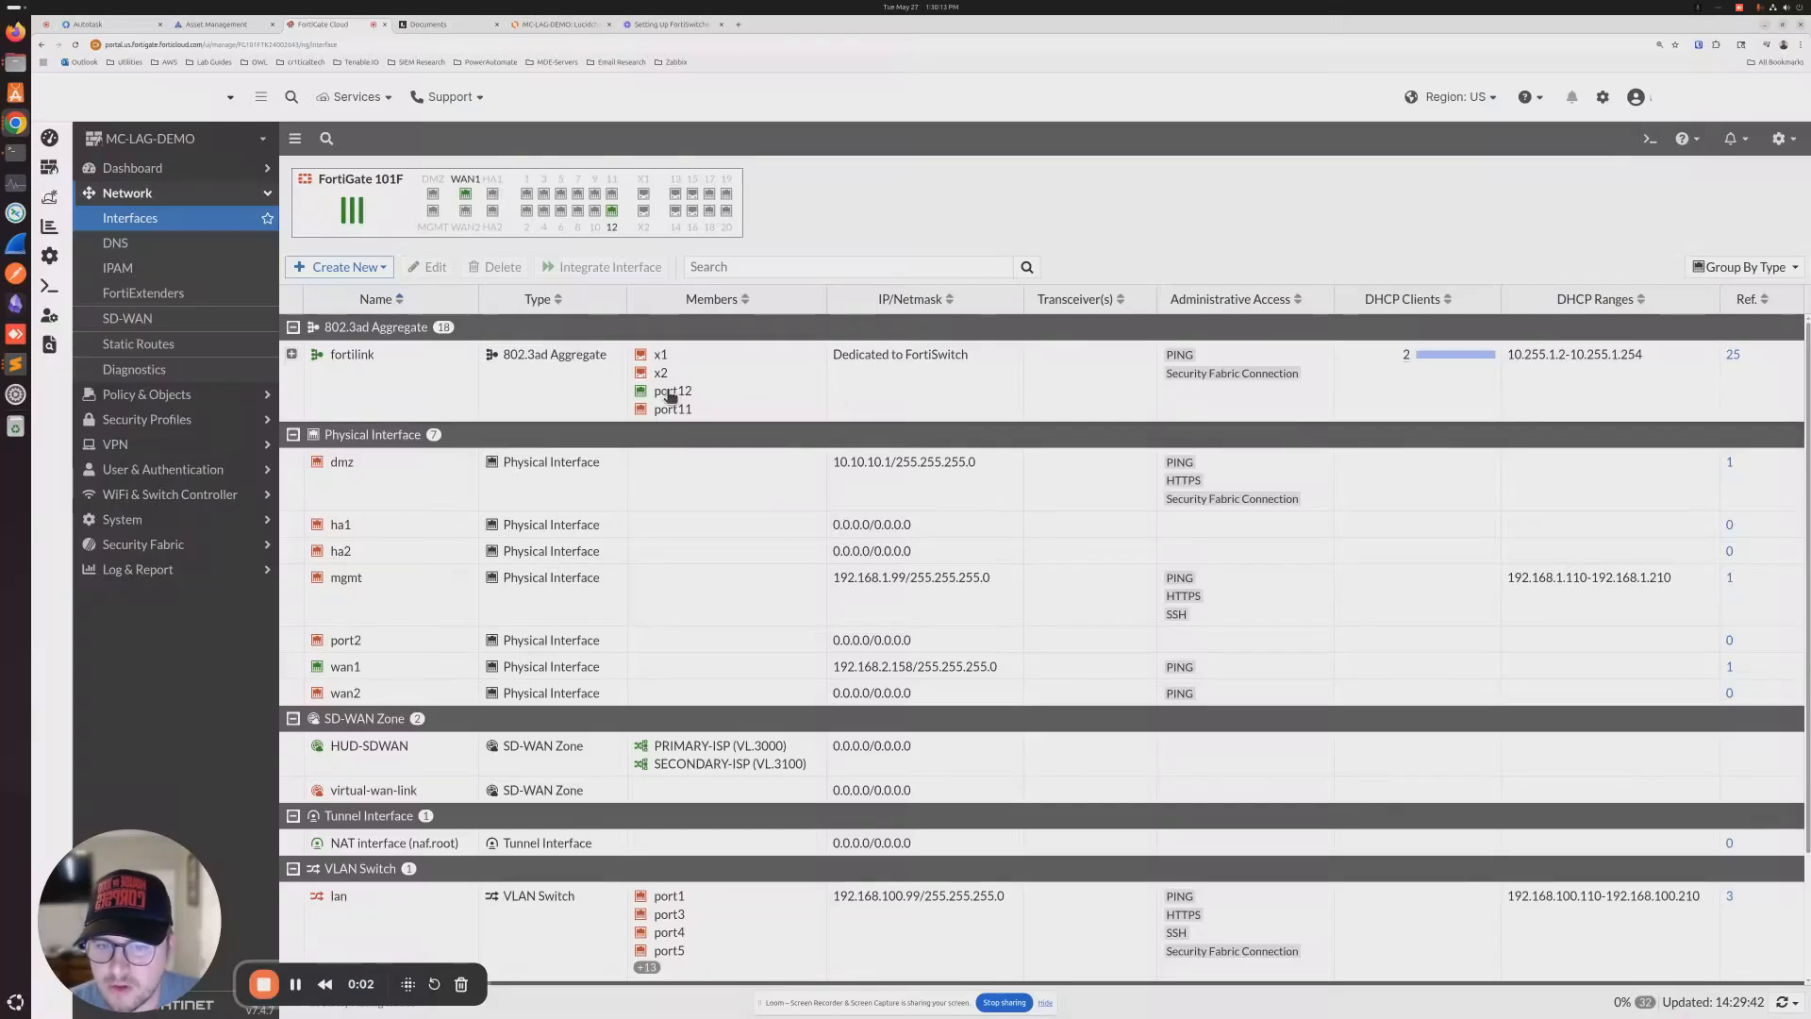
mouse_move(668, 392)
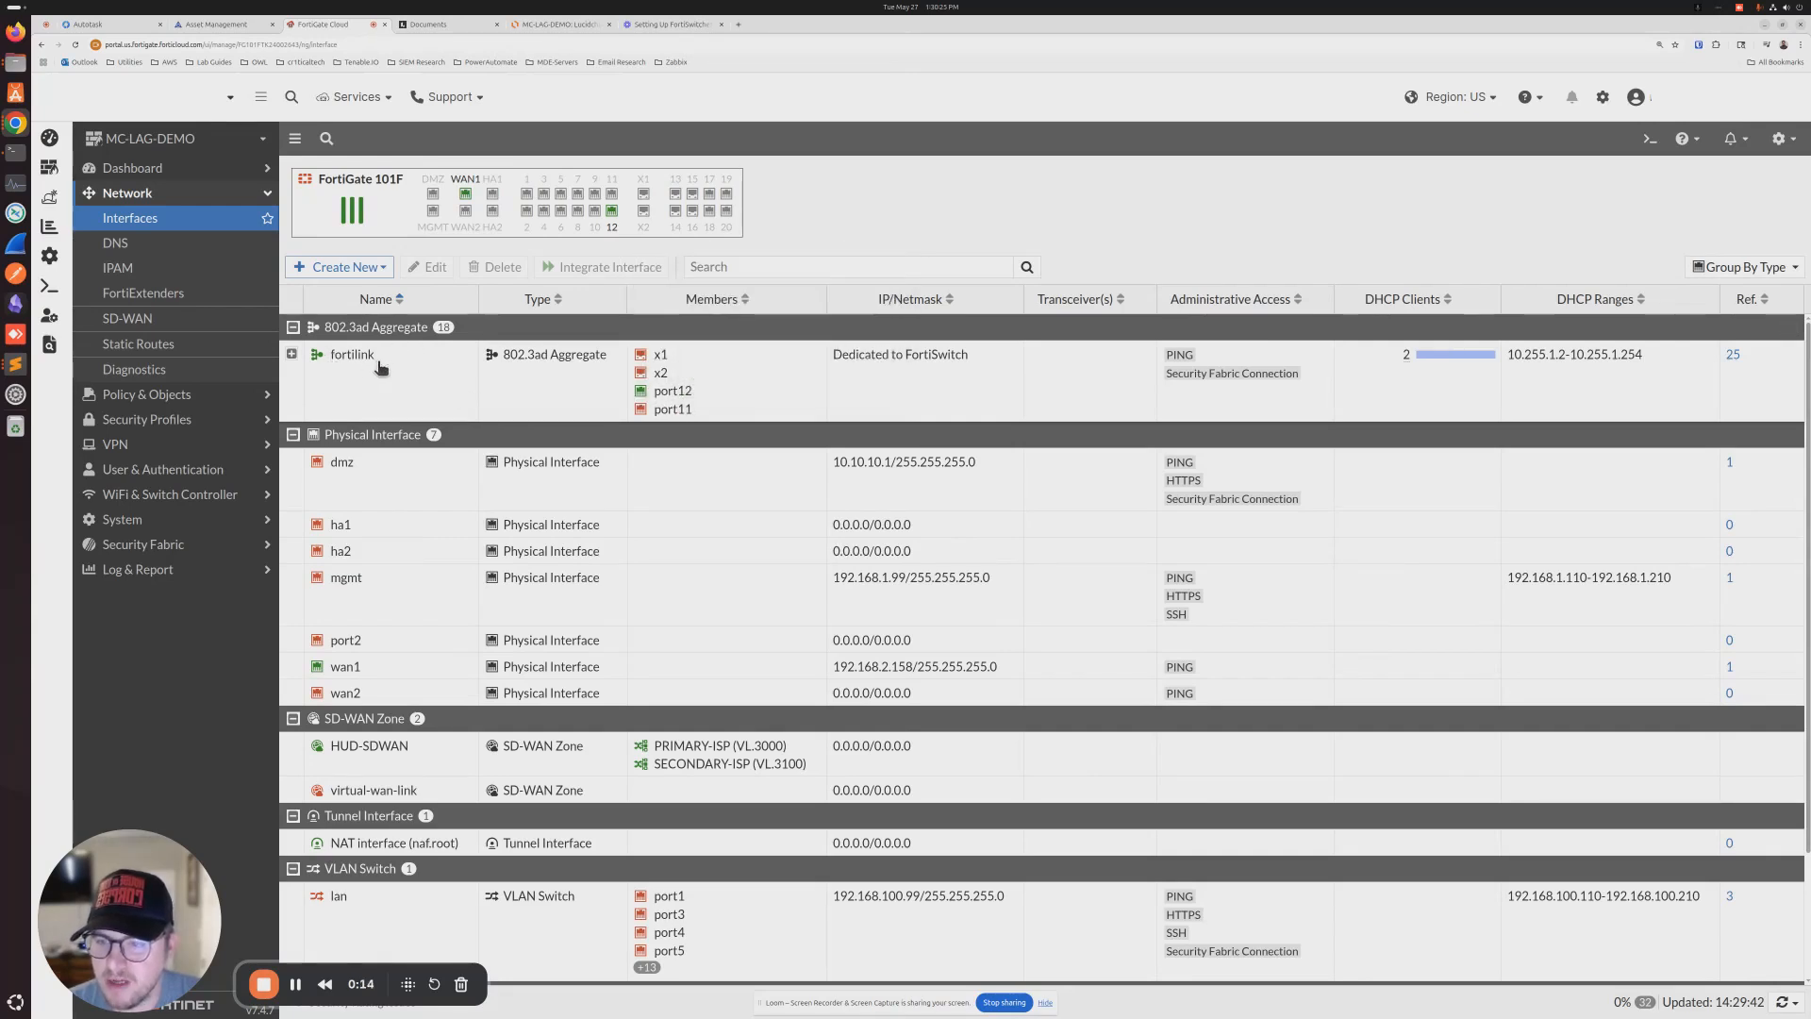
mouse_move(352, 355)
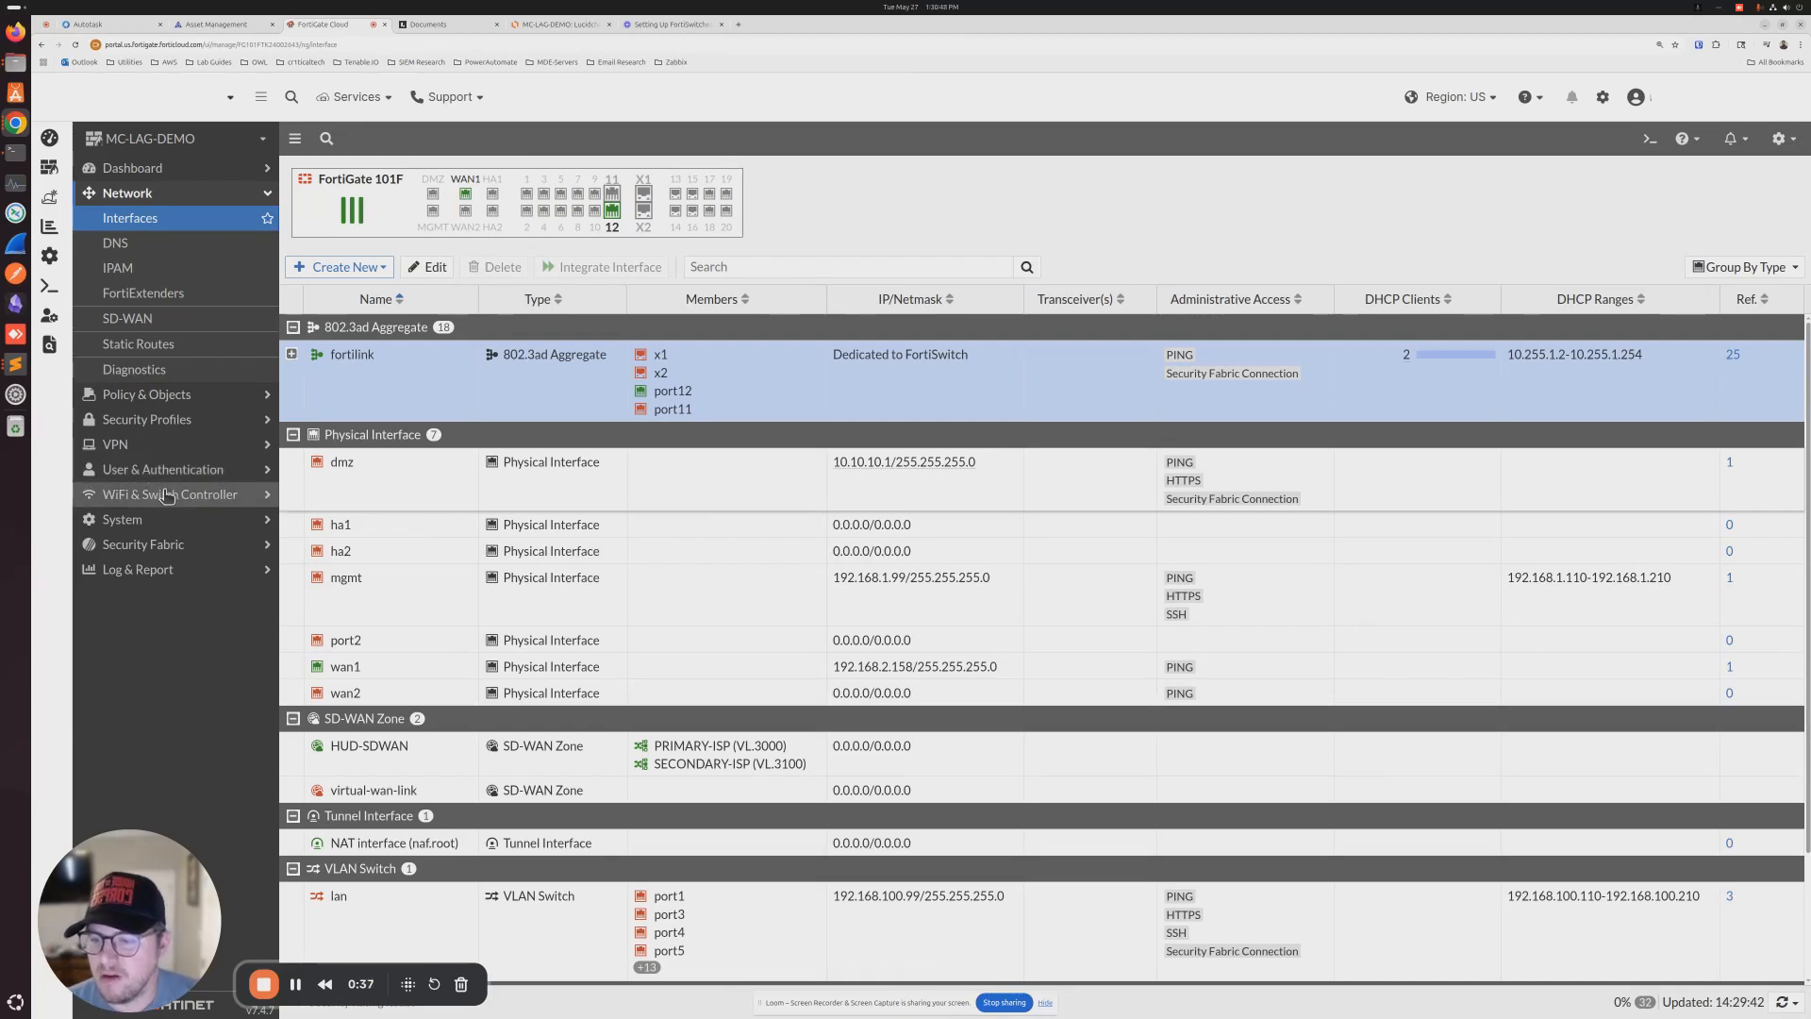
Show the Managed FortiSwitches list with both 424E switches online on fortilink.
click(171, 495)
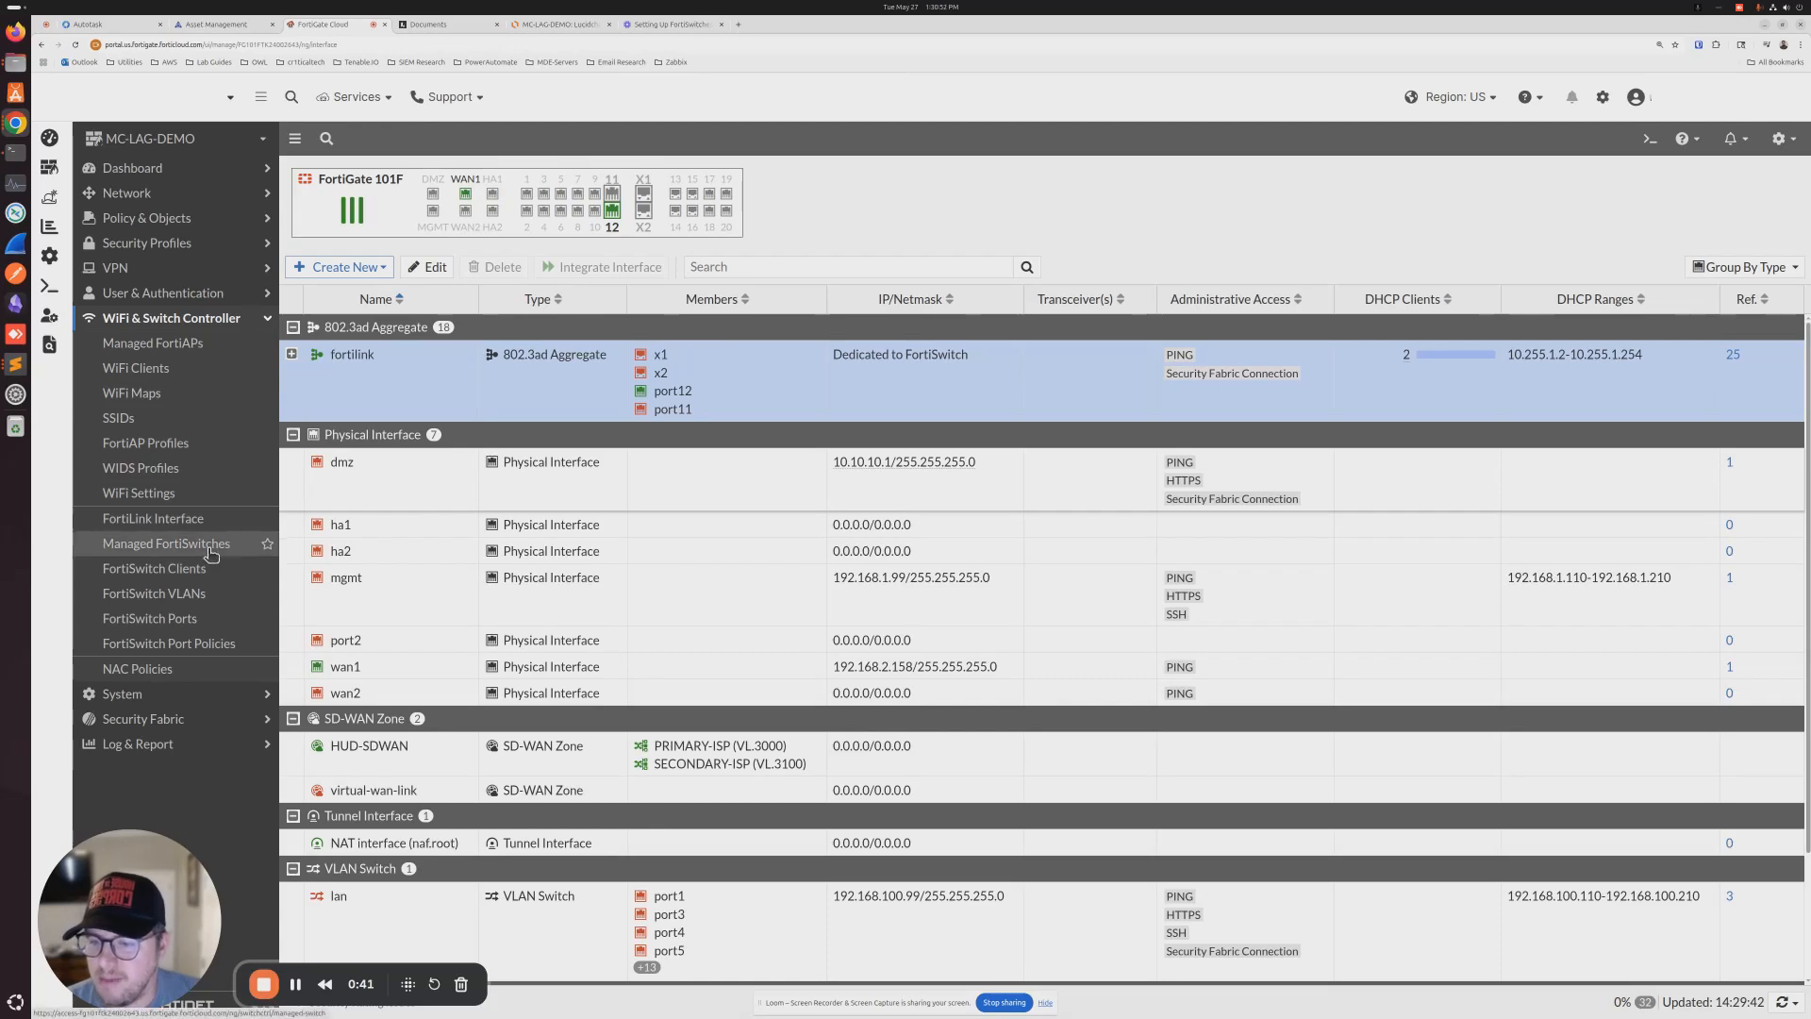
click(166, 544)
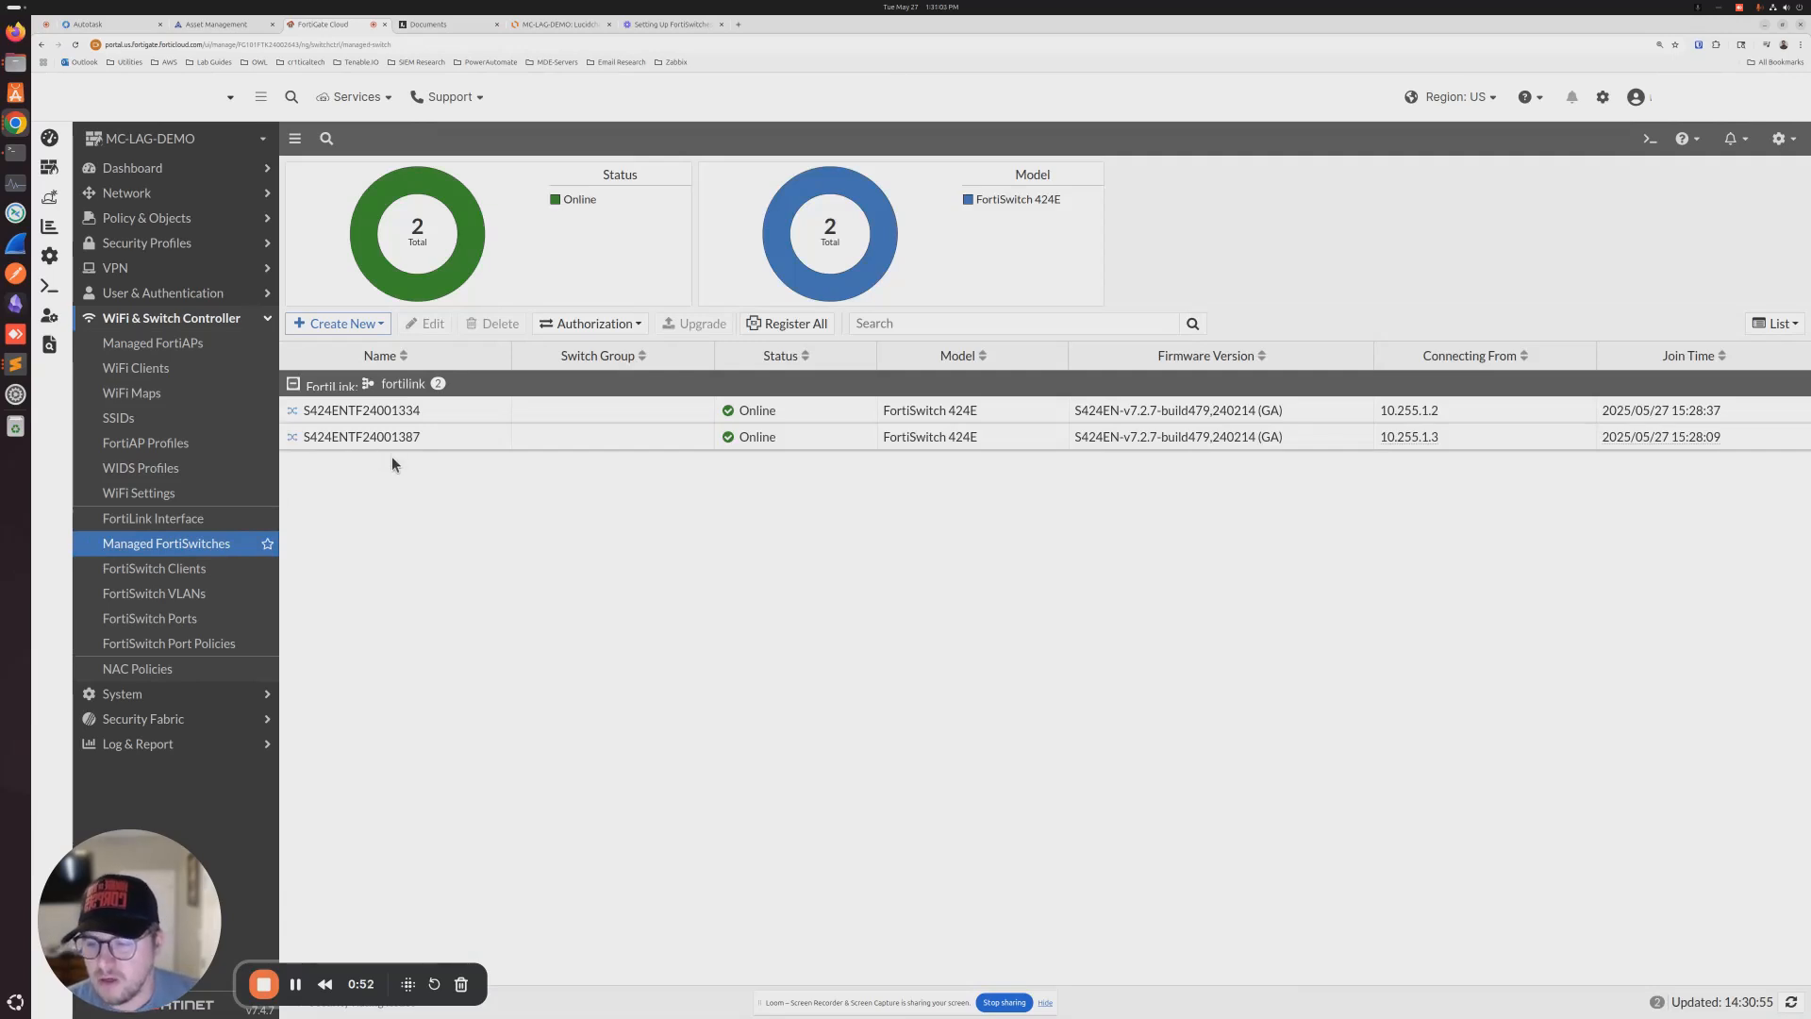
mouse_move(153, 592)
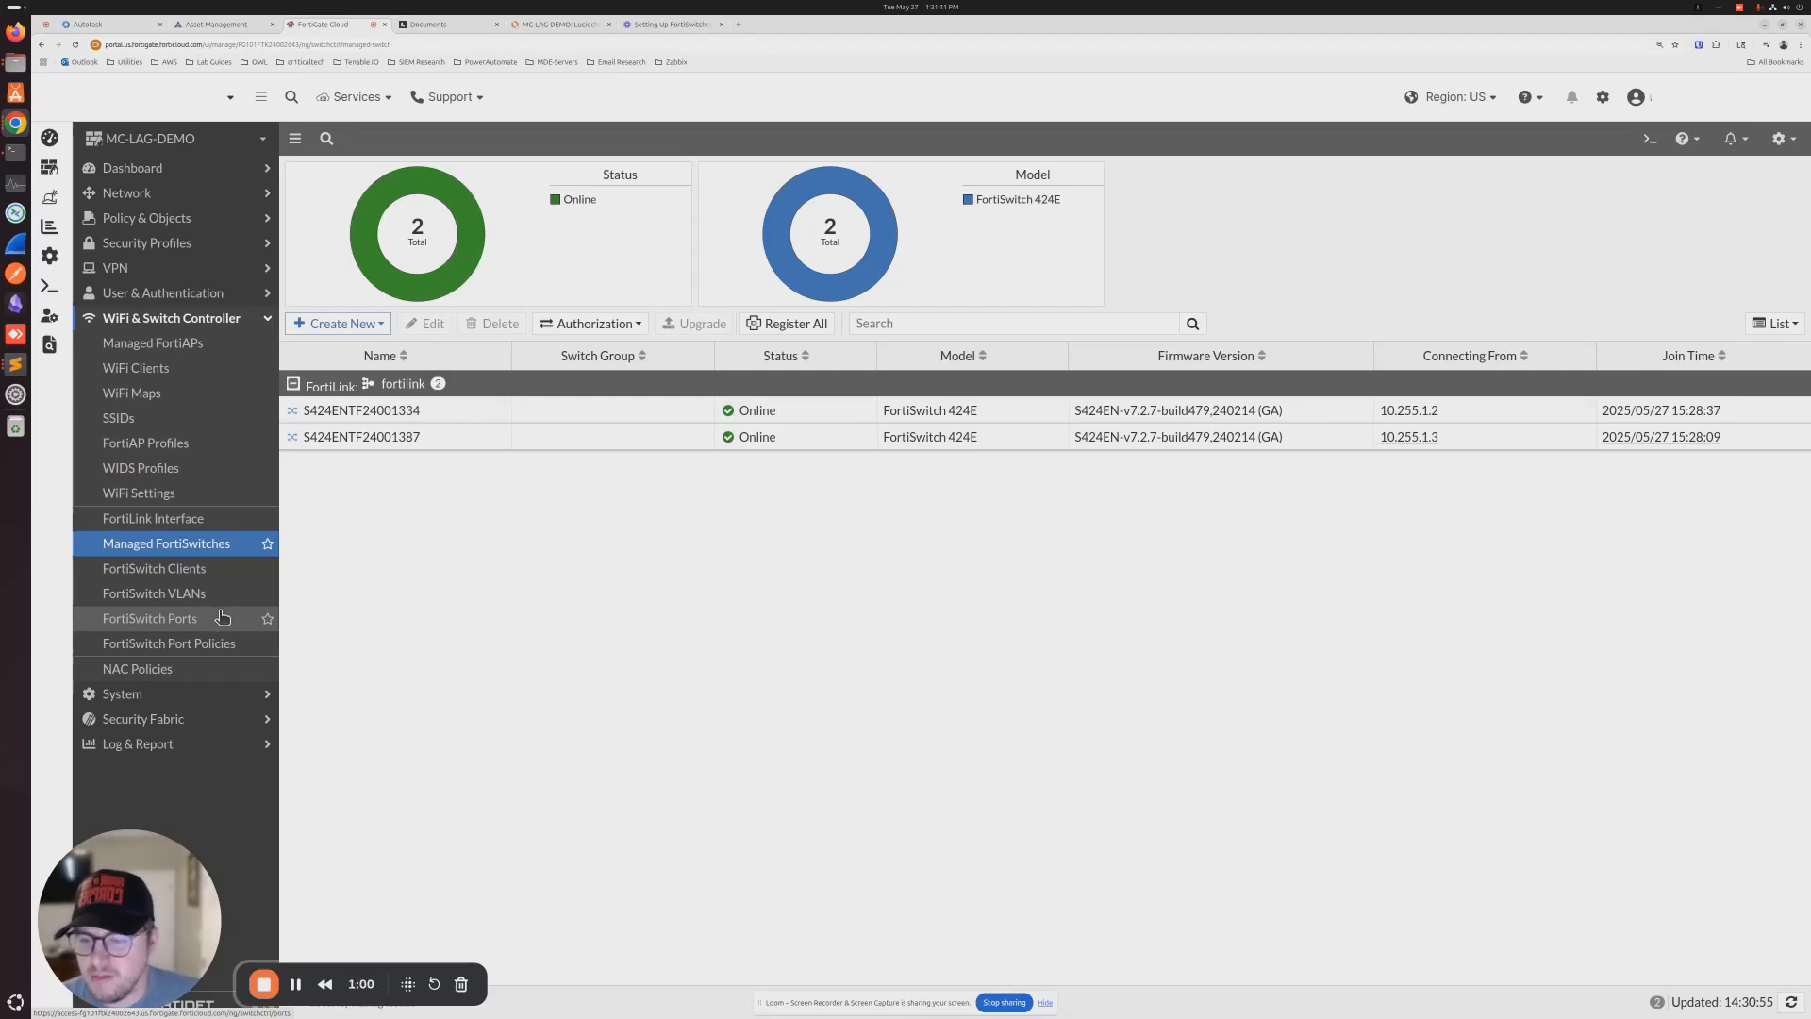
mouse_move(224, 593)
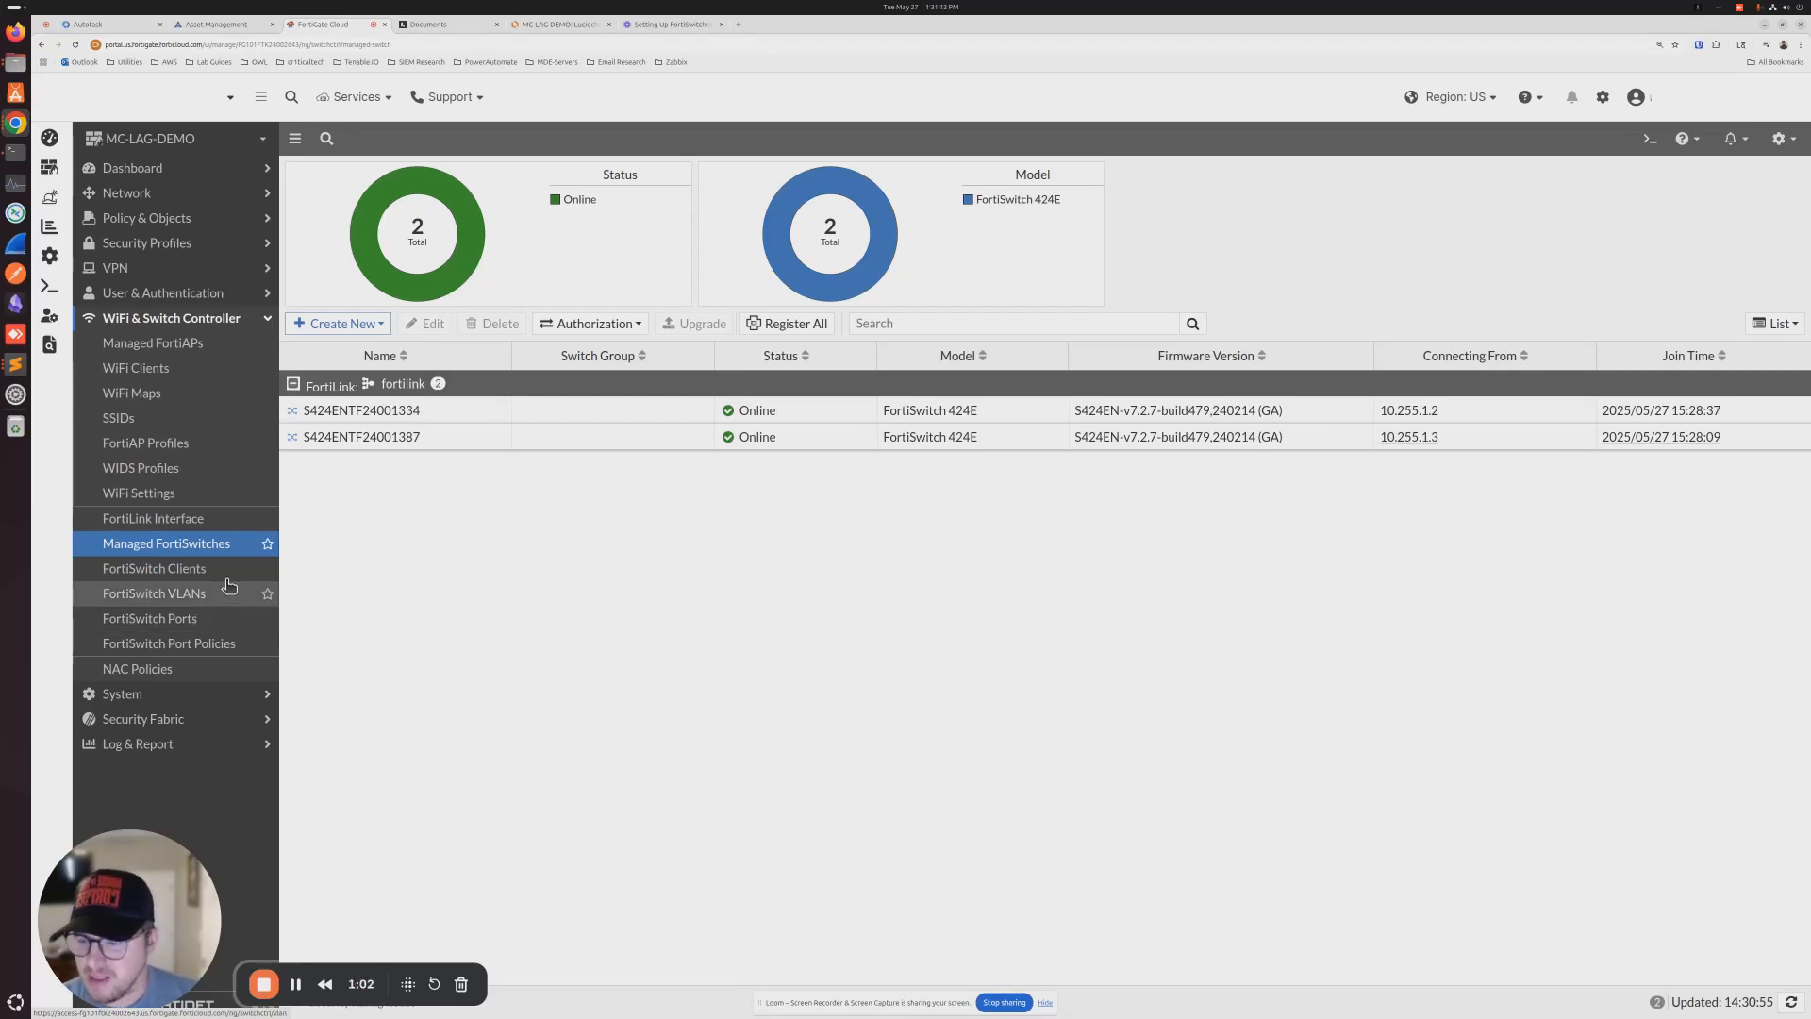
Show the FortiSwitch Ports table and select the port22 row.
click(151, 619)
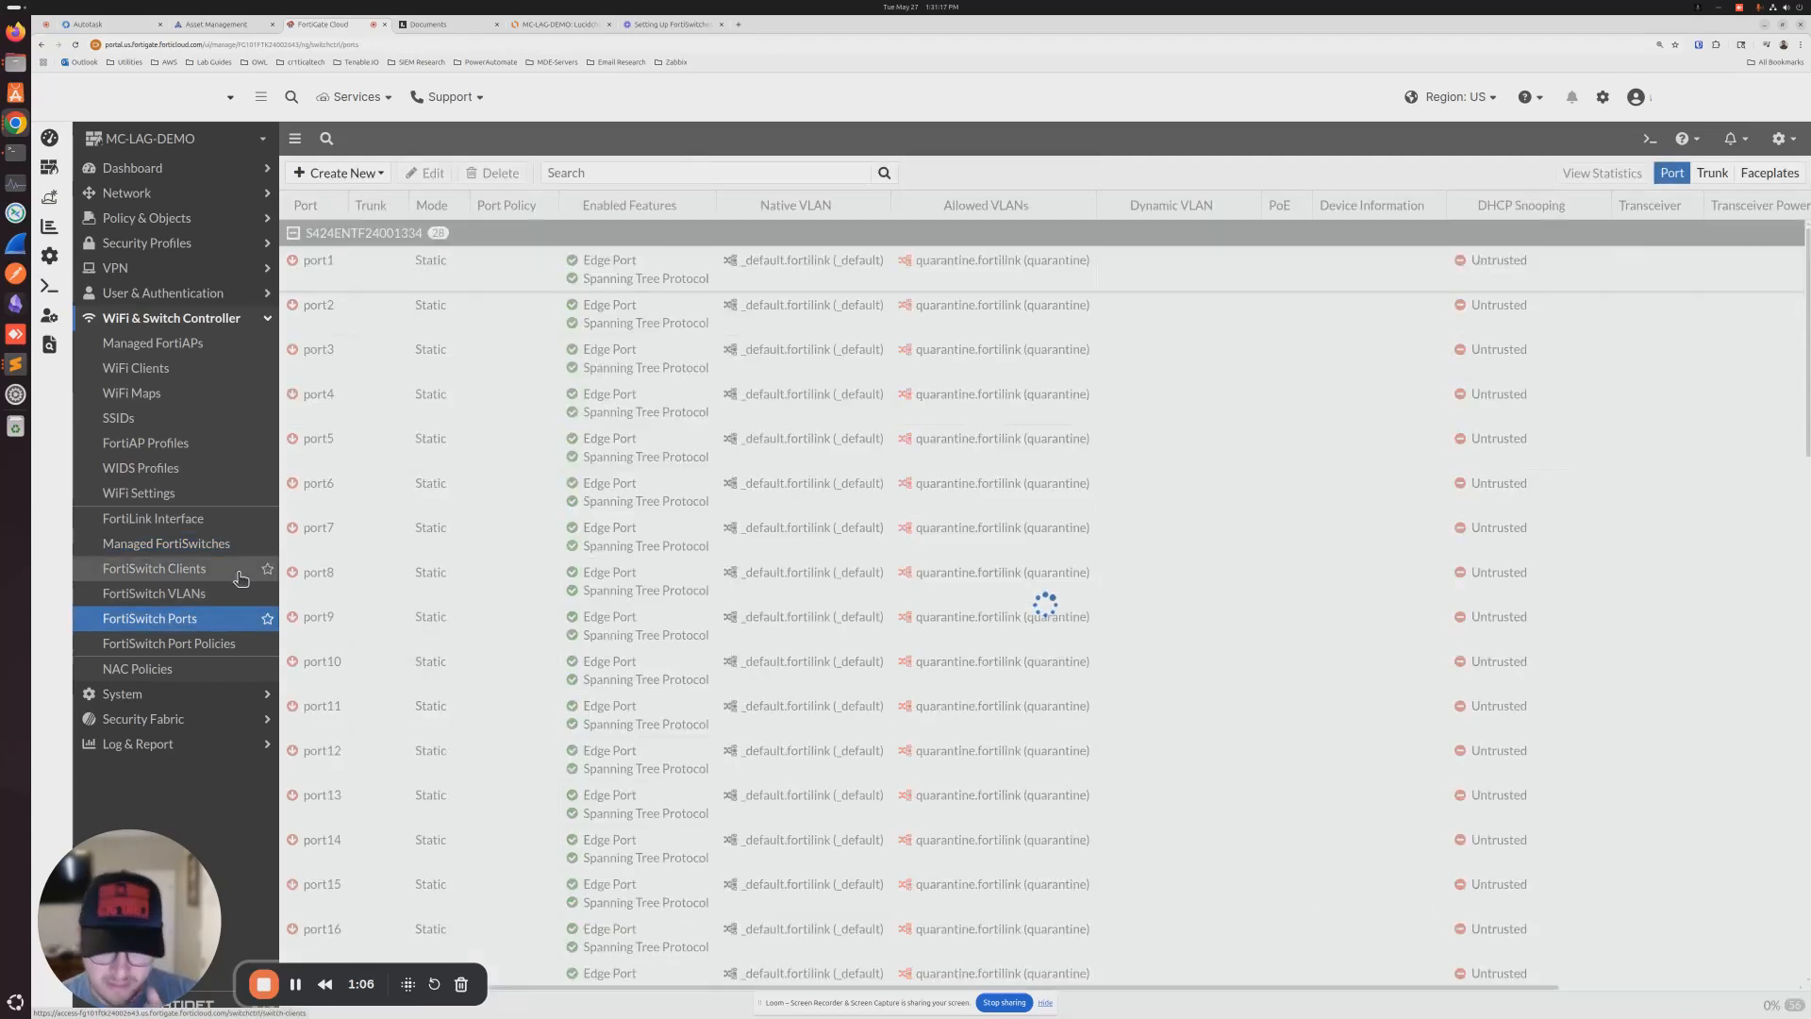
scroll(down, 3)
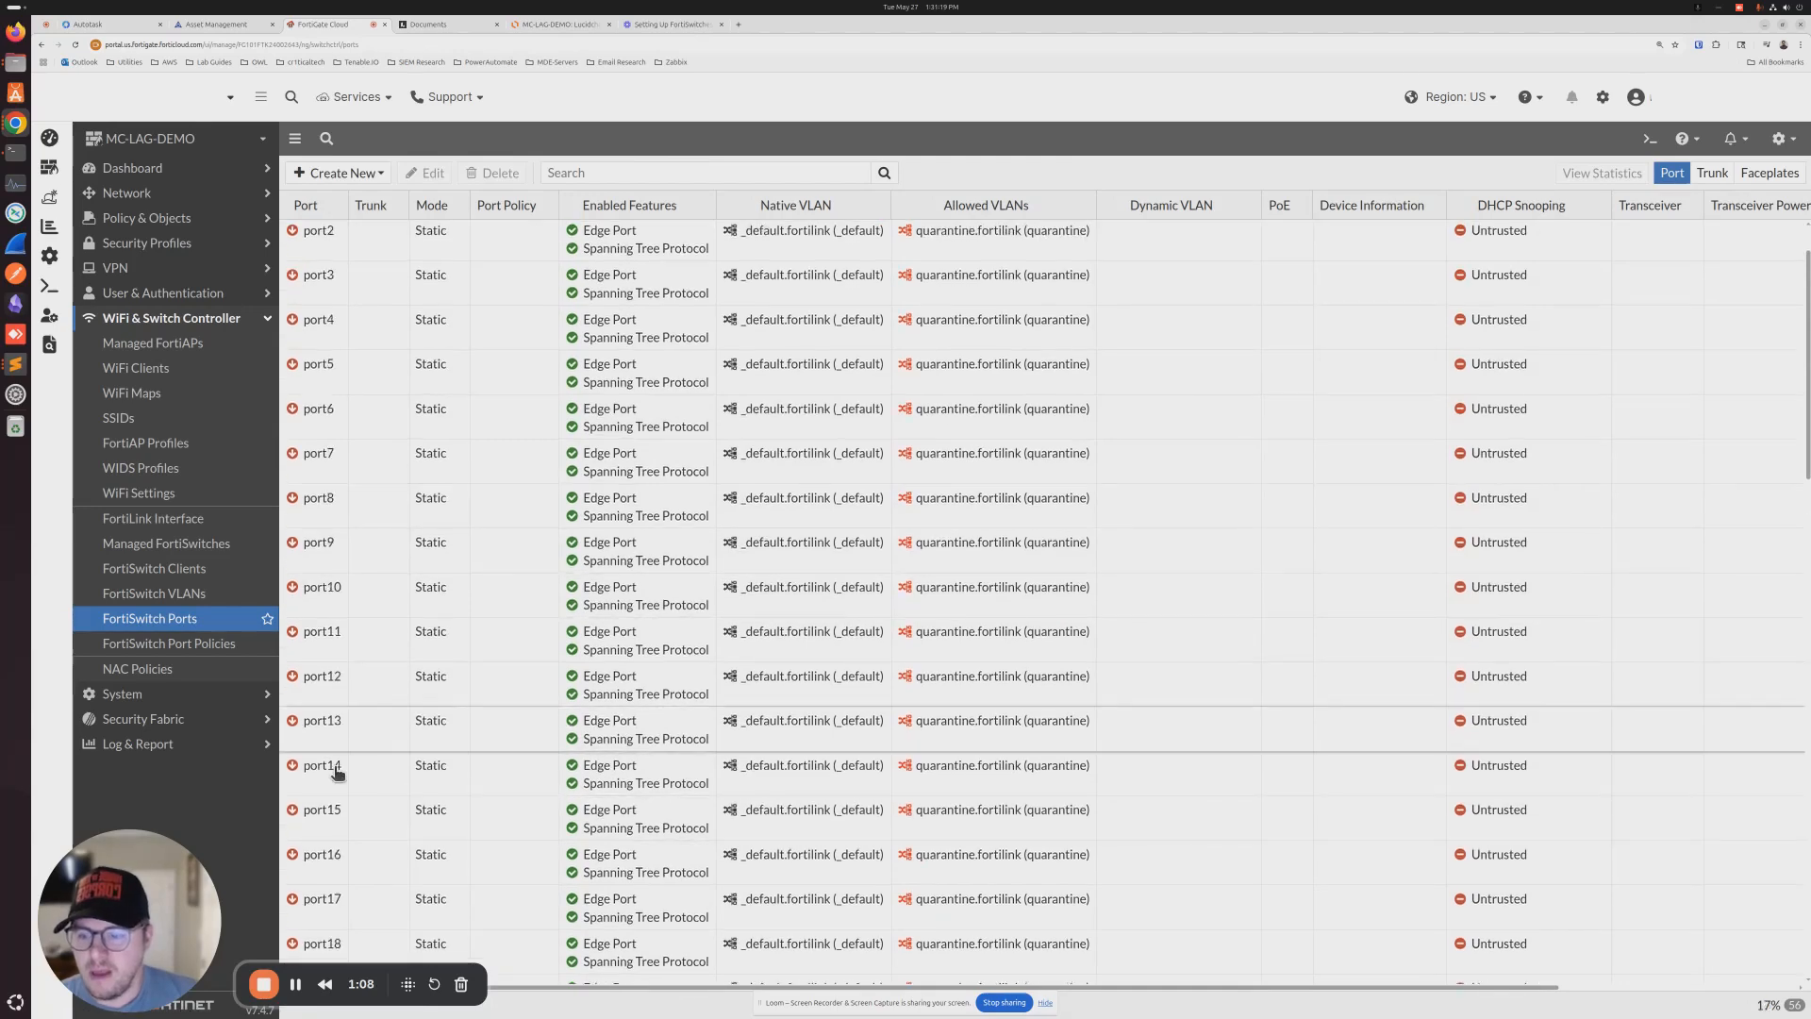
scroll(down, 3)
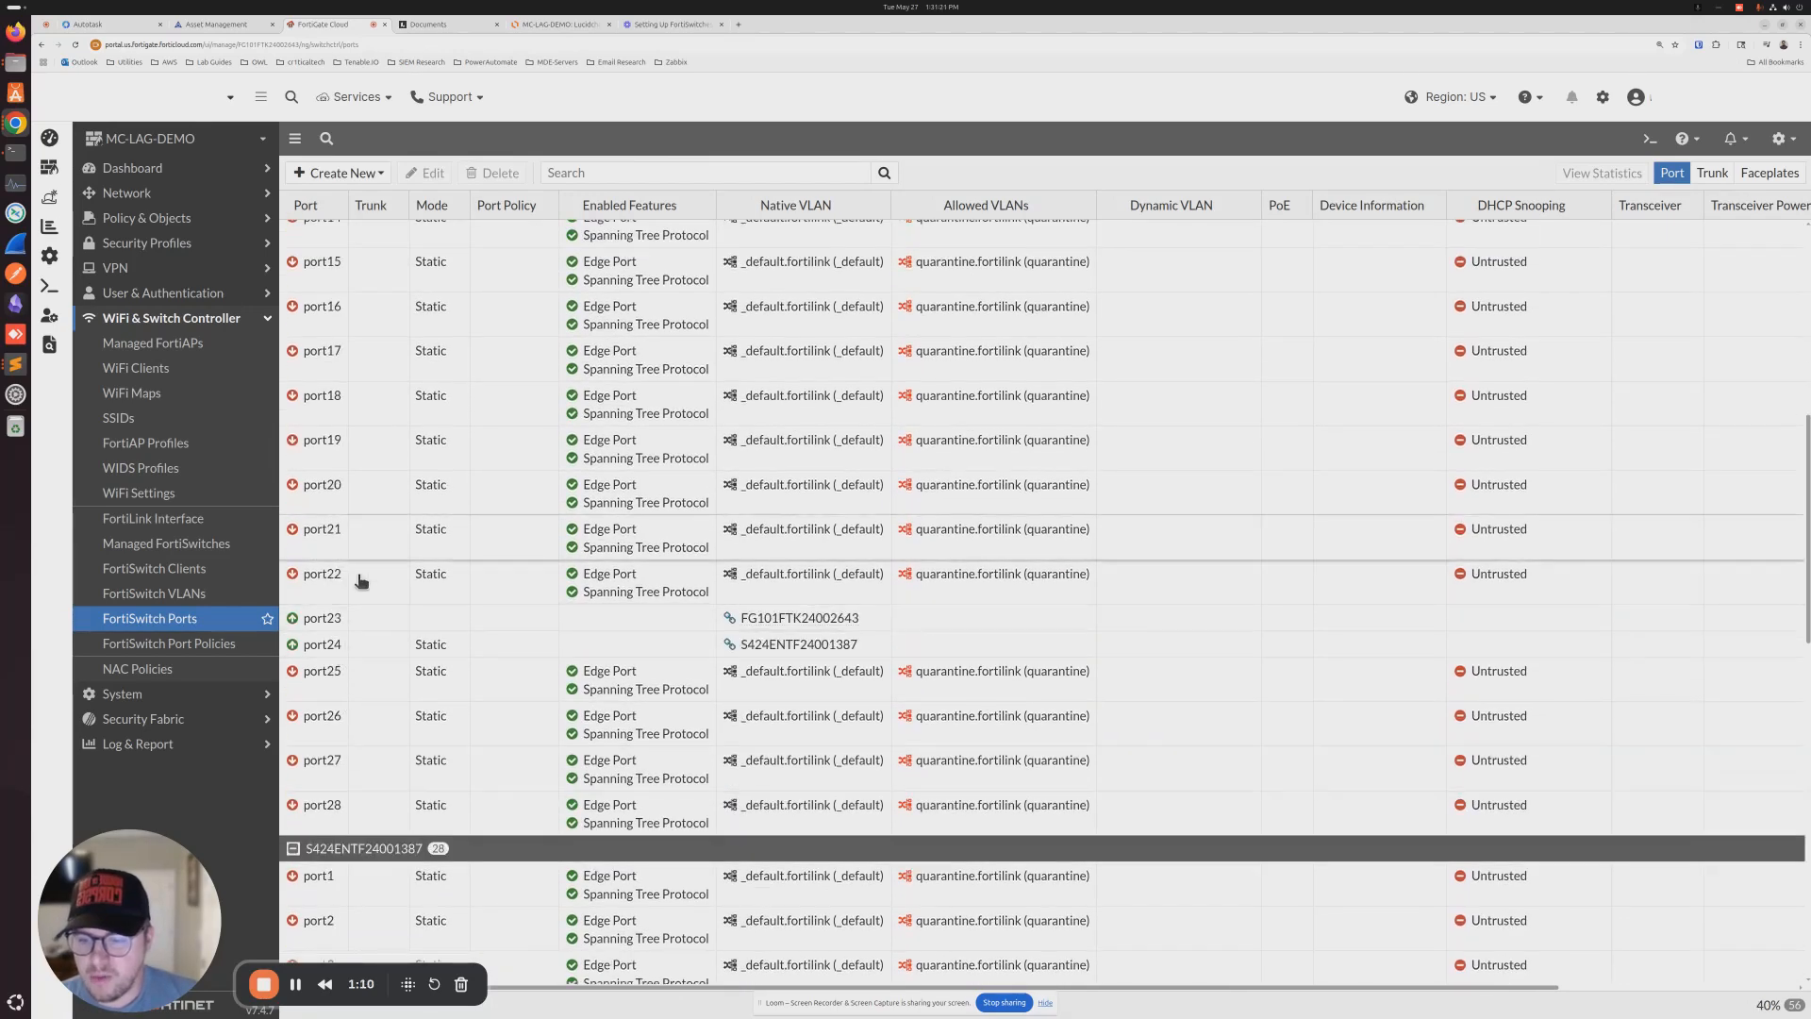
click(372, 583)
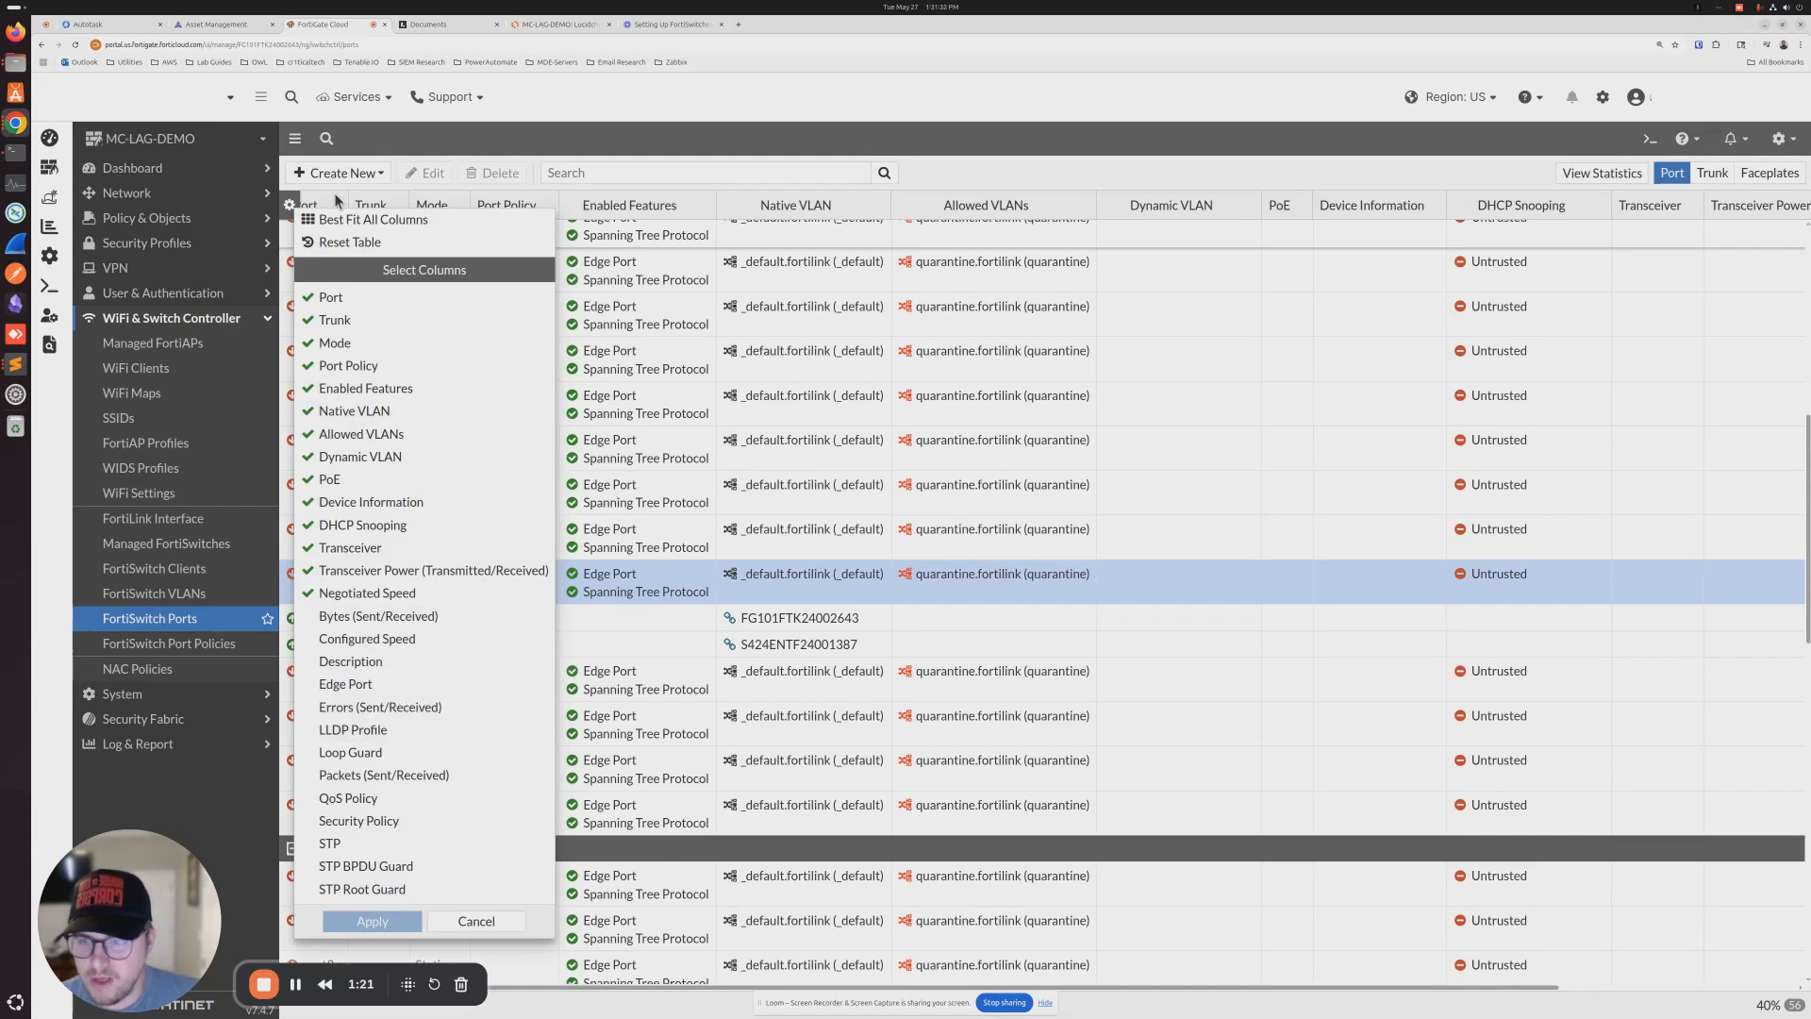
mouse_move(364, 753)
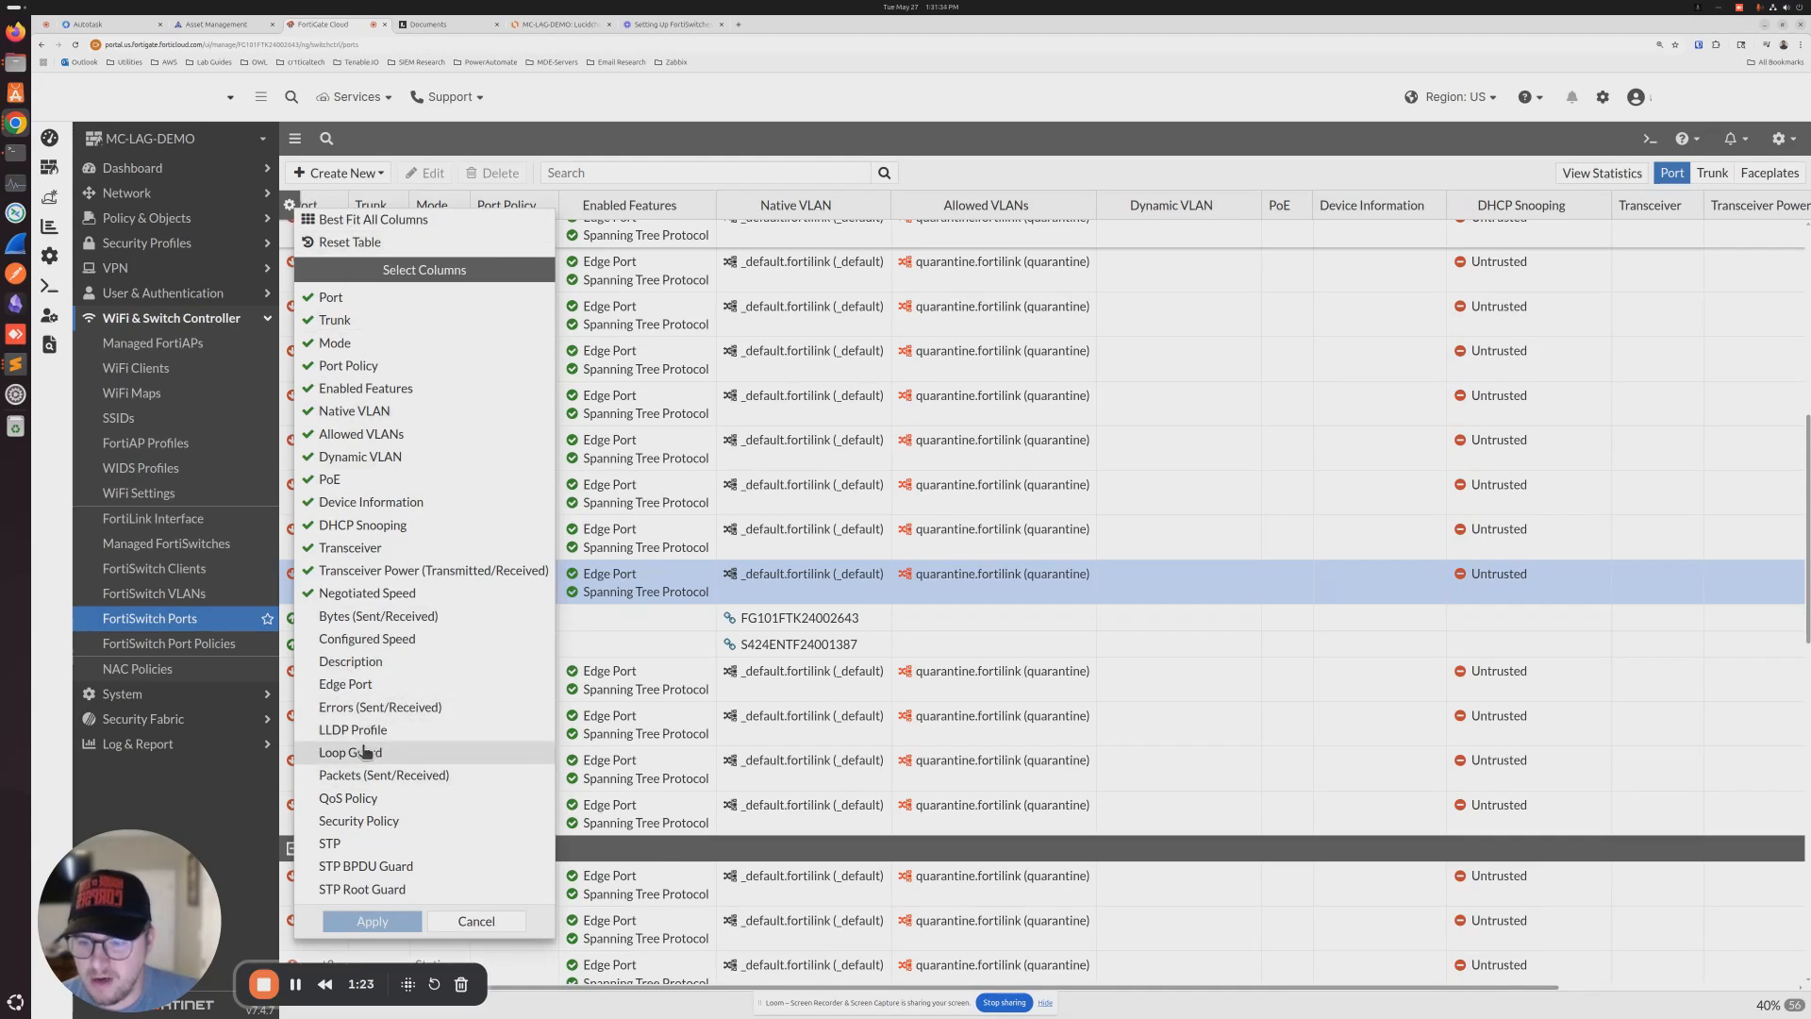
Add the LLDP Profile column to the ports table display.
click(476, 921)
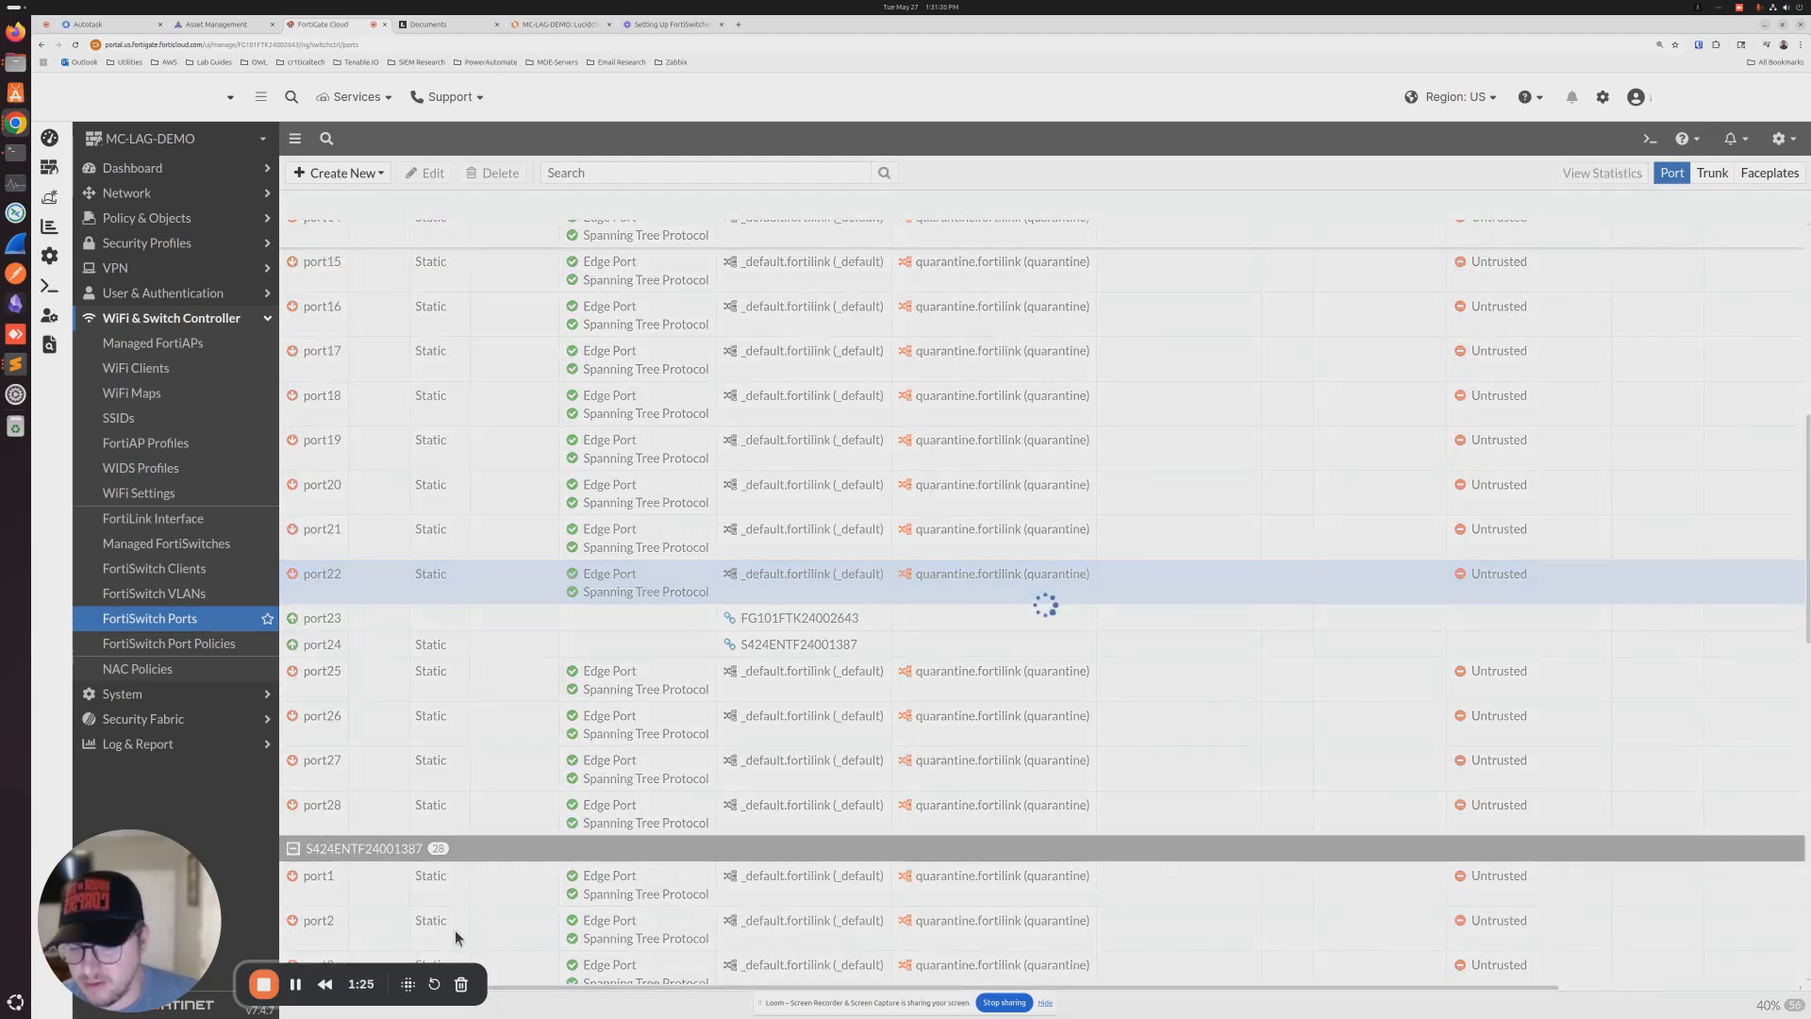
scroll(down, 3)
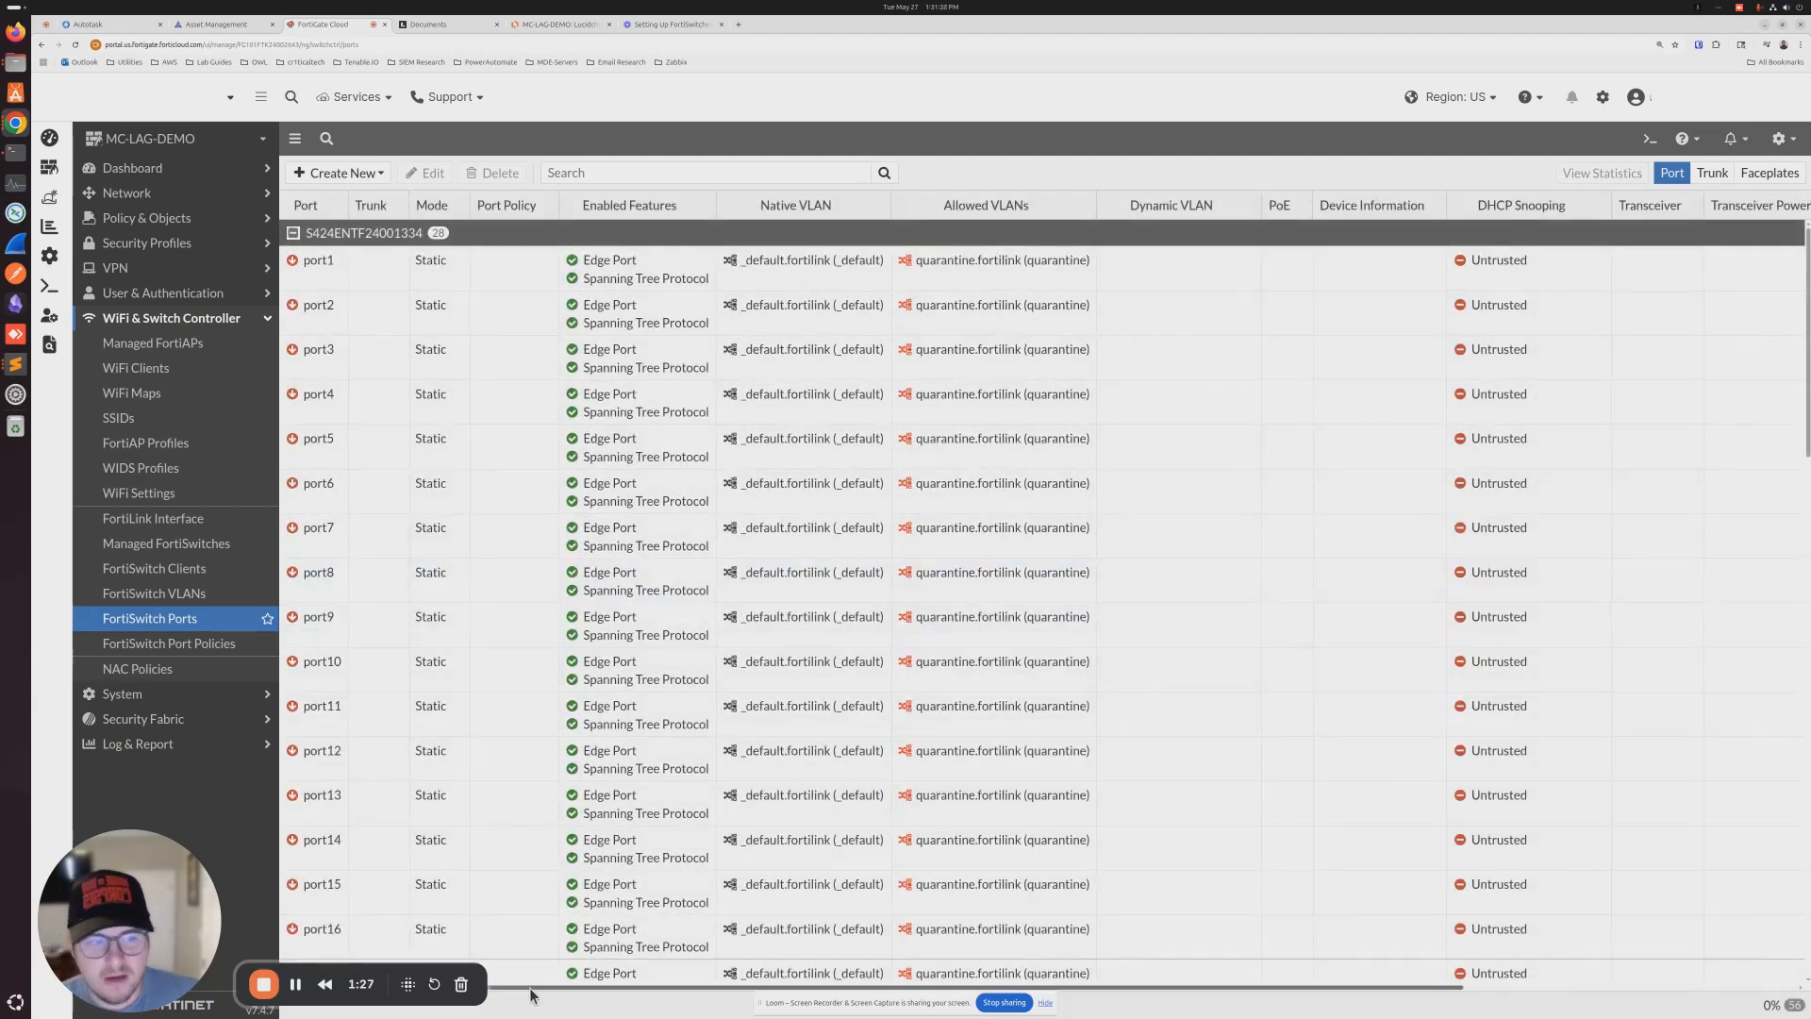
scroll(right, 3)
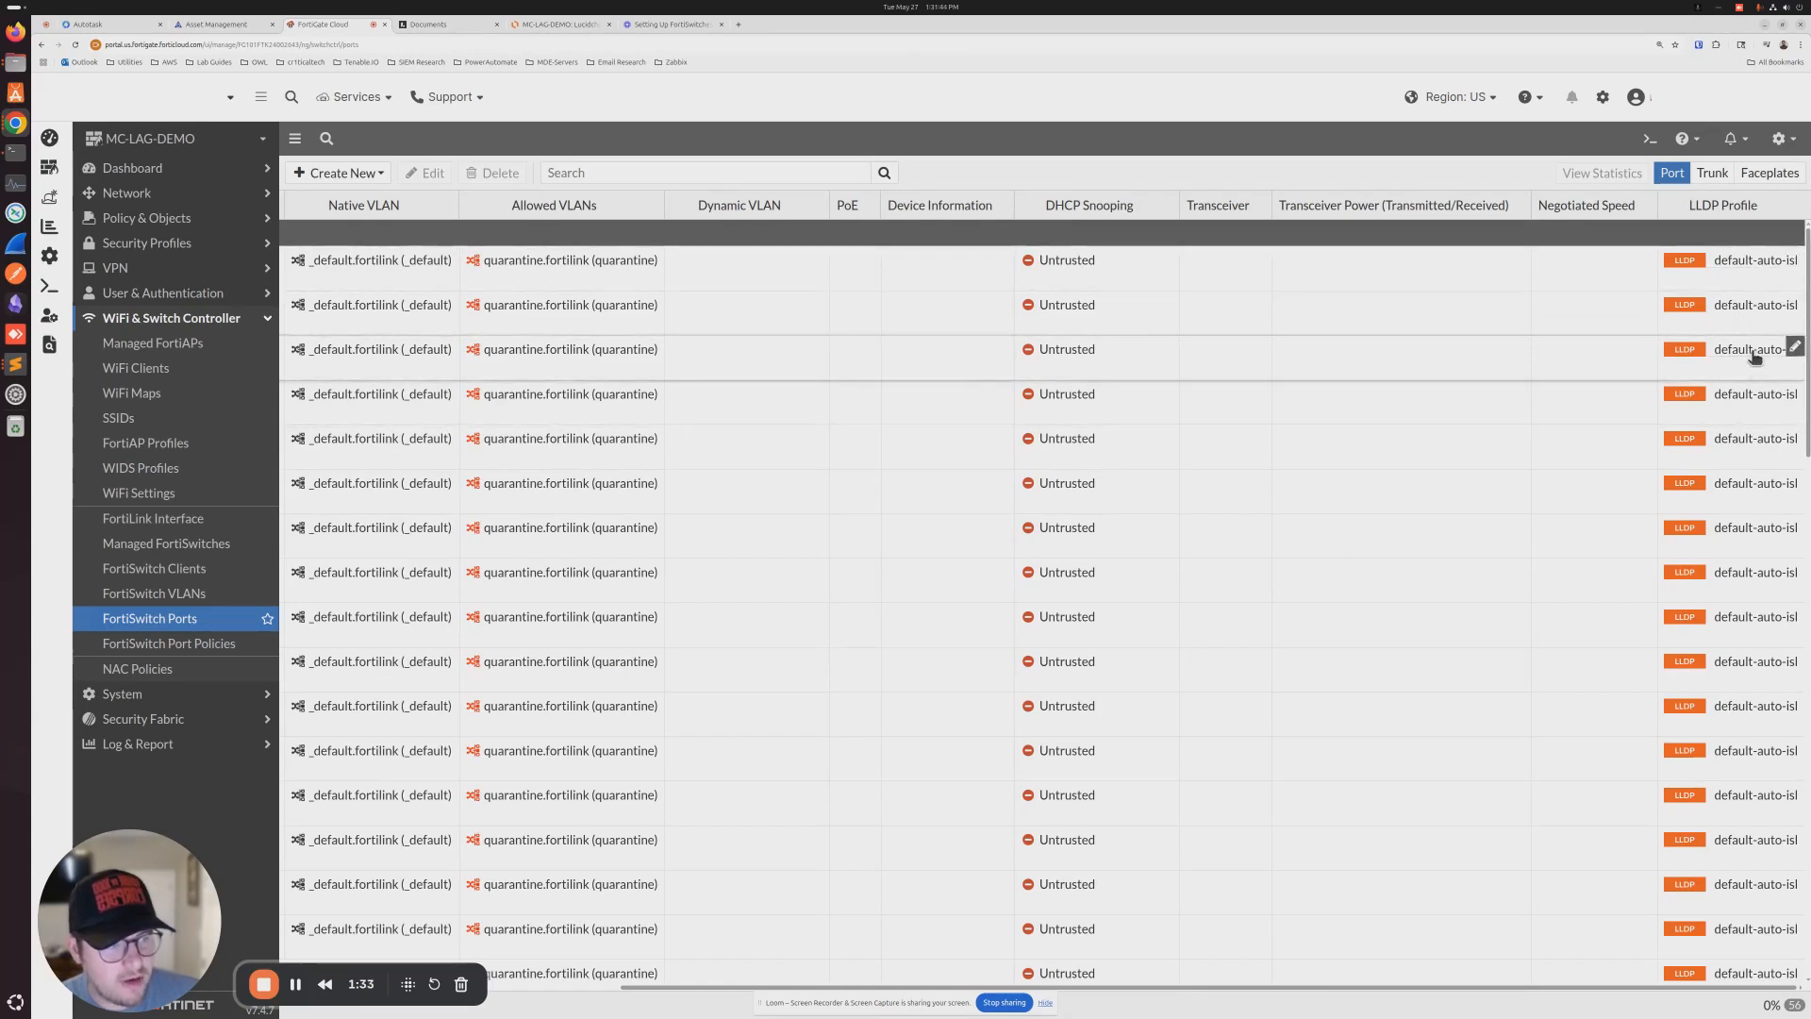
scroll(down, 3)
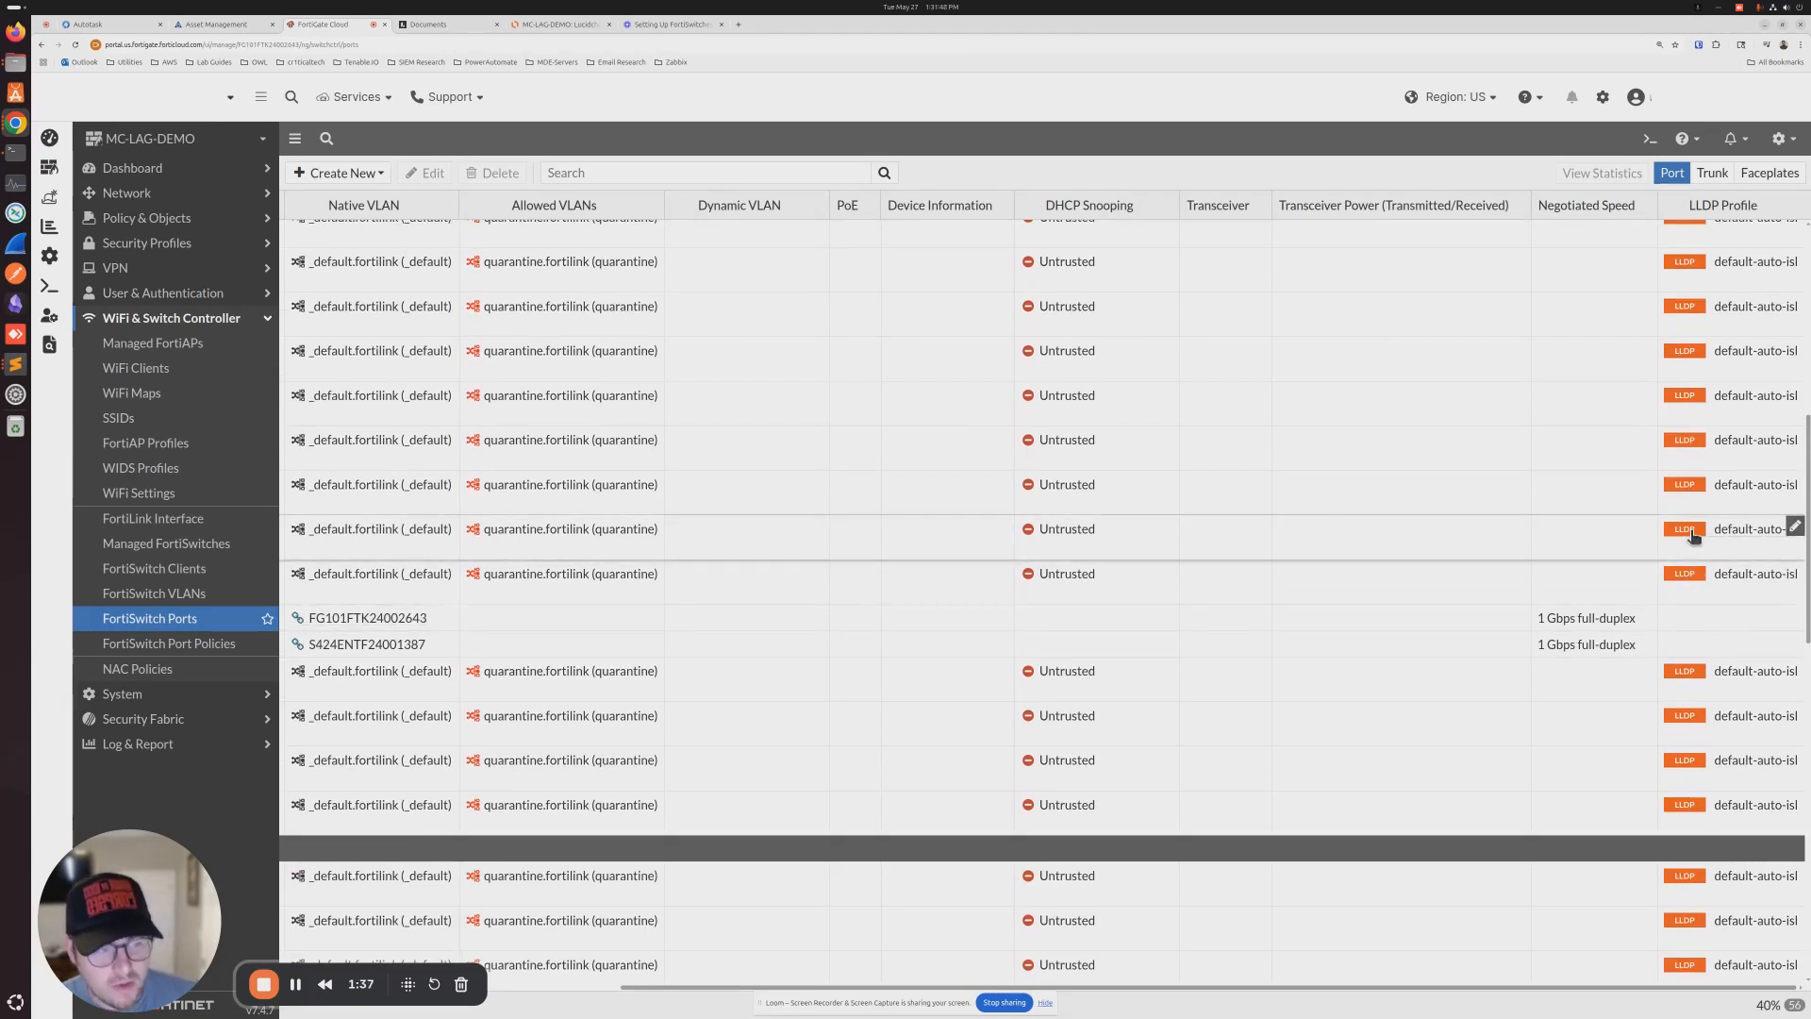
mouse_move(1689, 529)
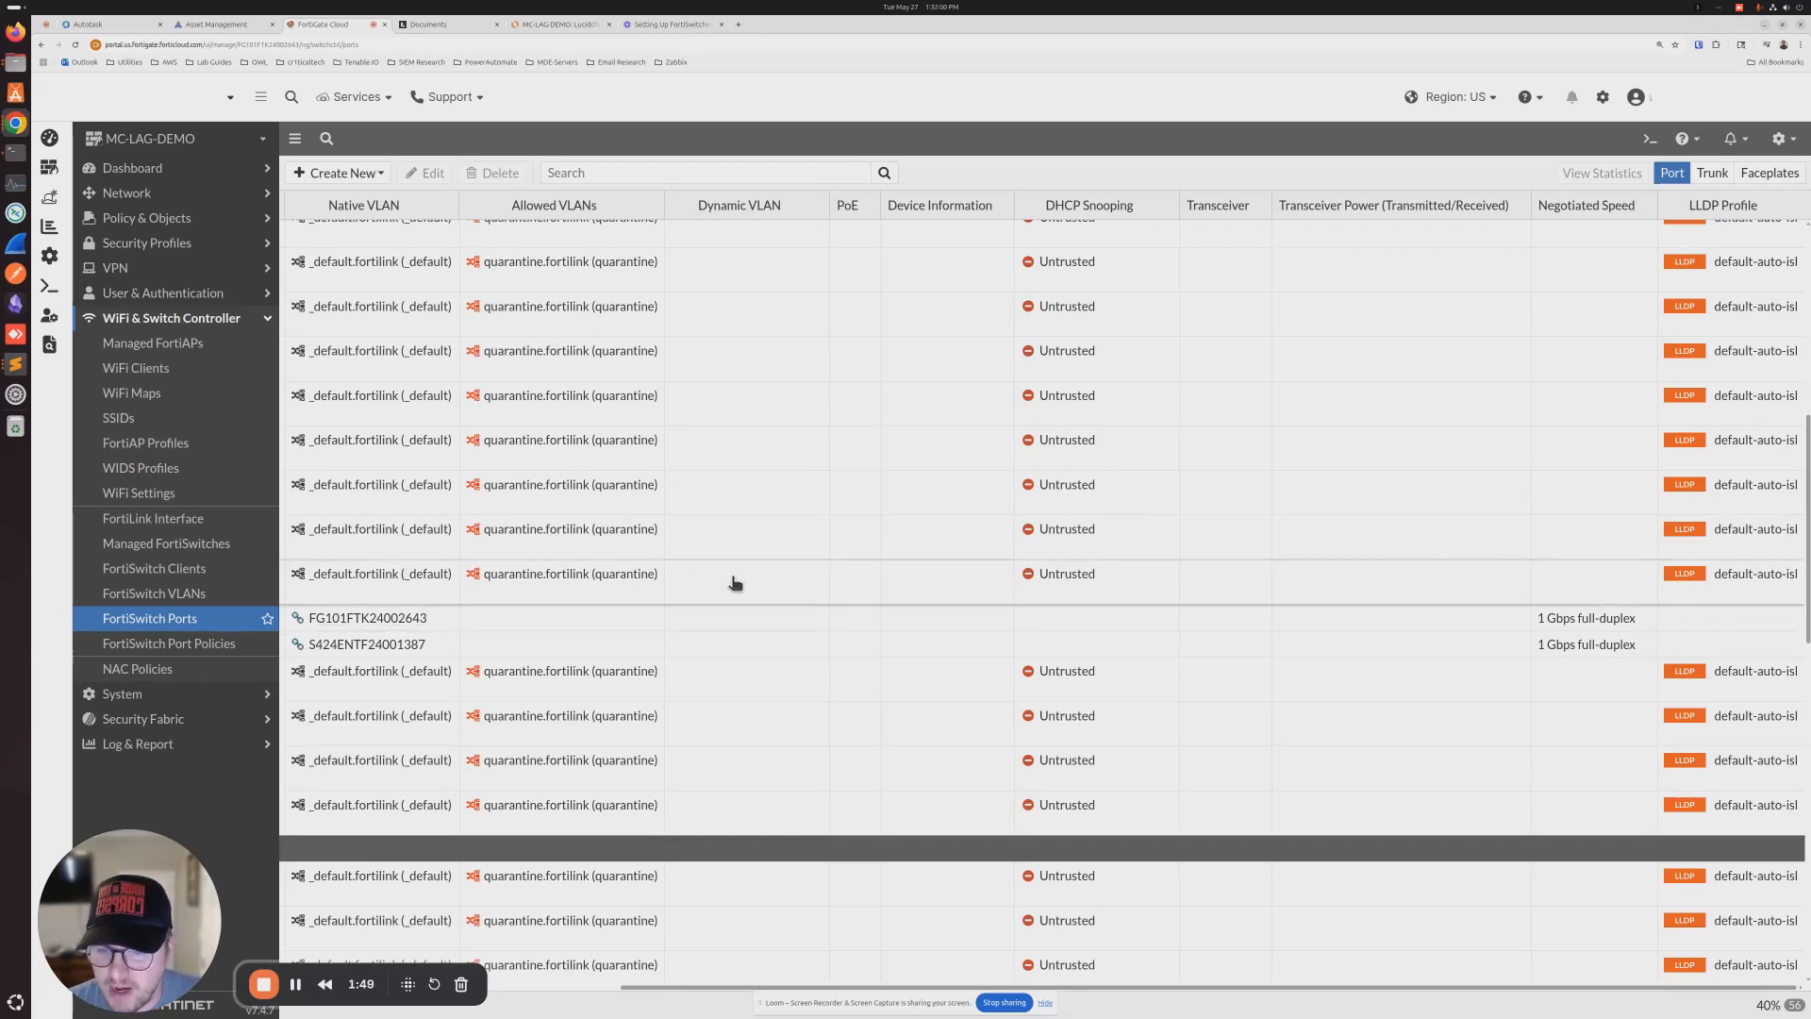
mouse_move(798, 674)
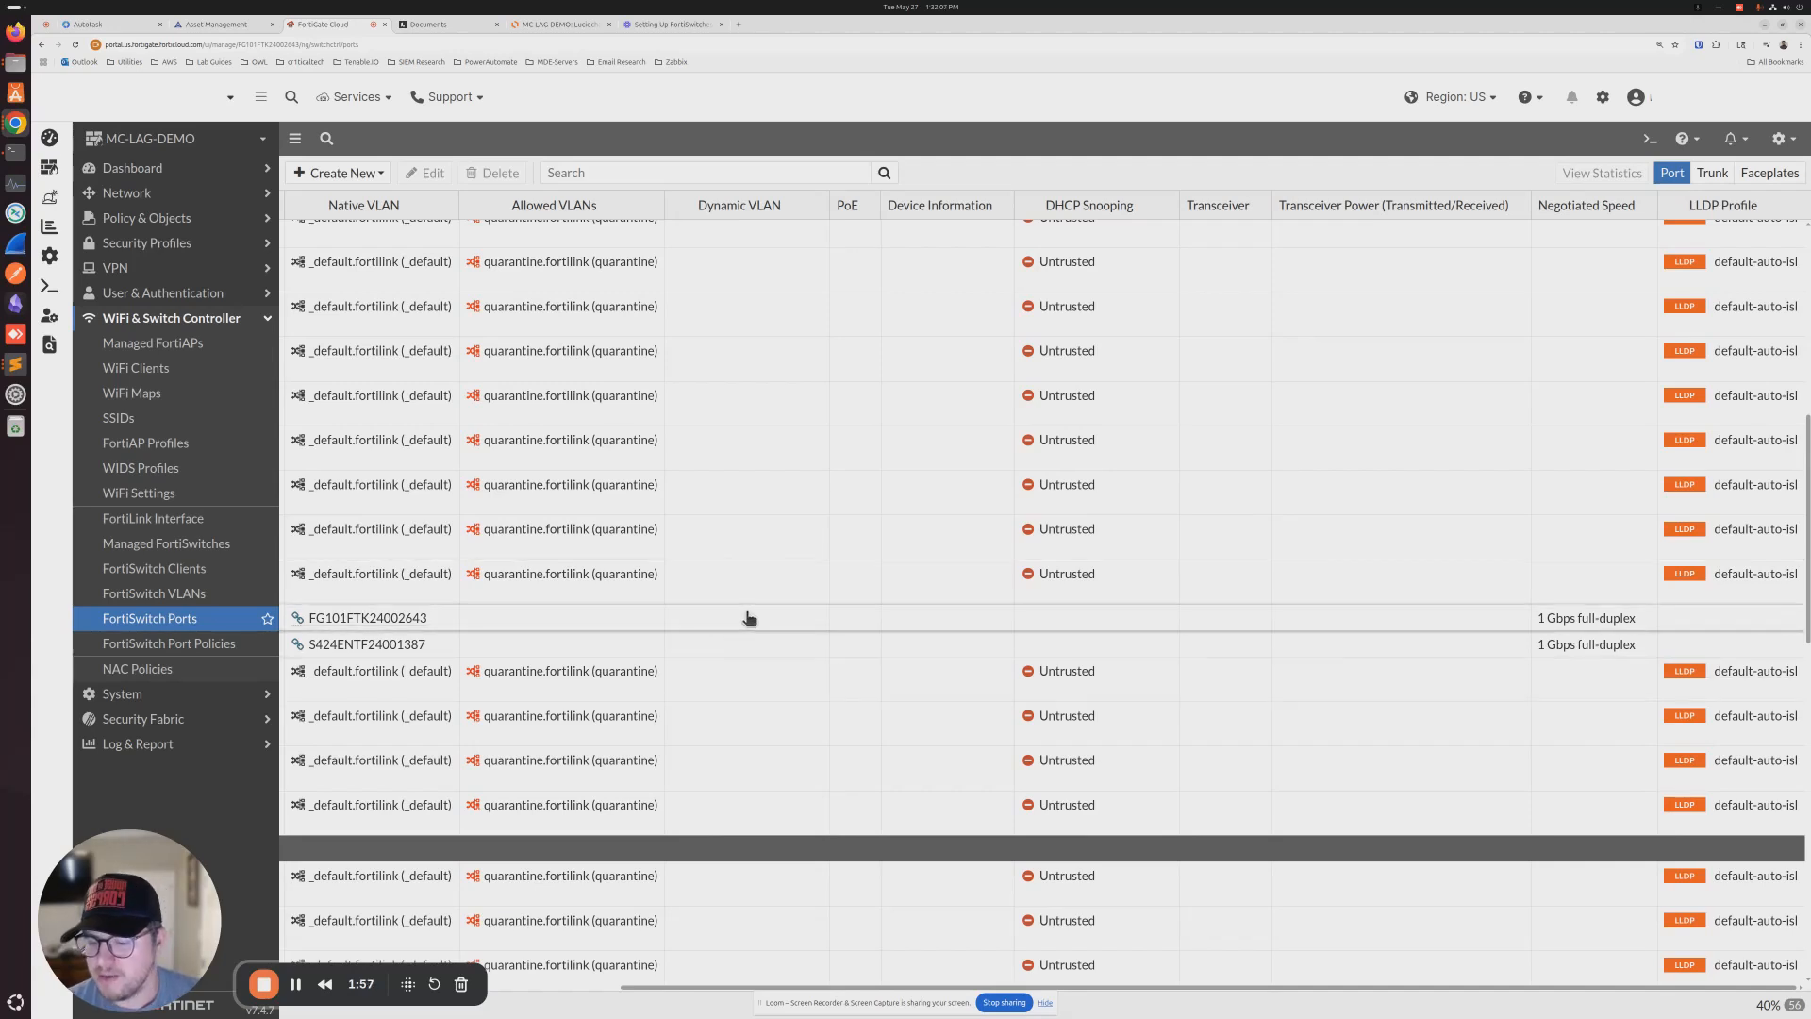
mouse_move(723, 551)
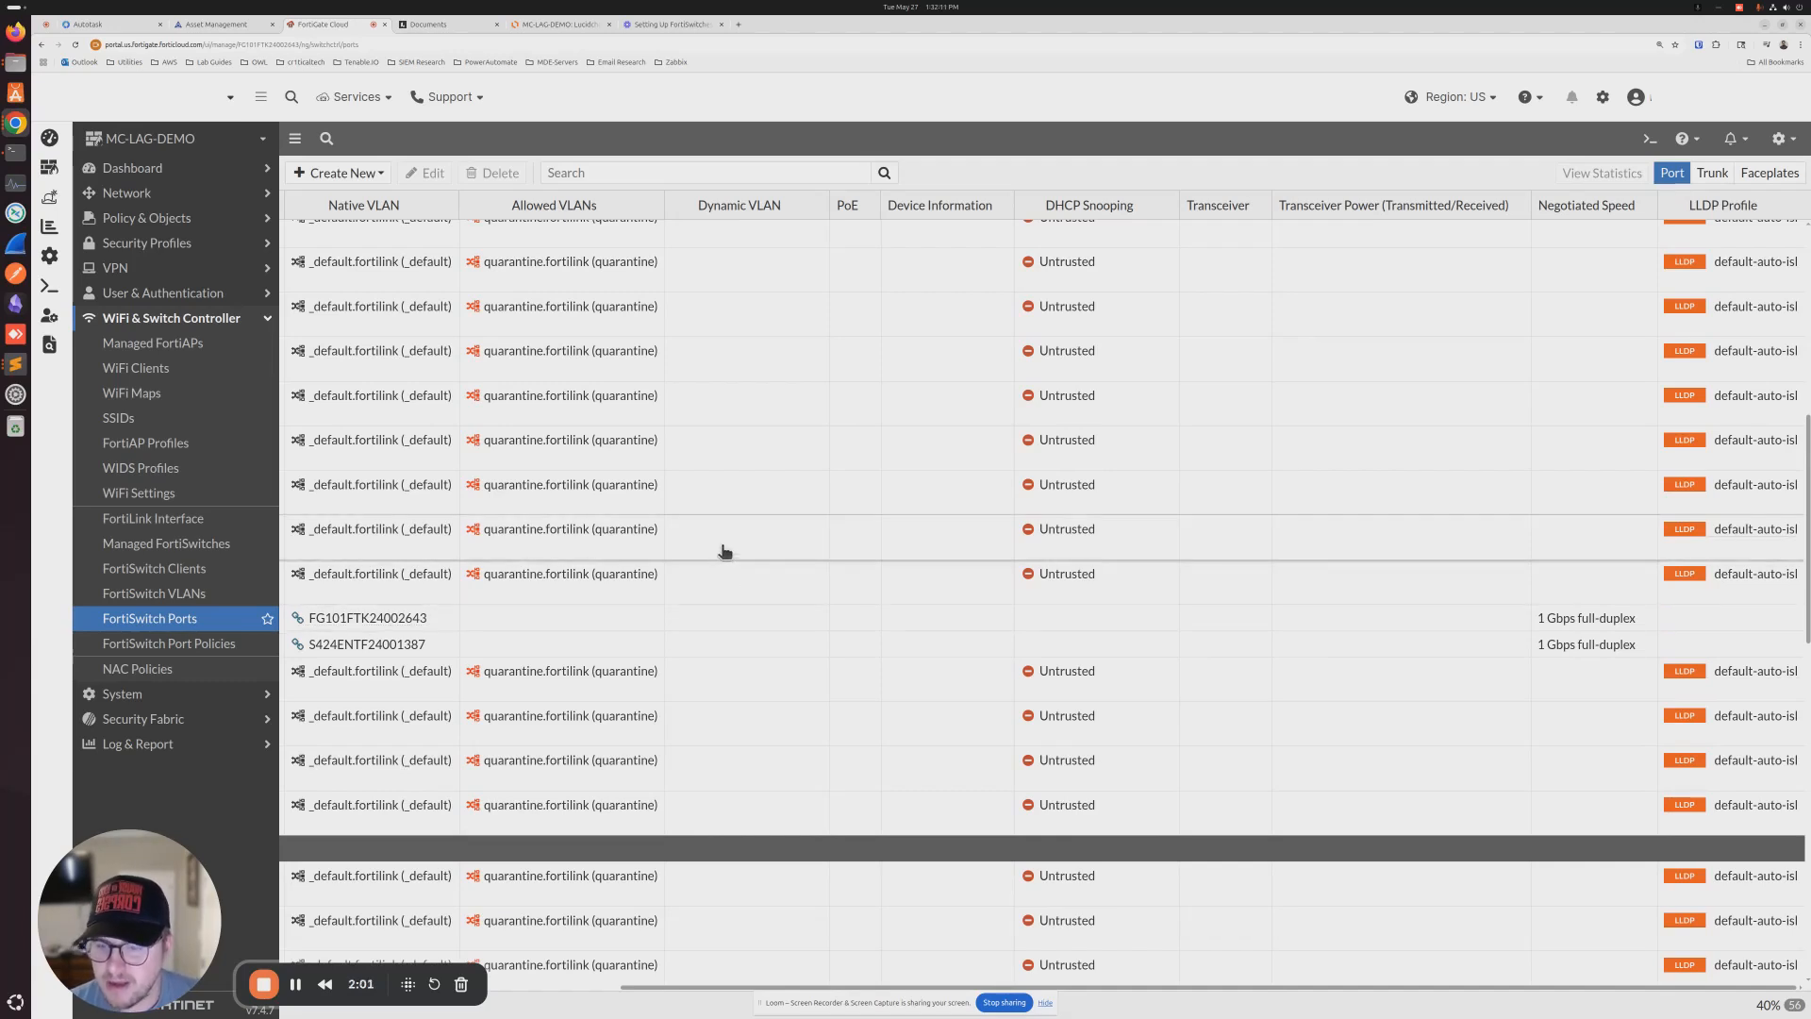
mouse_move(759, 555)
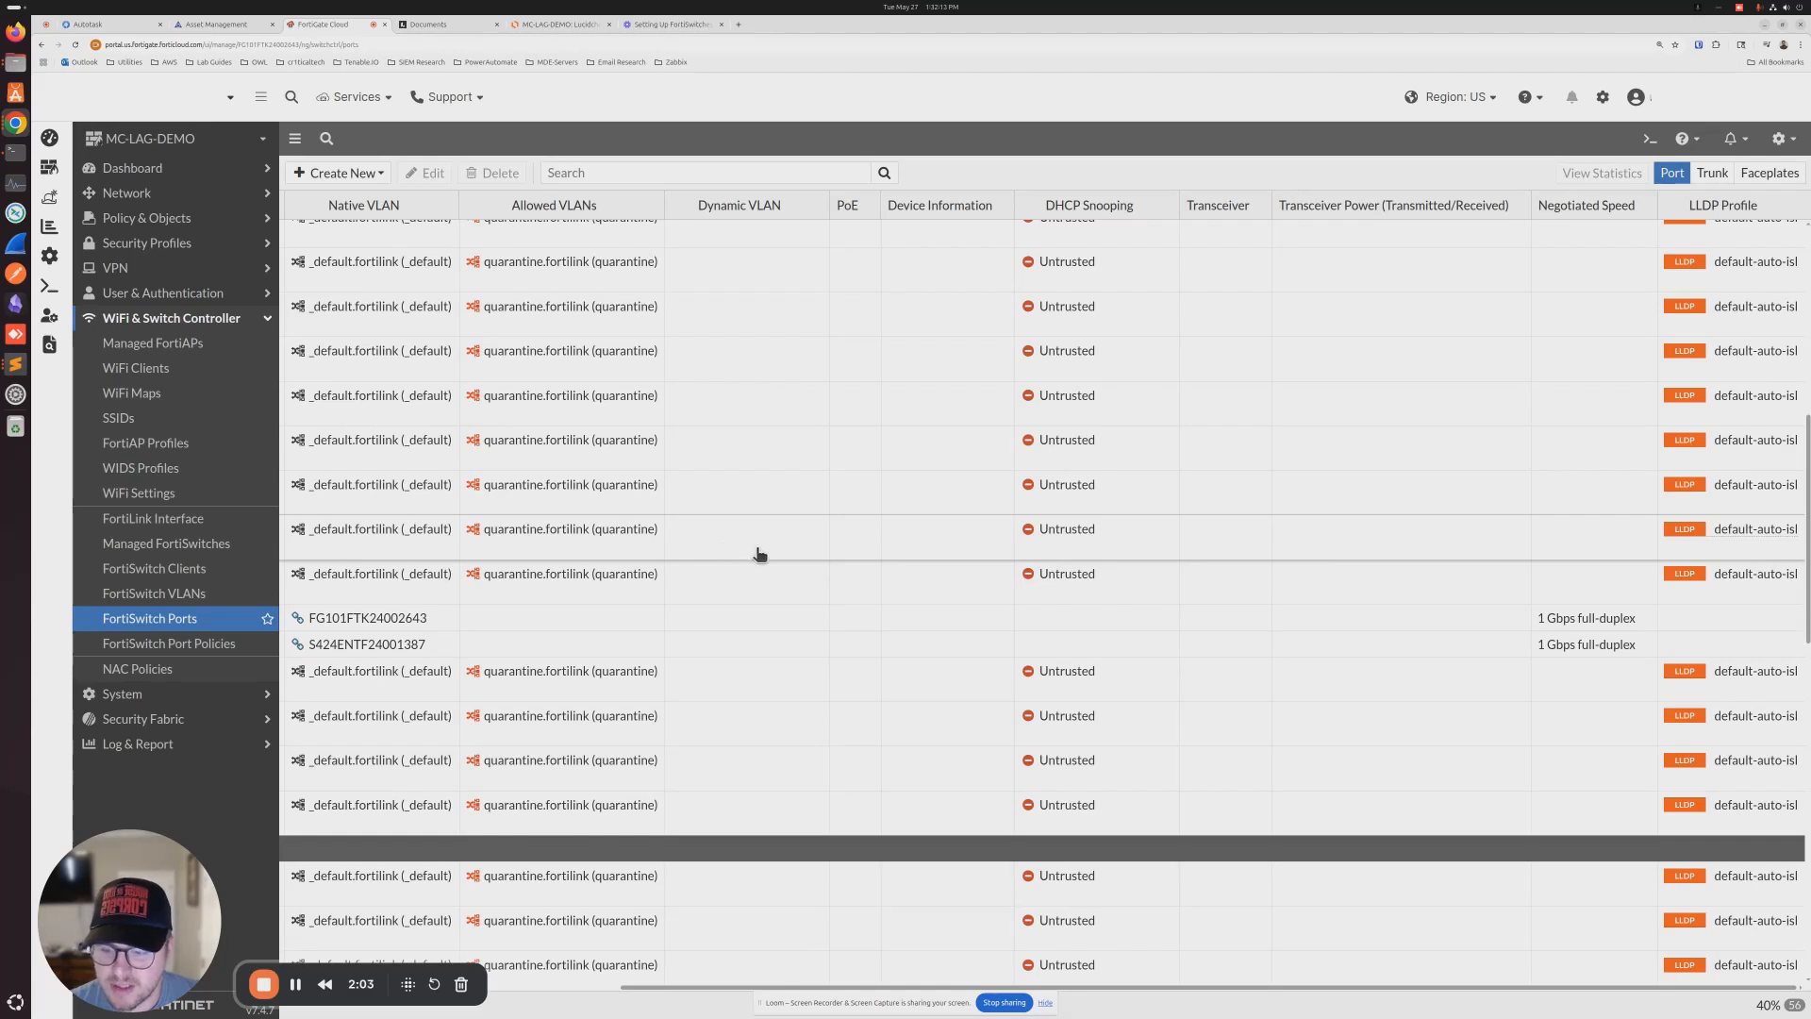
mouse_move(762, 562)
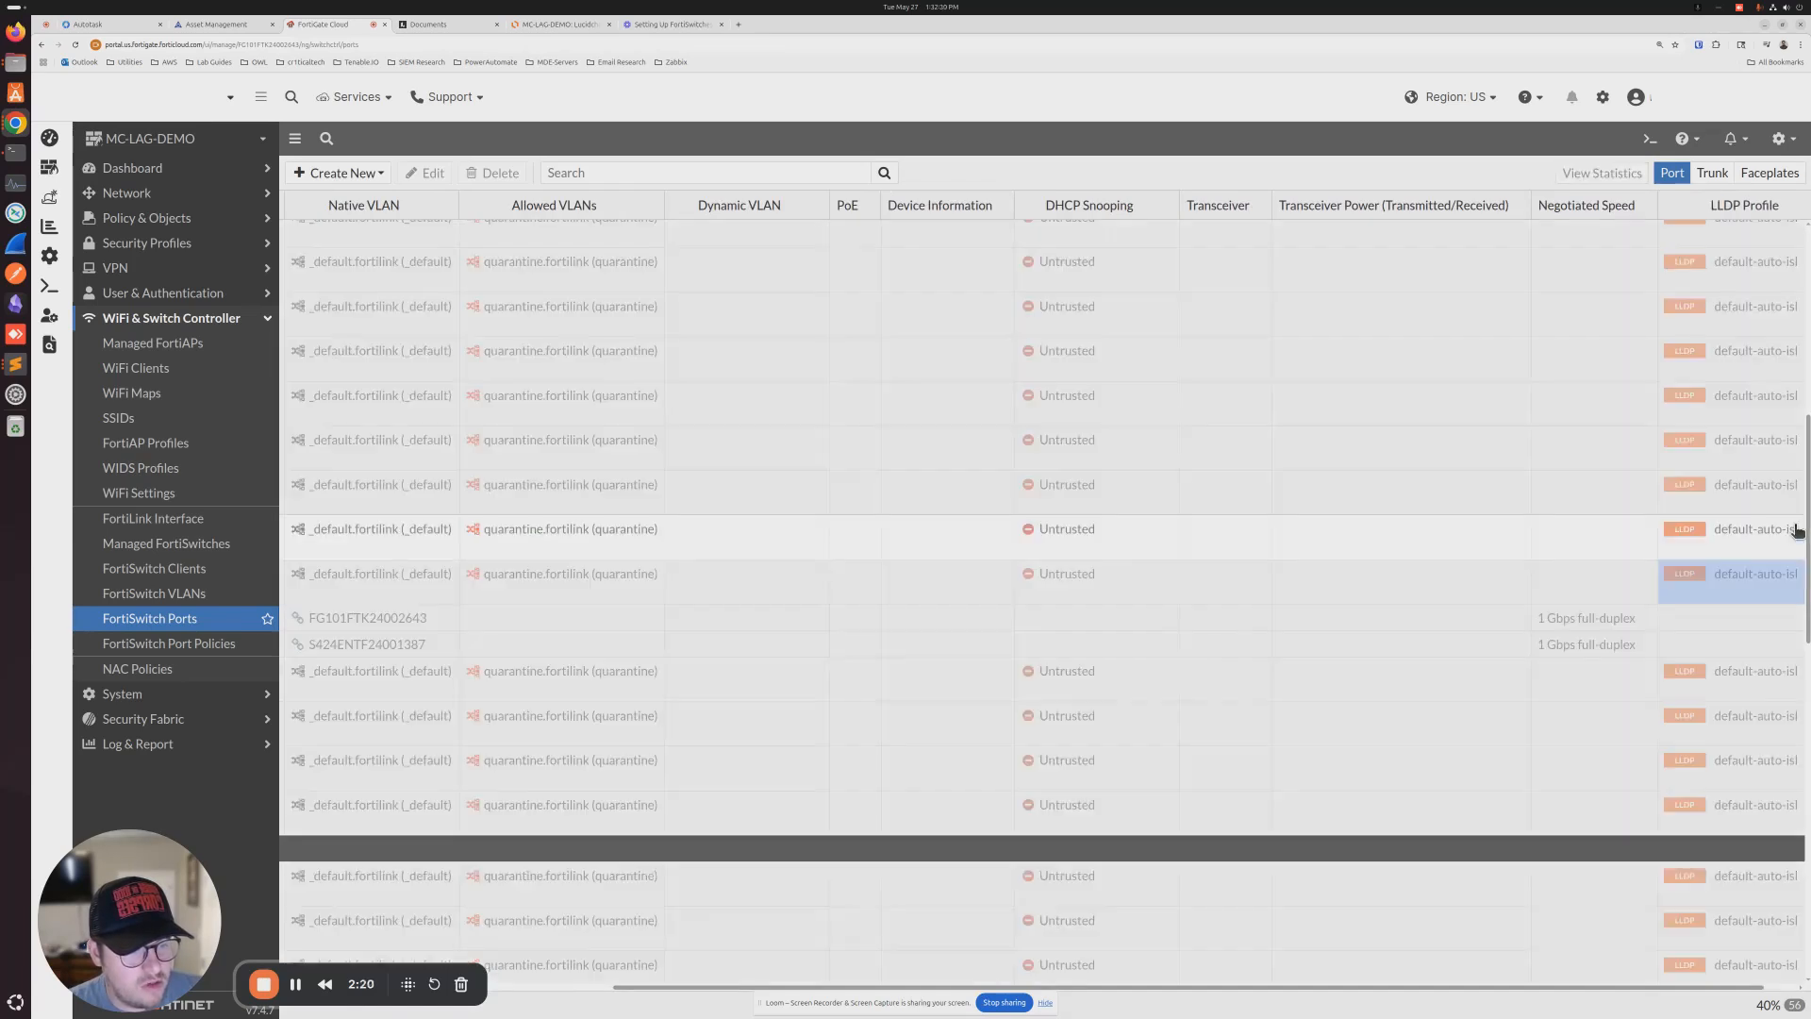
Set the ICL ports' LLDP profile to default-auto-mclag-icl, apply it, and return to the diagram.
click(1753, 574)
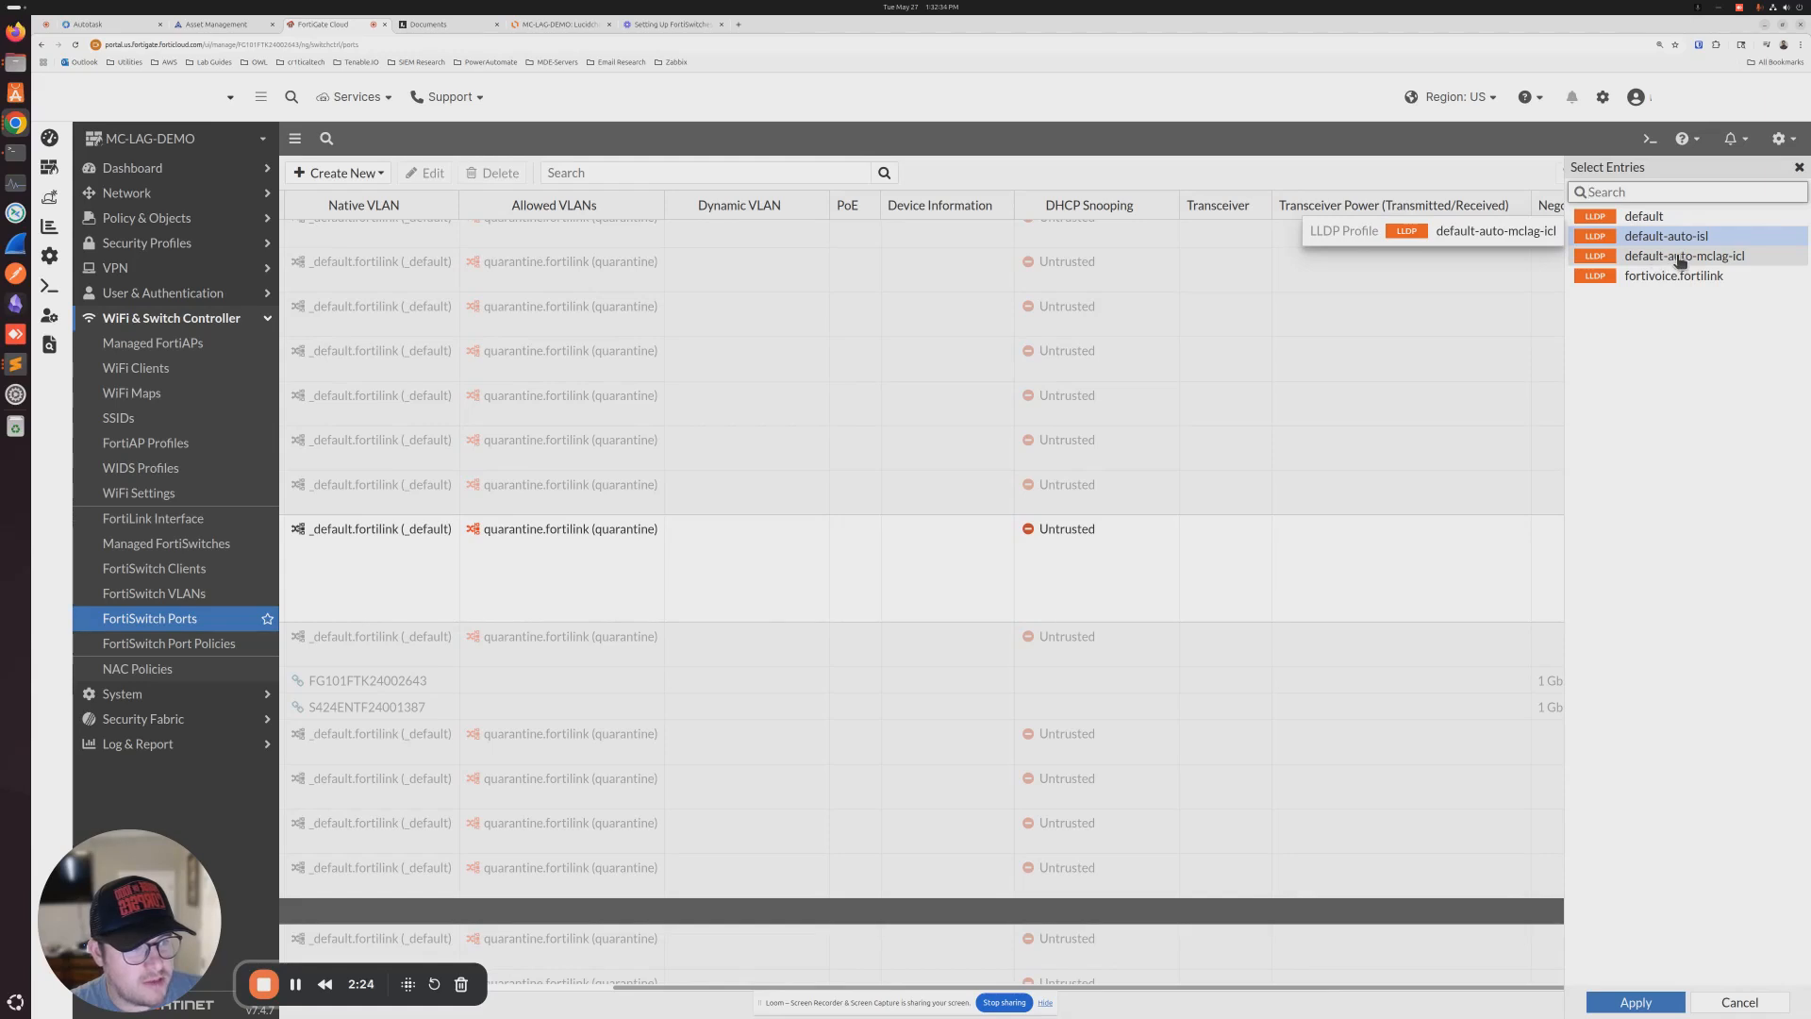
click(1685, 254)
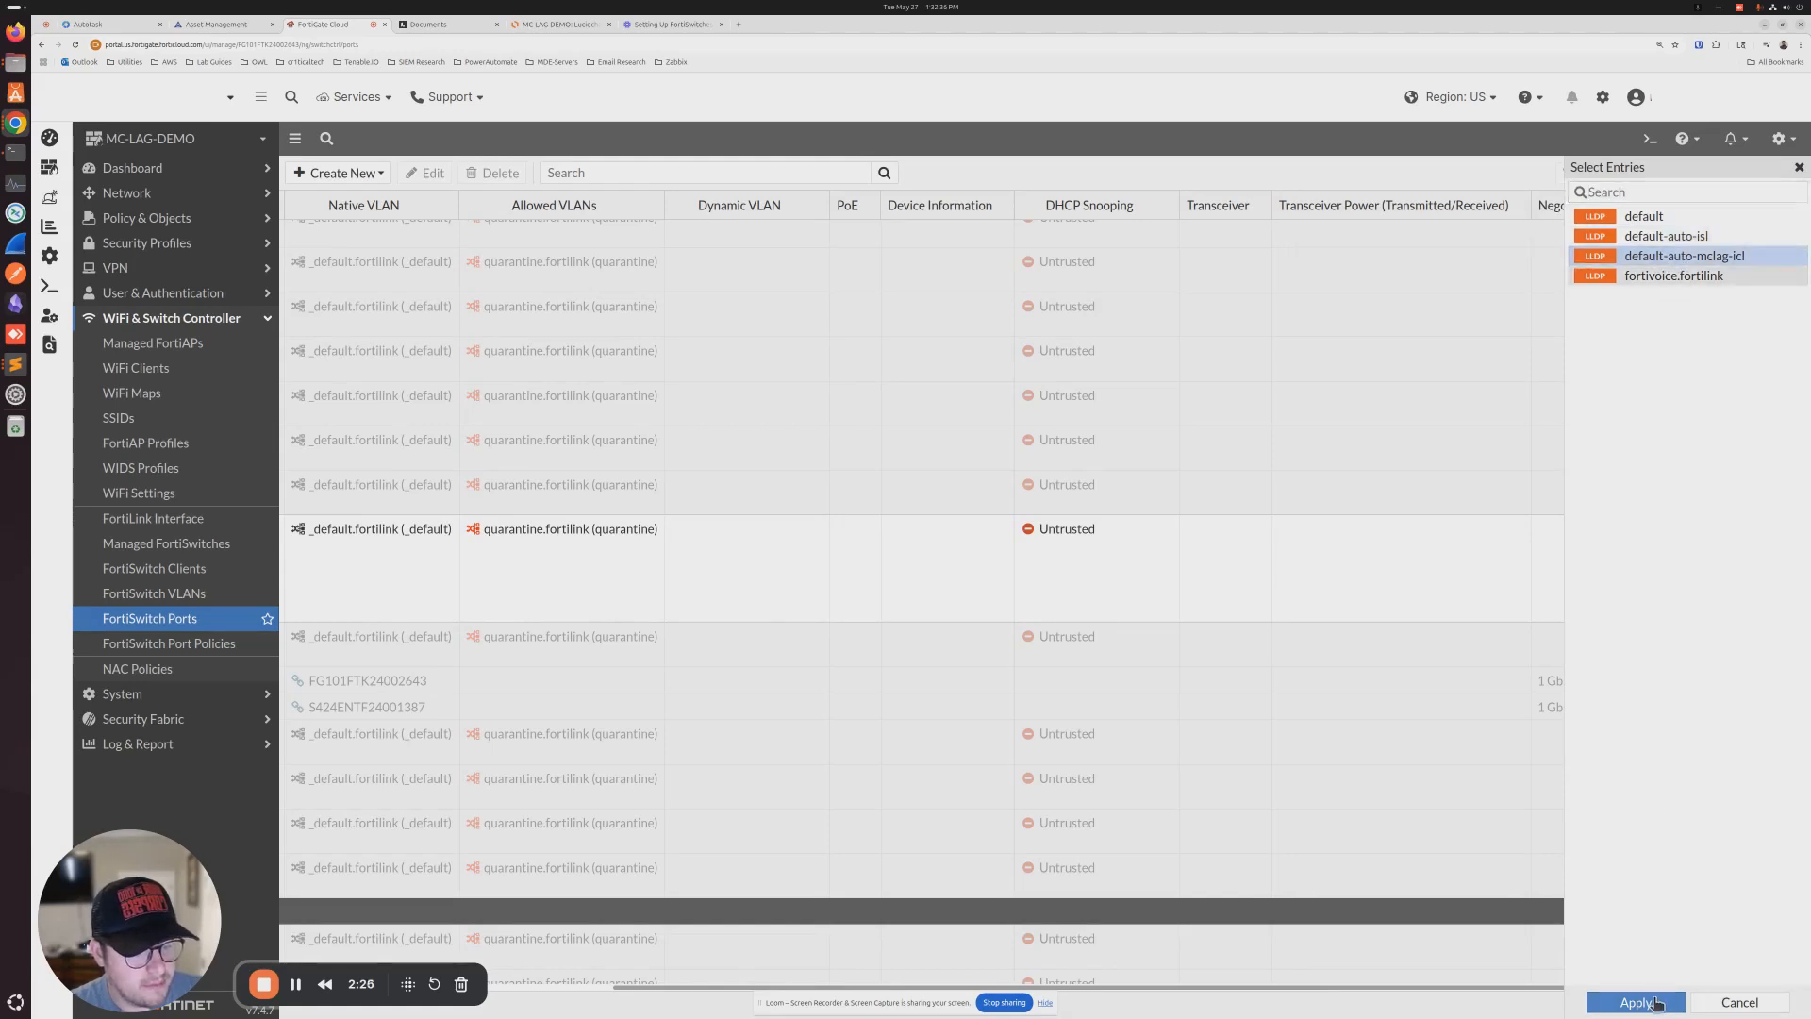
click(1634, 1002)
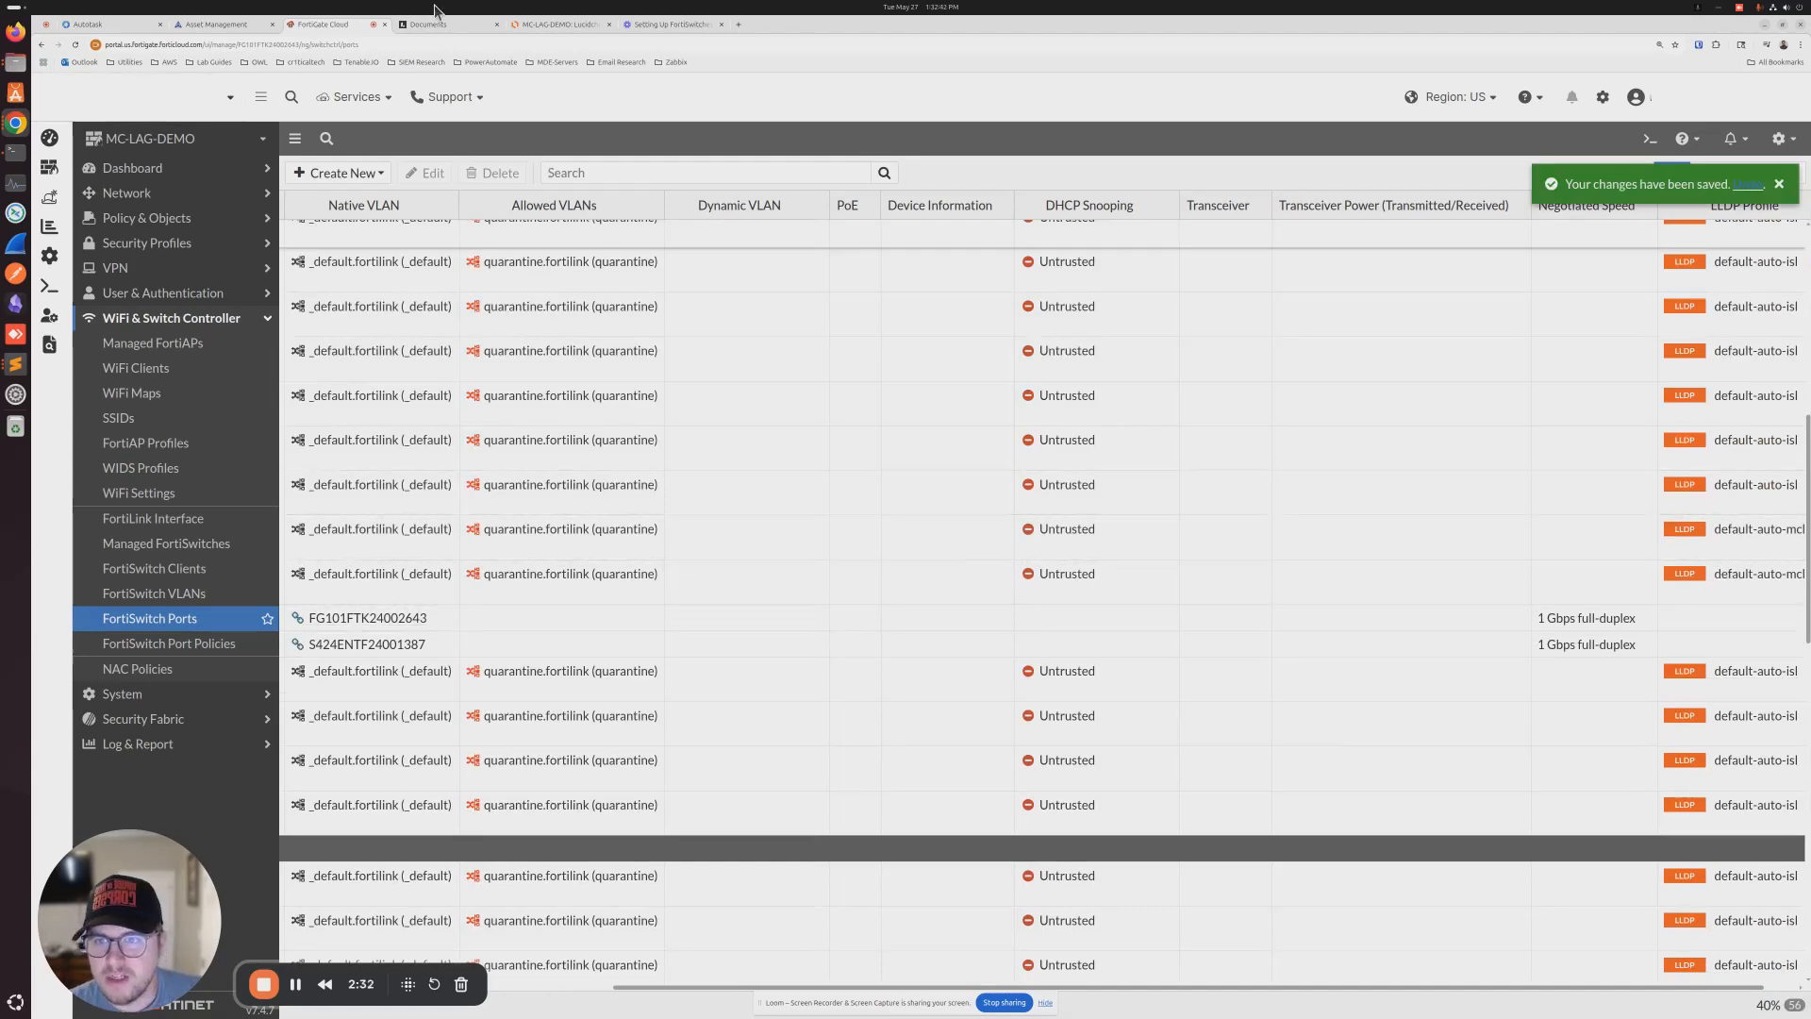
click(561, 23)
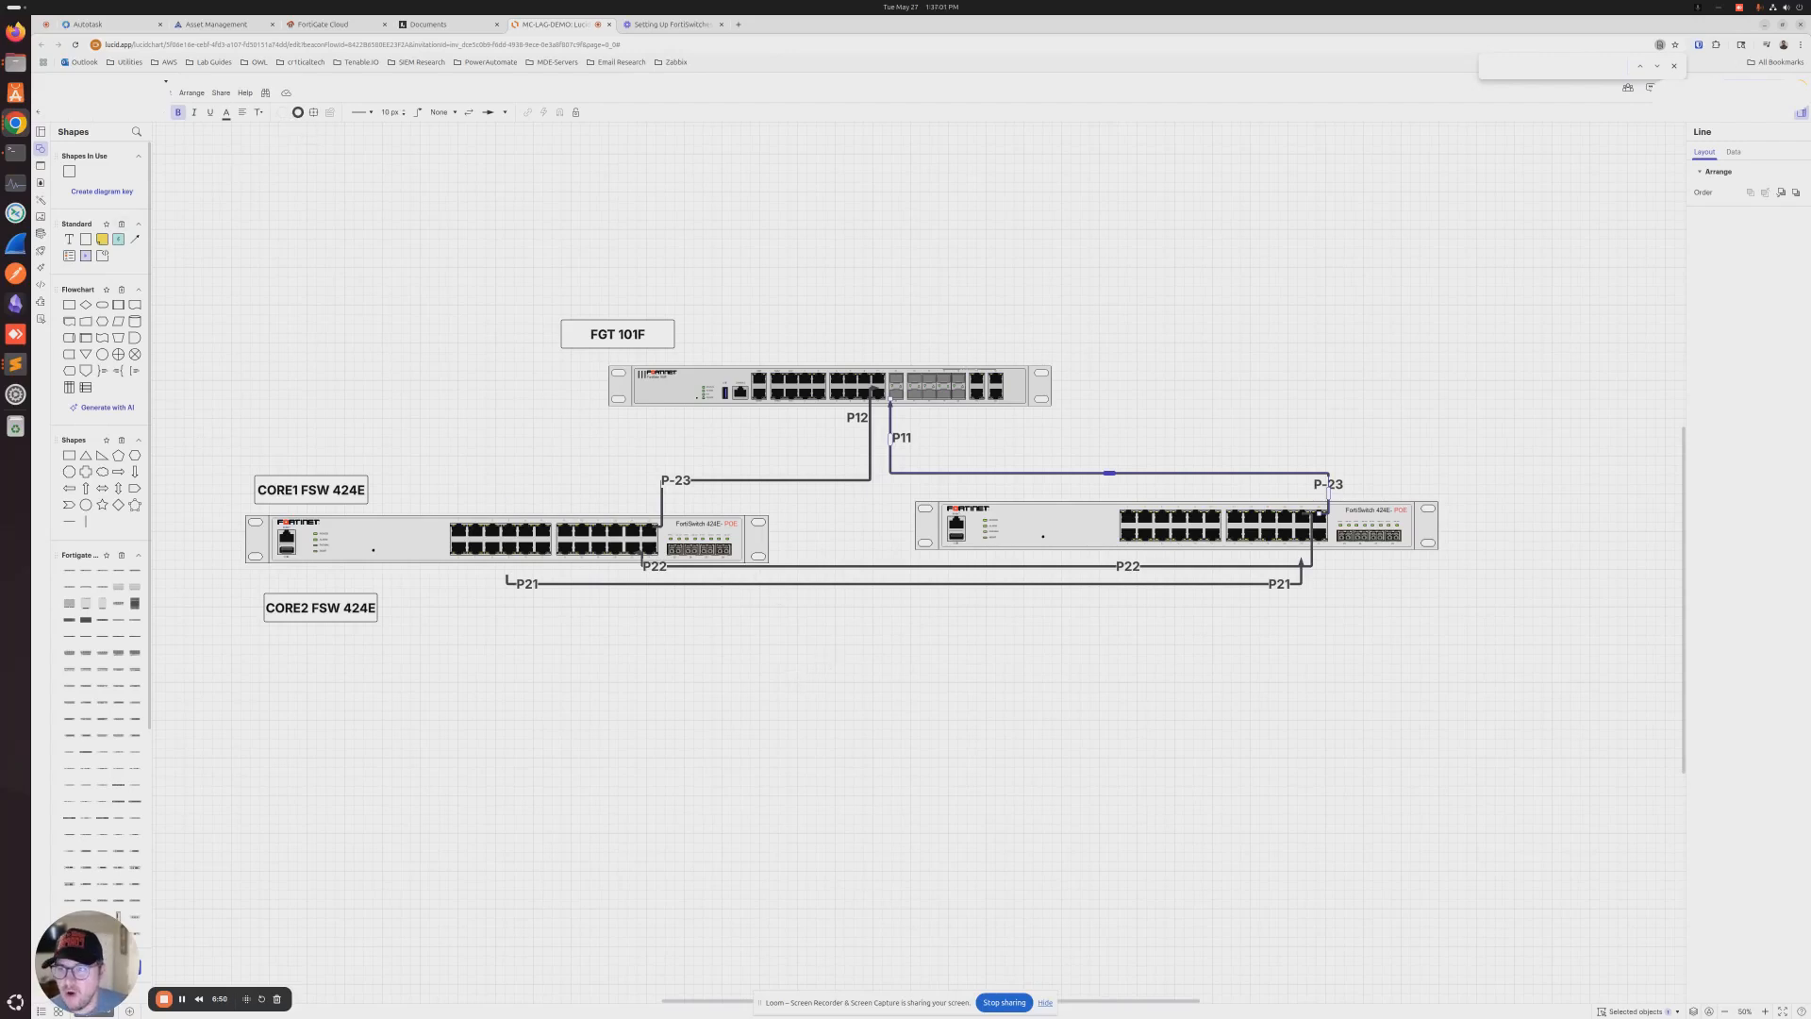
mouse_move(321, 43)
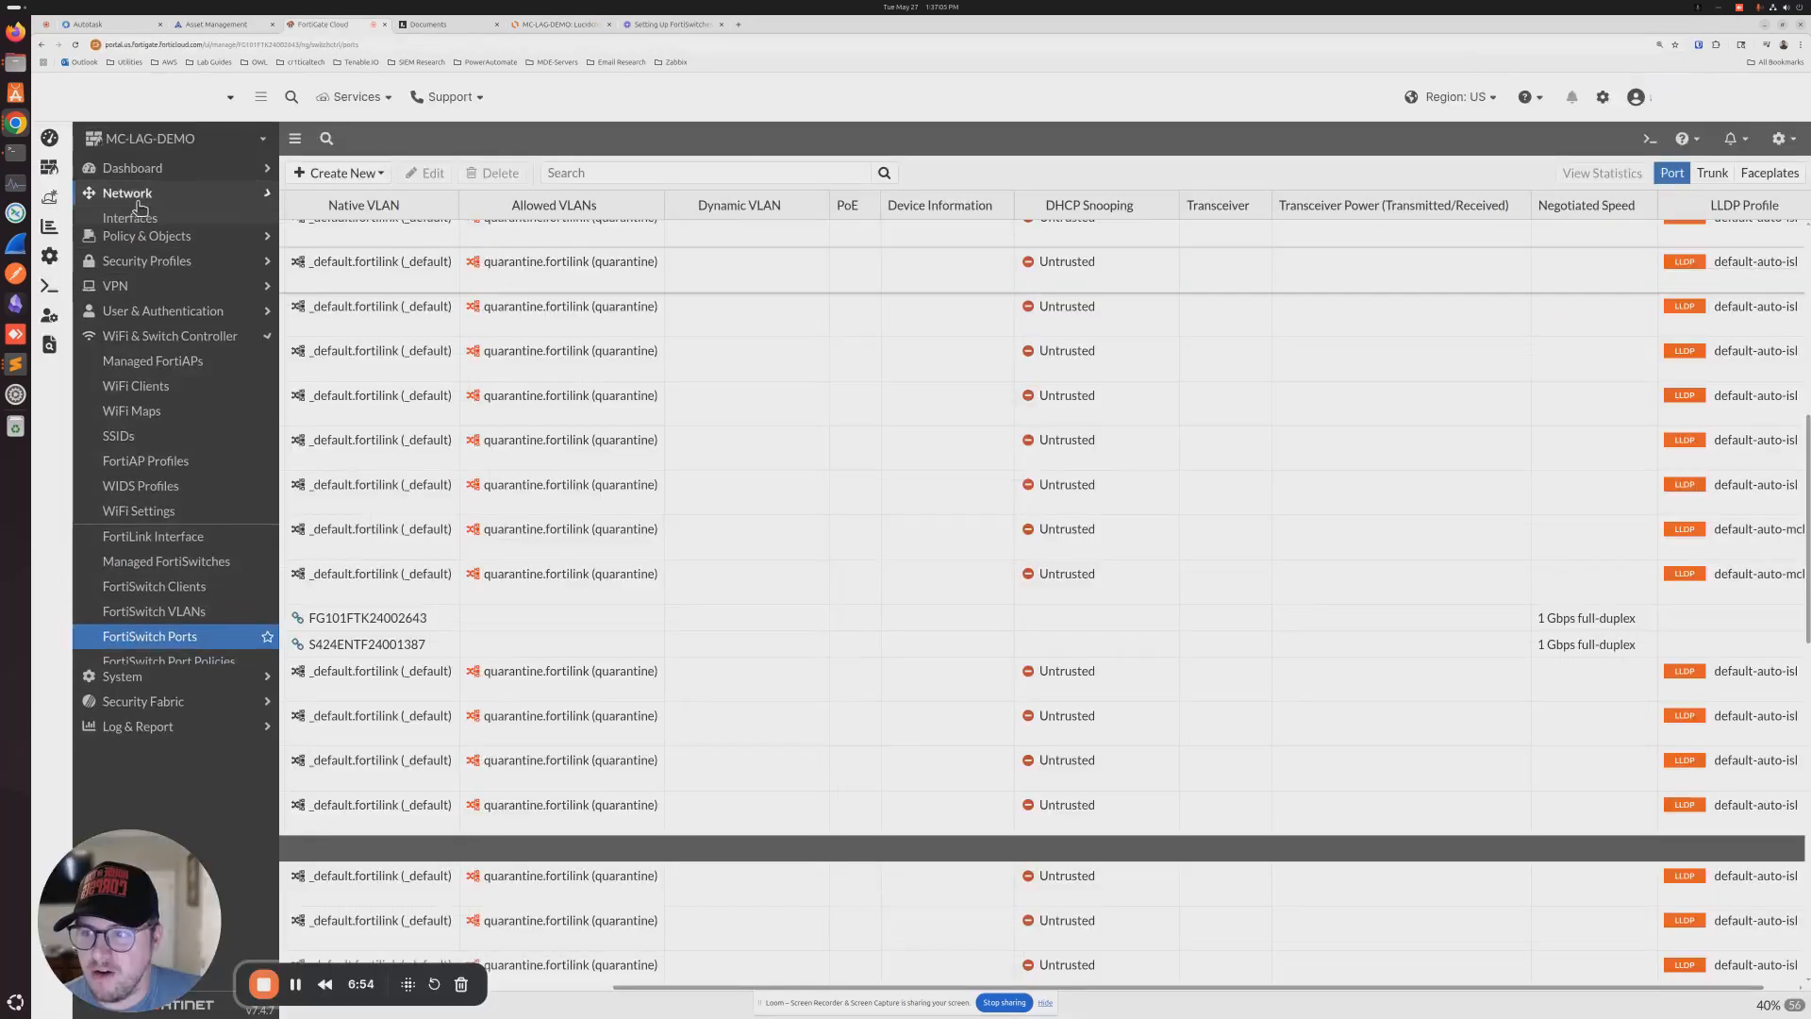
Show Network > Interfaces with fortilink aggregating x1, x2, port11 and port12.
click(130, 217)
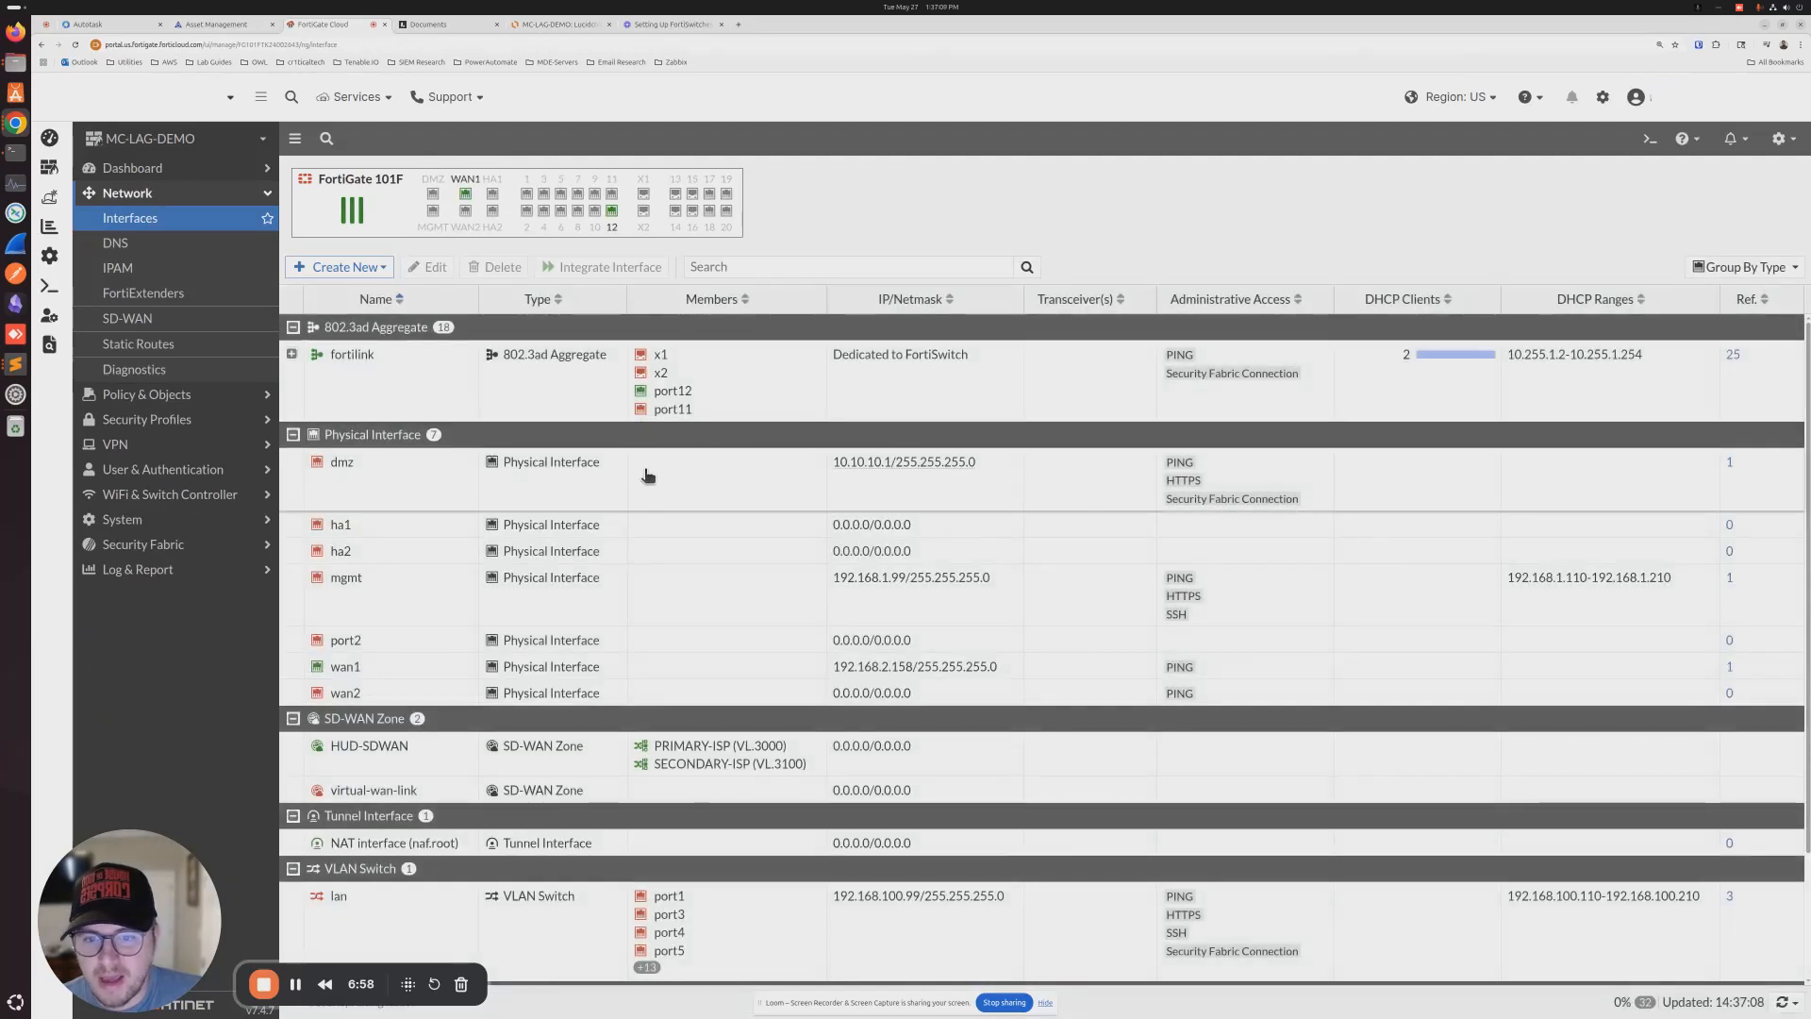
mouse_move(734, 400)
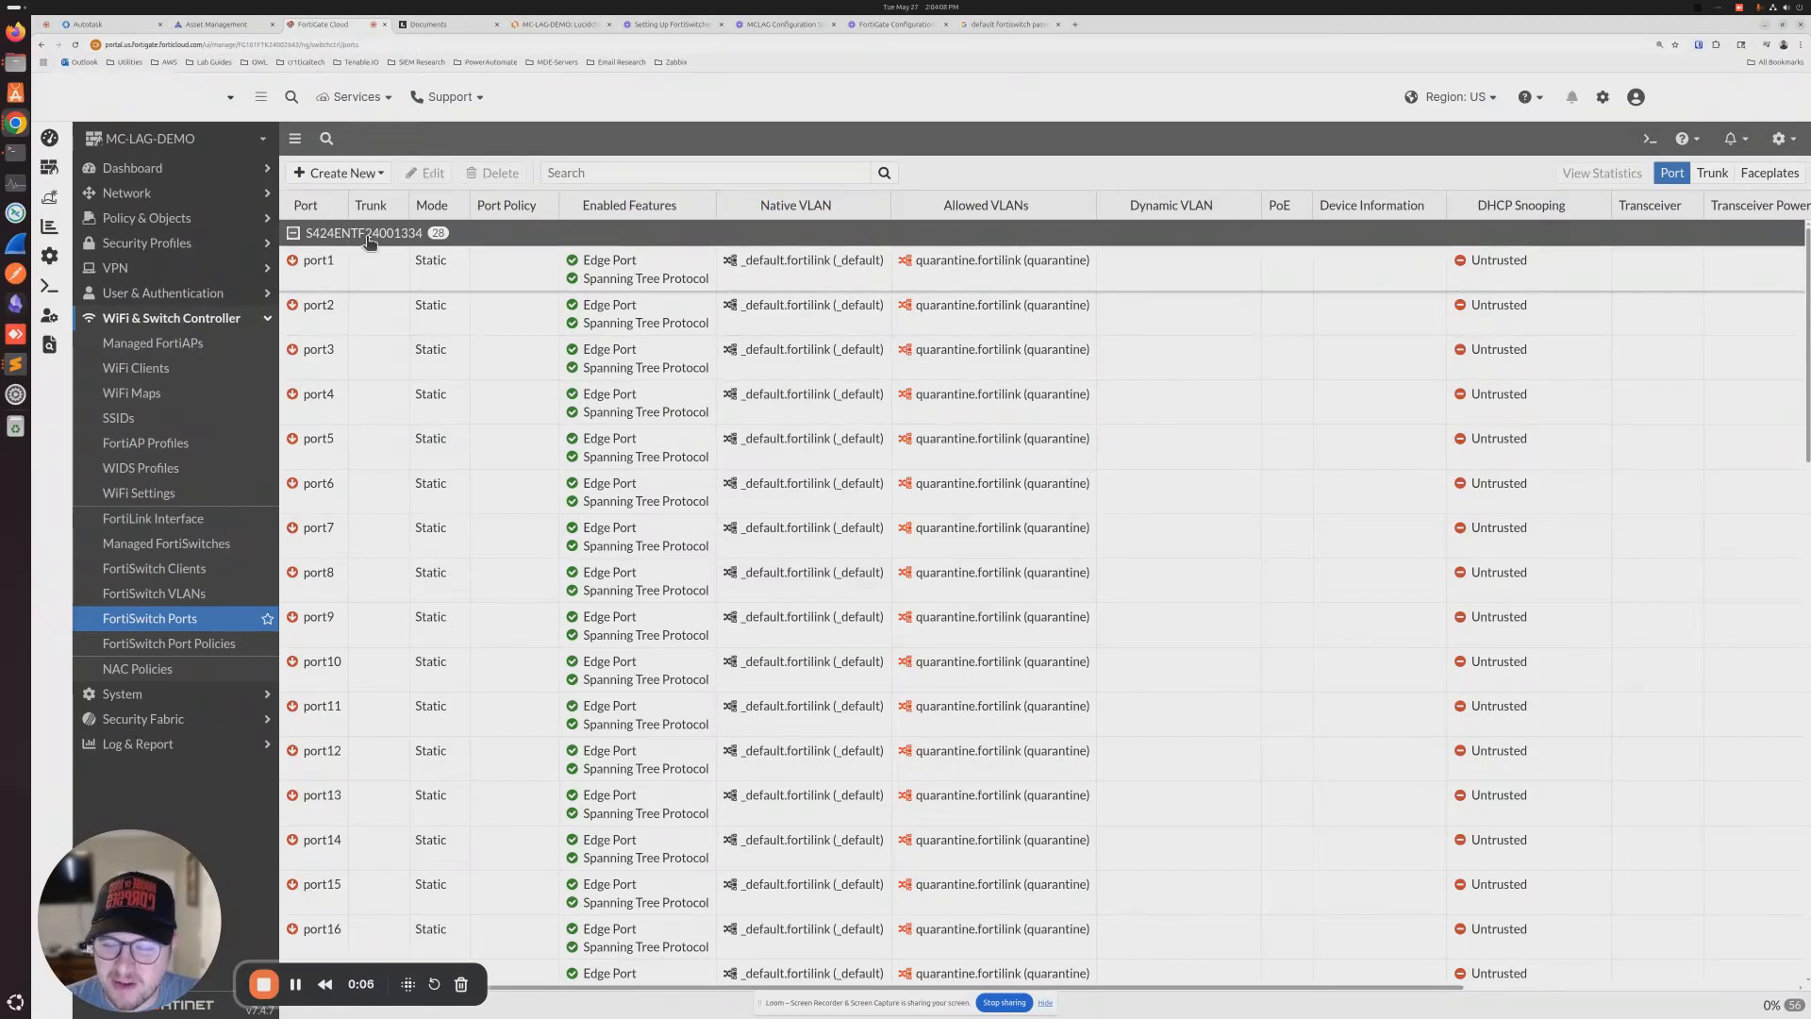
mouse_move(470, 266)
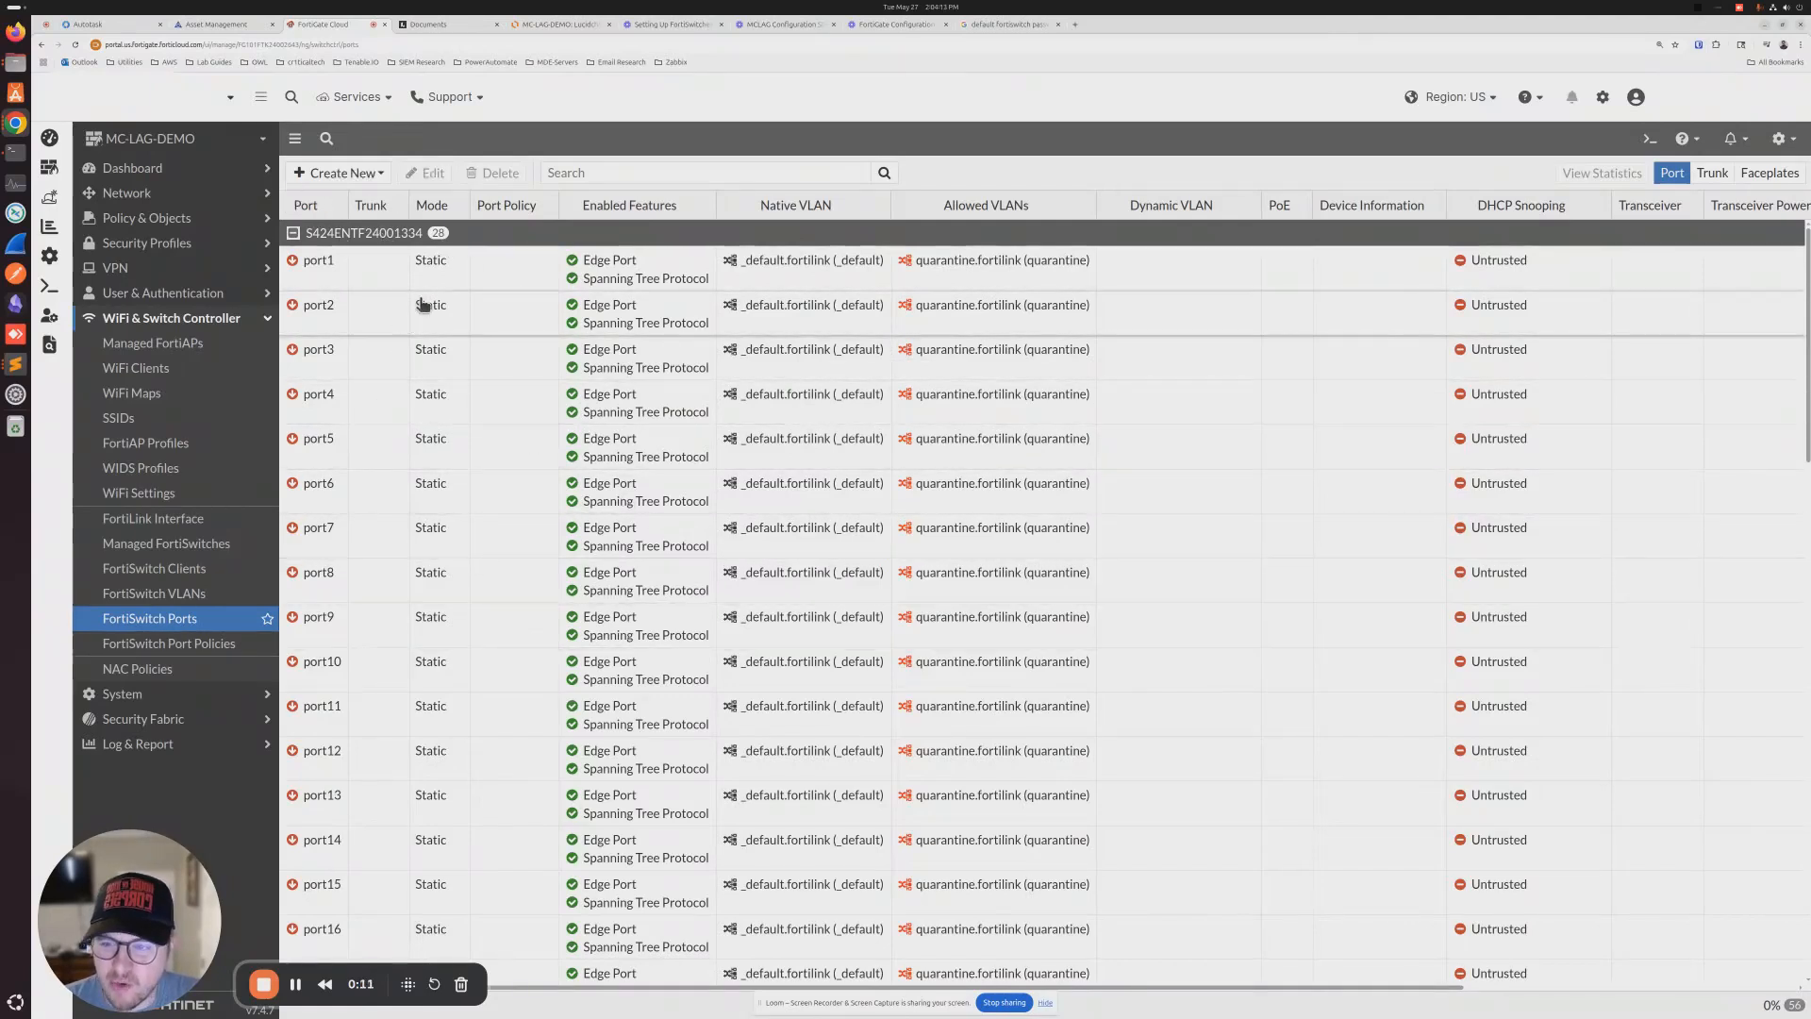
Show the second 424E switch's ports 21–23 with their LLDP Profile column visible.
scroll(down, 3)
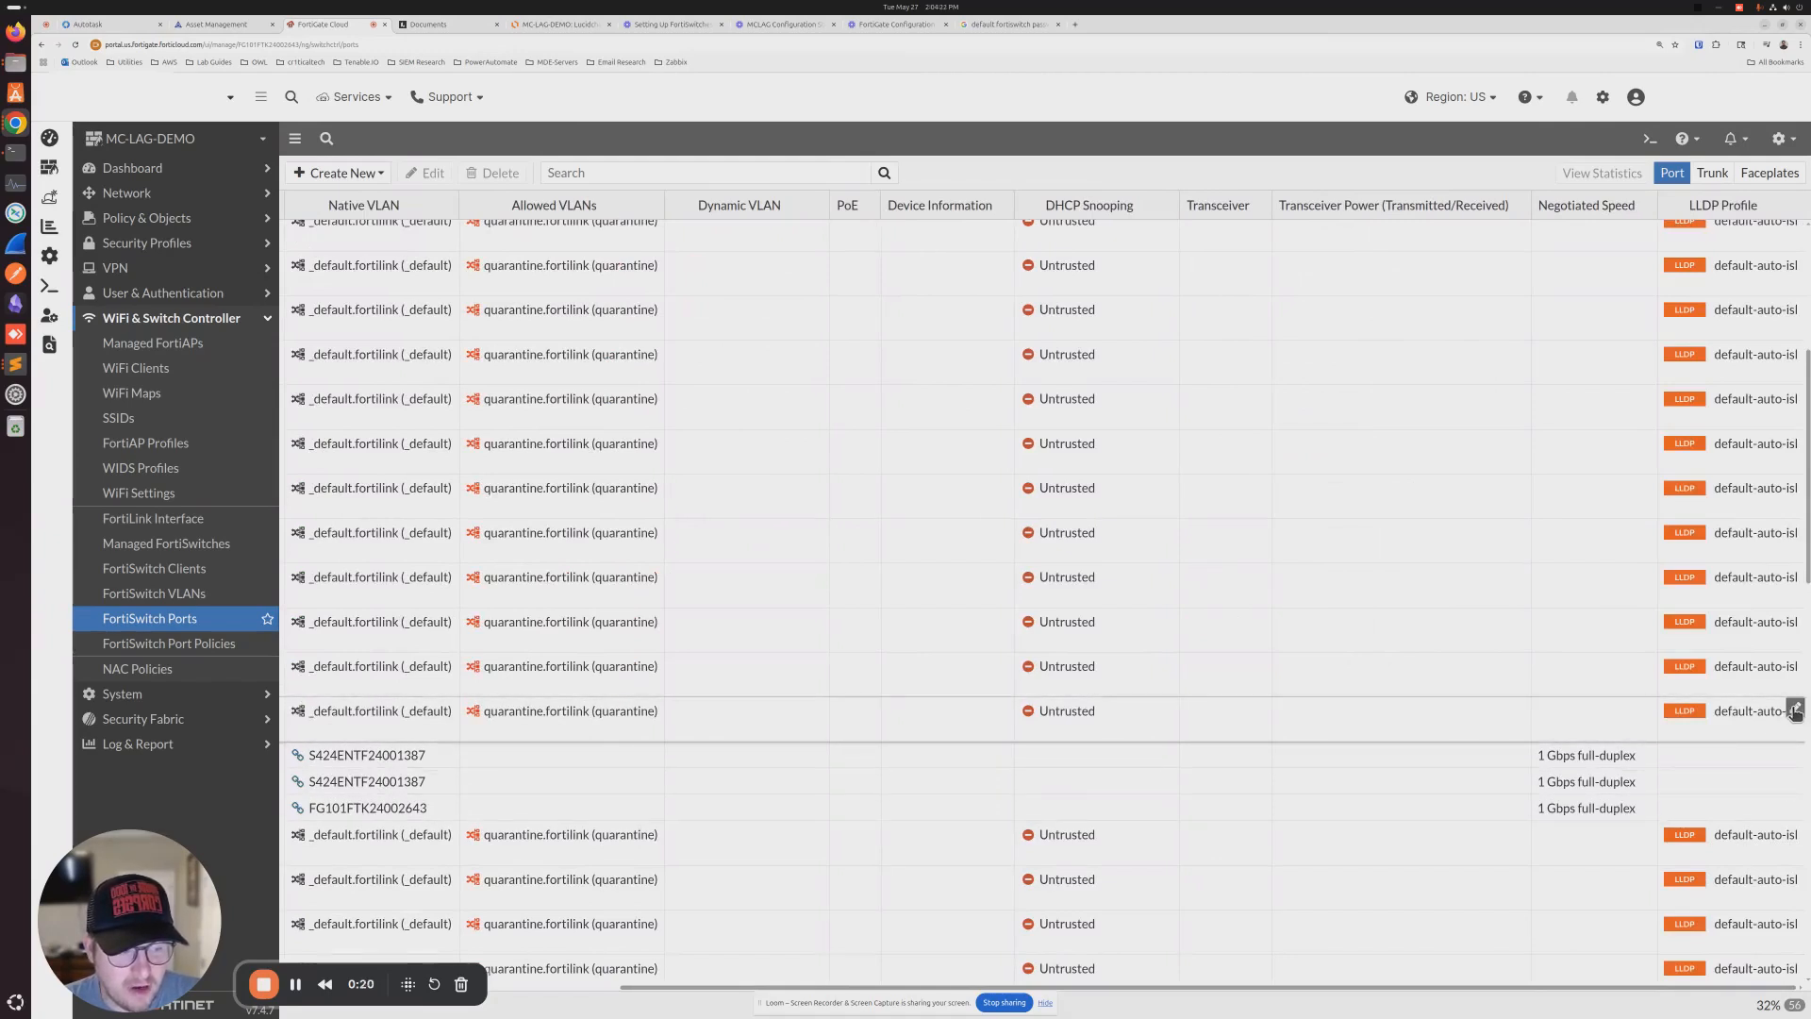
click(1794, 712)
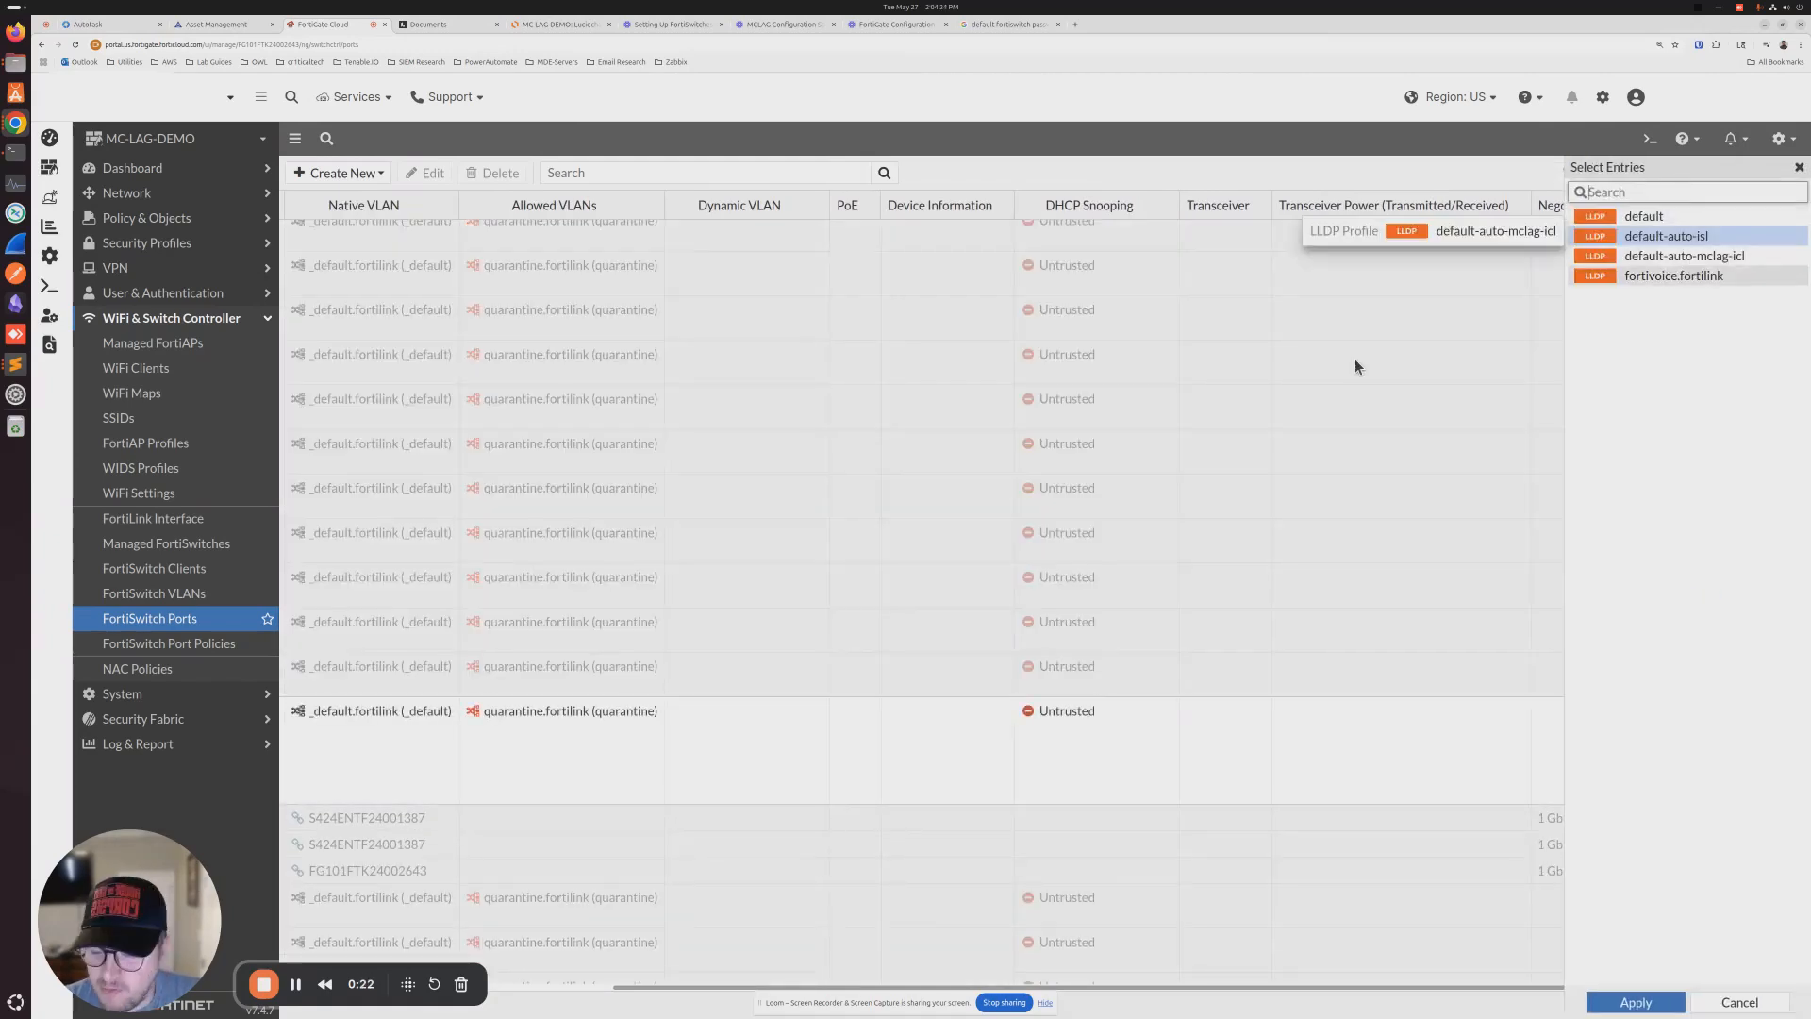
mouse_move(1343, 464)
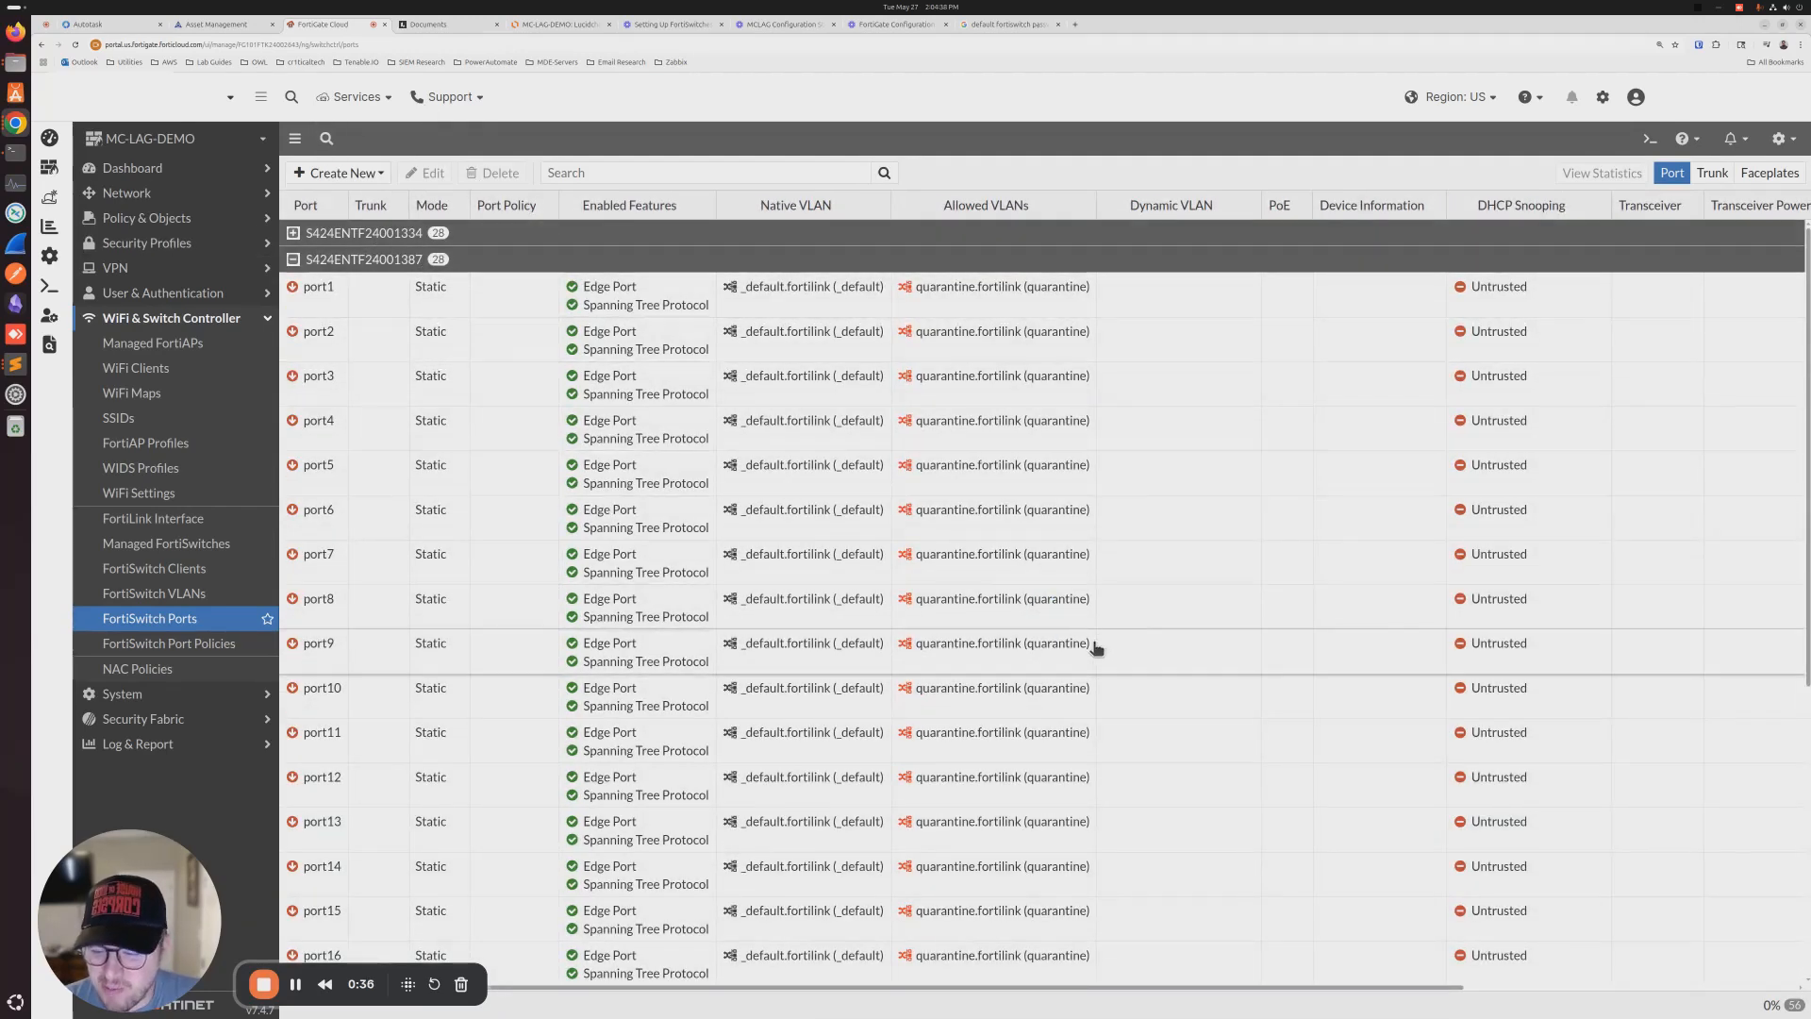
scroll(down, 3)
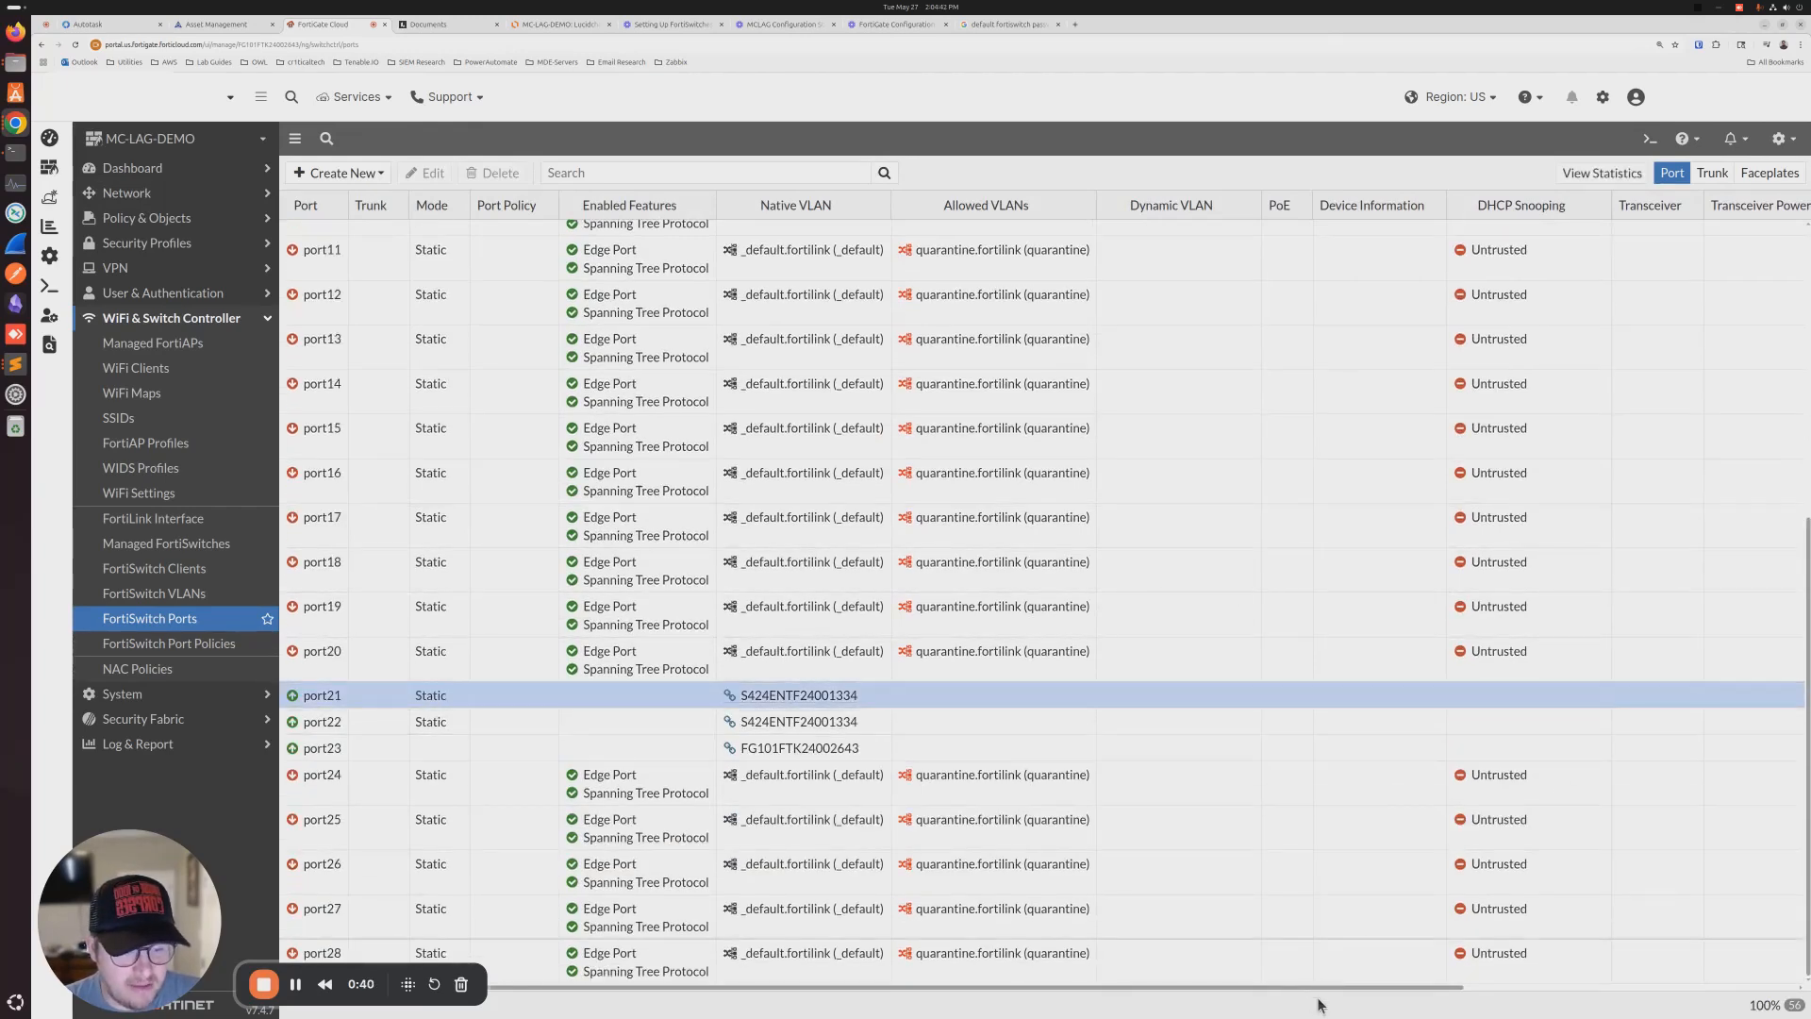
scroll(right, 3)
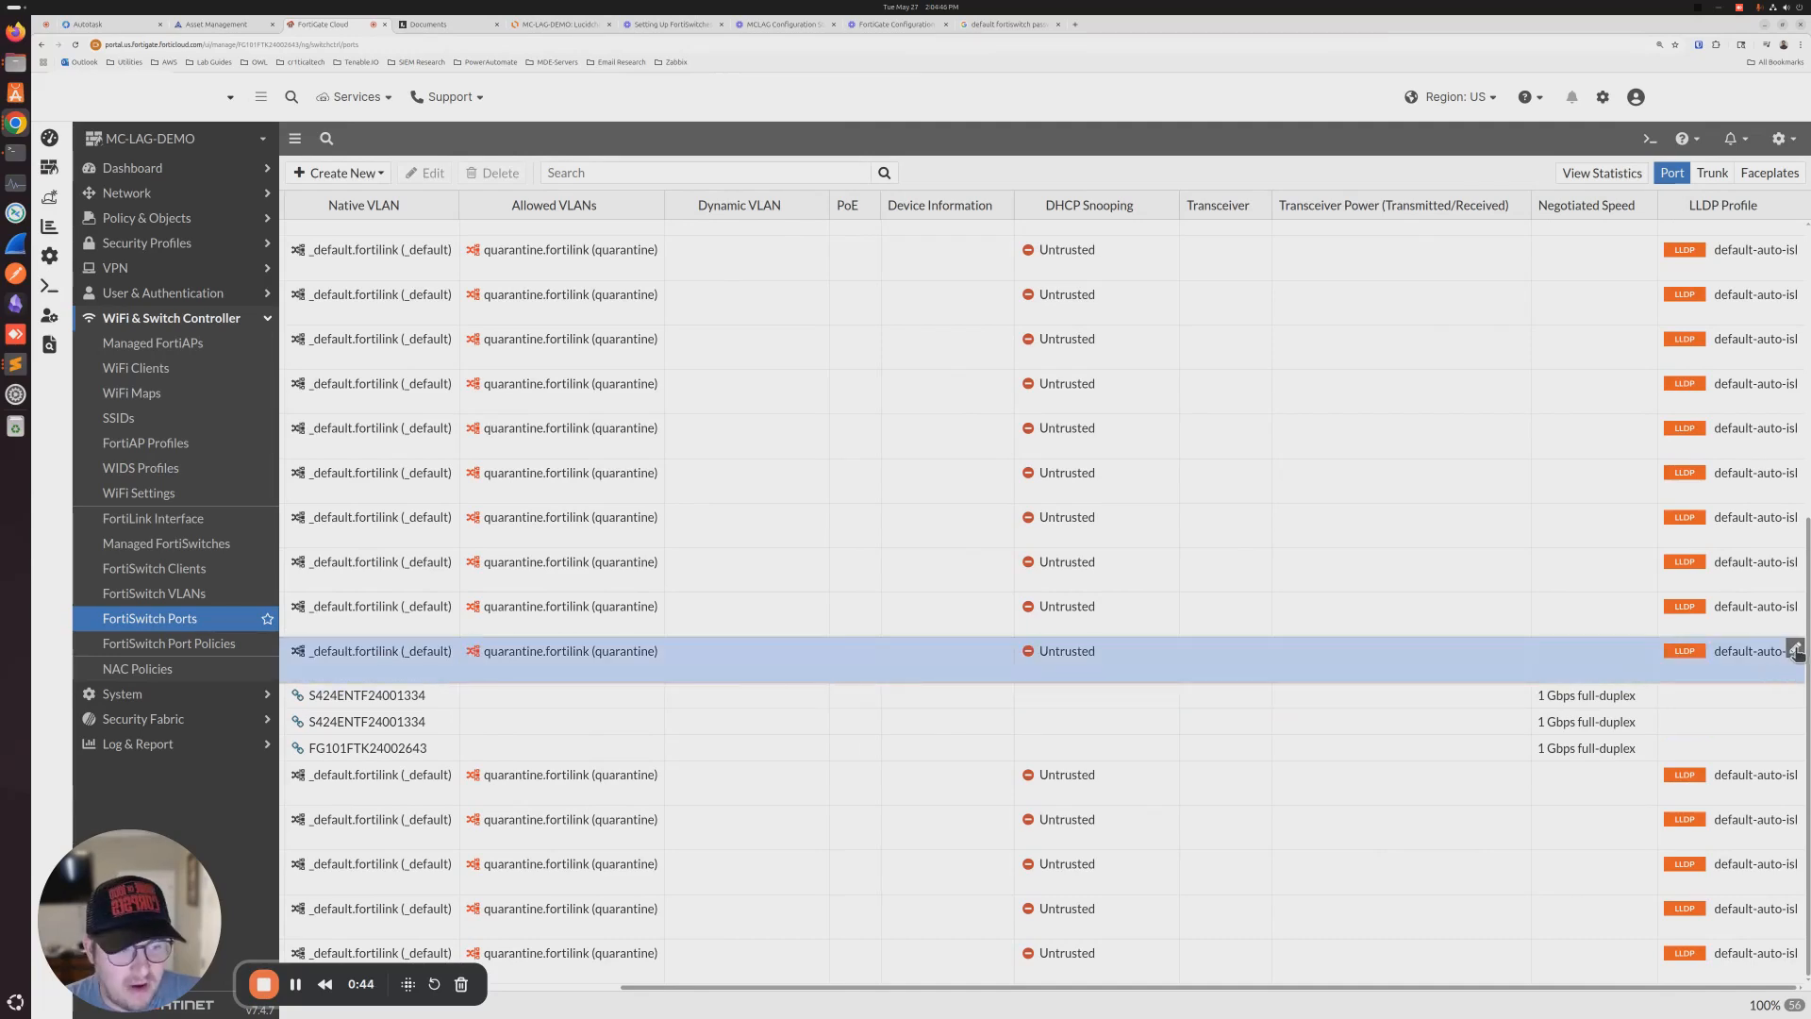
mouse_move(1794, 605)
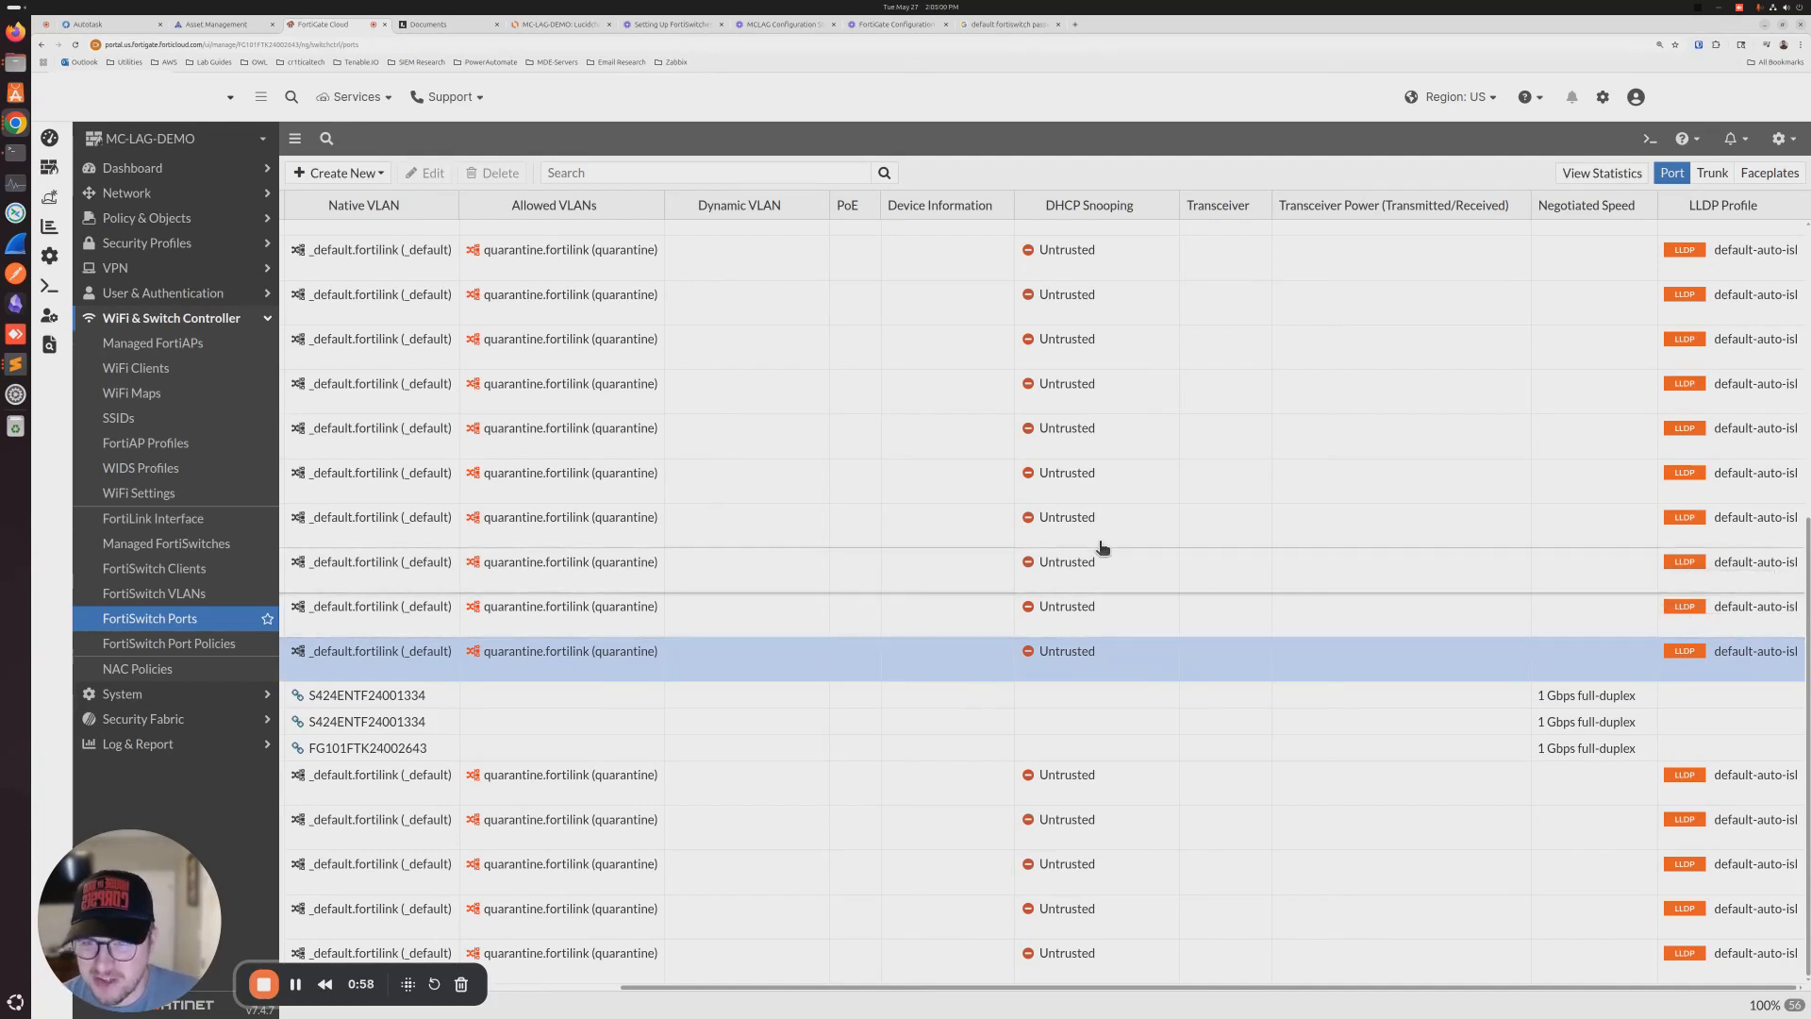
Show the Managed FortiSwitches Topology view with both 424E cores as an MC-LAG peer group.
click(166, 543)
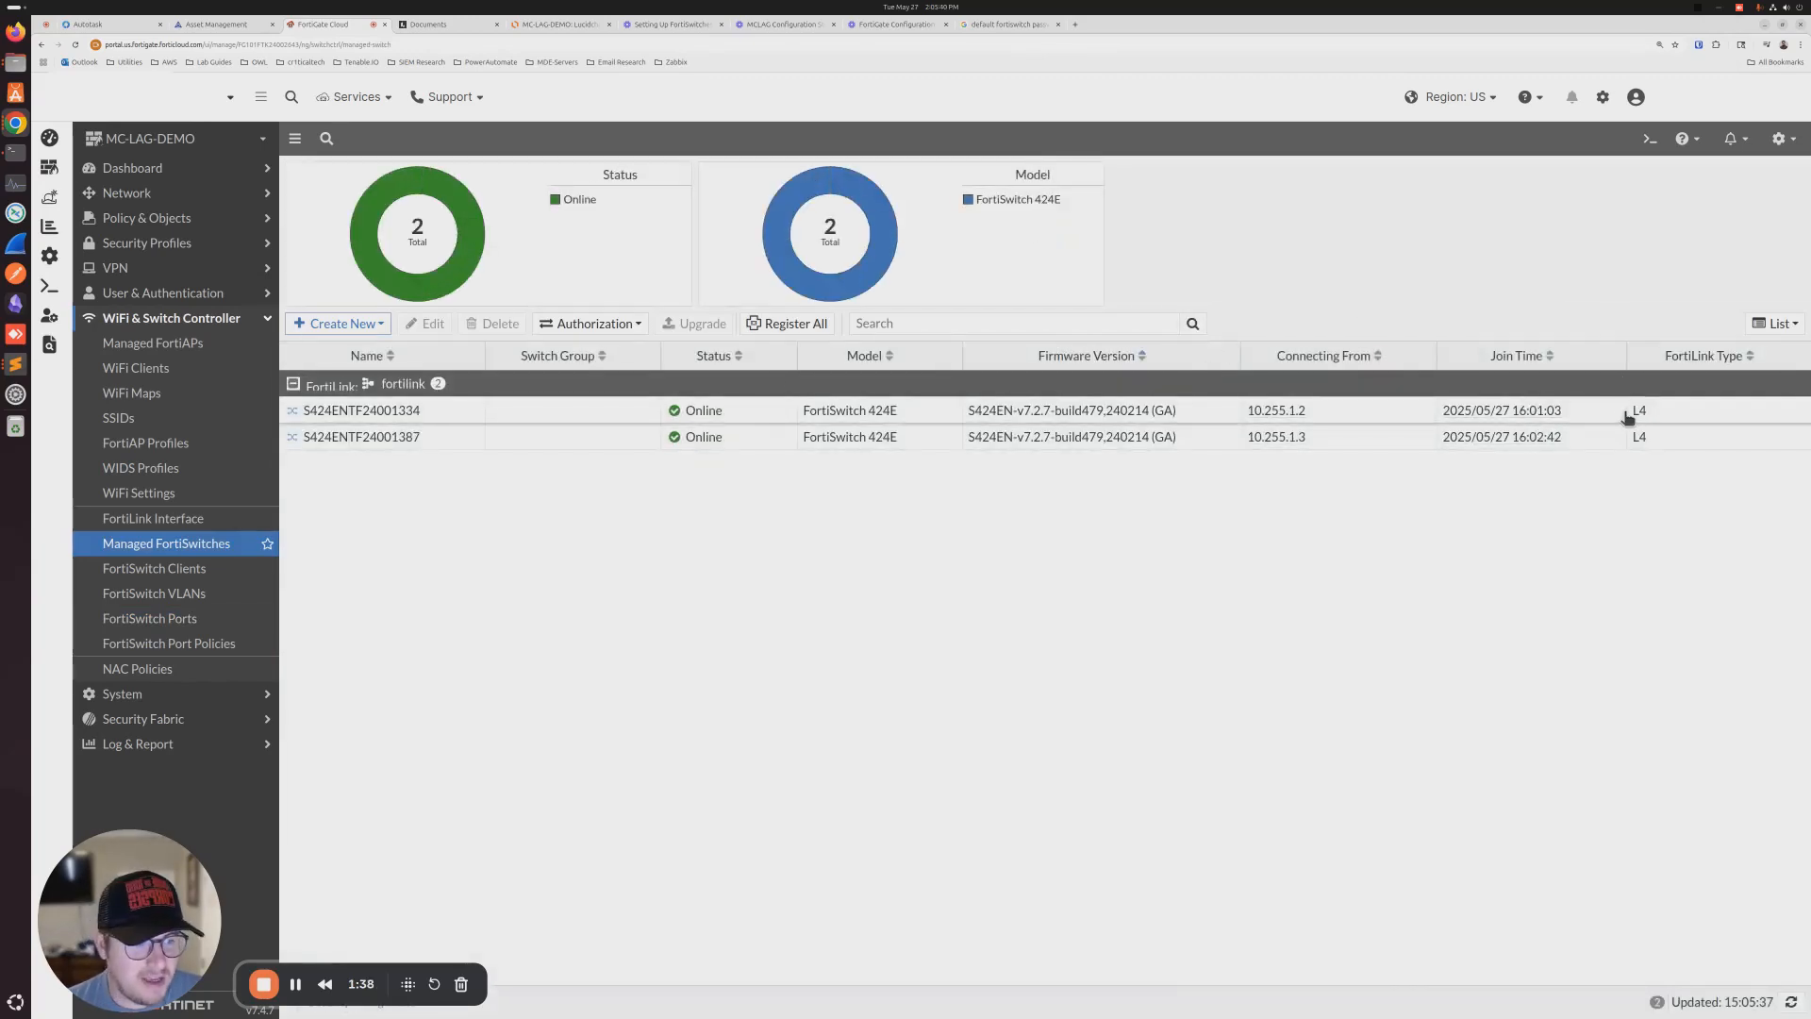
click(361, 409)
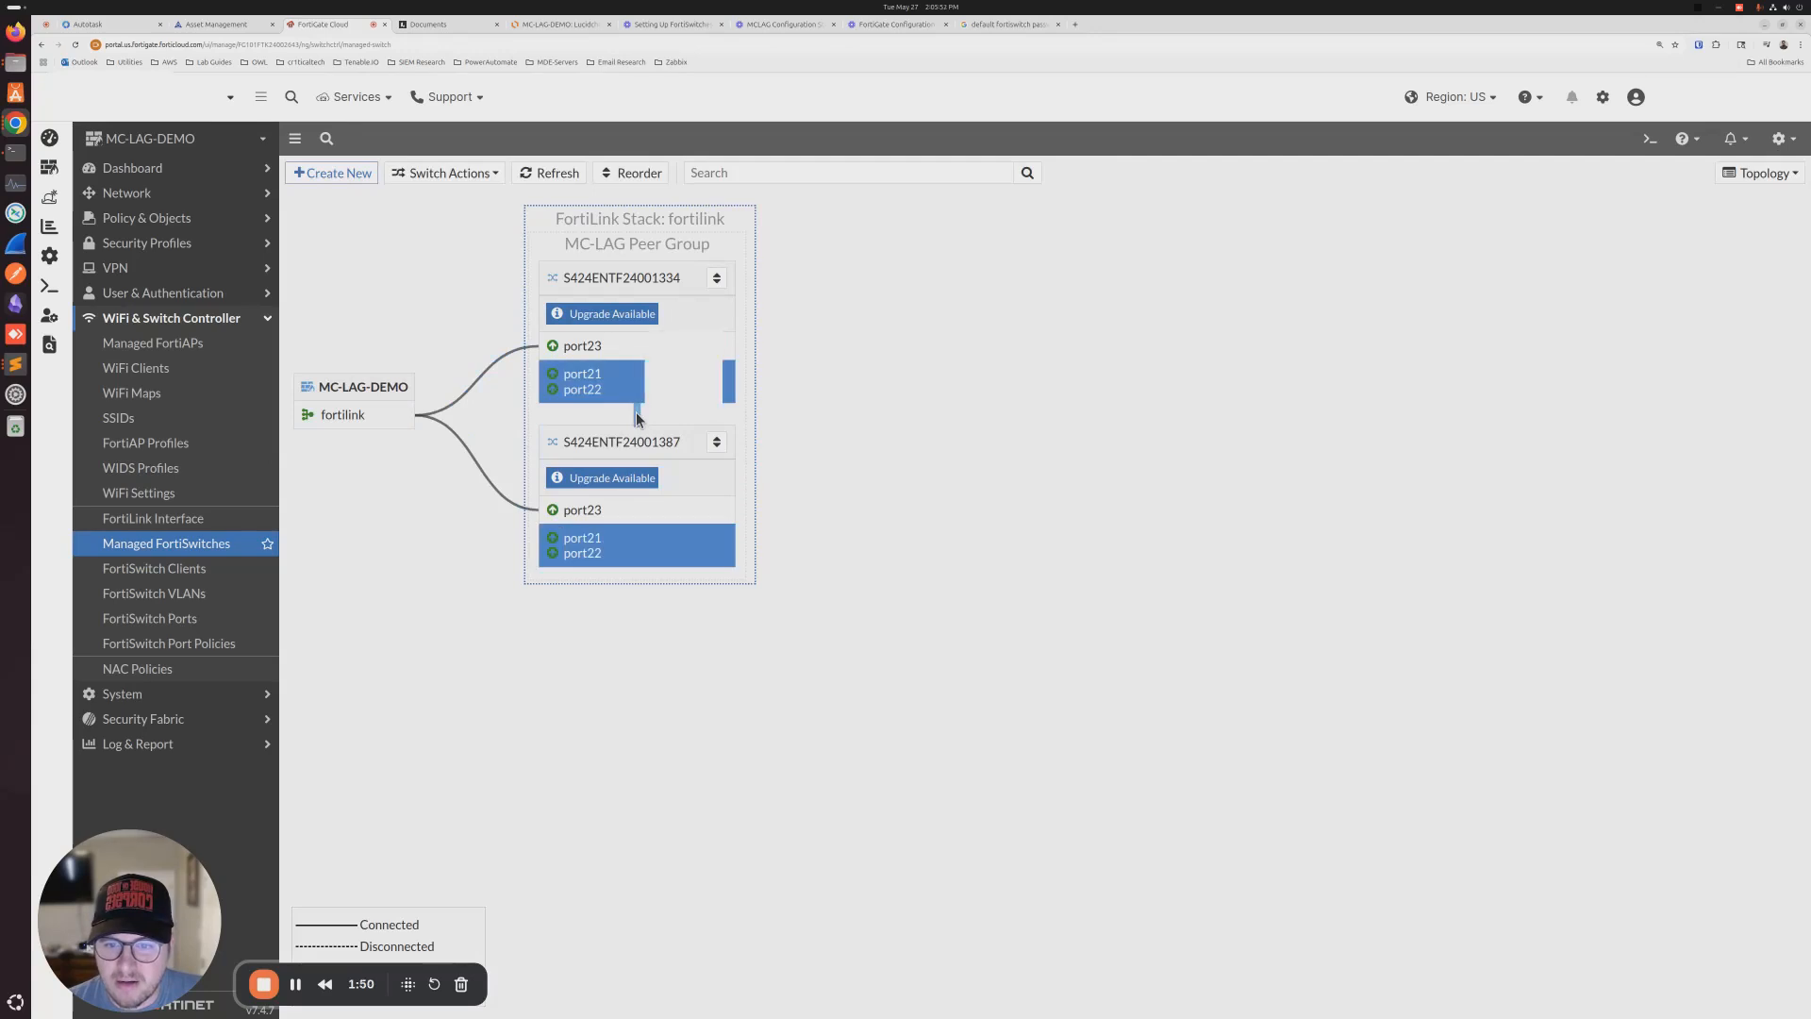
mouse_move(600, 382)
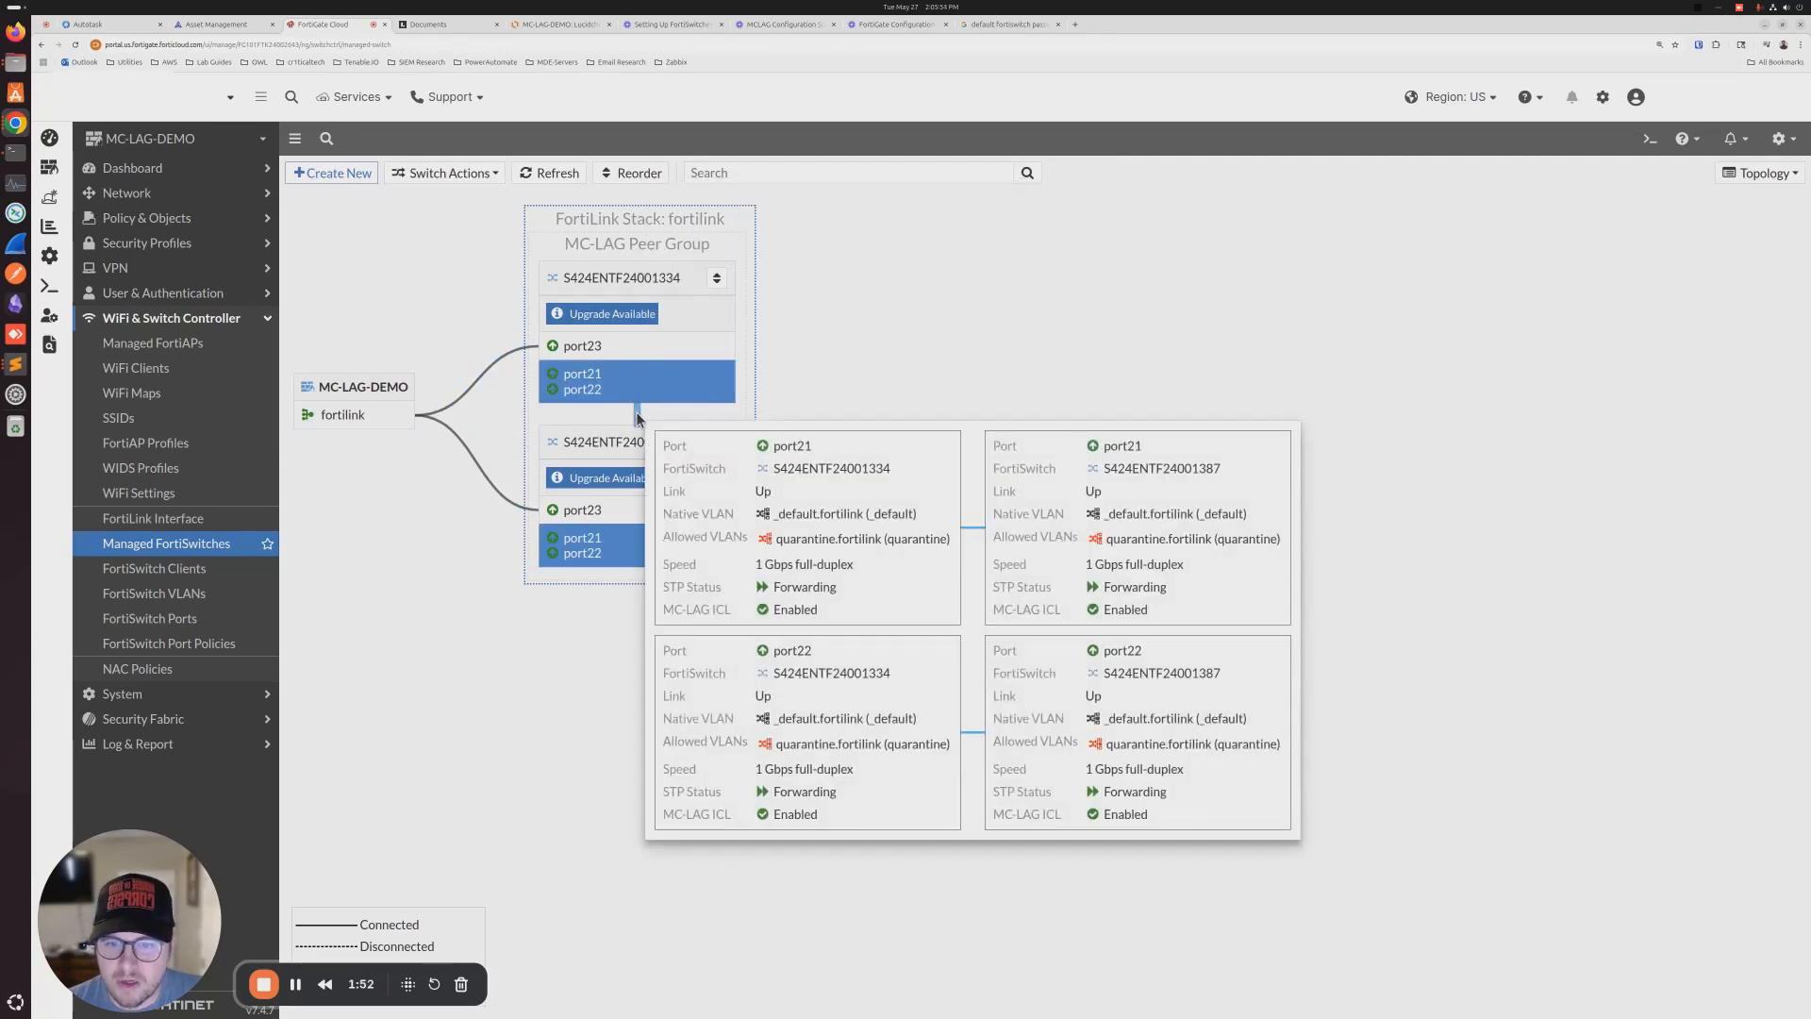
mouse_move(479, 381)
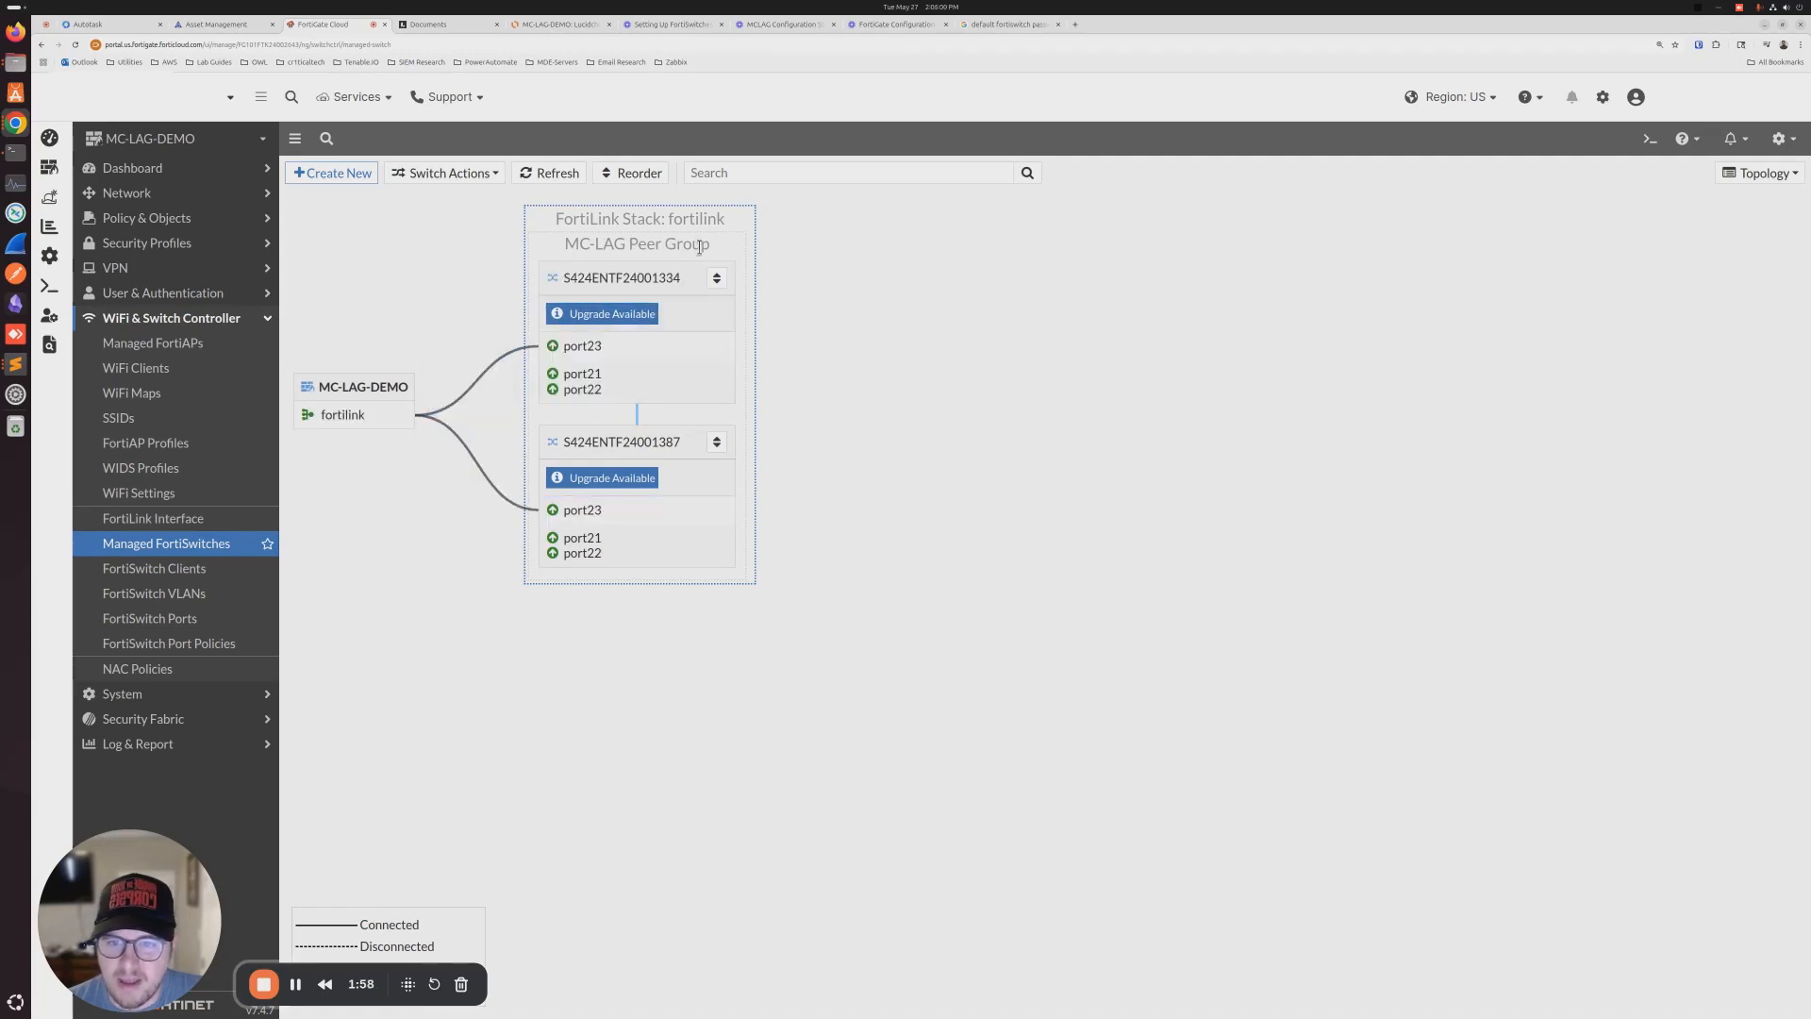
mouse_move(563, 260)
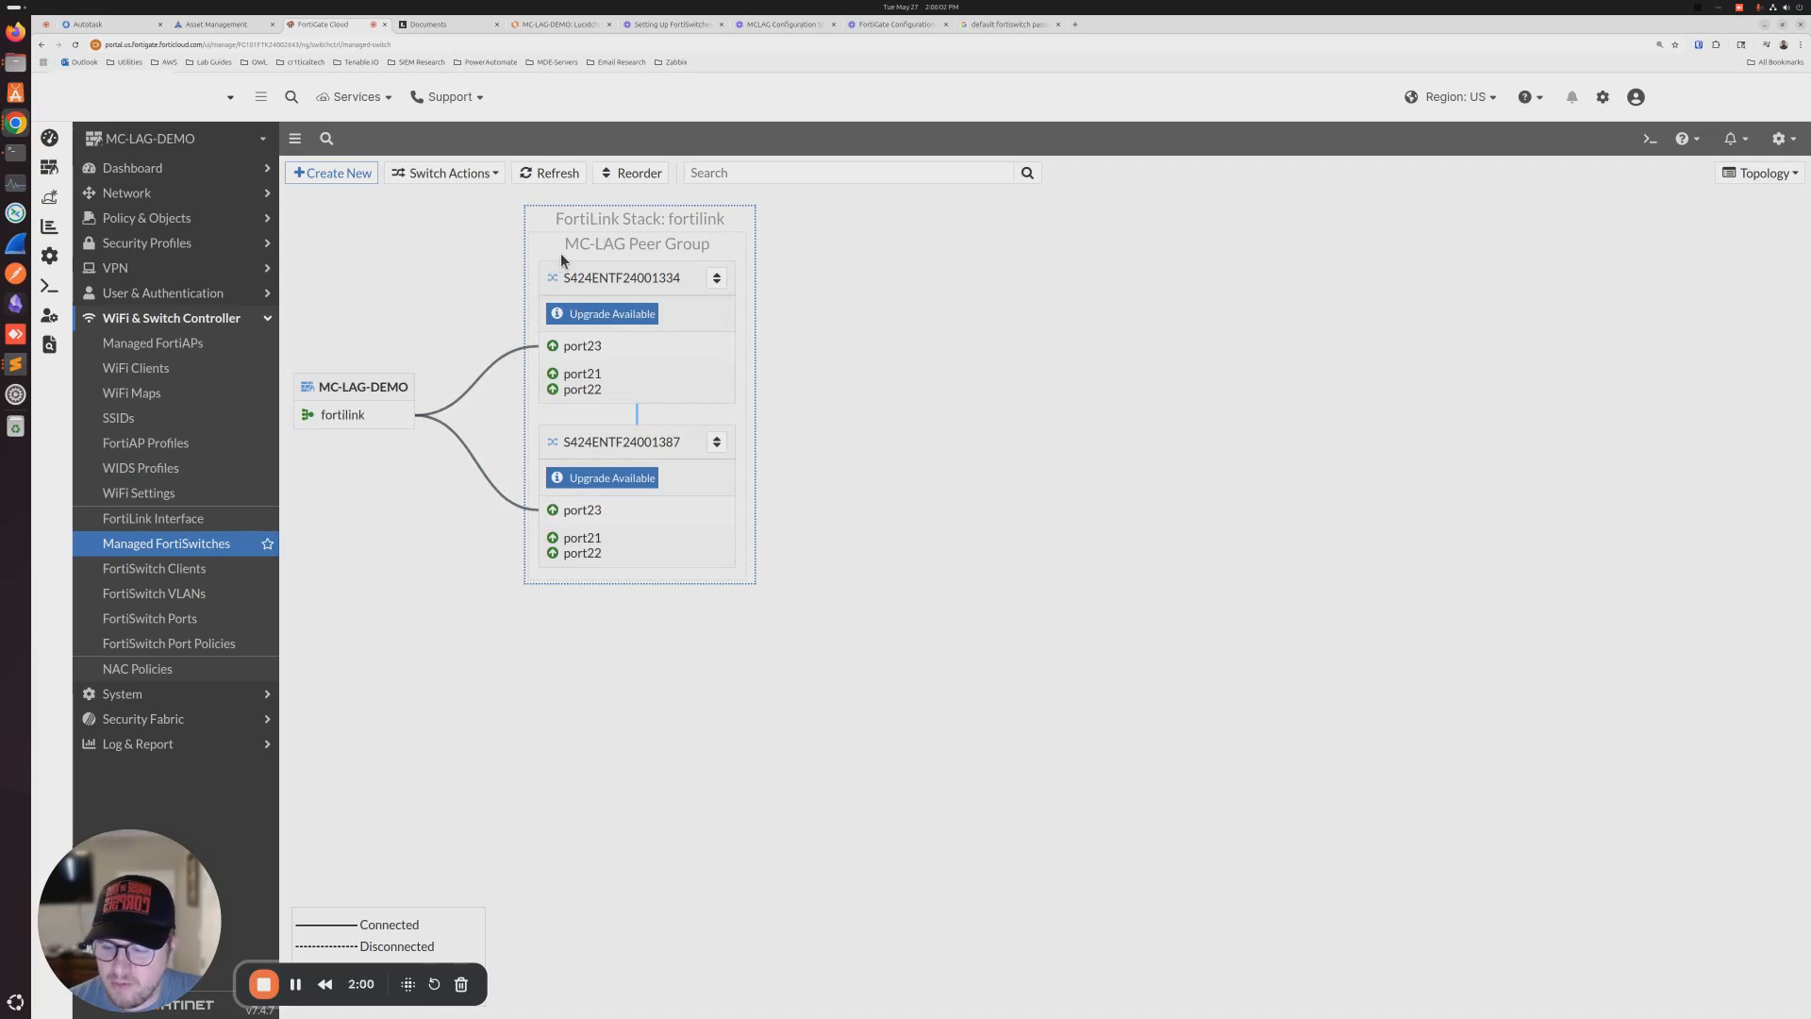
mouse_move(838, 568)
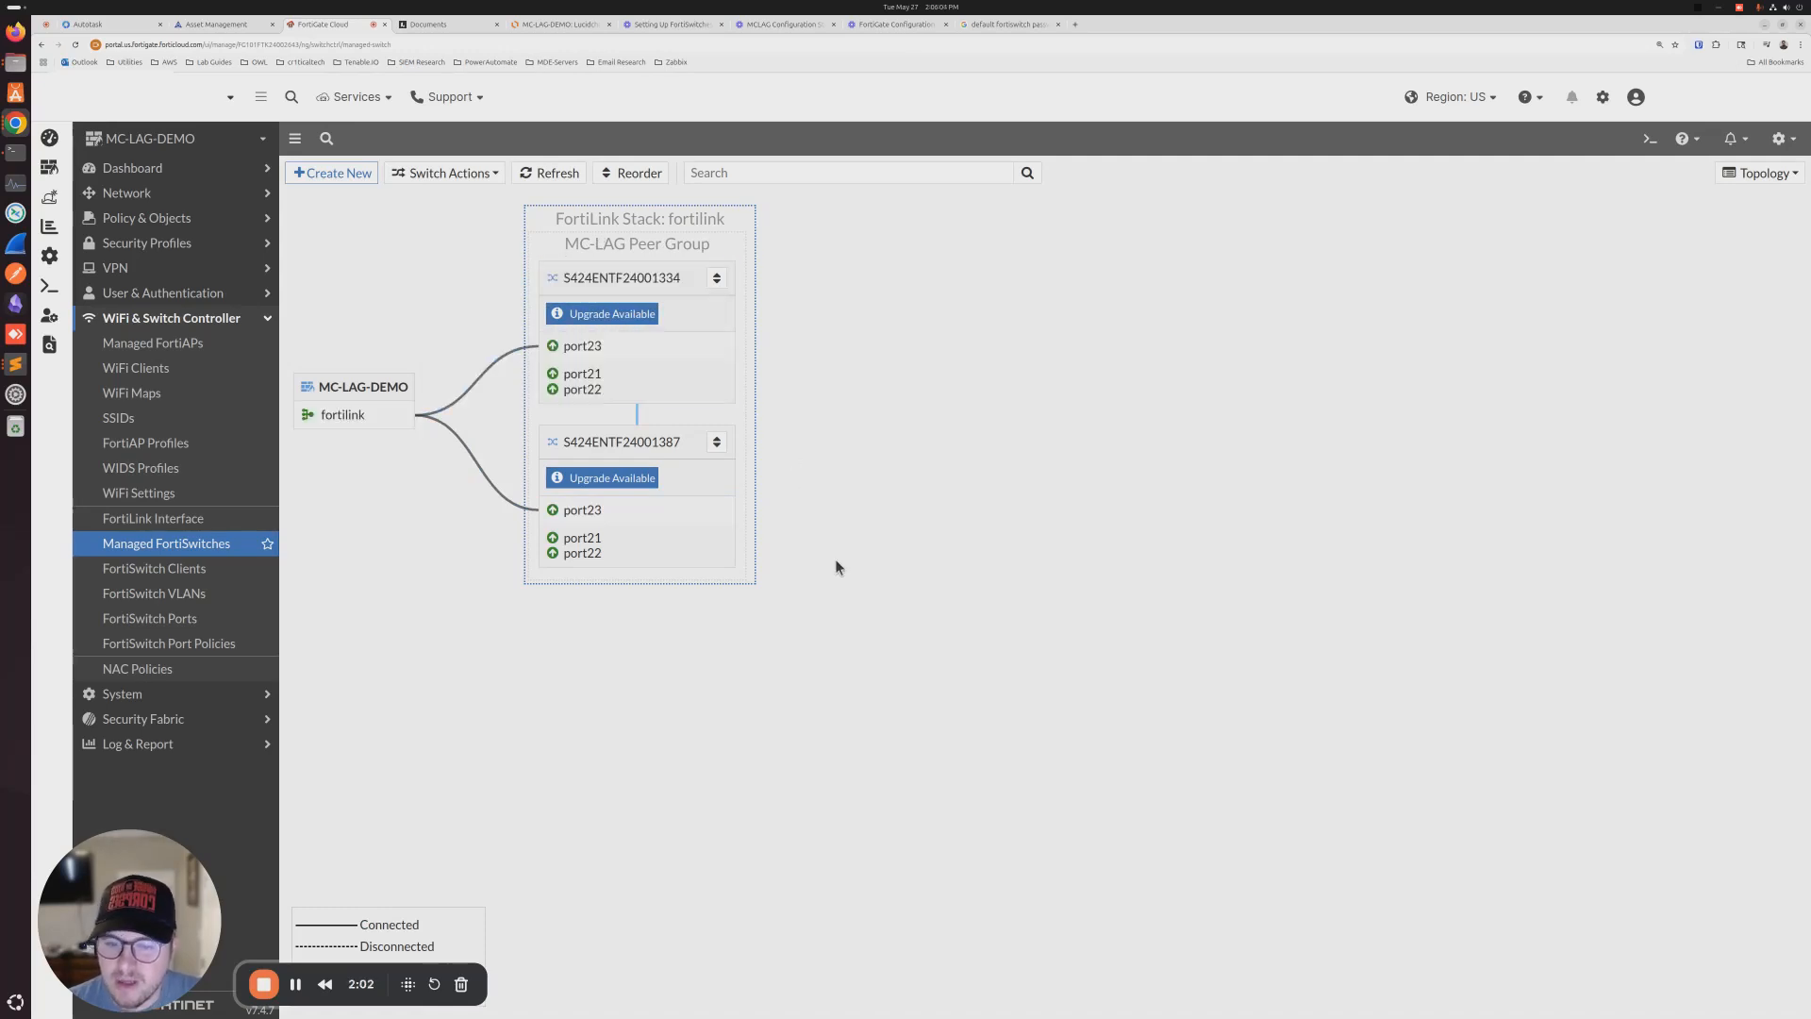
mouse_move(770, 495)
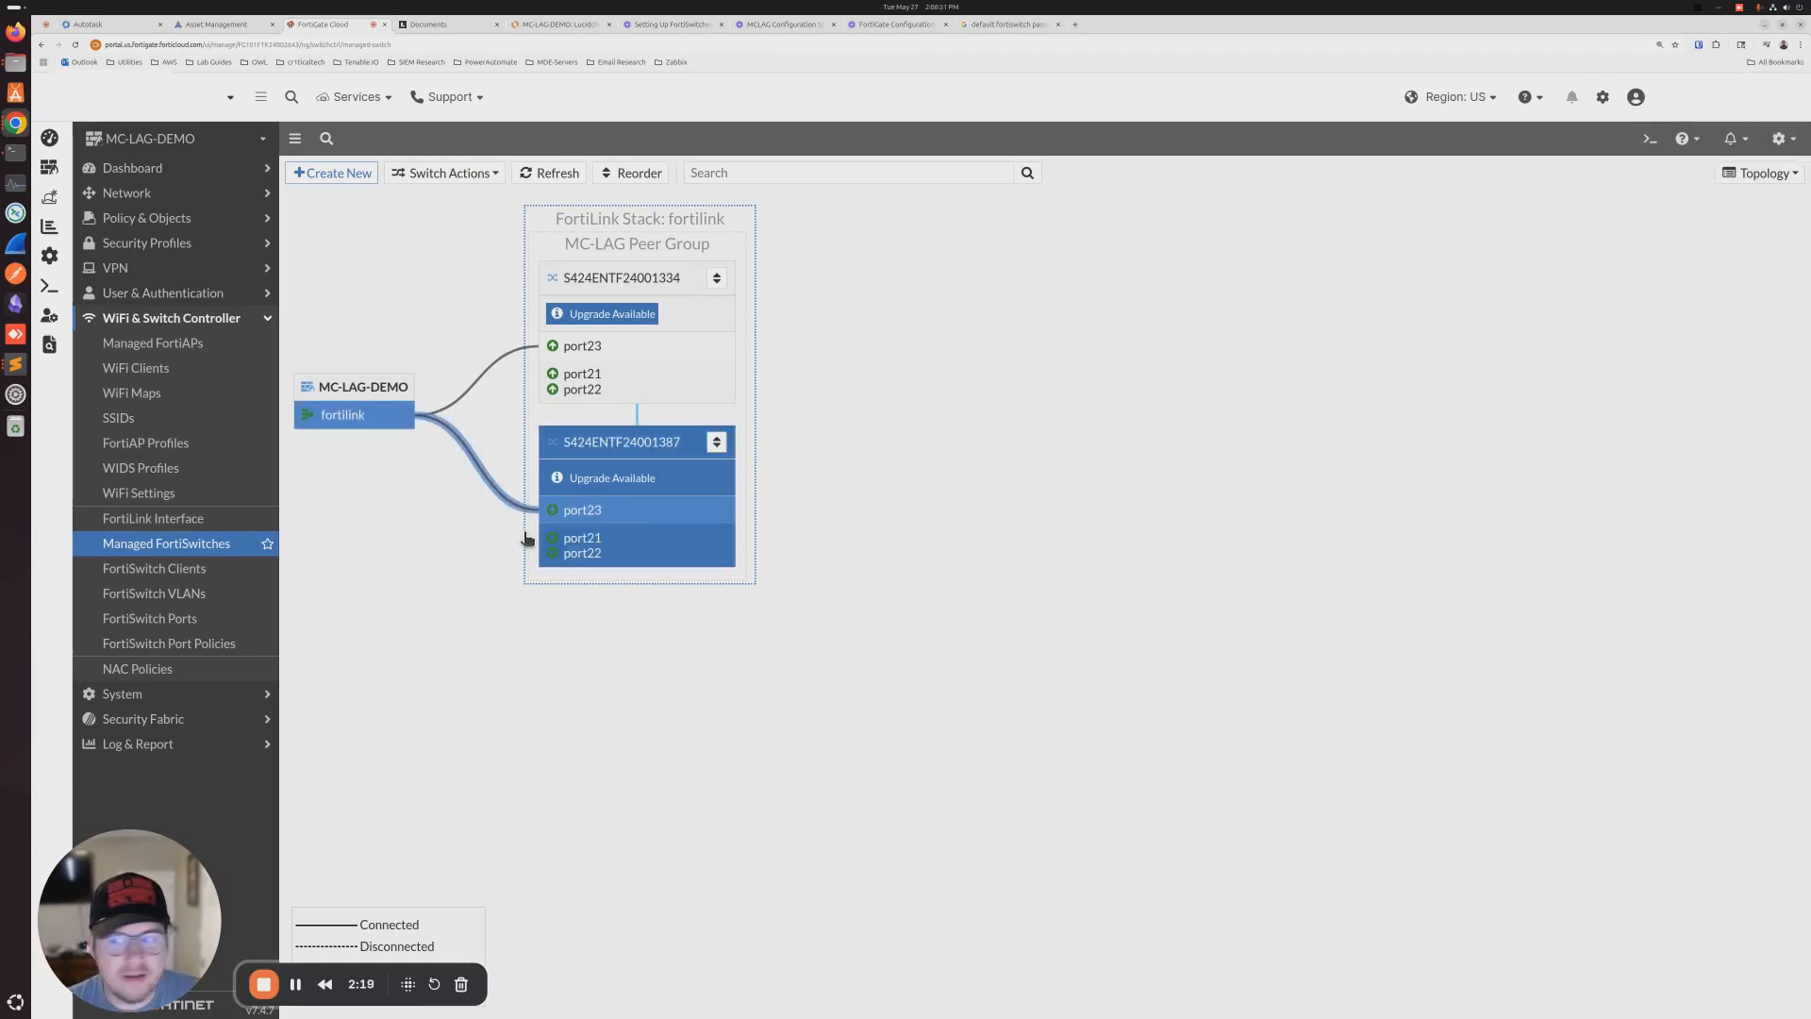
Return to the FortiSwitch Ports table showing columns through LLDP Profile.
click(151, 618)
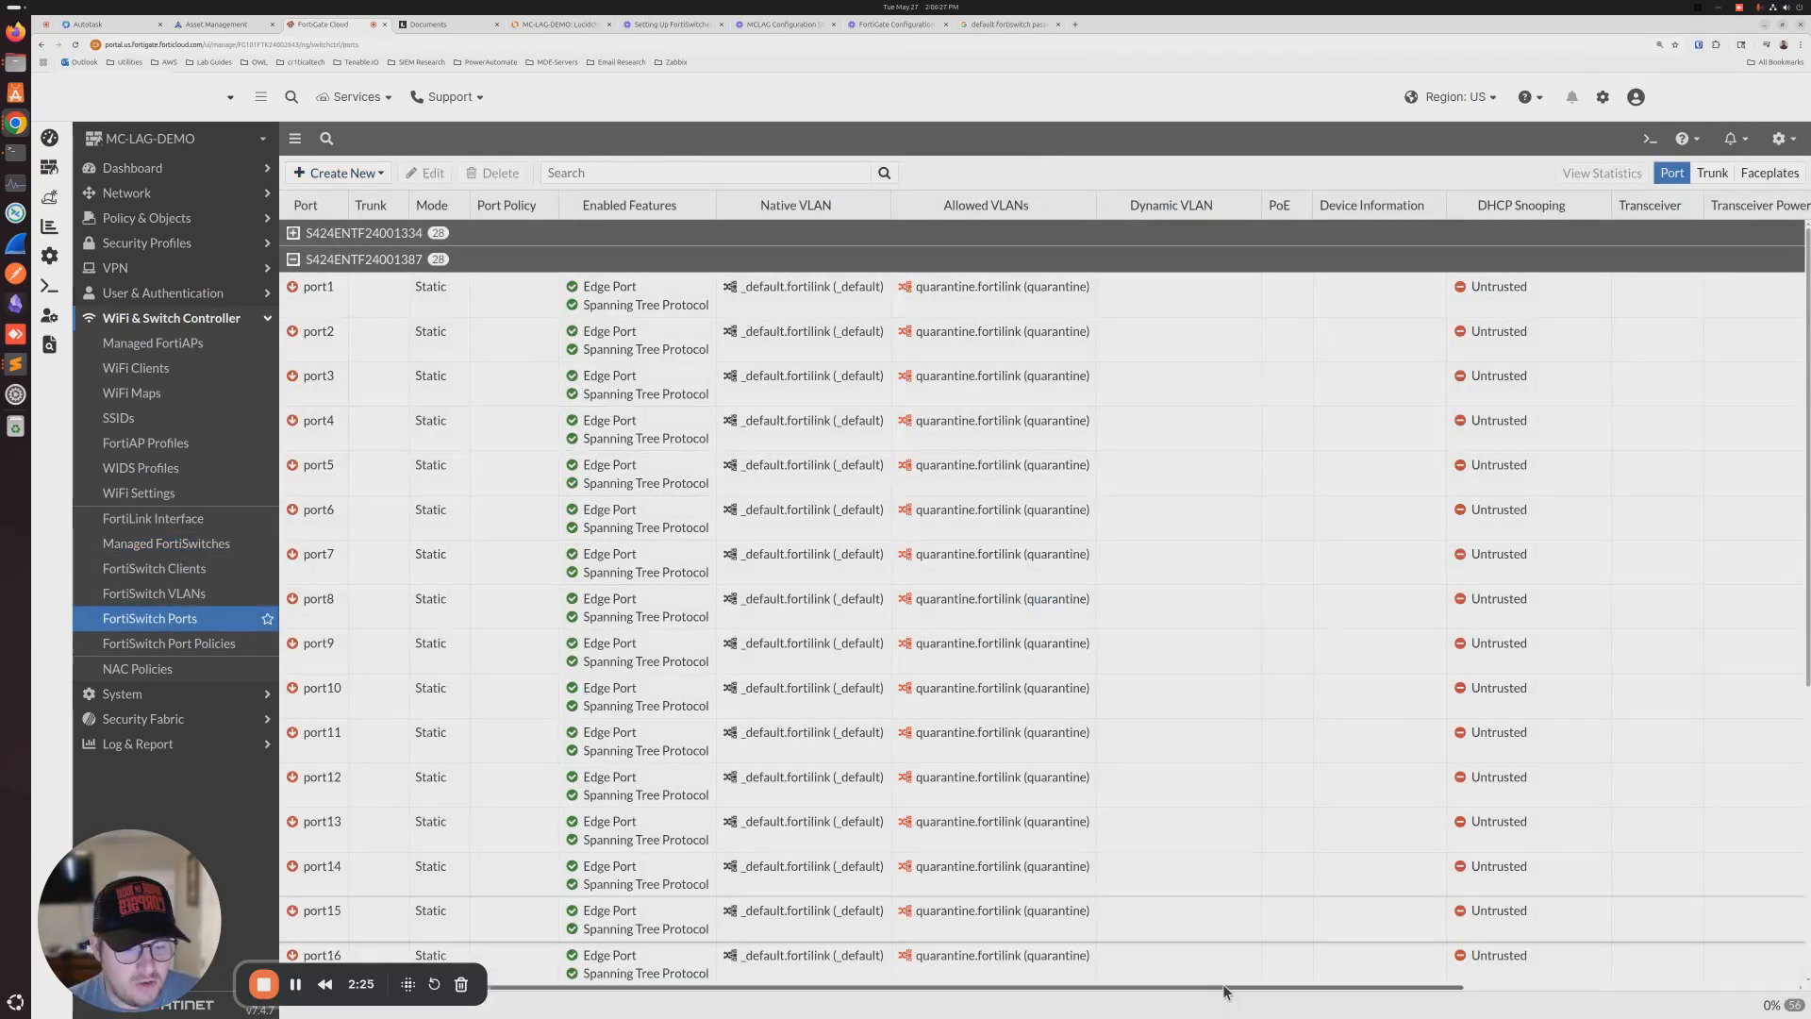
scroll(right, 3)
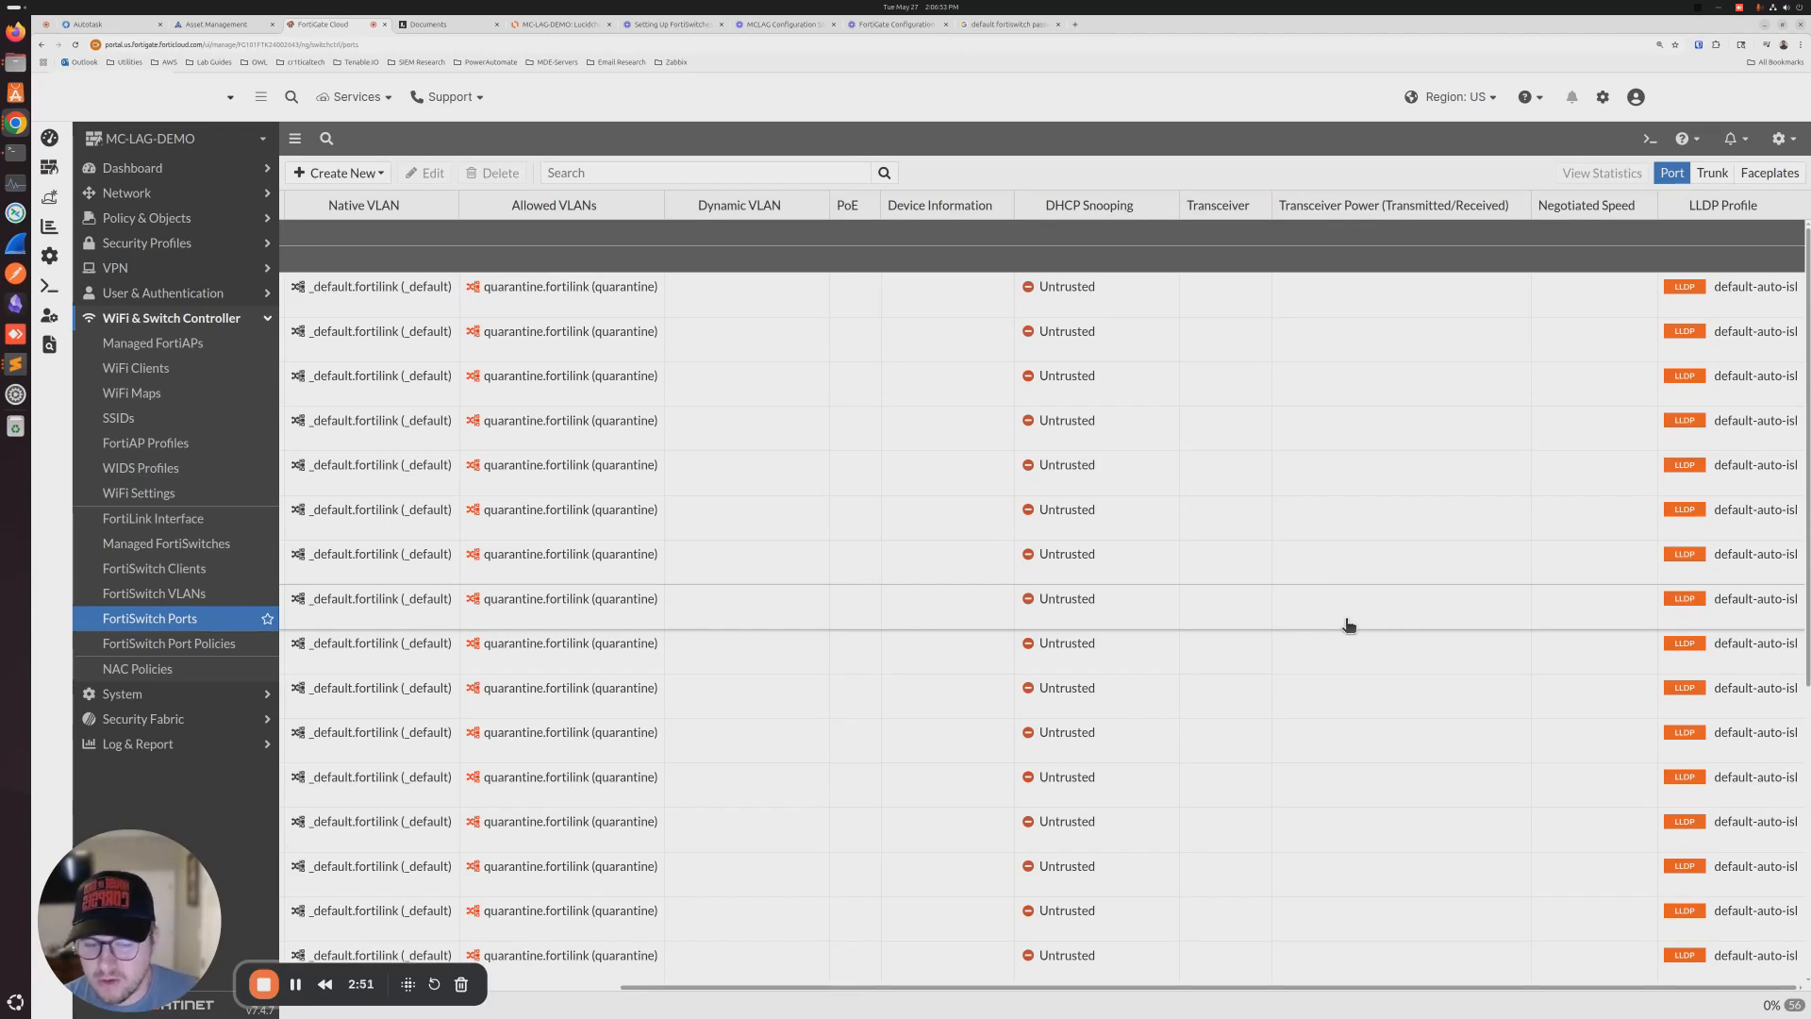
mouse_move(1419, 639)
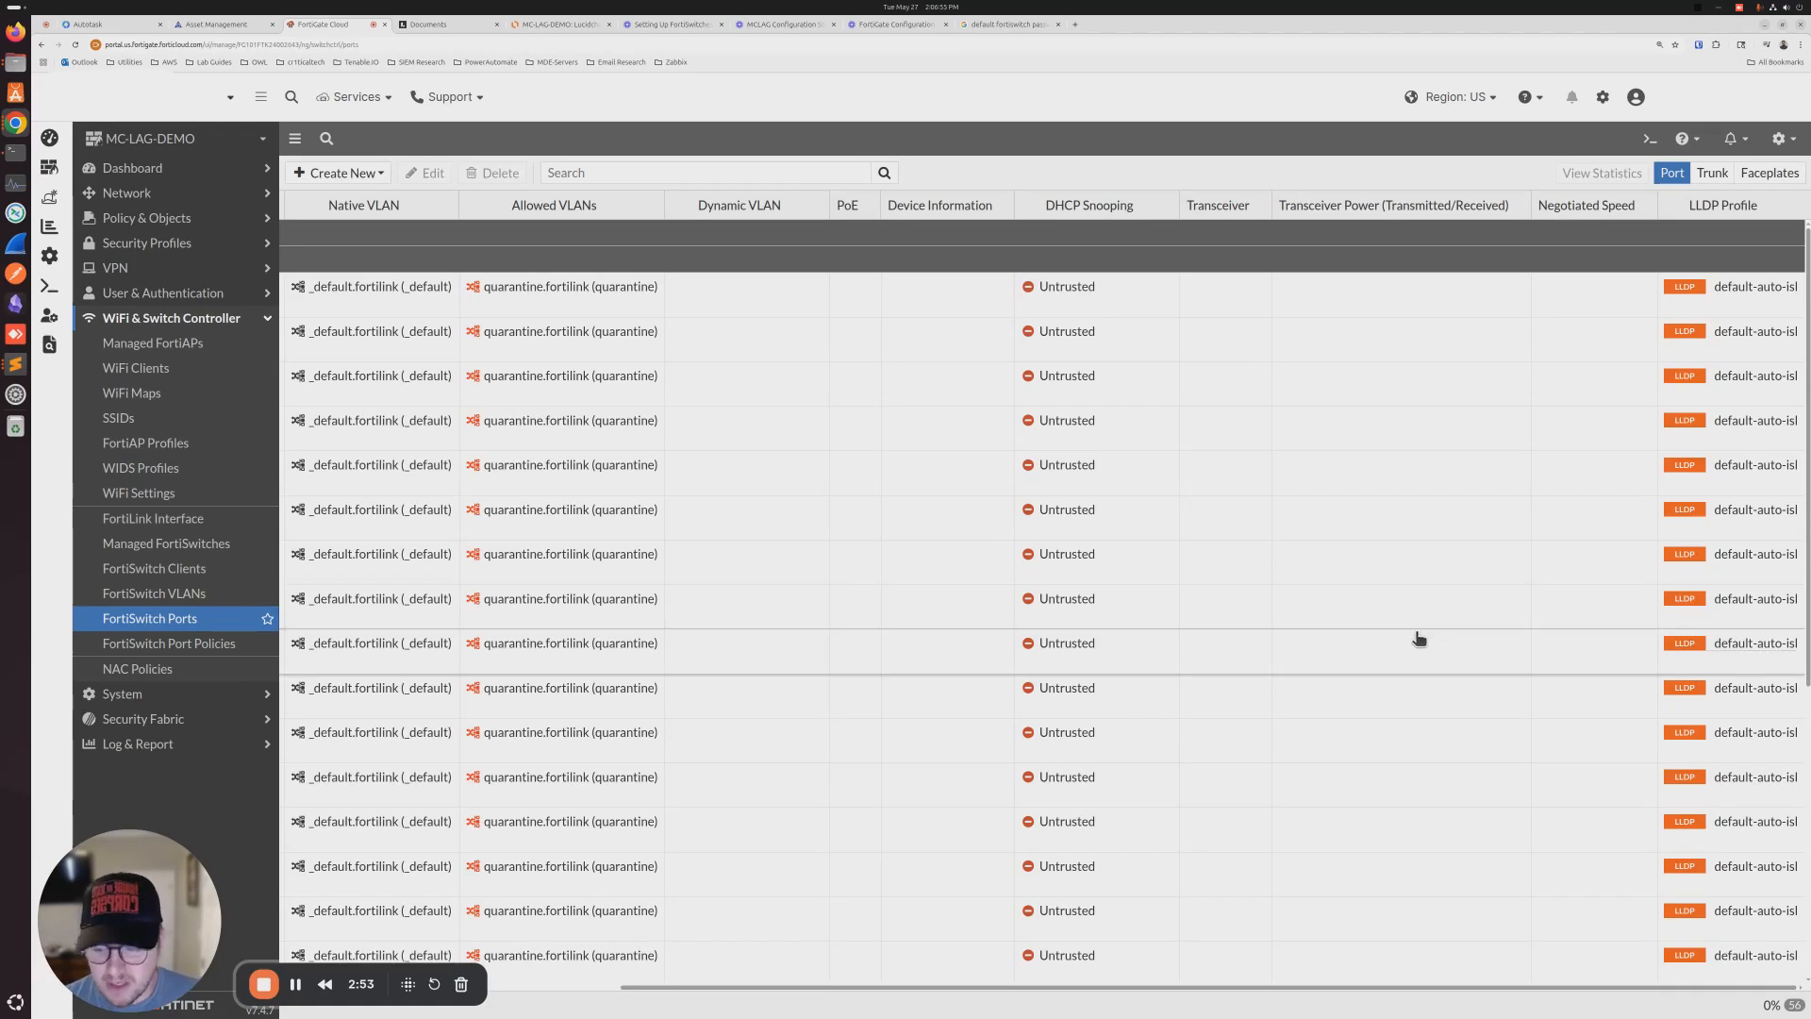
mouse_move(406, 983)
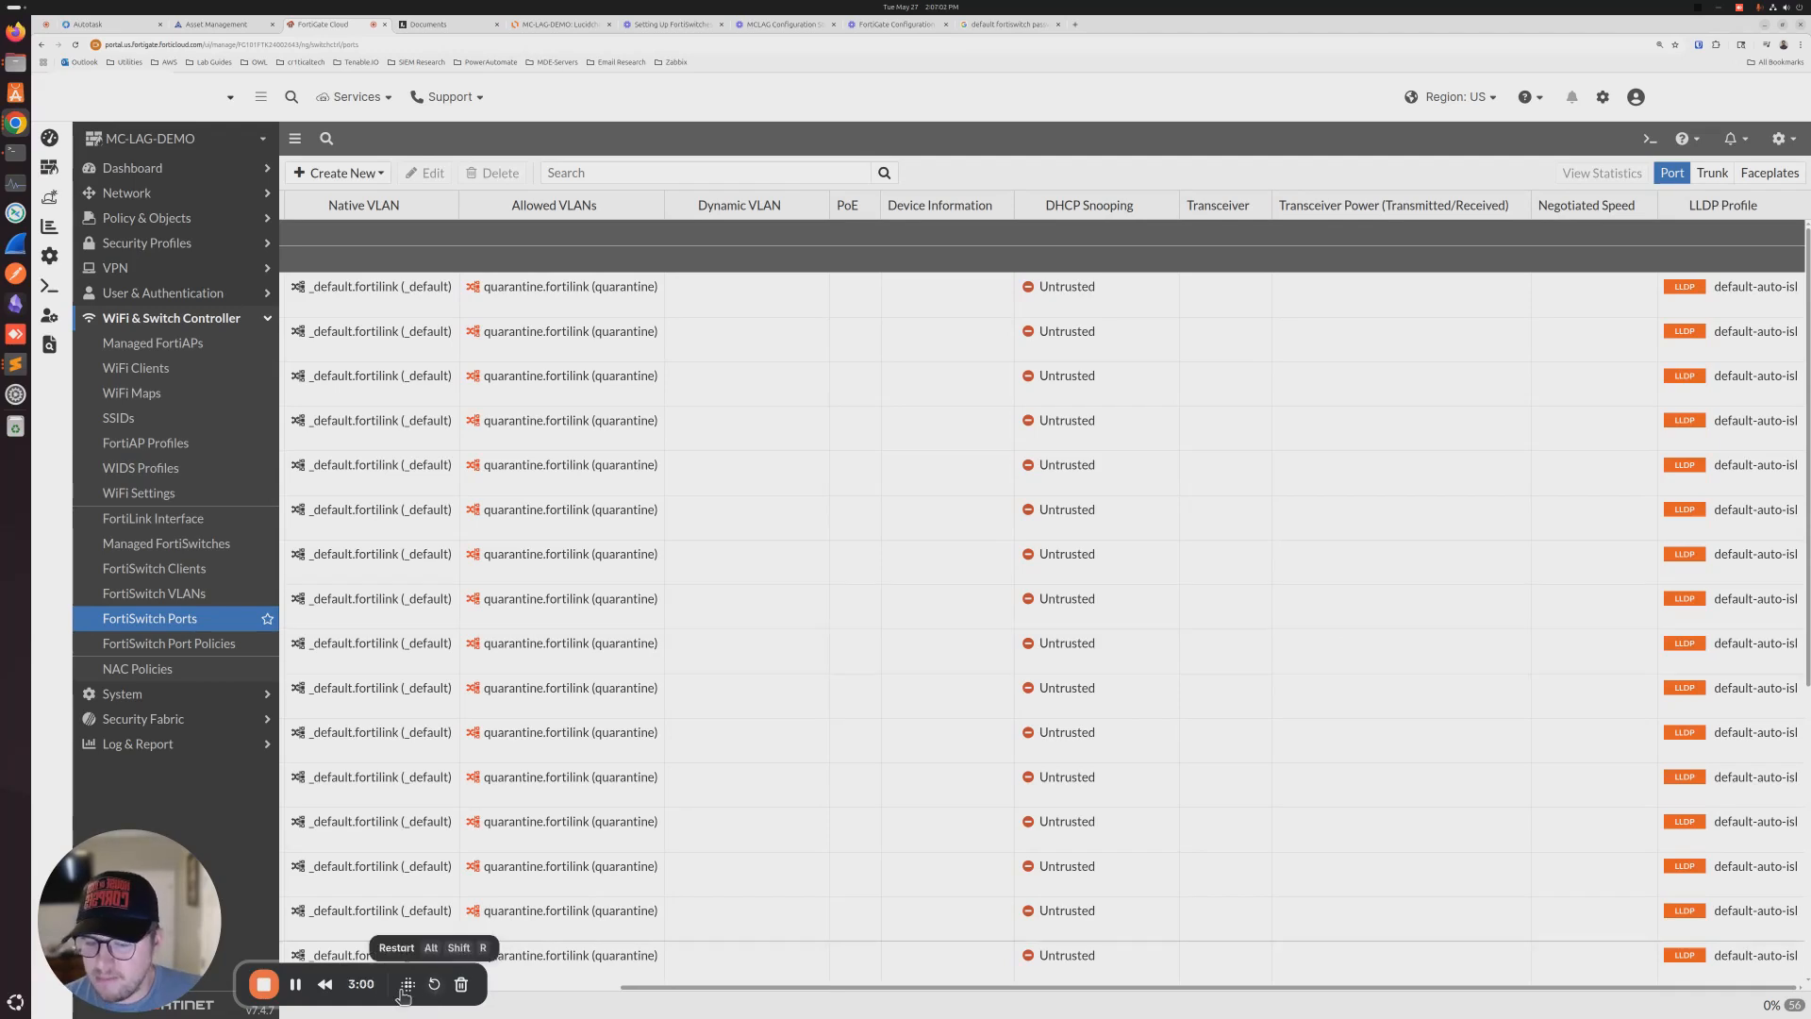
Switch to the draw.io tab showing the MC-LAG cabling diagram.
click(562, 22)
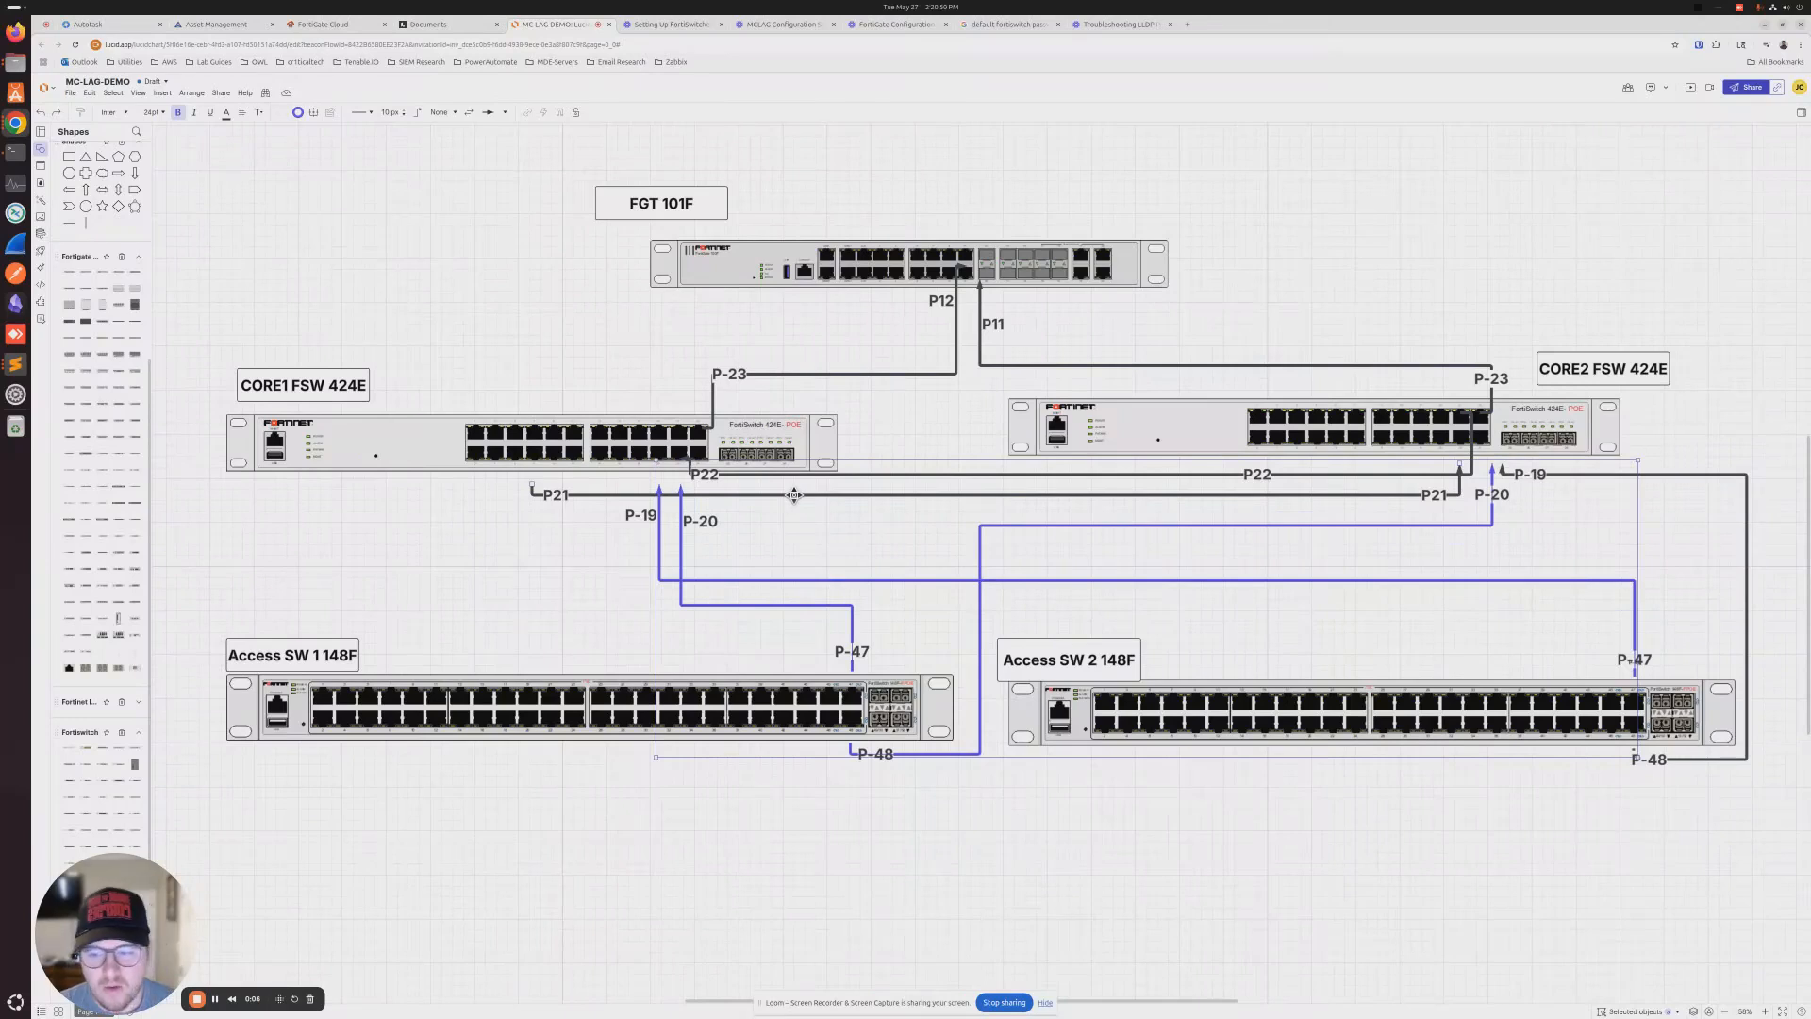
mouse_move(877, 488)
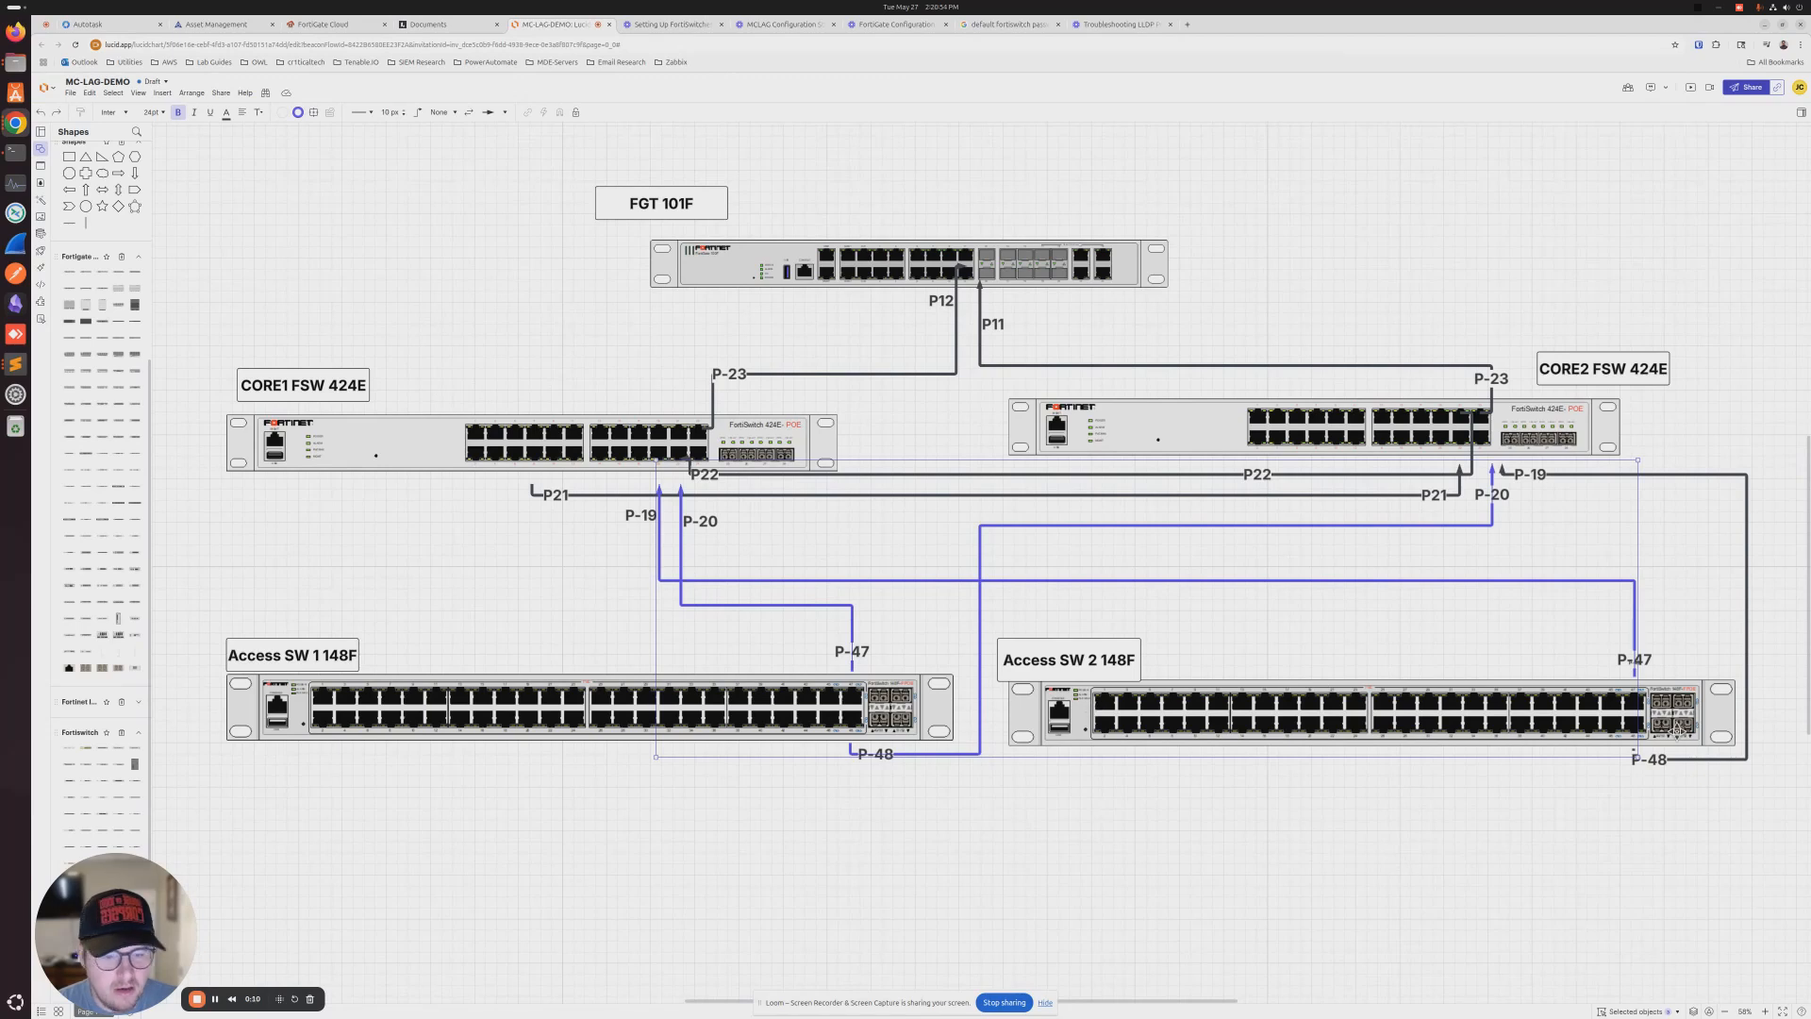
mouse_move(851, 666)
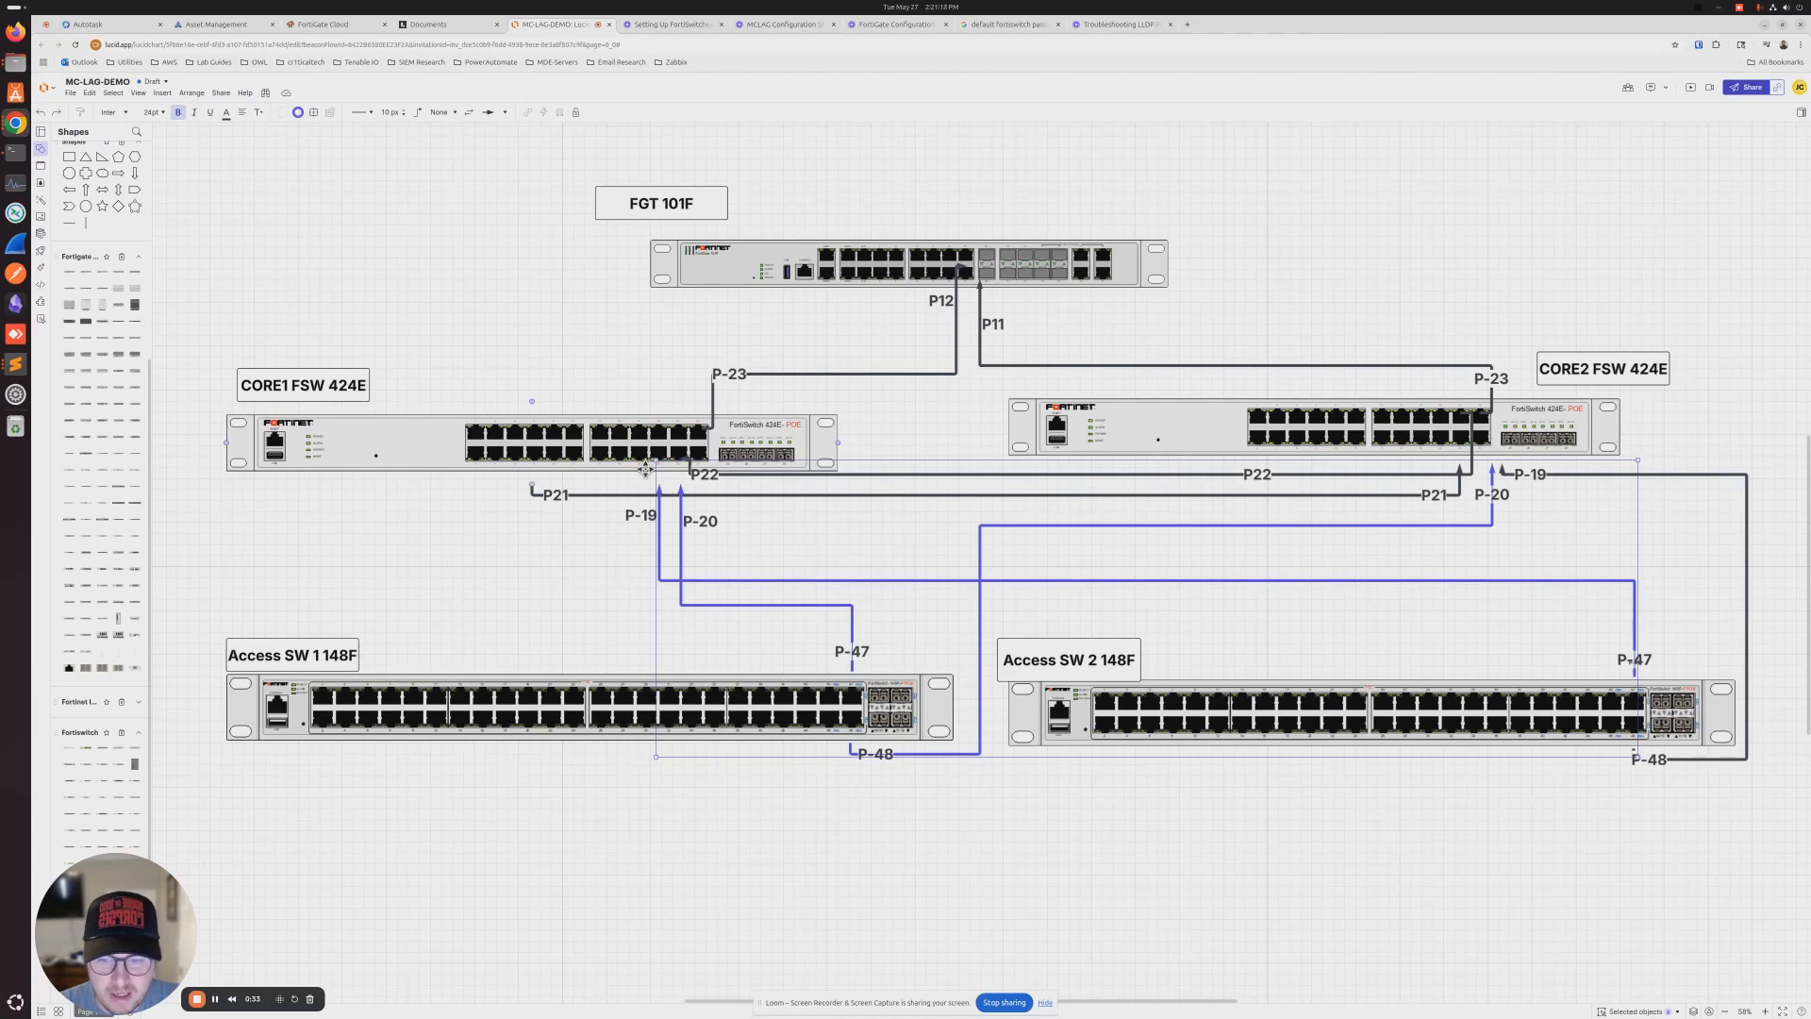
mouse_move(1244, 496)
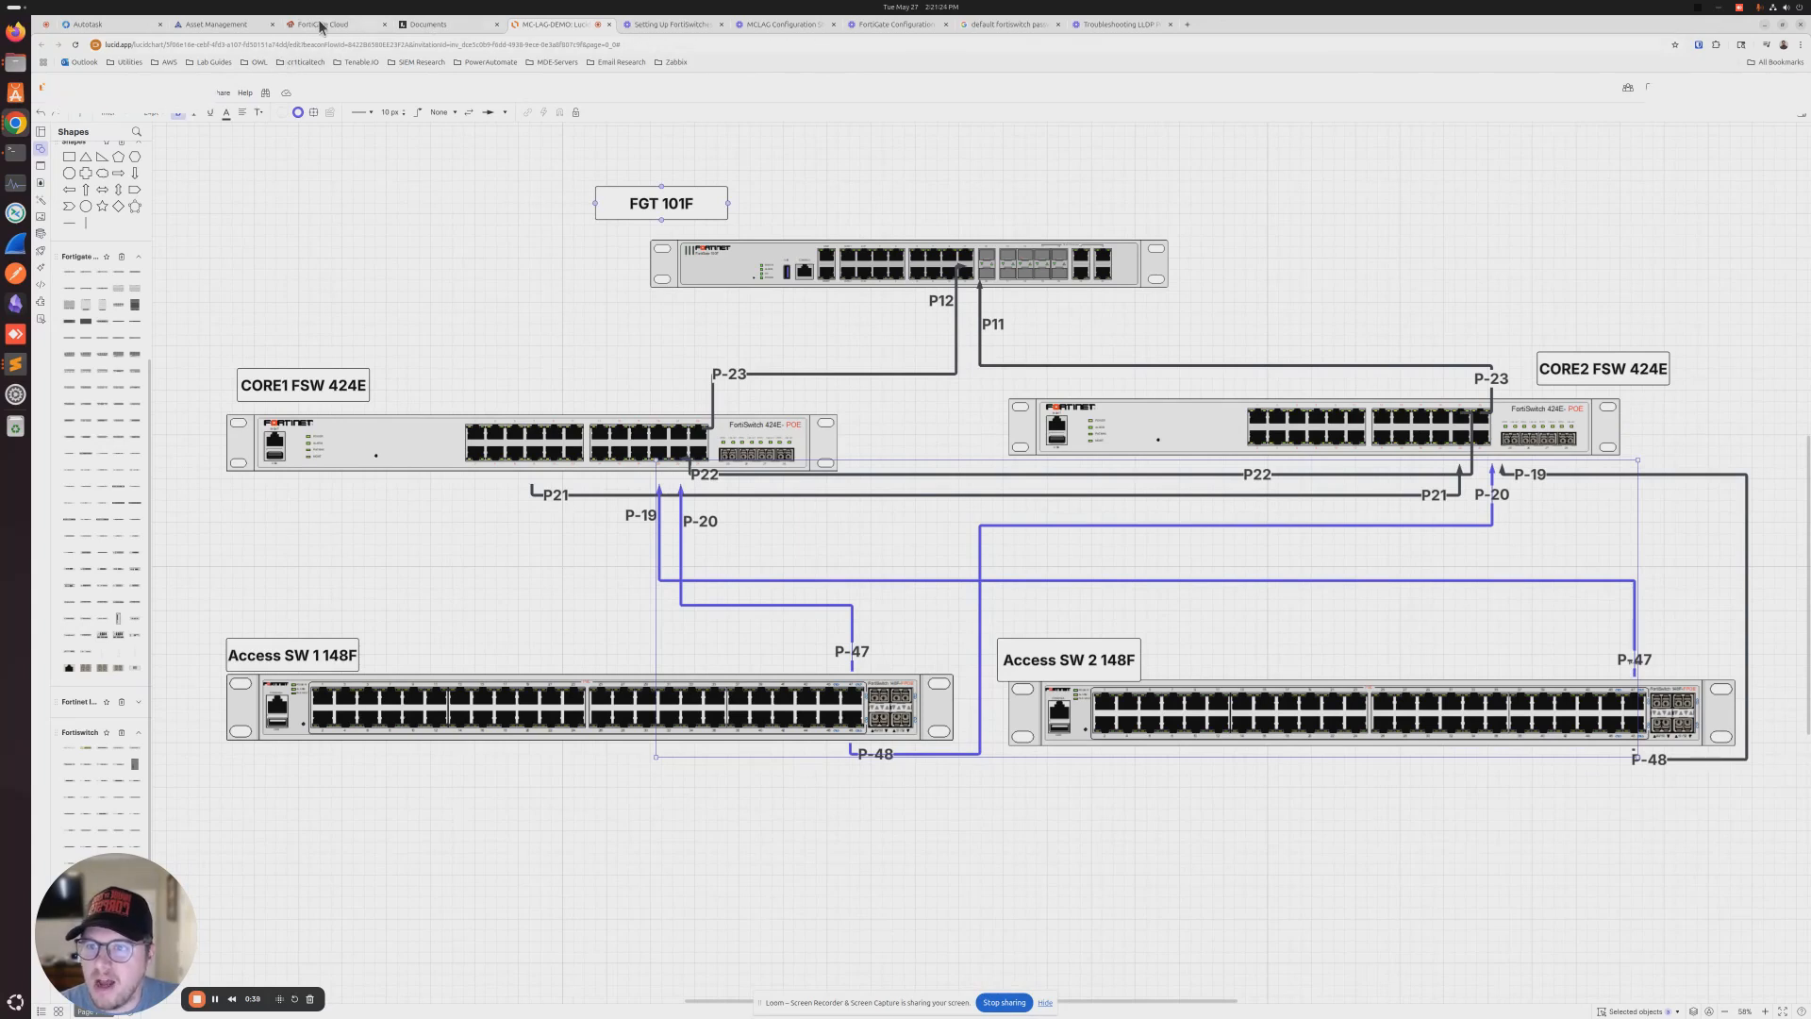
Return to the Managed FortiSwitches list and select access switch S148FFTF24032501.
click(326, 23)
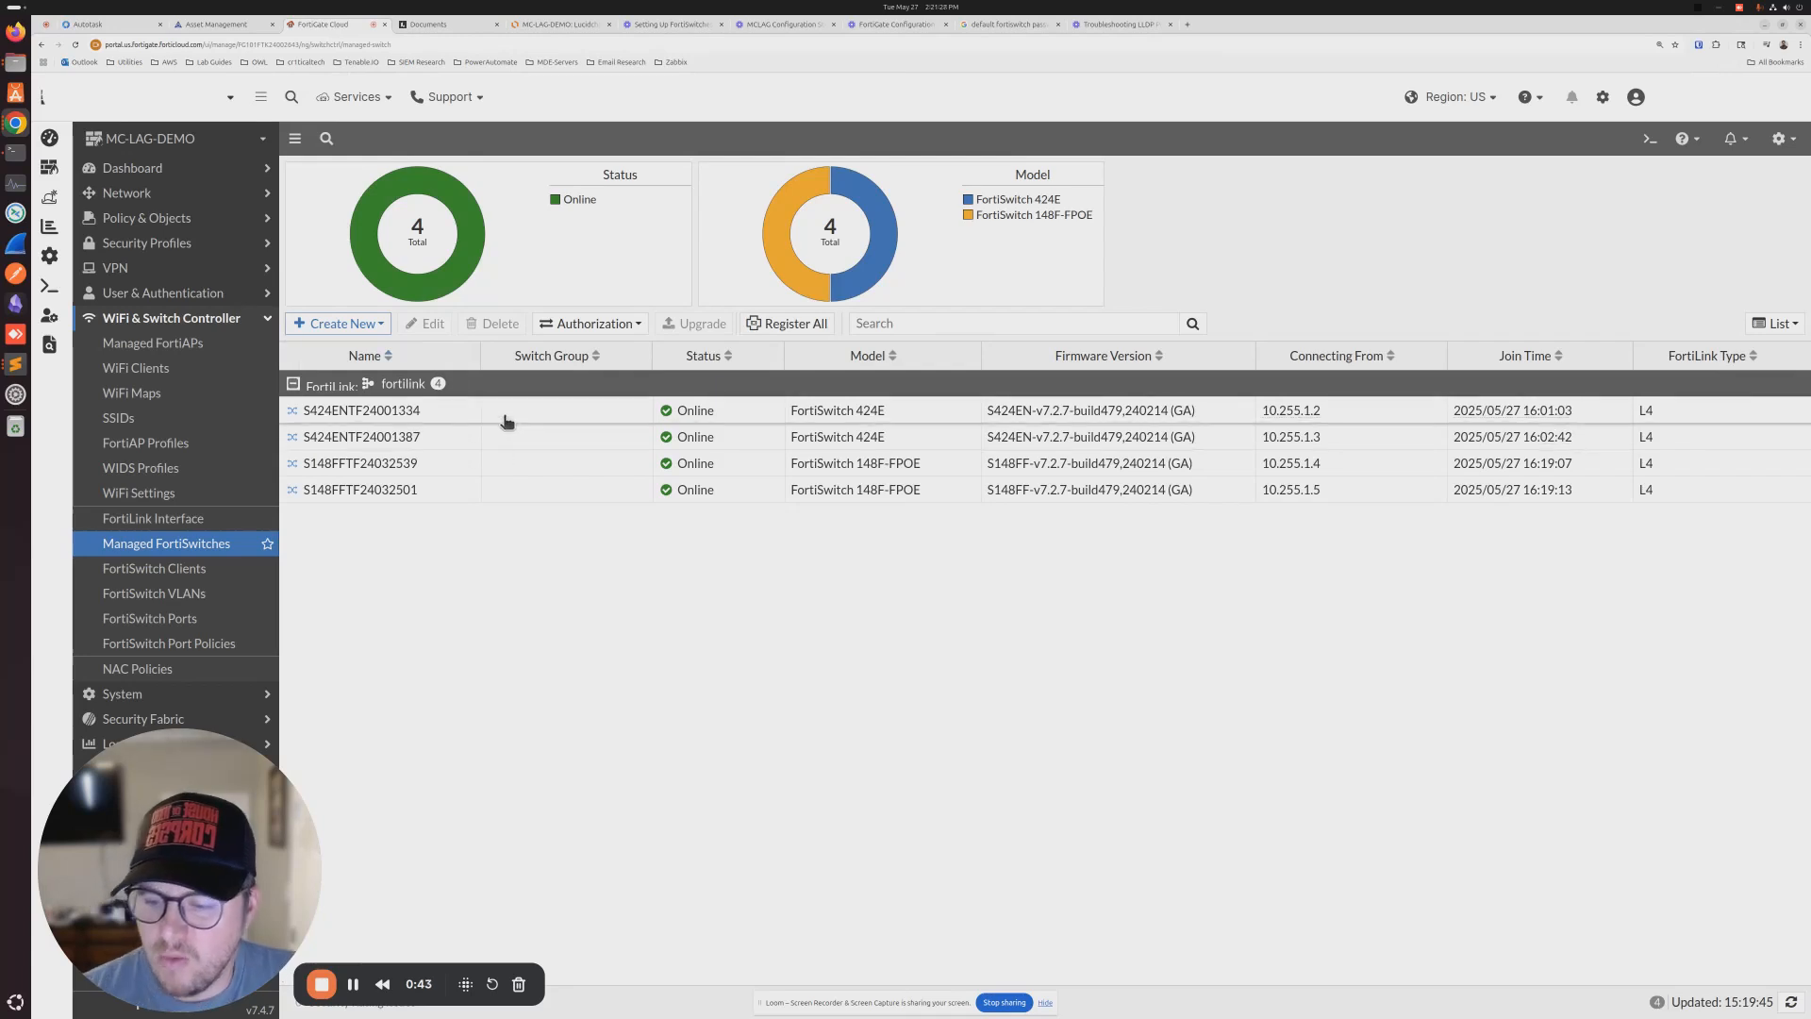
mouse_move(589, 488)
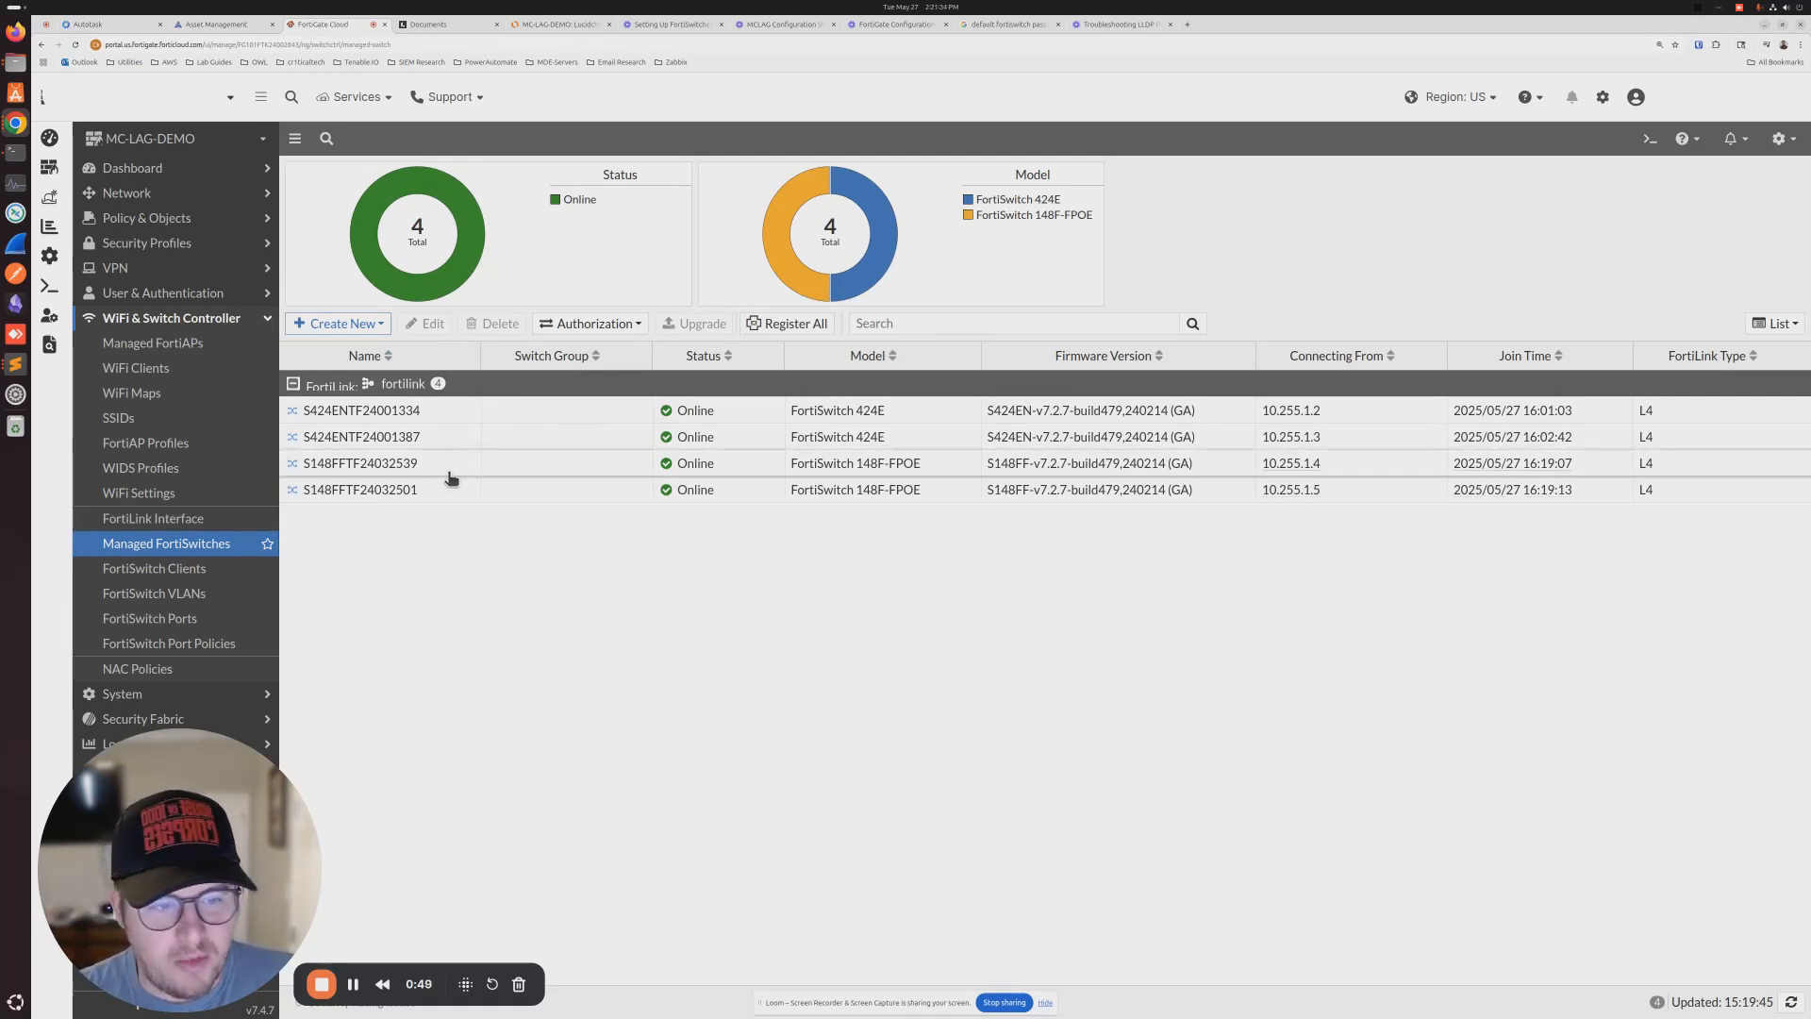
click(358, 489)
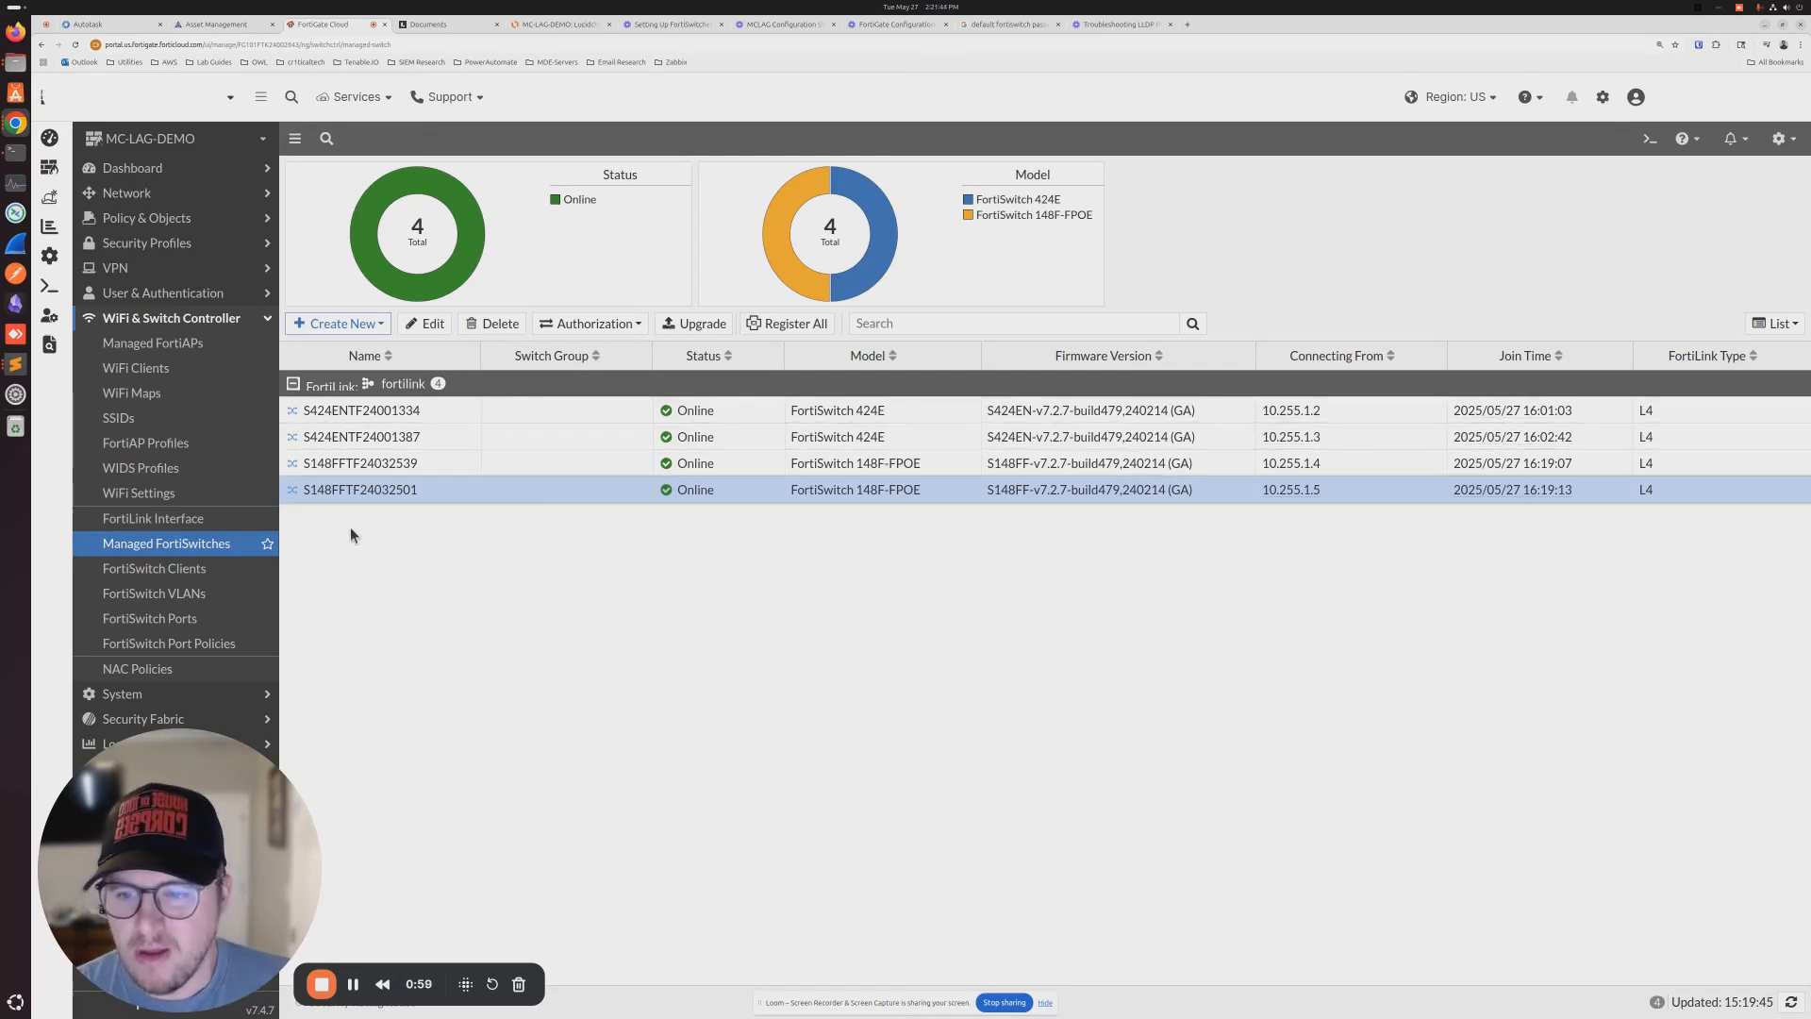
mouse_move(1687, 278)
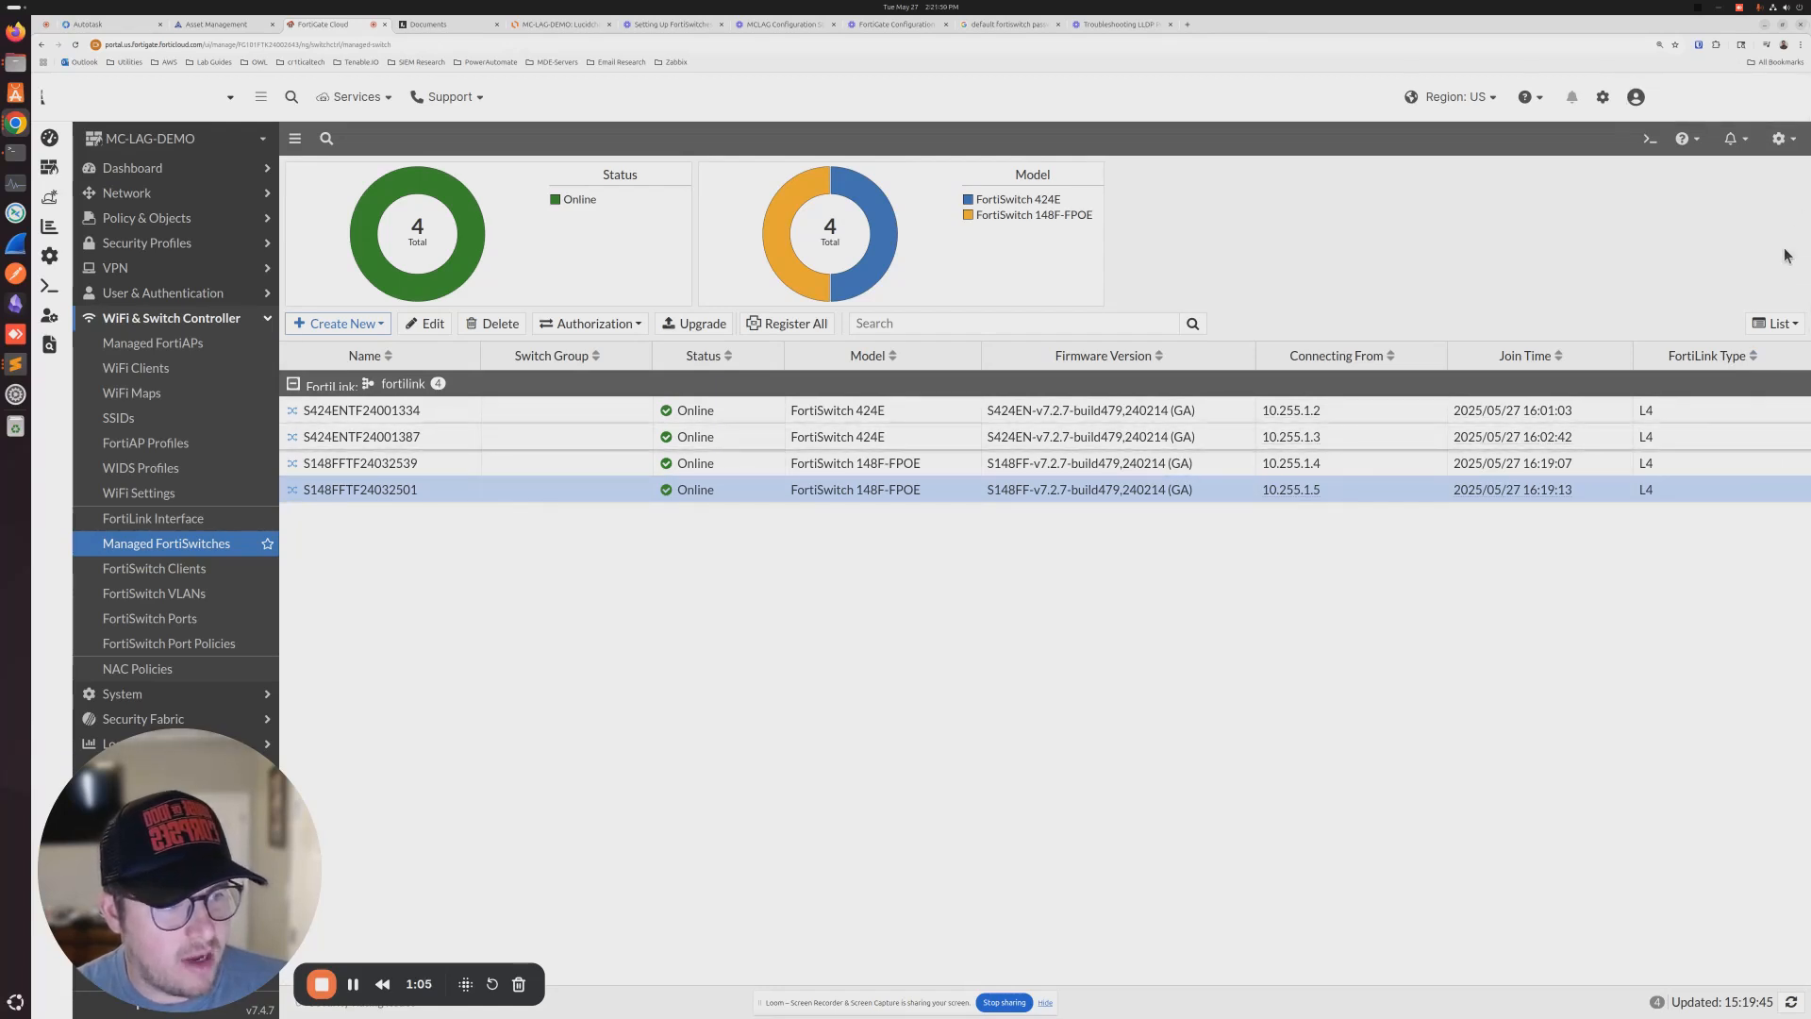
Change the Managed FortiSwitches view from List to Topology showing the MC-LAG peer group.
click(1762, 172)
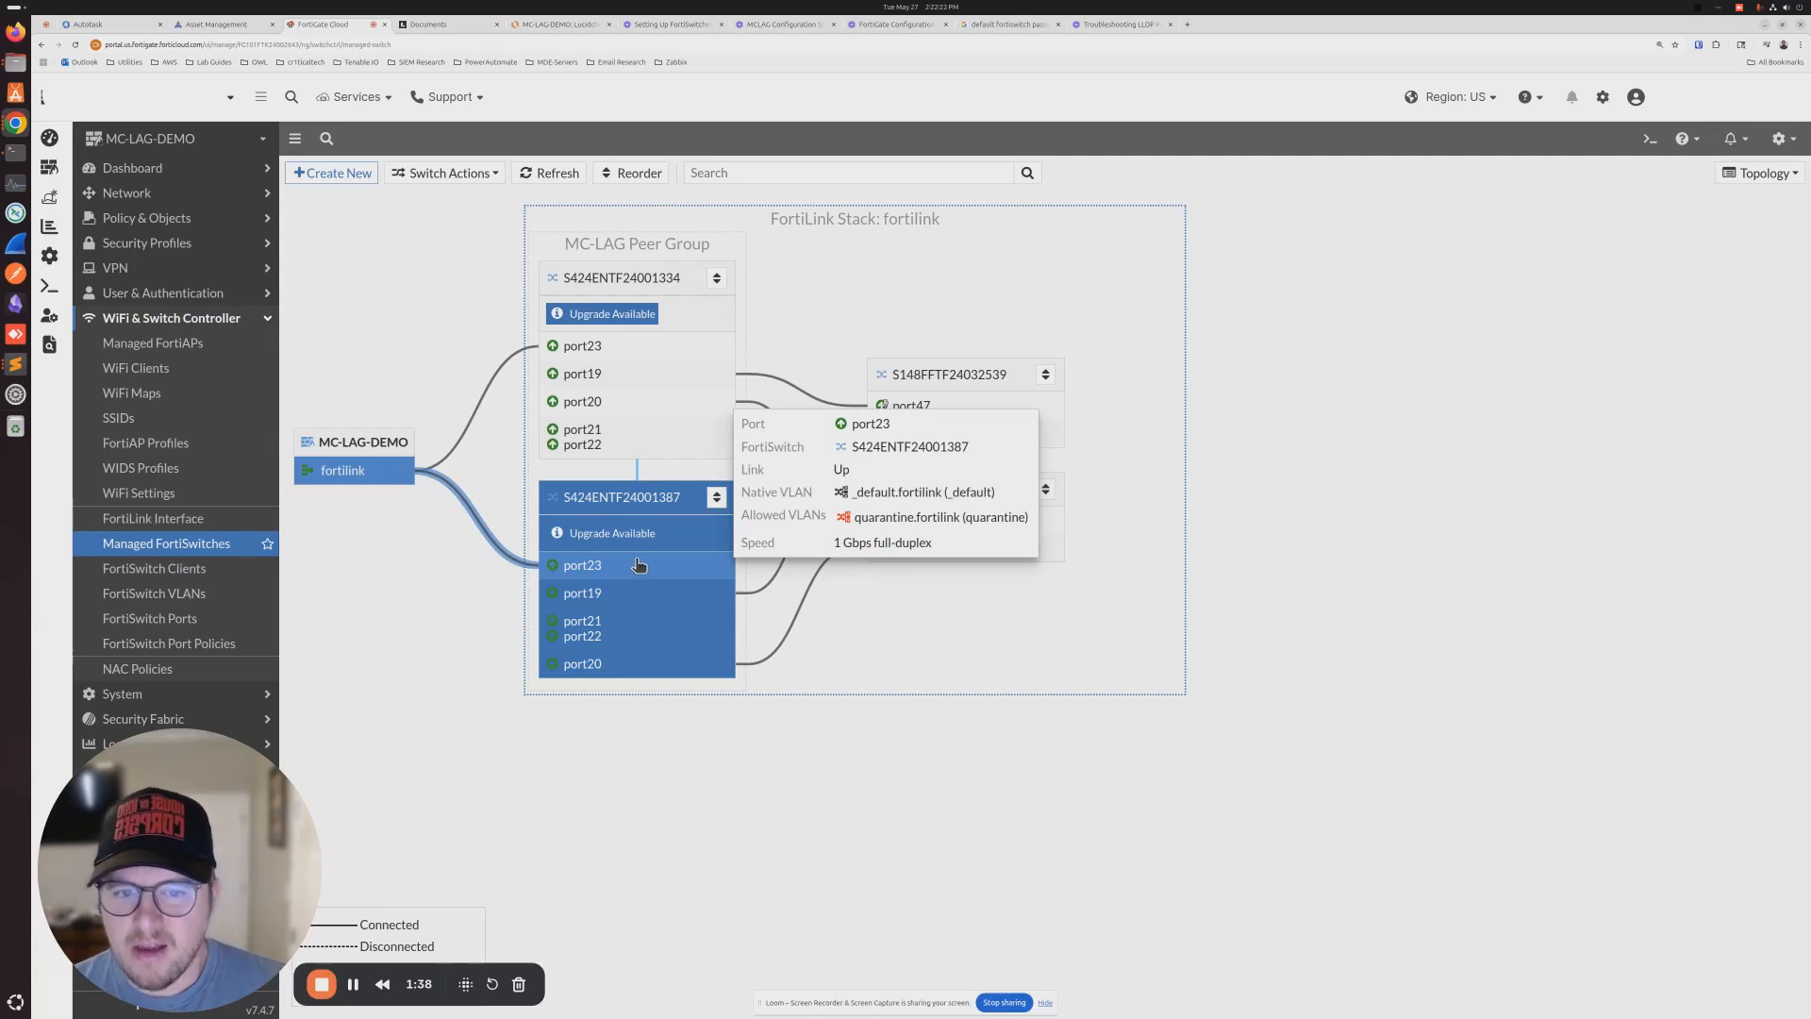
mouse_move(662, 710)
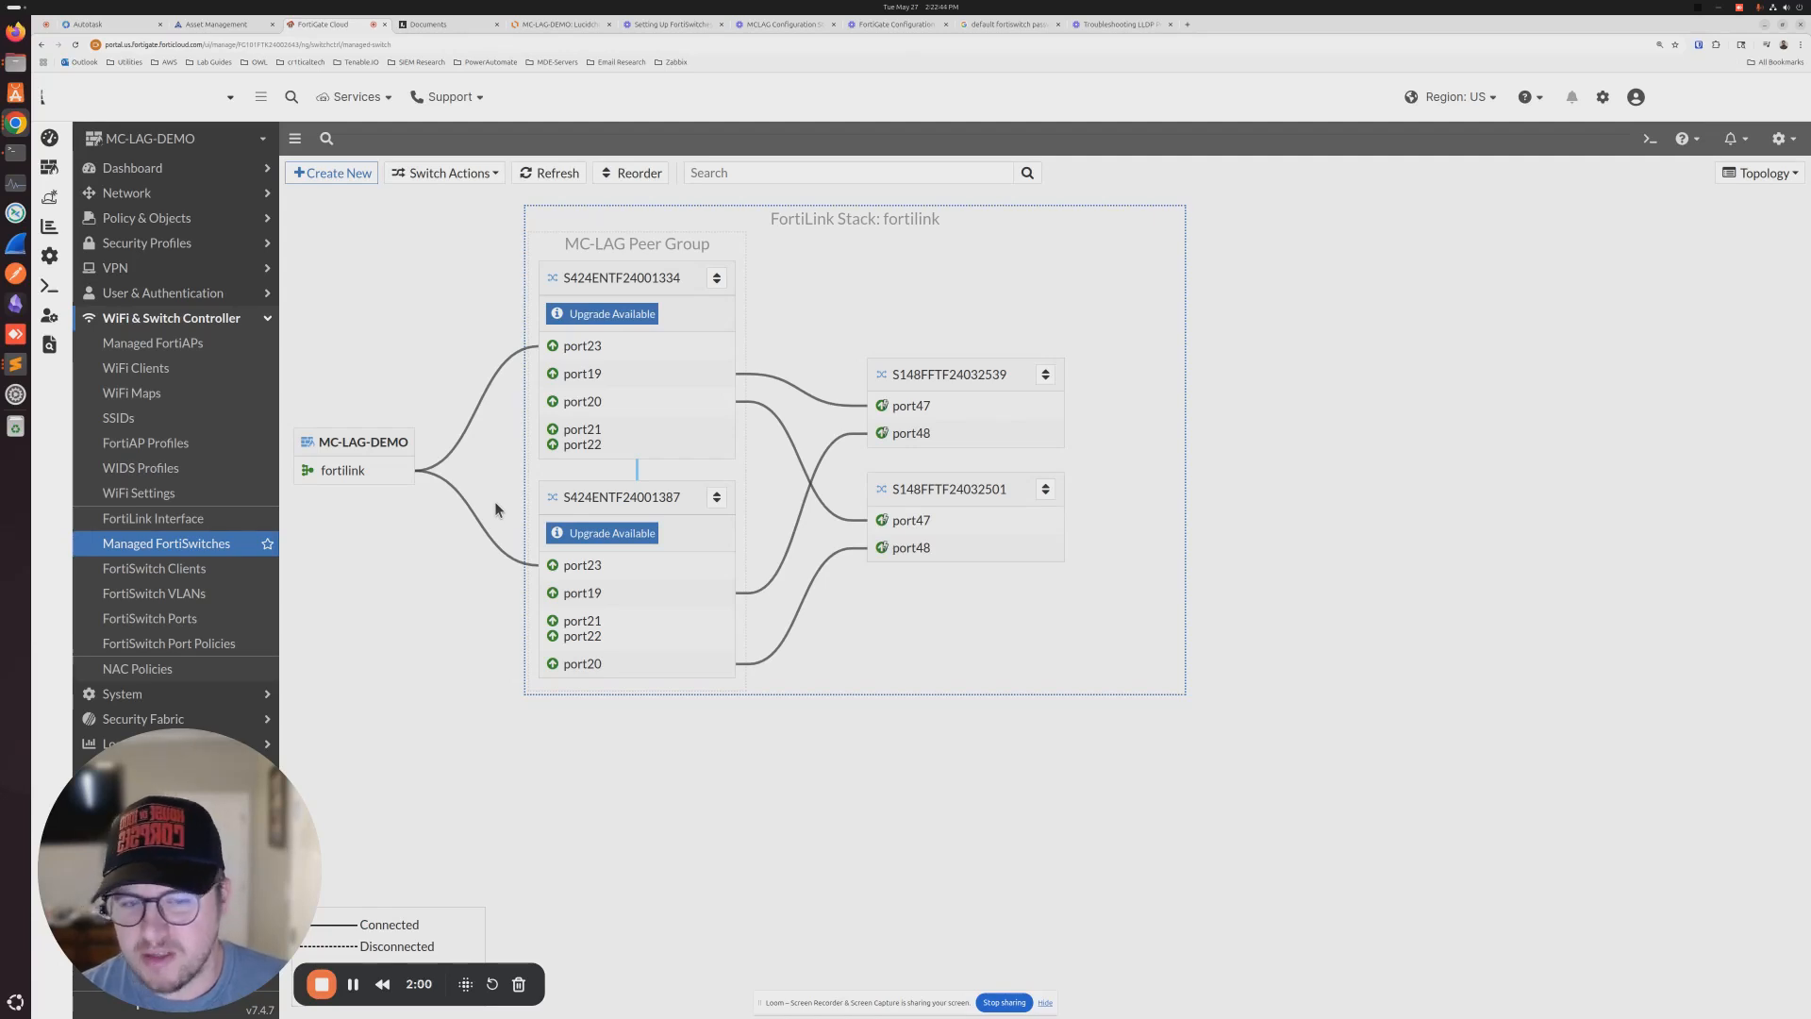
mouse_move(757, 702)
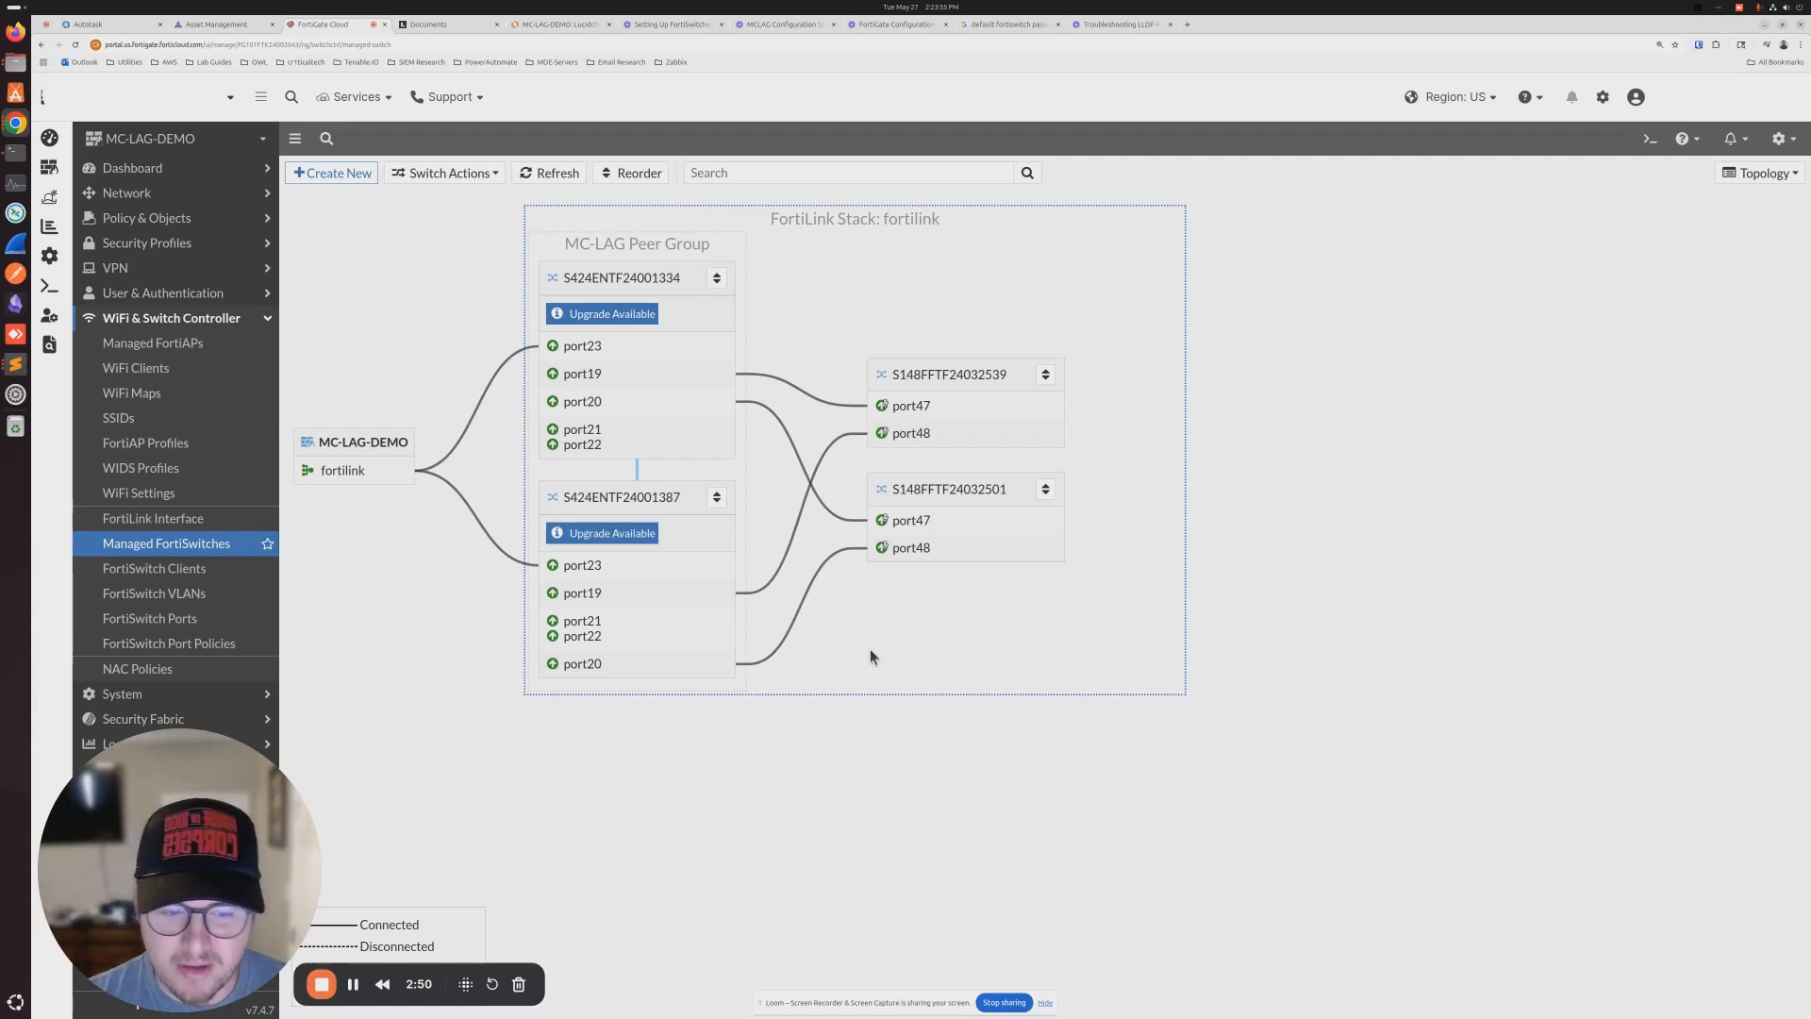
mouse_move(924, 634)
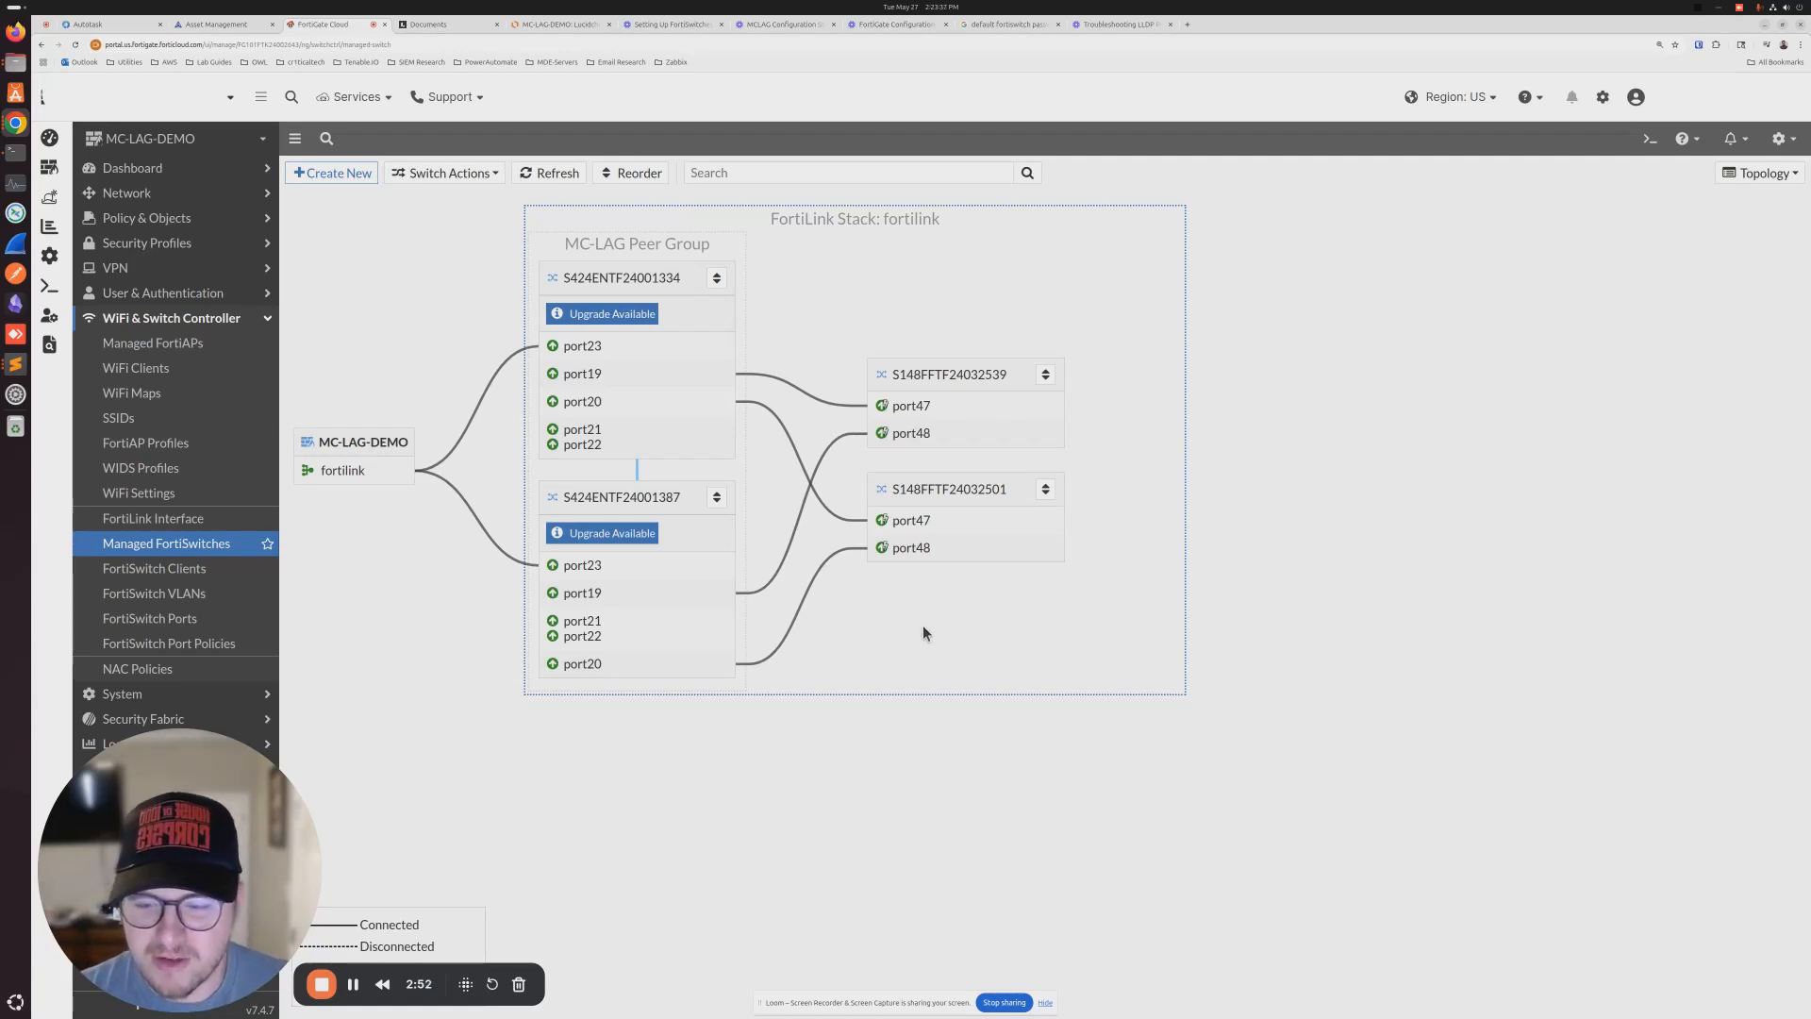
mouse_move(919, 639)
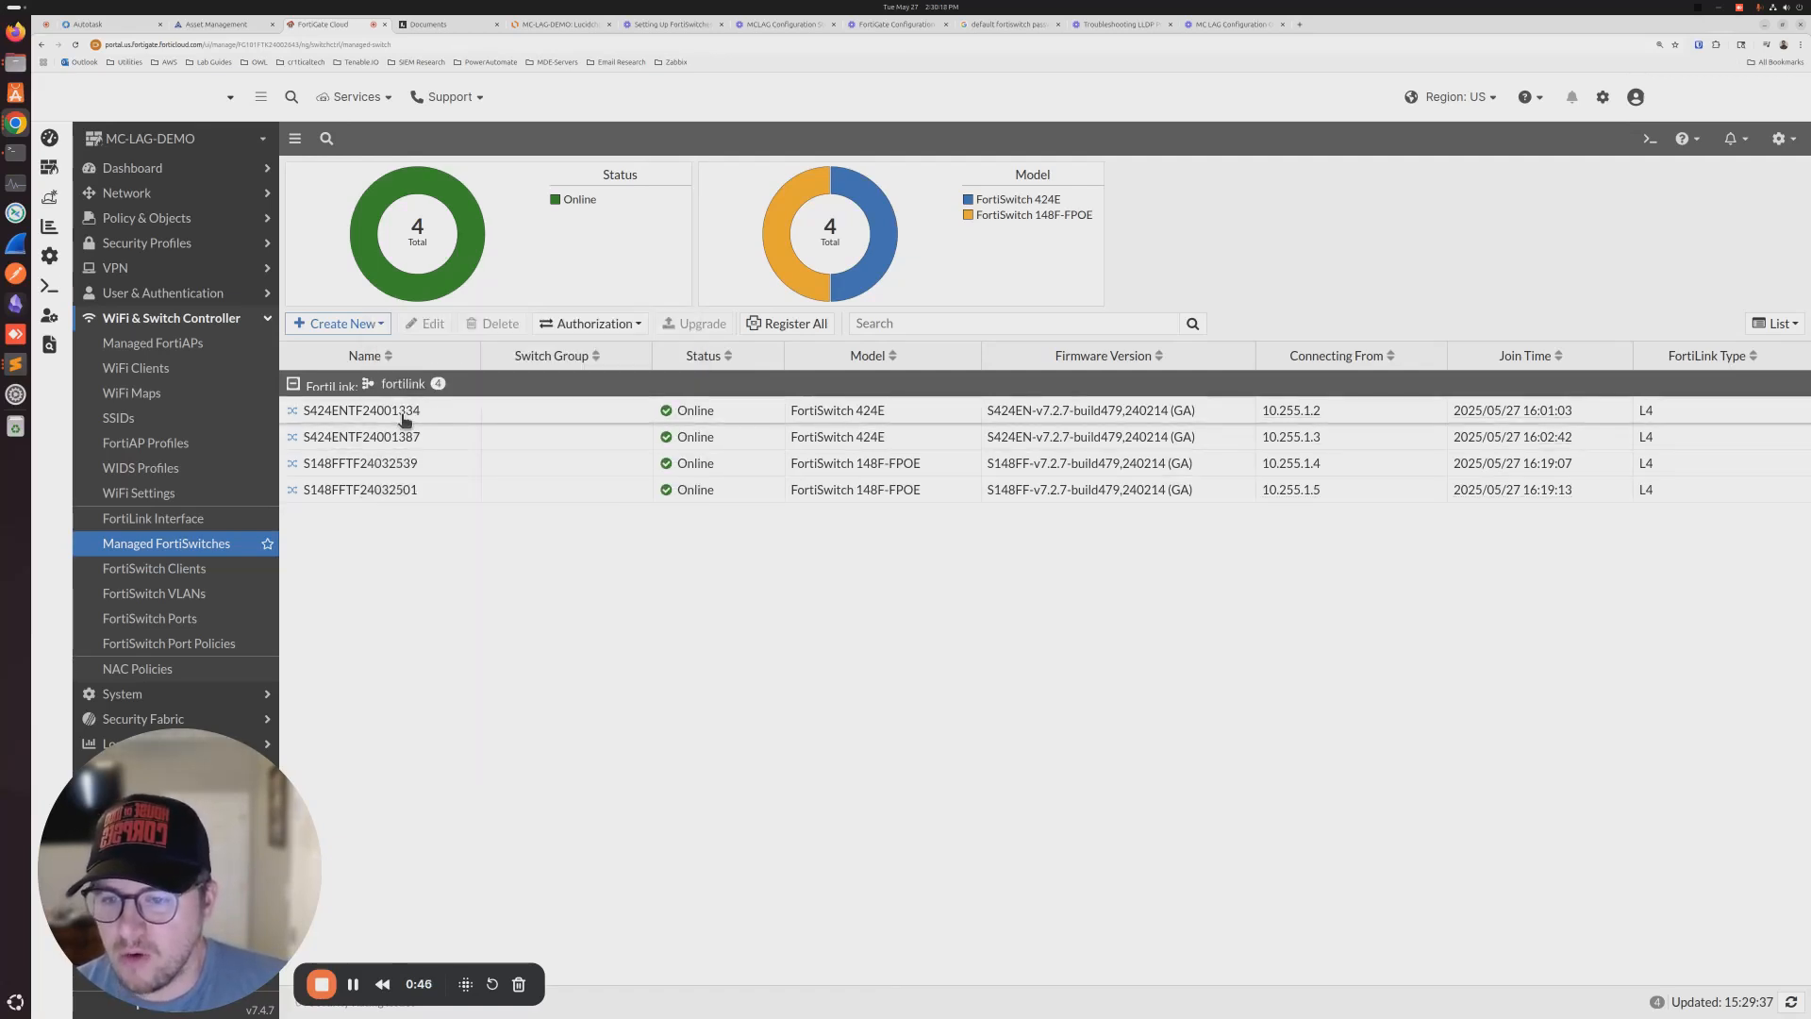
mouse_move(453, 421)
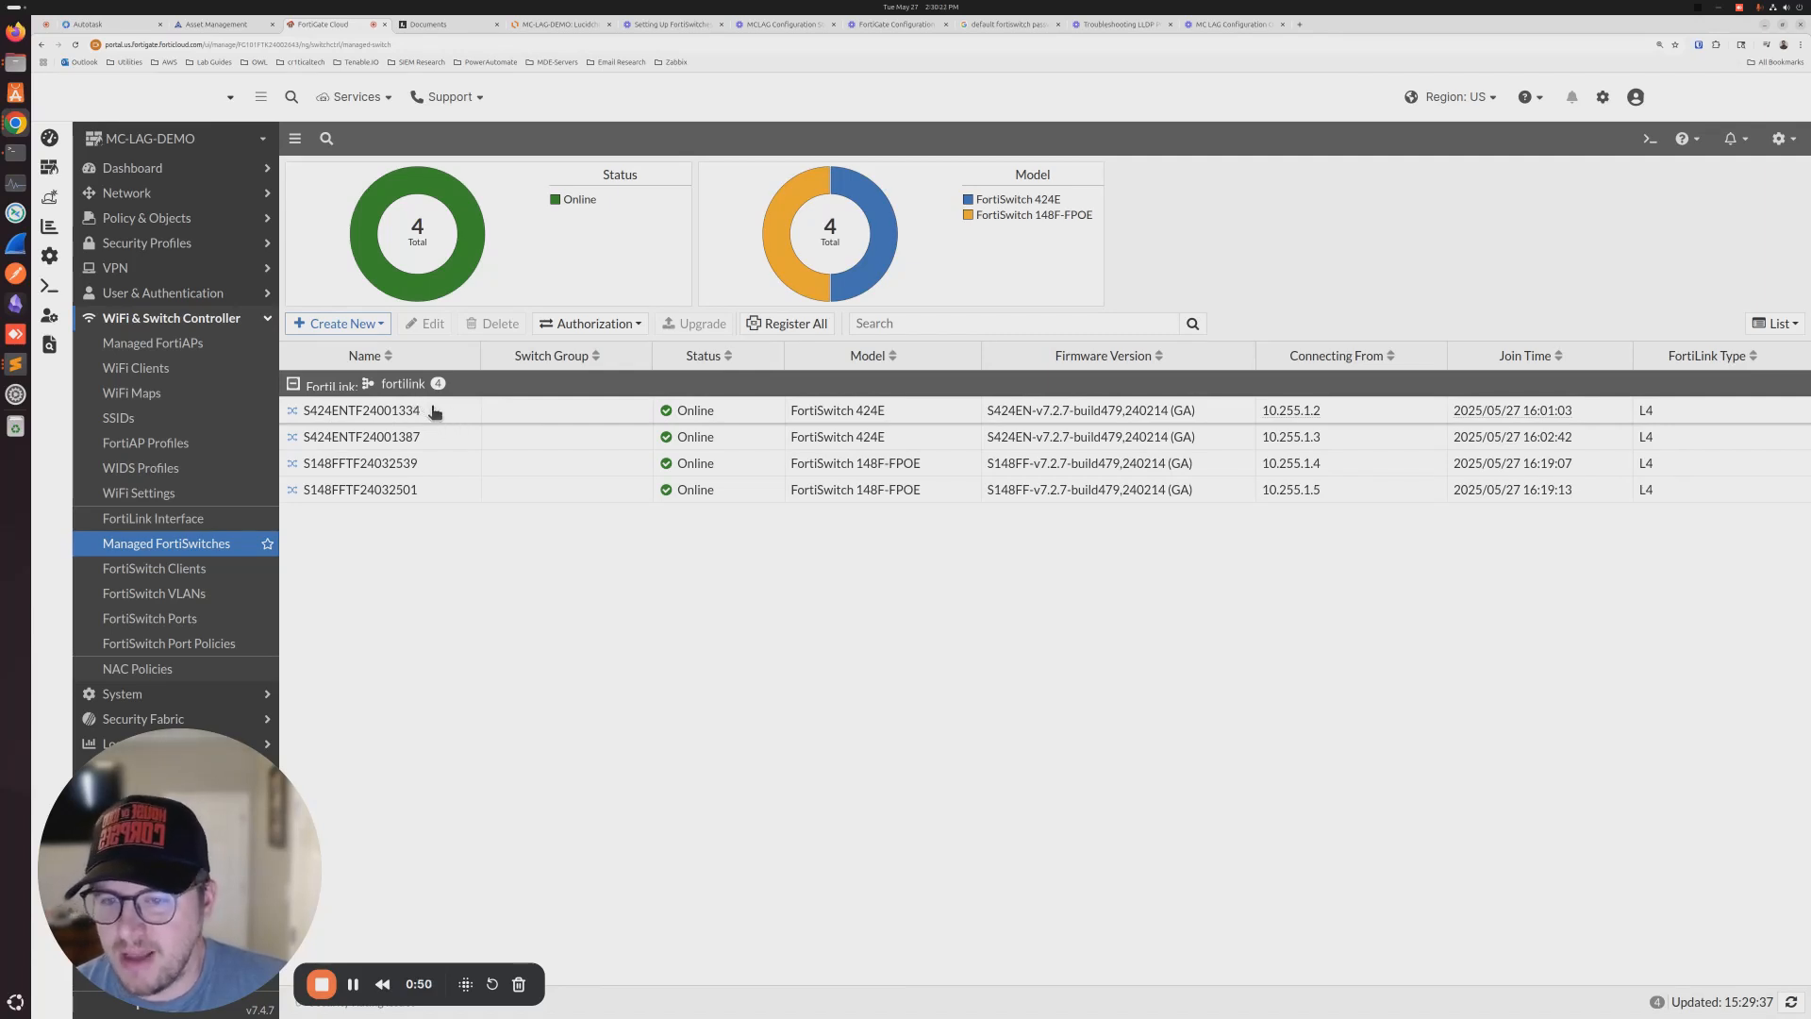
Connect to the CLI console from core switch S424ENTF24001334's context menu.
right_click(360, 410)
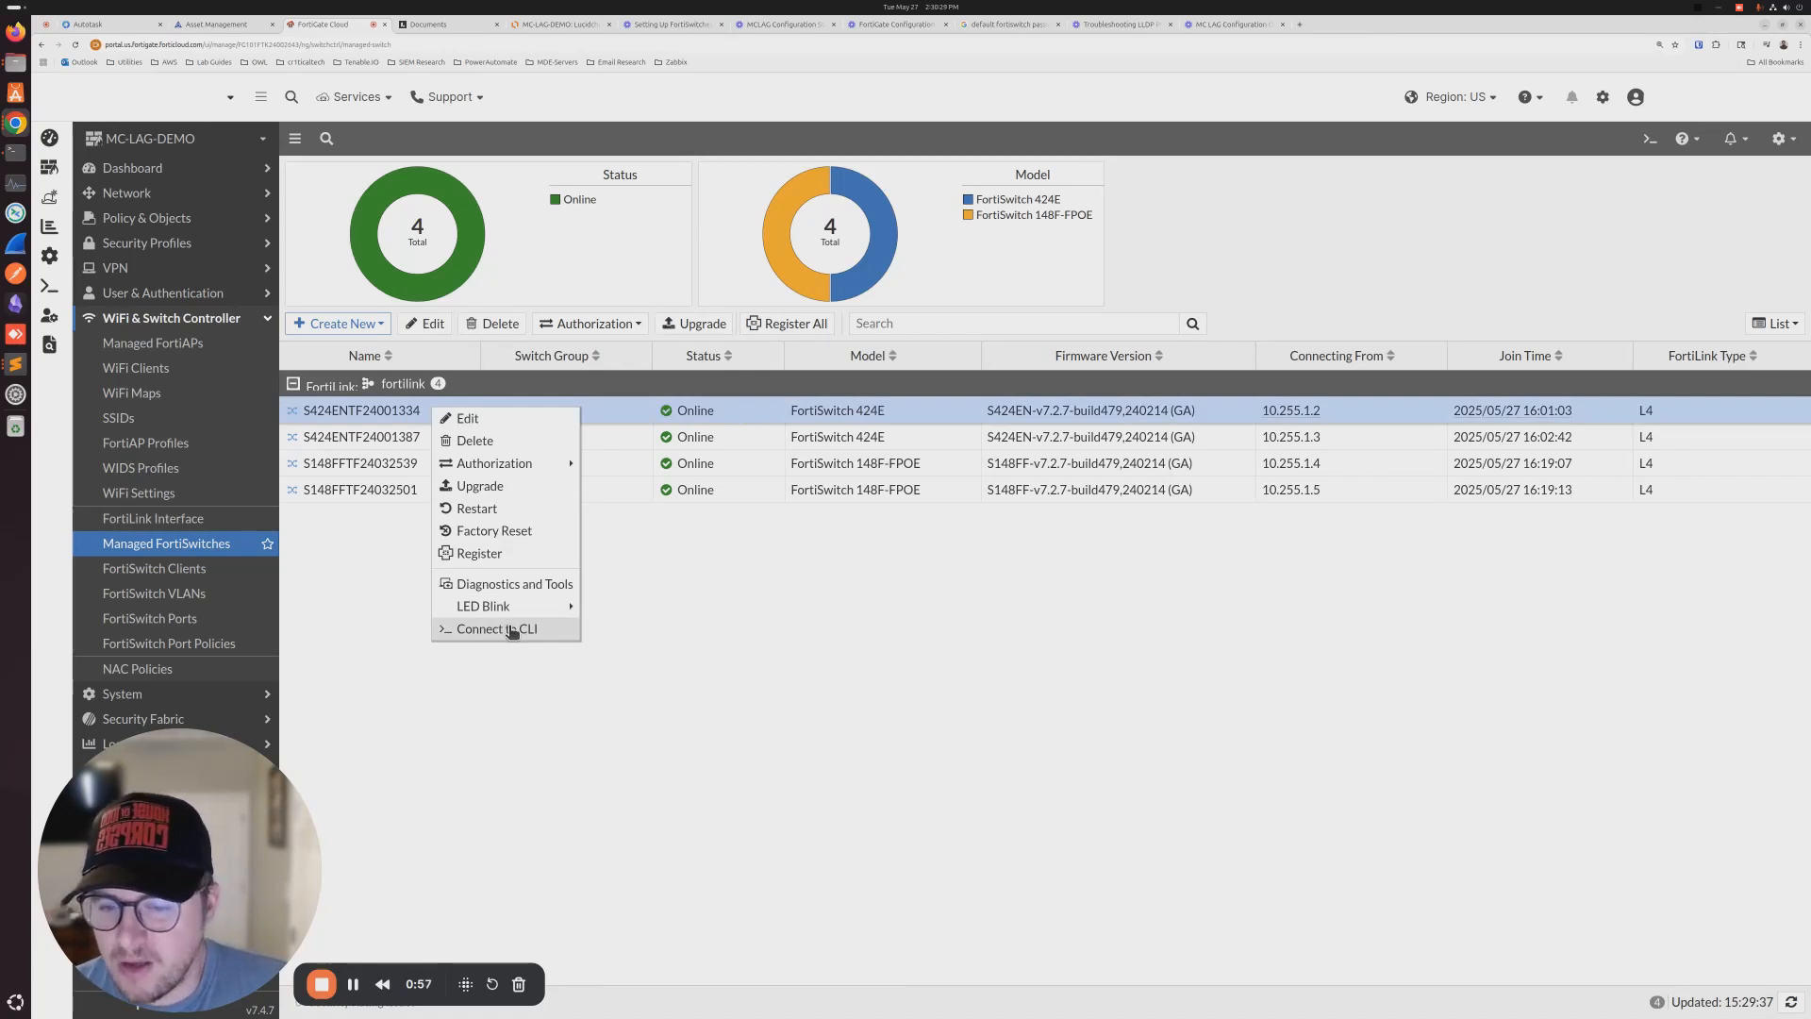
click(496, 629)
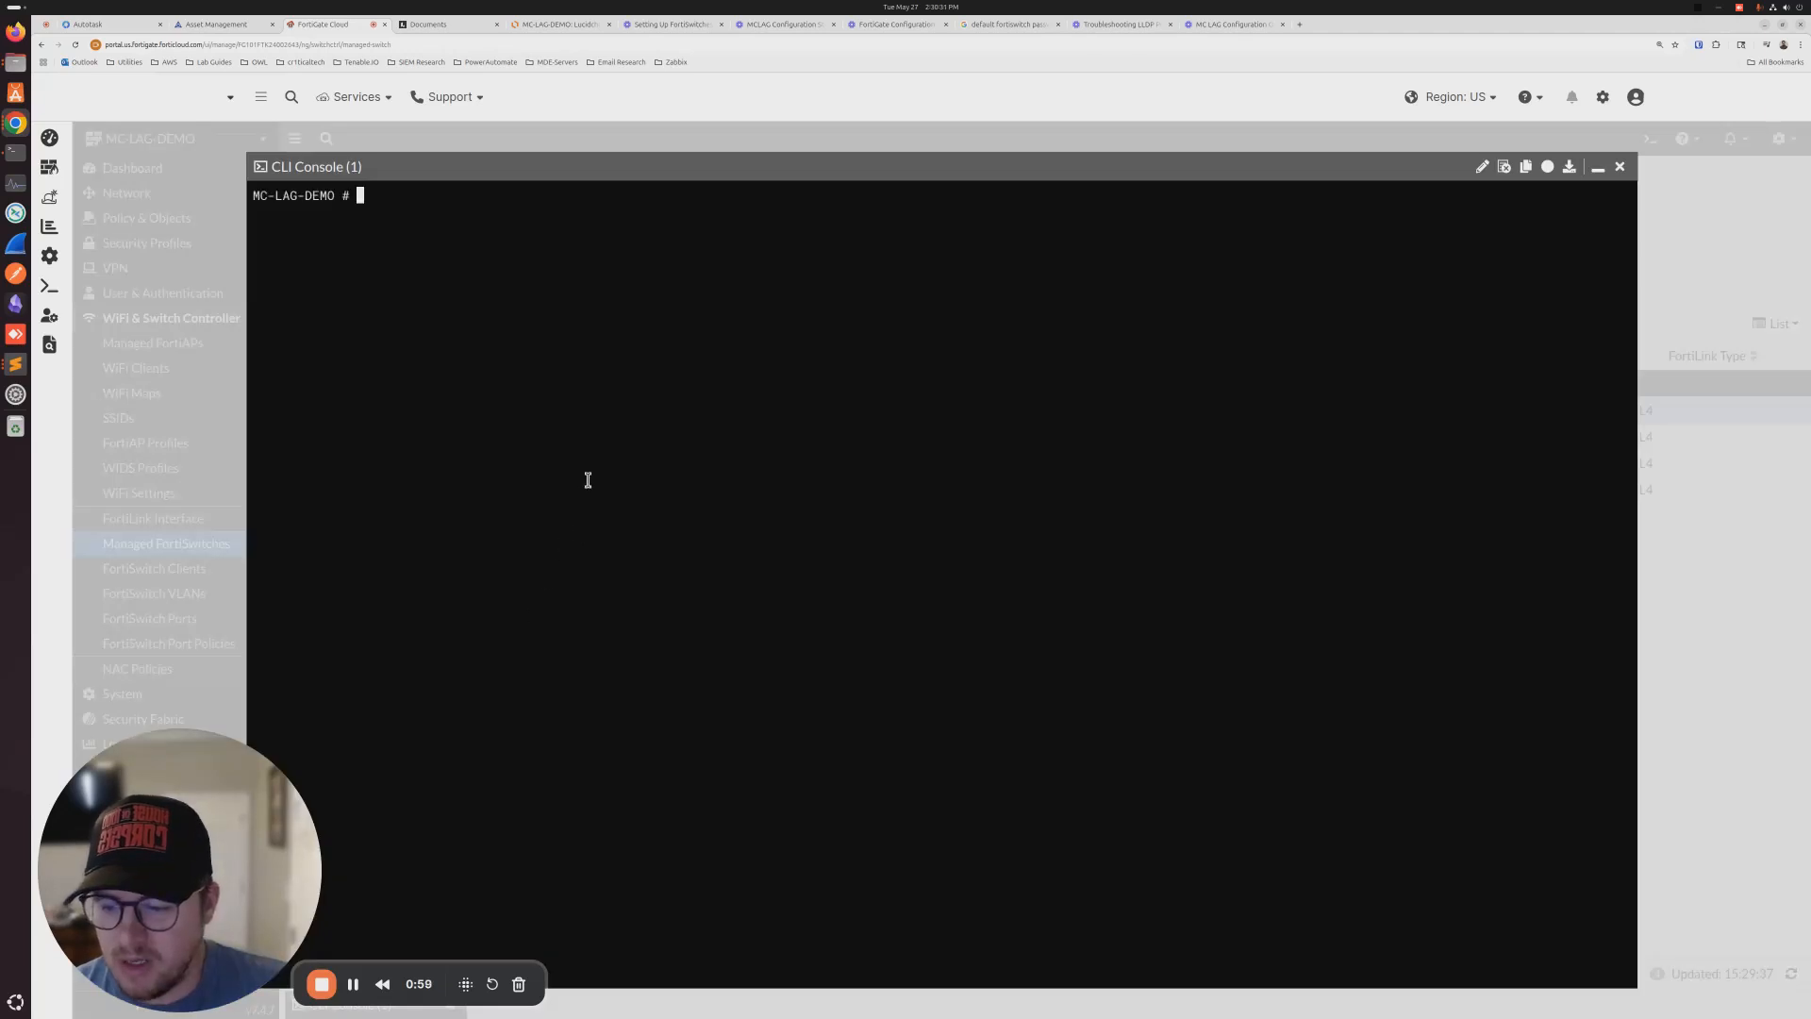
text(exec ssh admin@10.255.1.2)
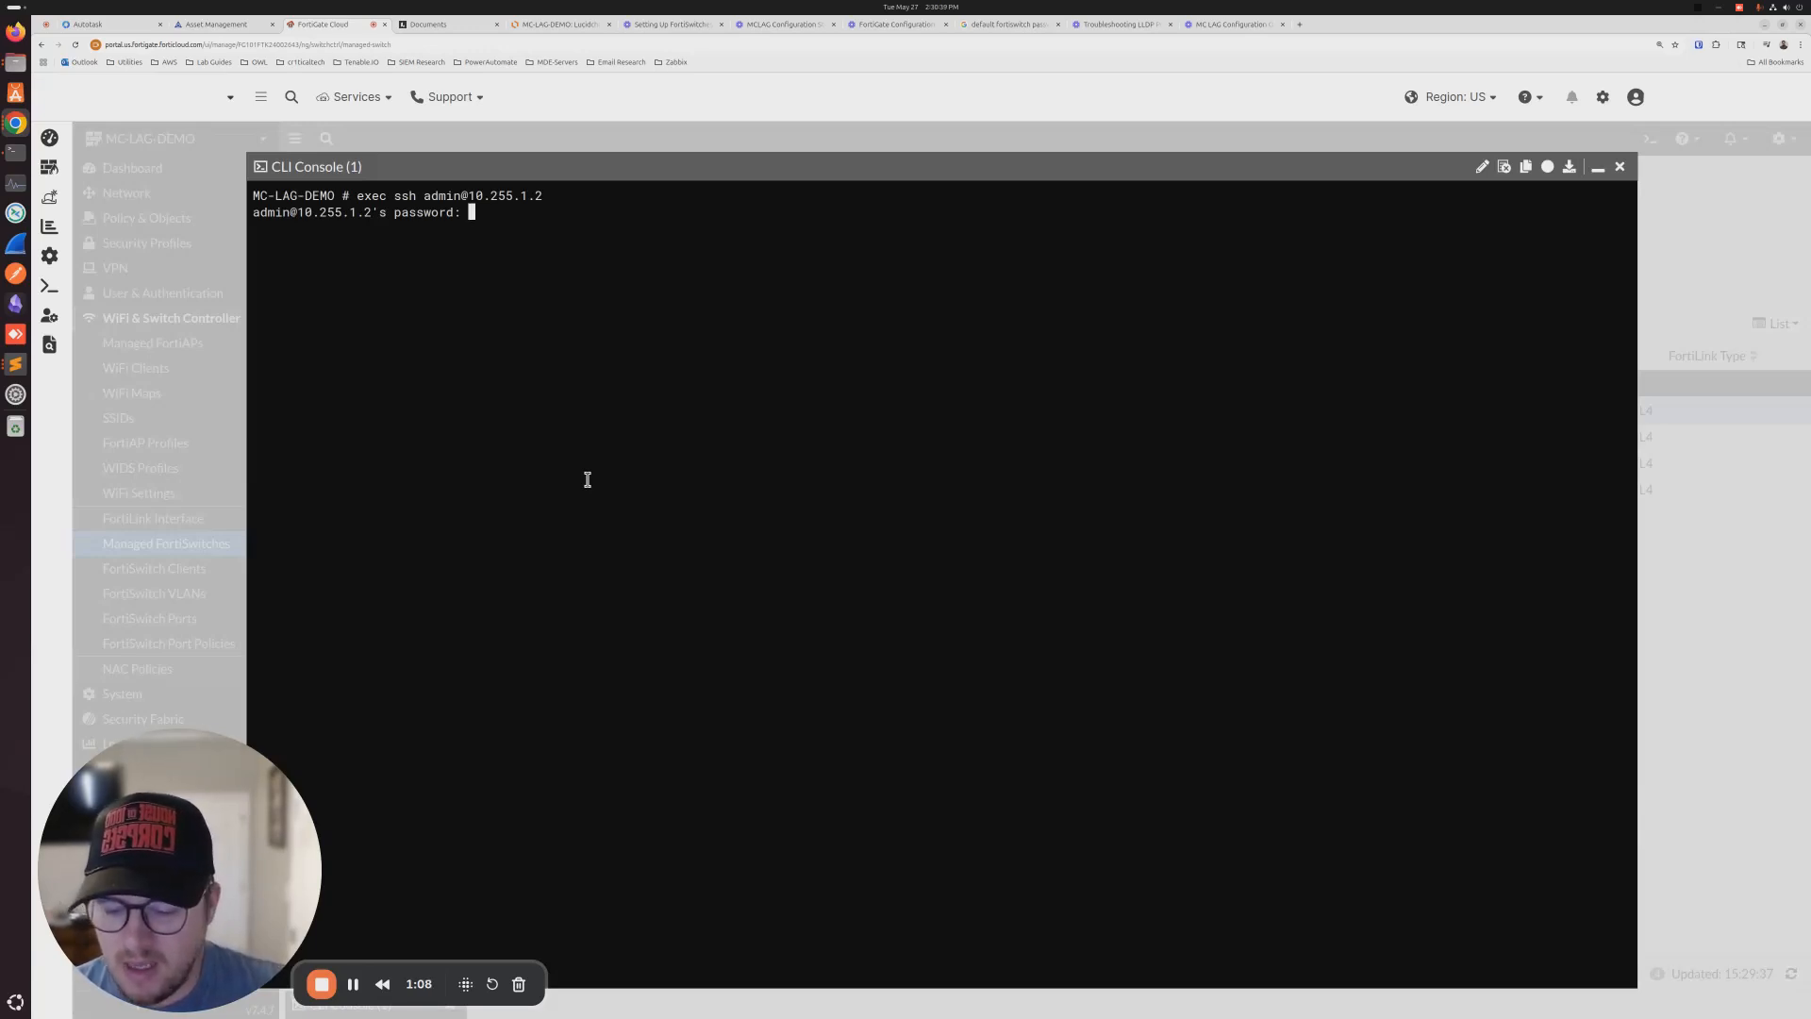
key(Enter)
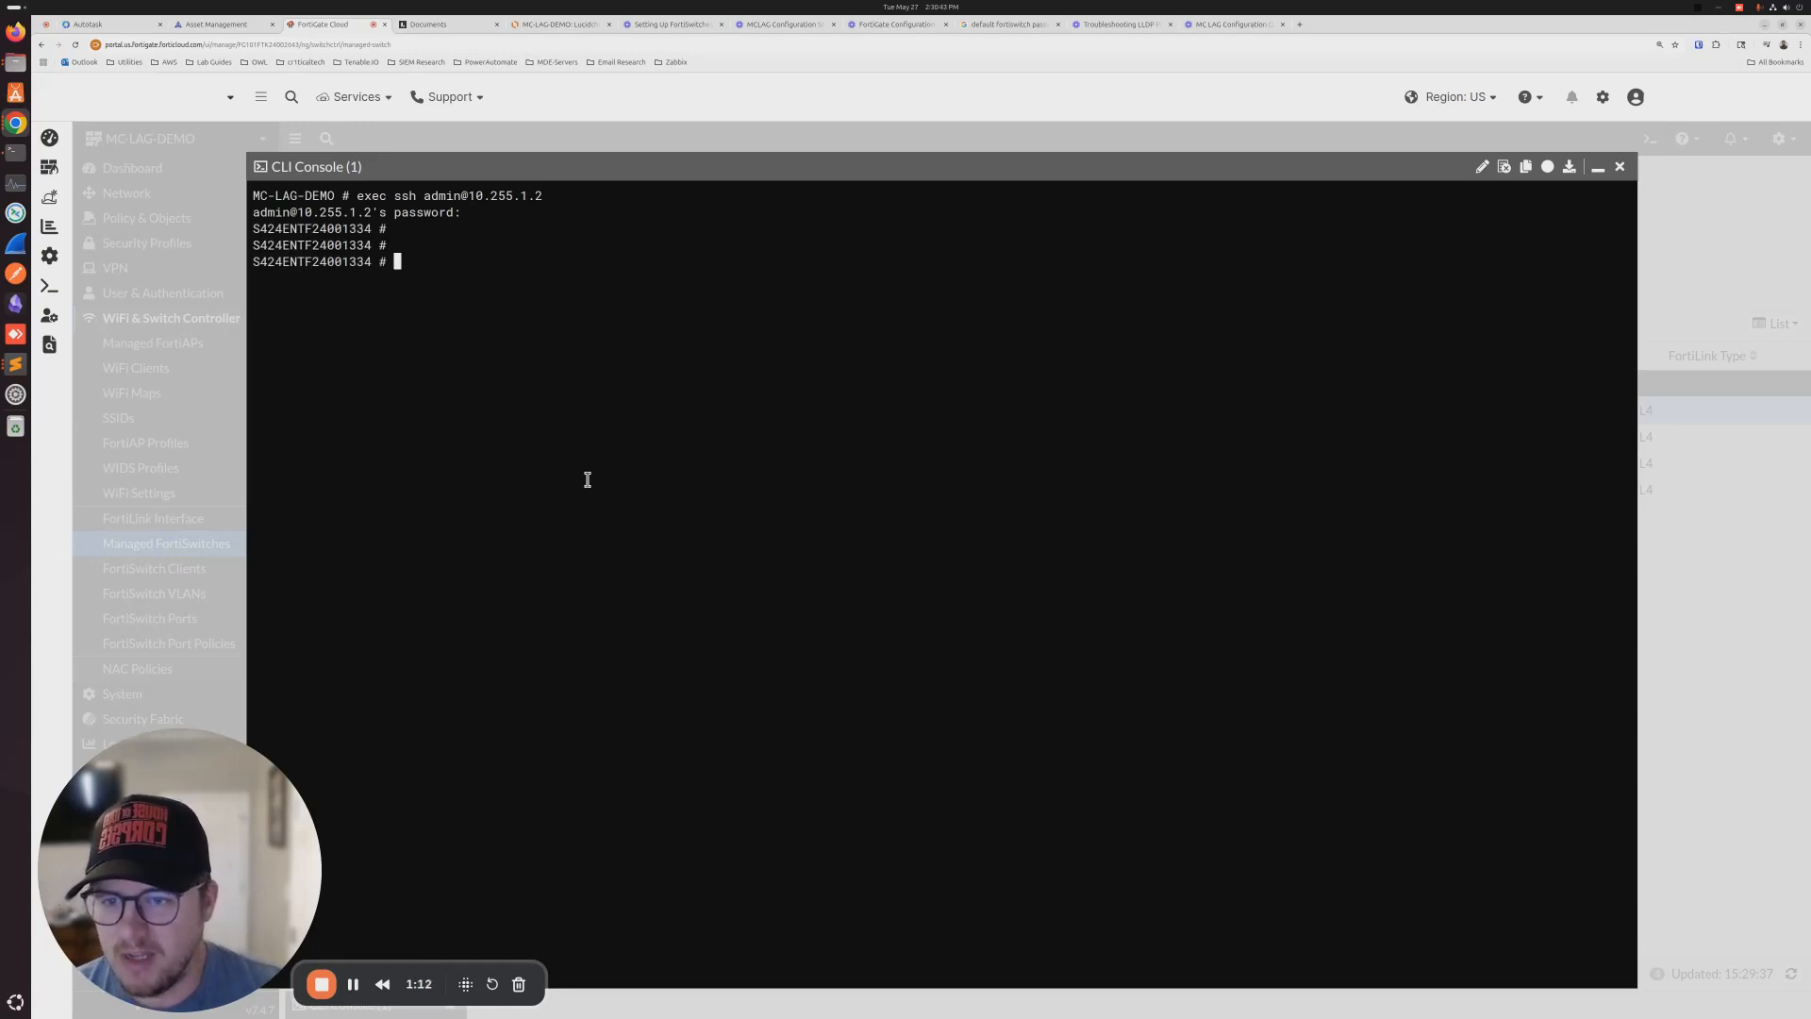
Under config switch global, run show full-configuration | grep mclag on the first core.
text(config)
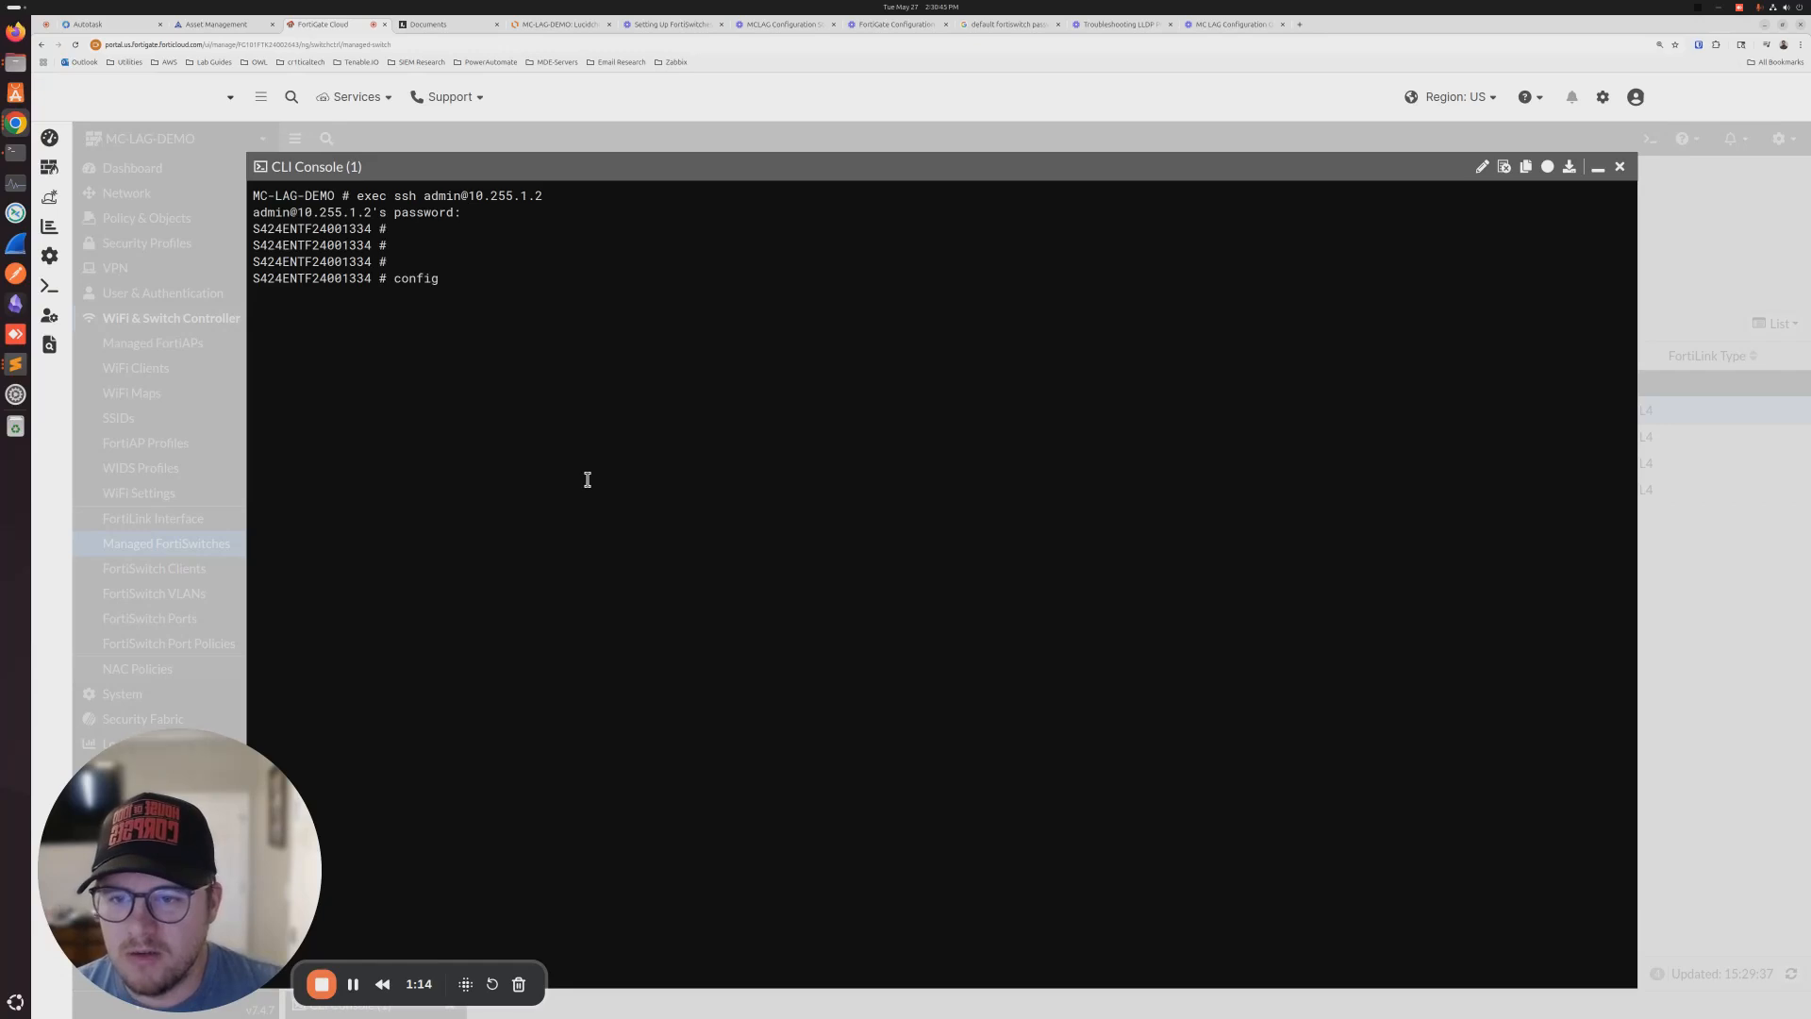
text(switch)
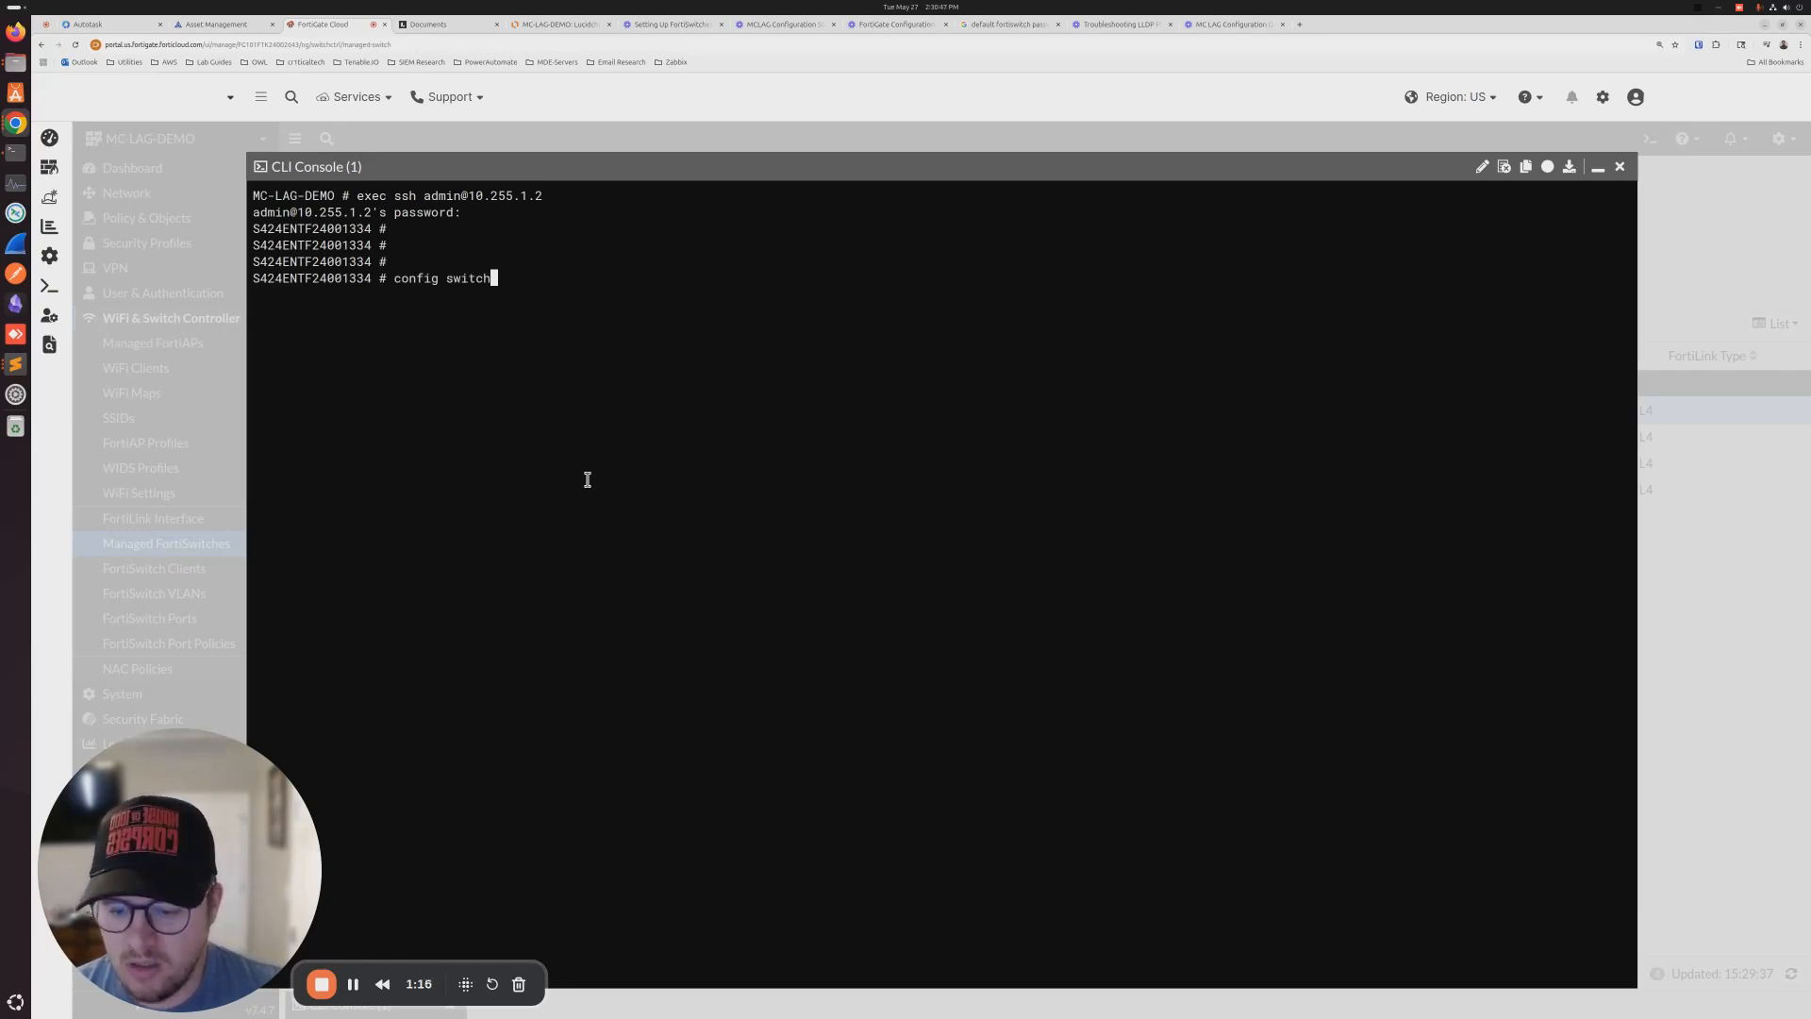
text(global)
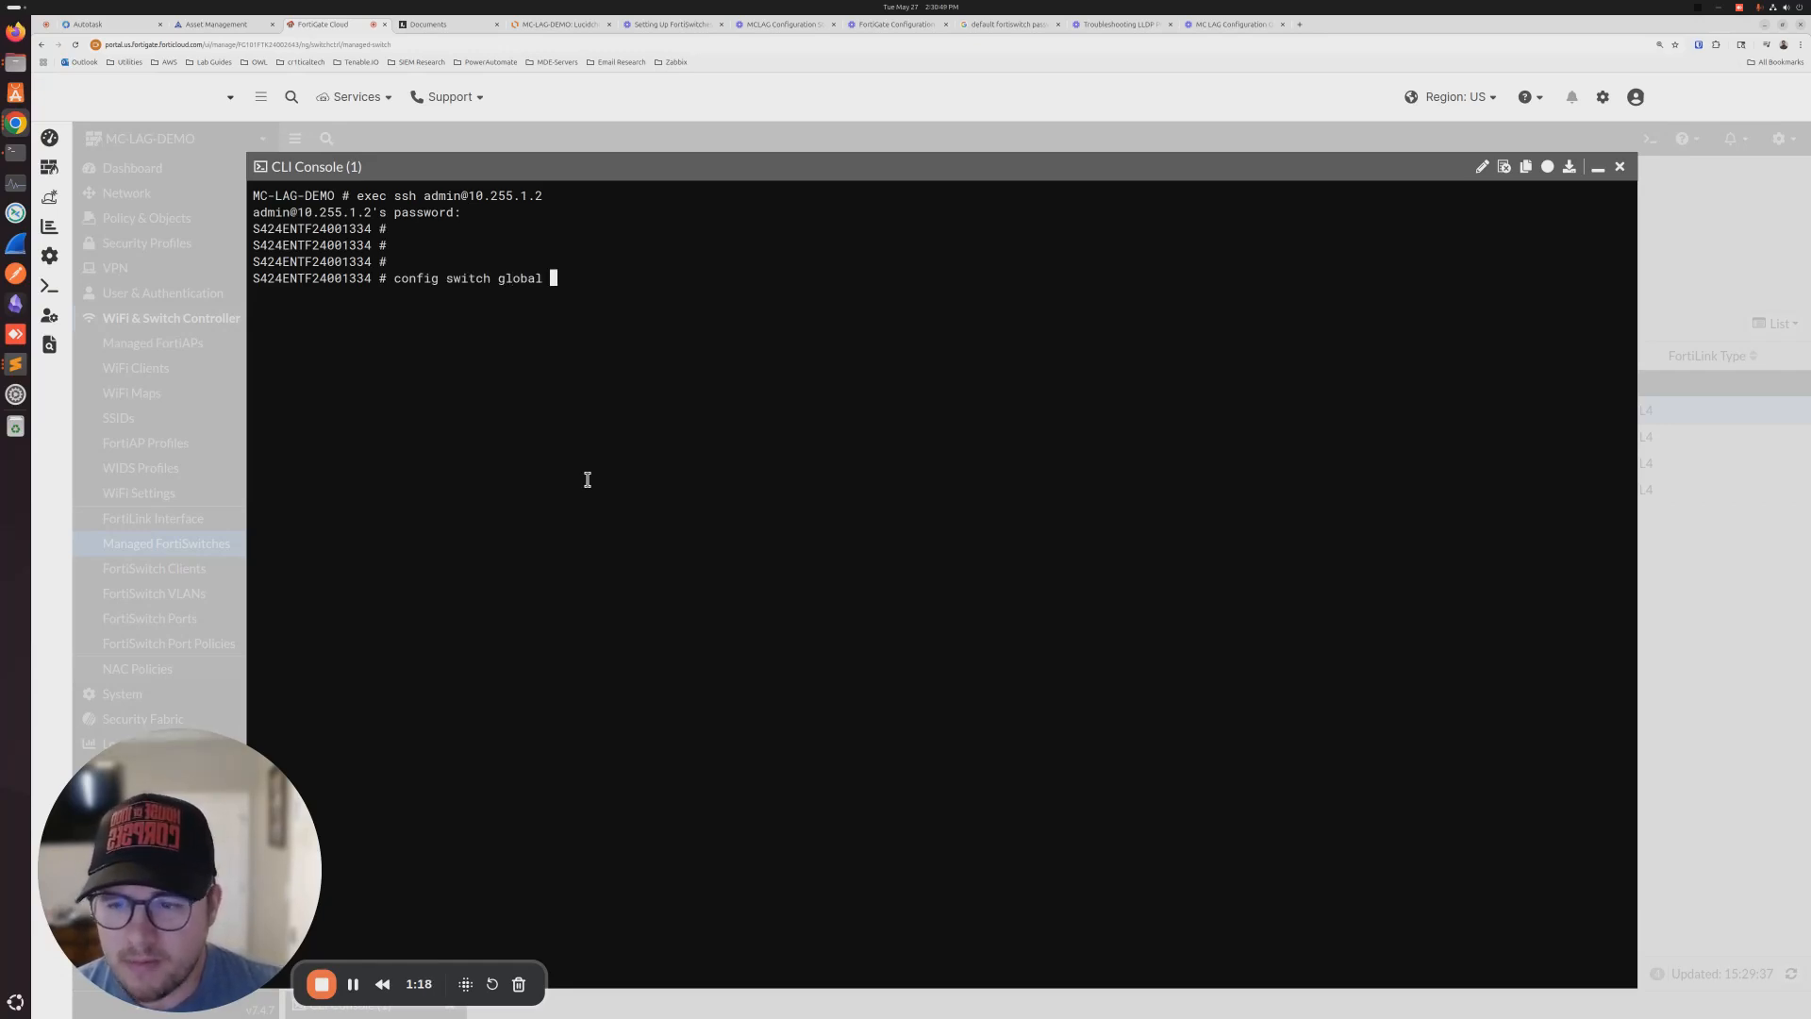
text(show full-)
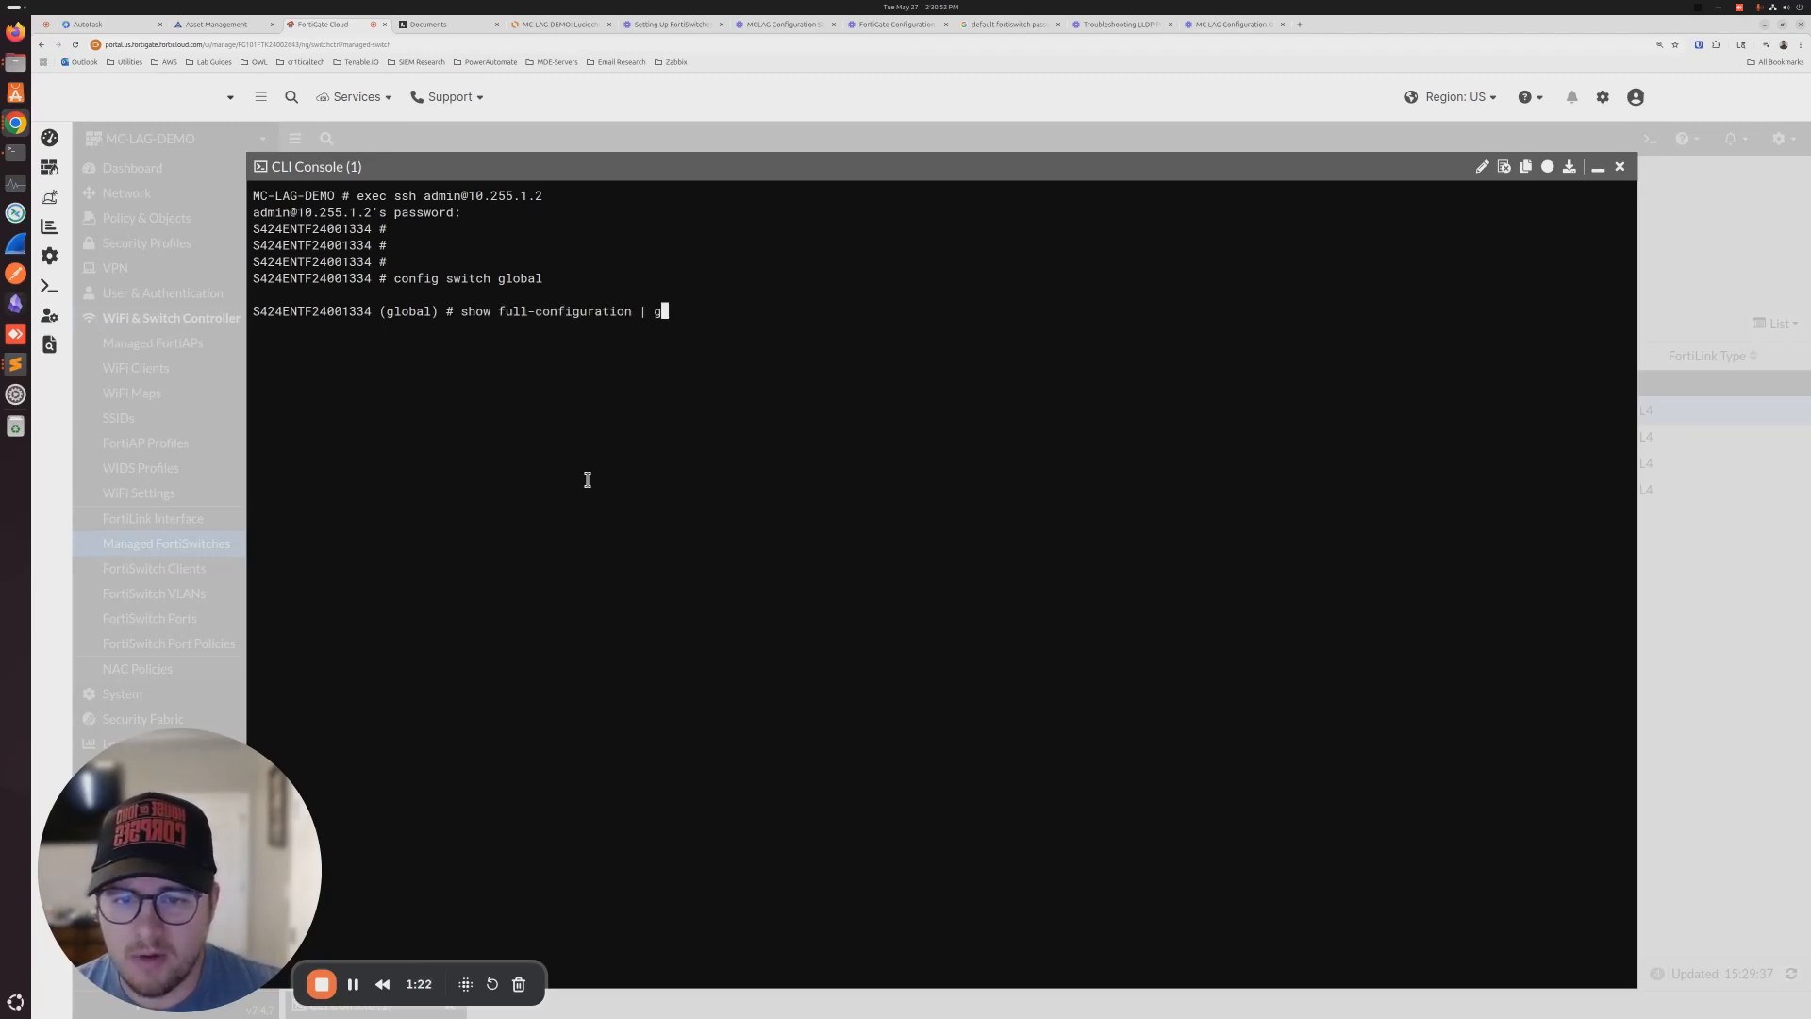
text(rep mclag)
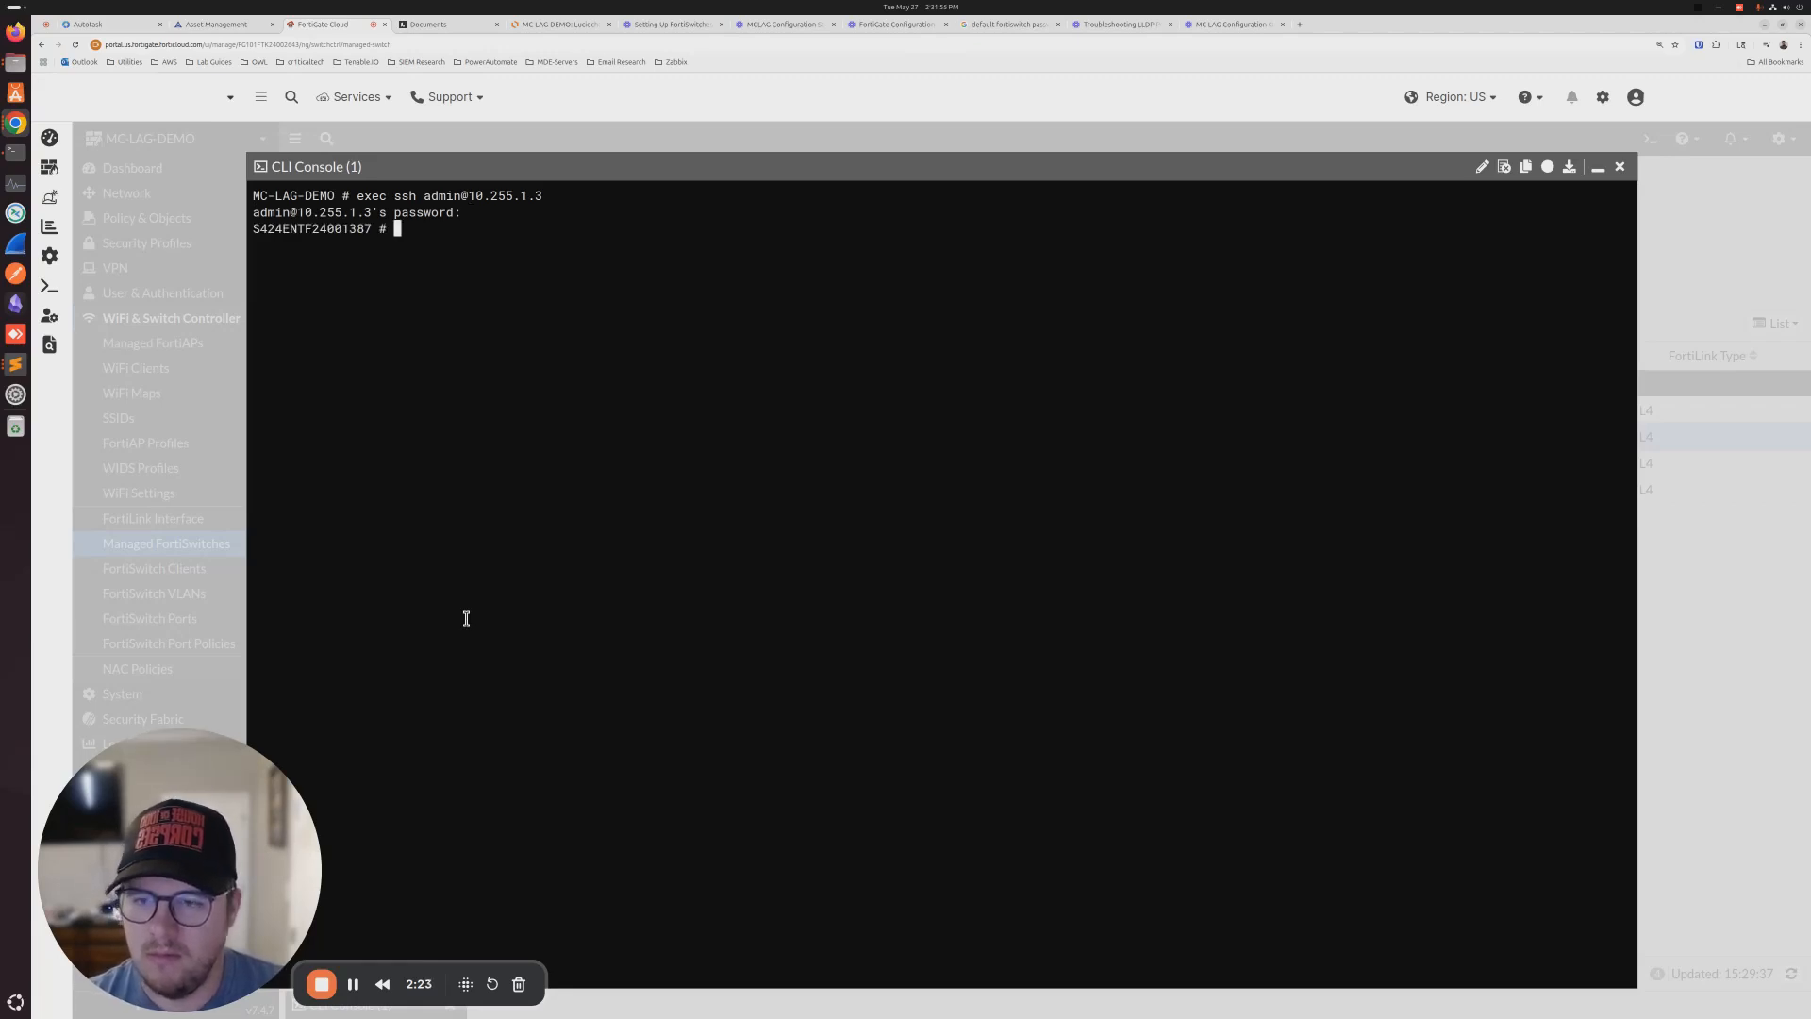
Under config switch global, run show full-configuration | grep mclag confirming mclag-stp-aware enabled.
text(config s)
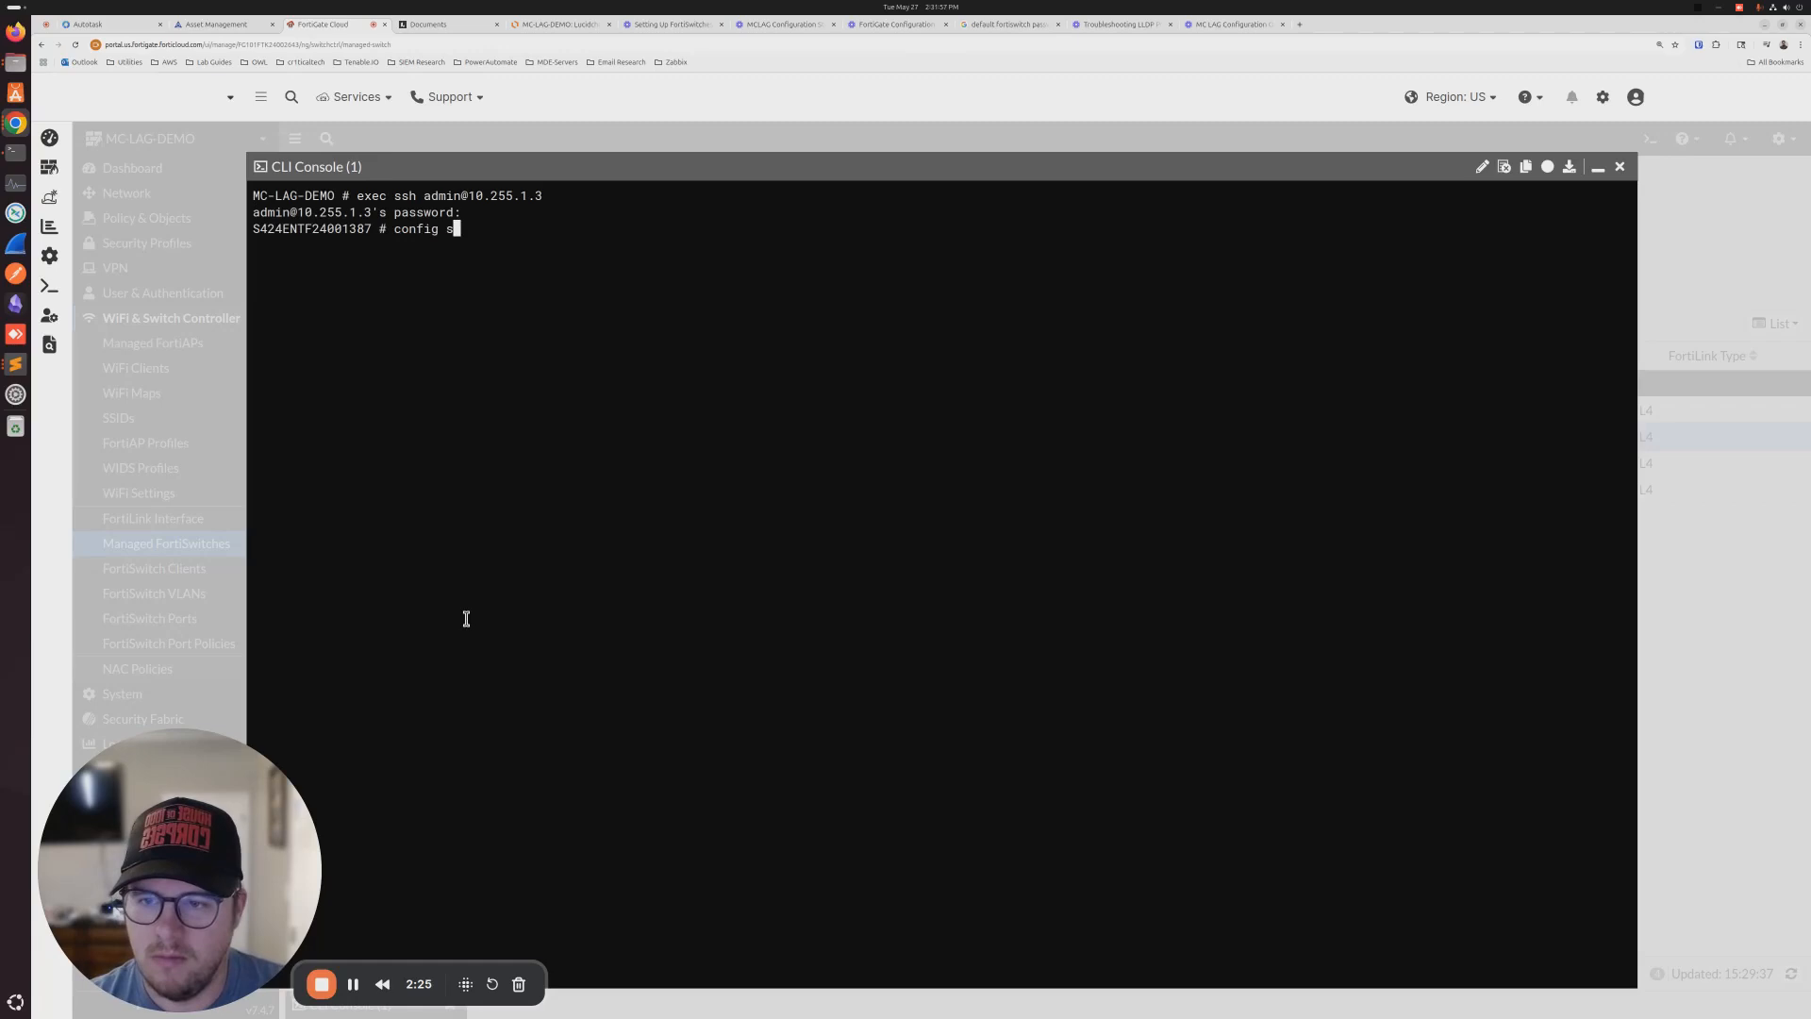
text(witch)
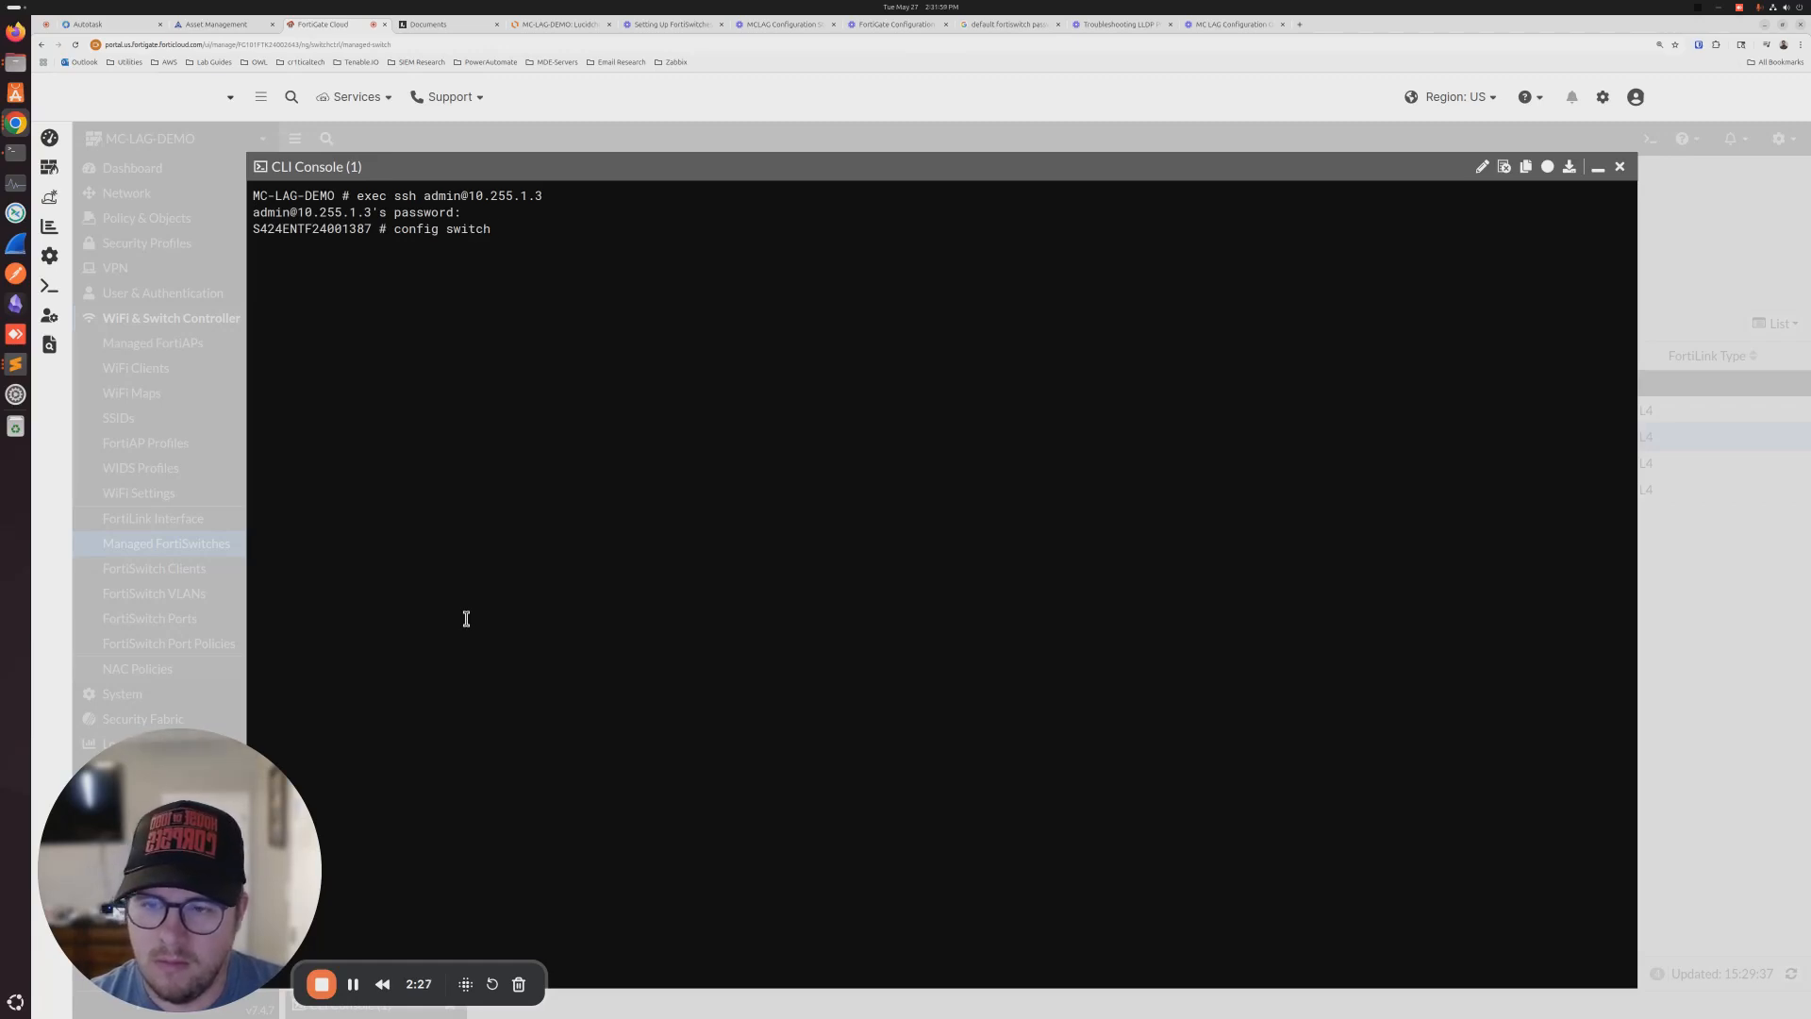
text(global)
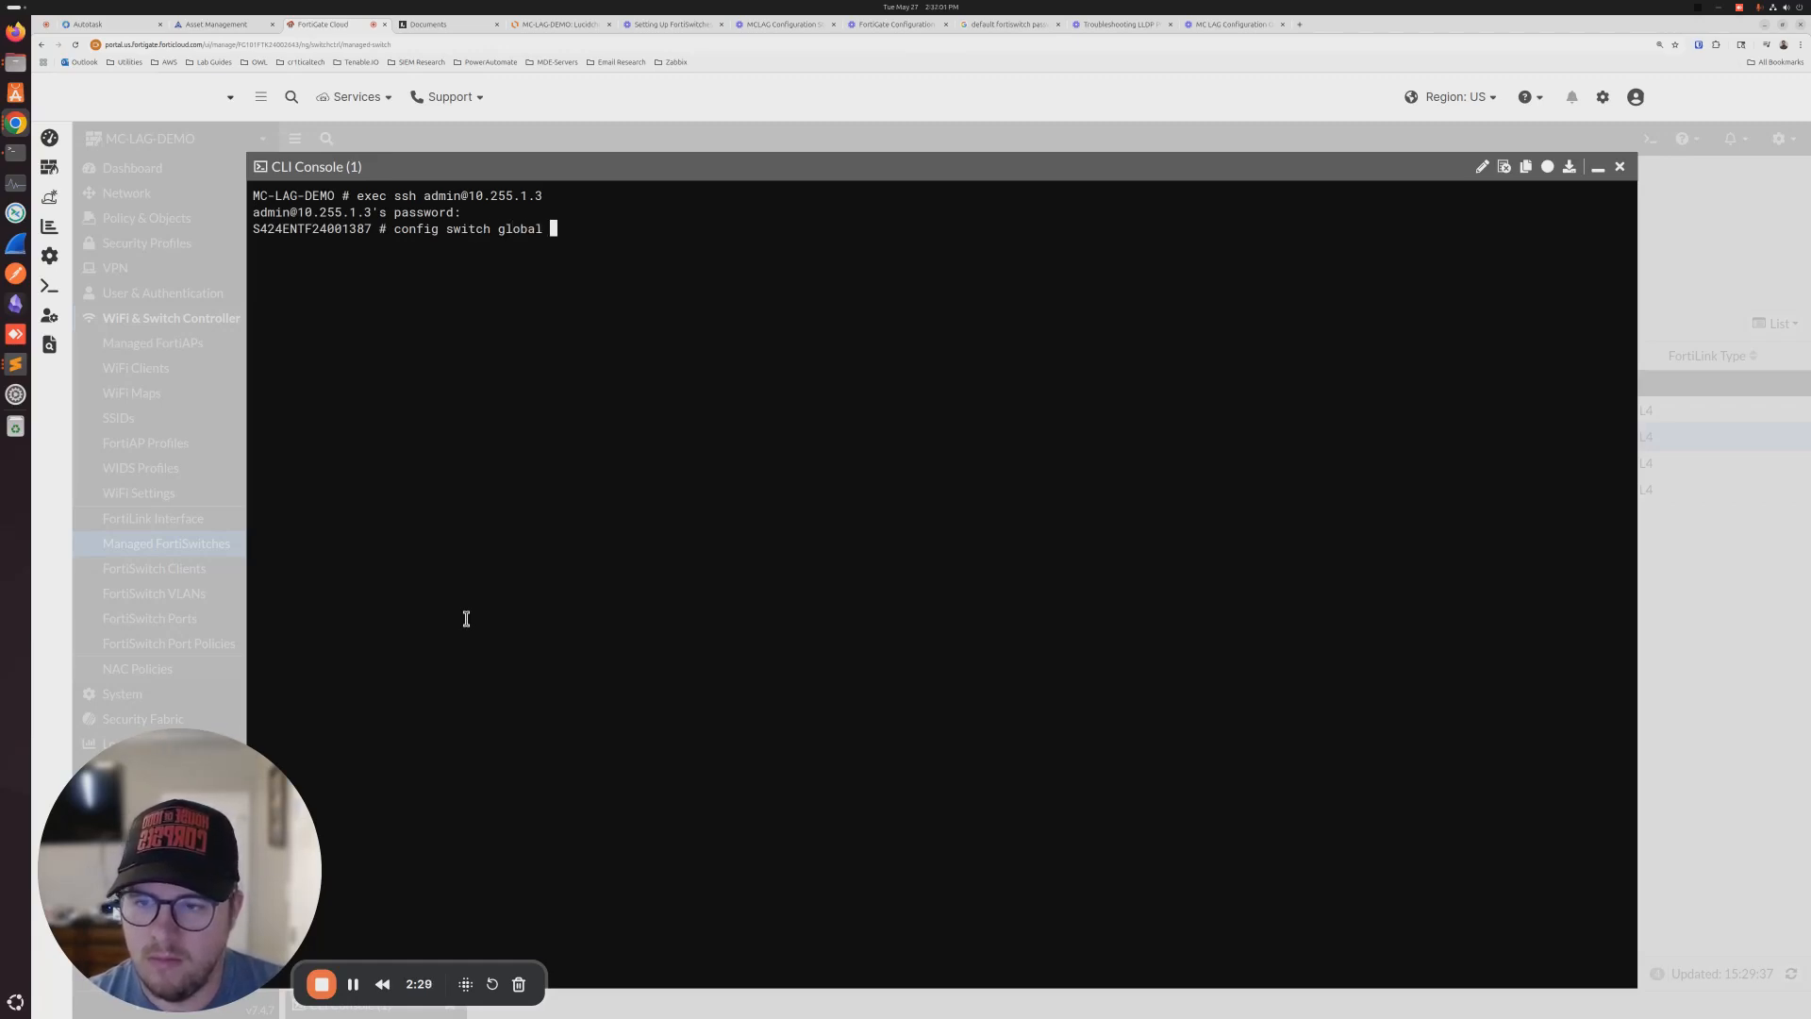
text(show)
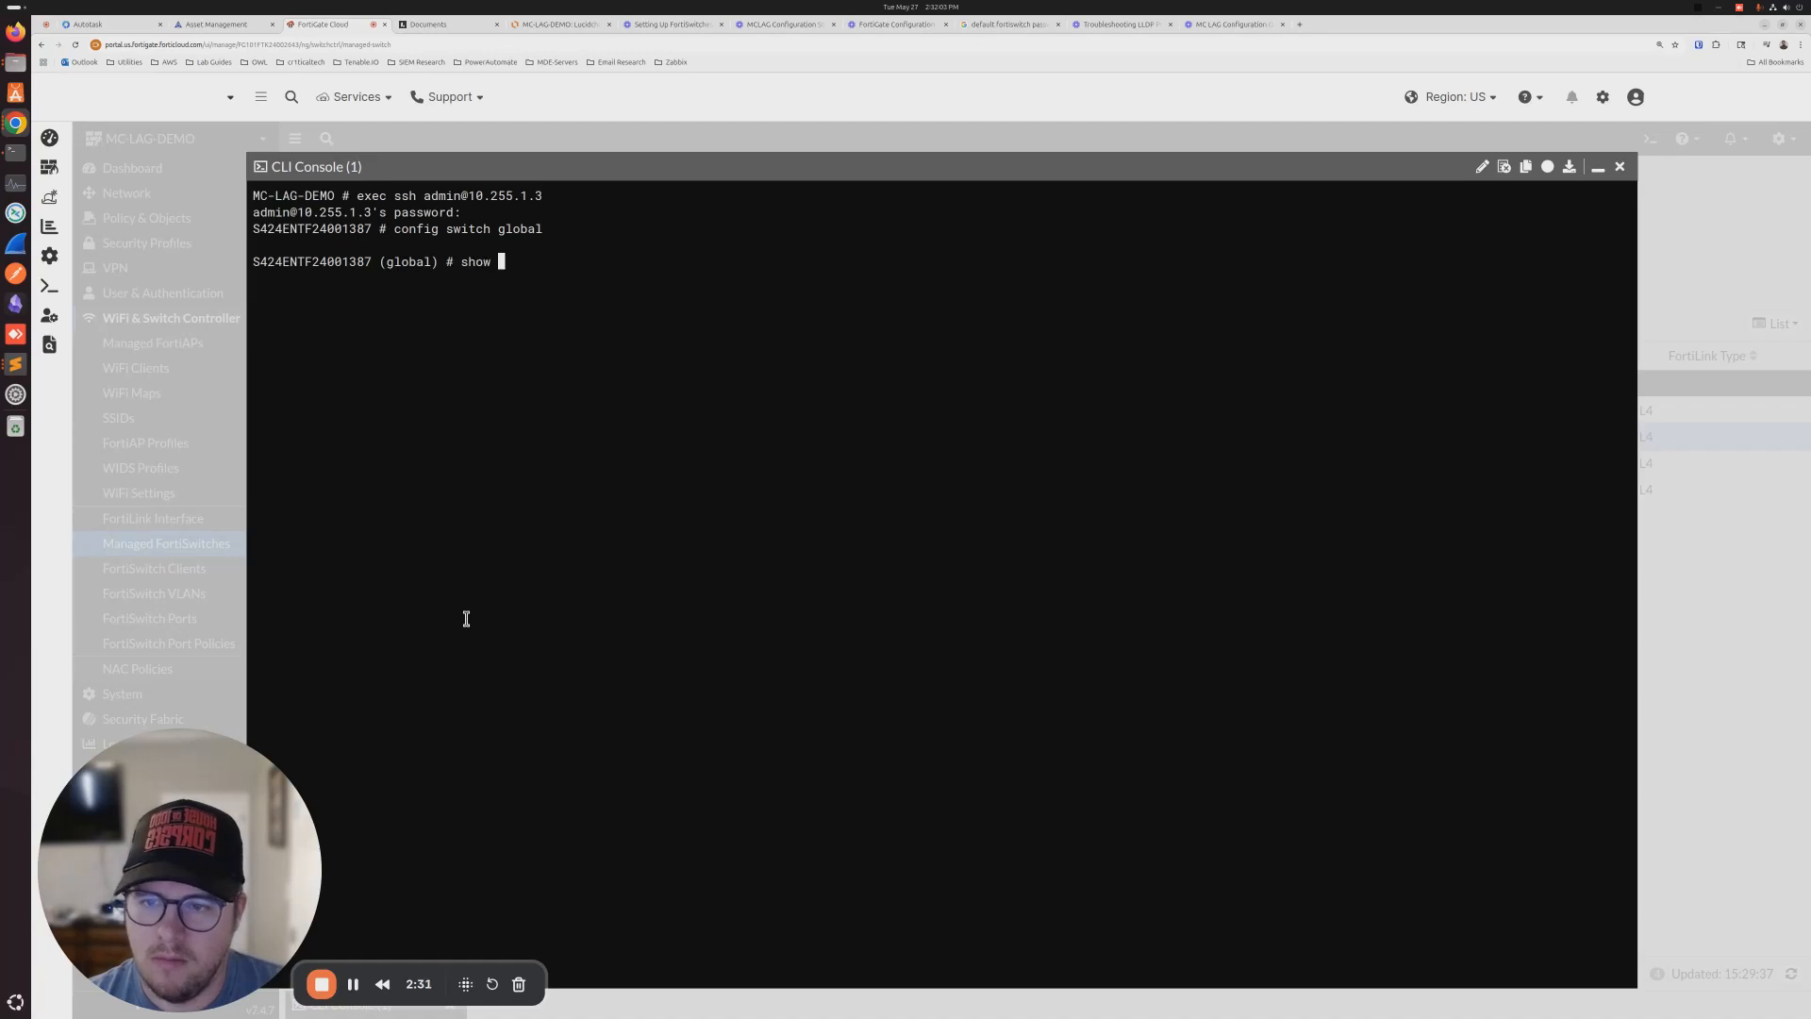
text(full-configuration |)
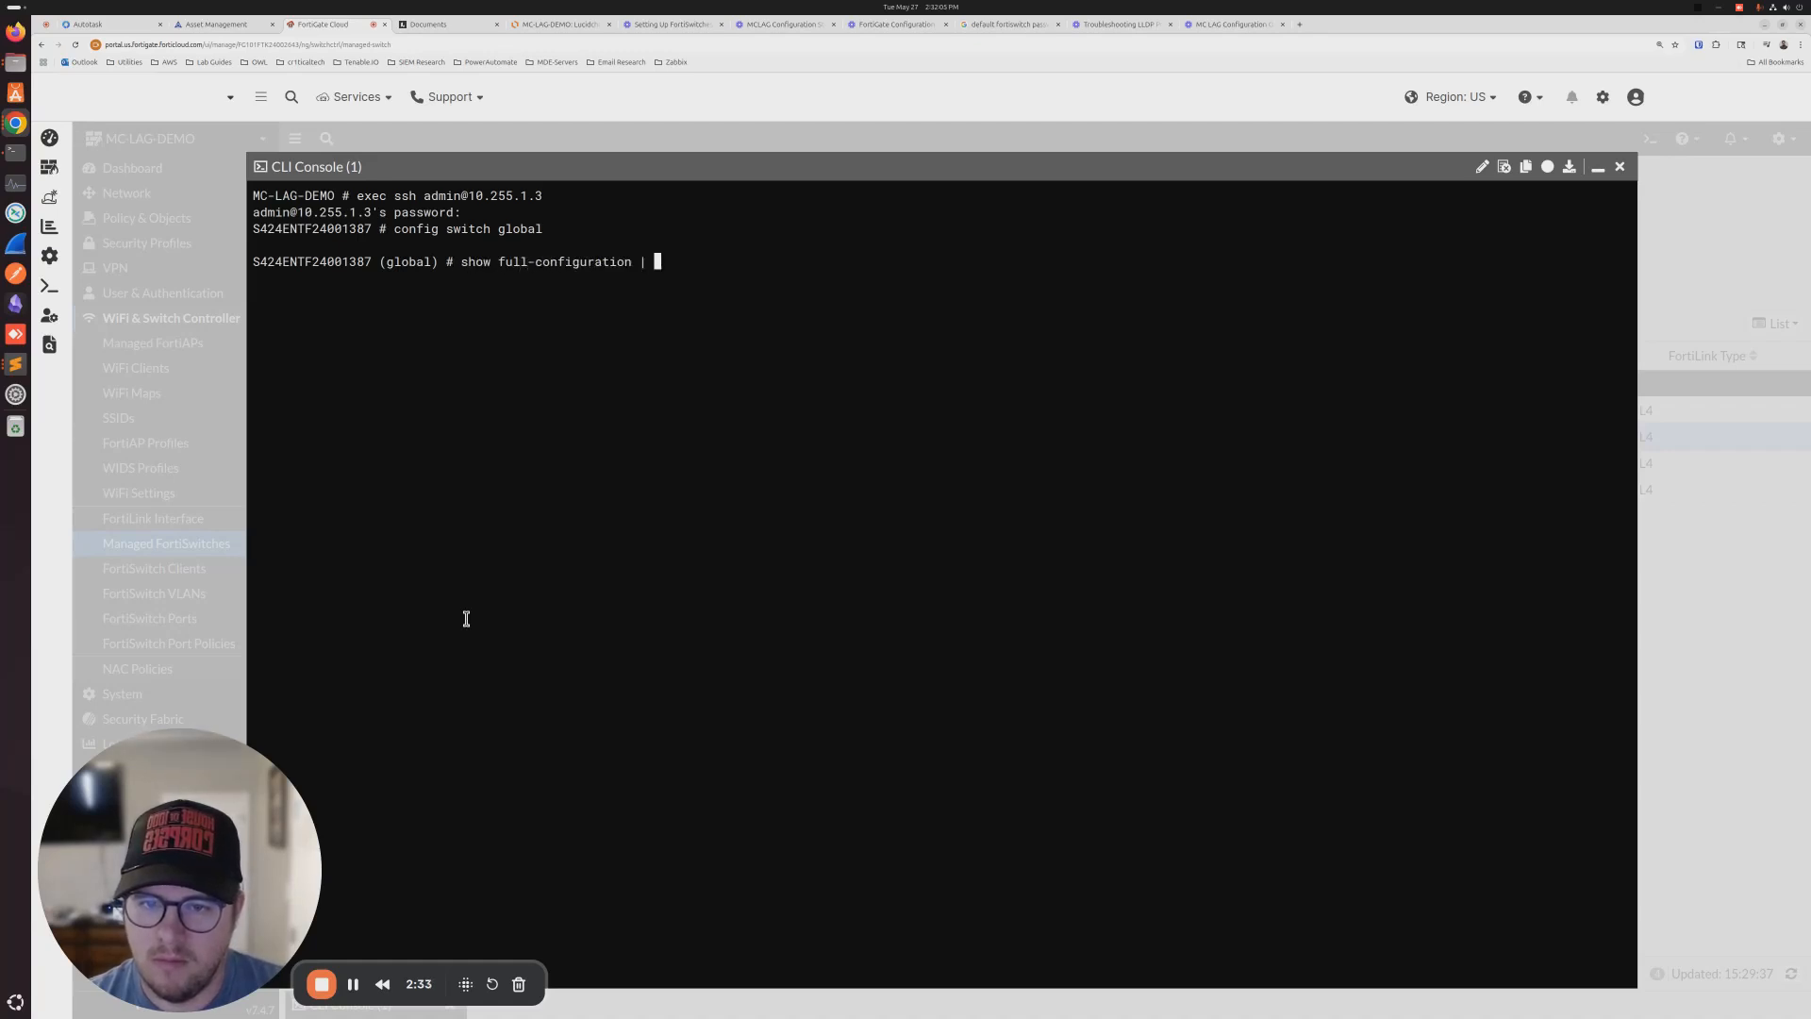
text(grep mclag)
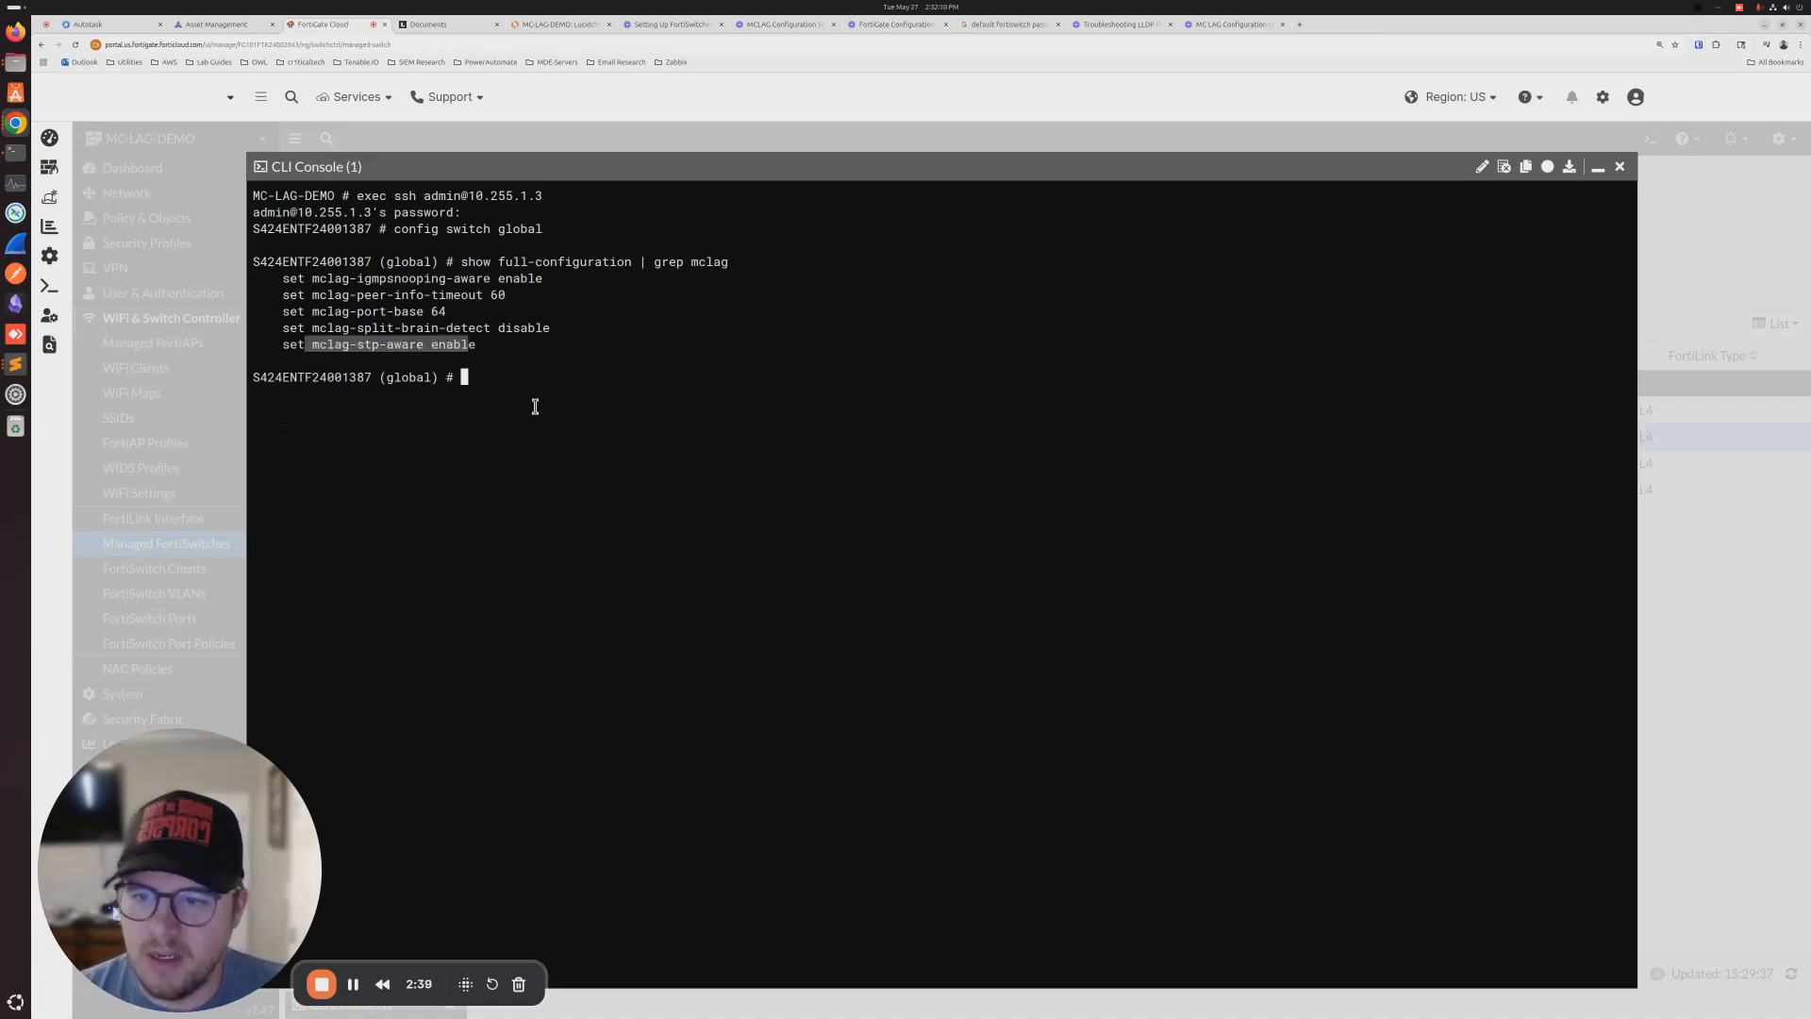
mouse_move(538, 434)
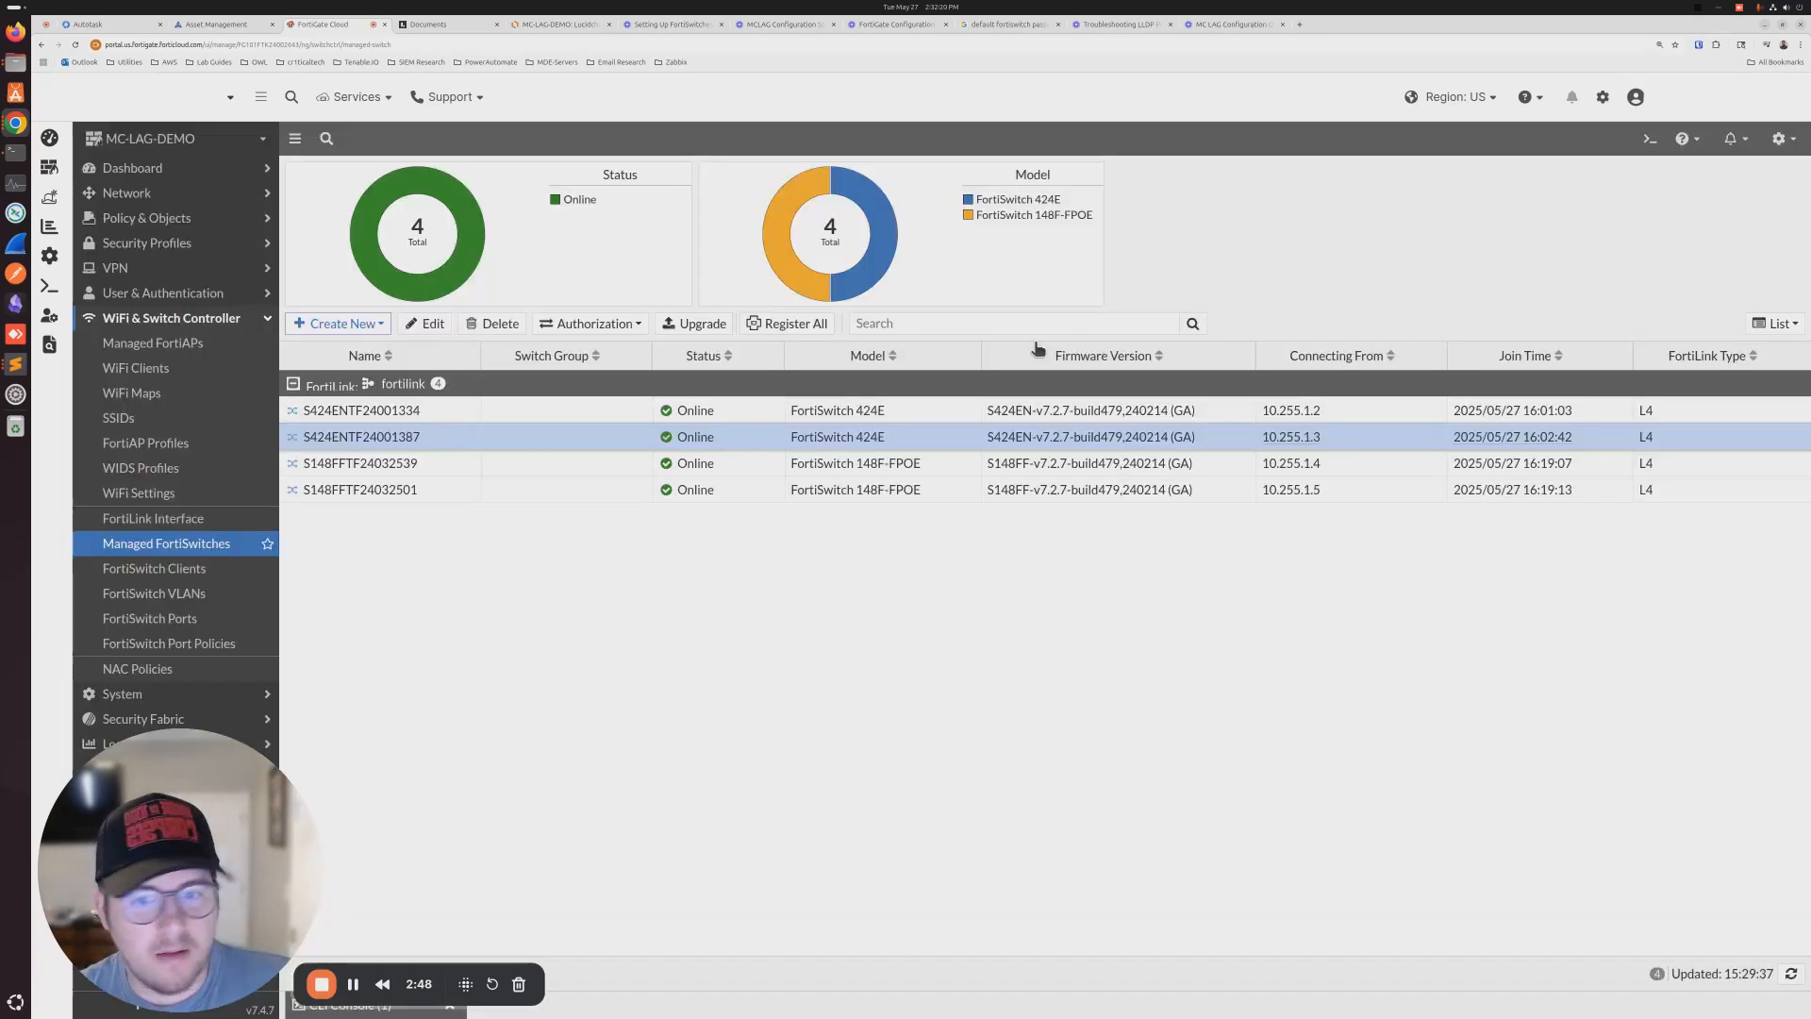
mouse_move(436, 526)
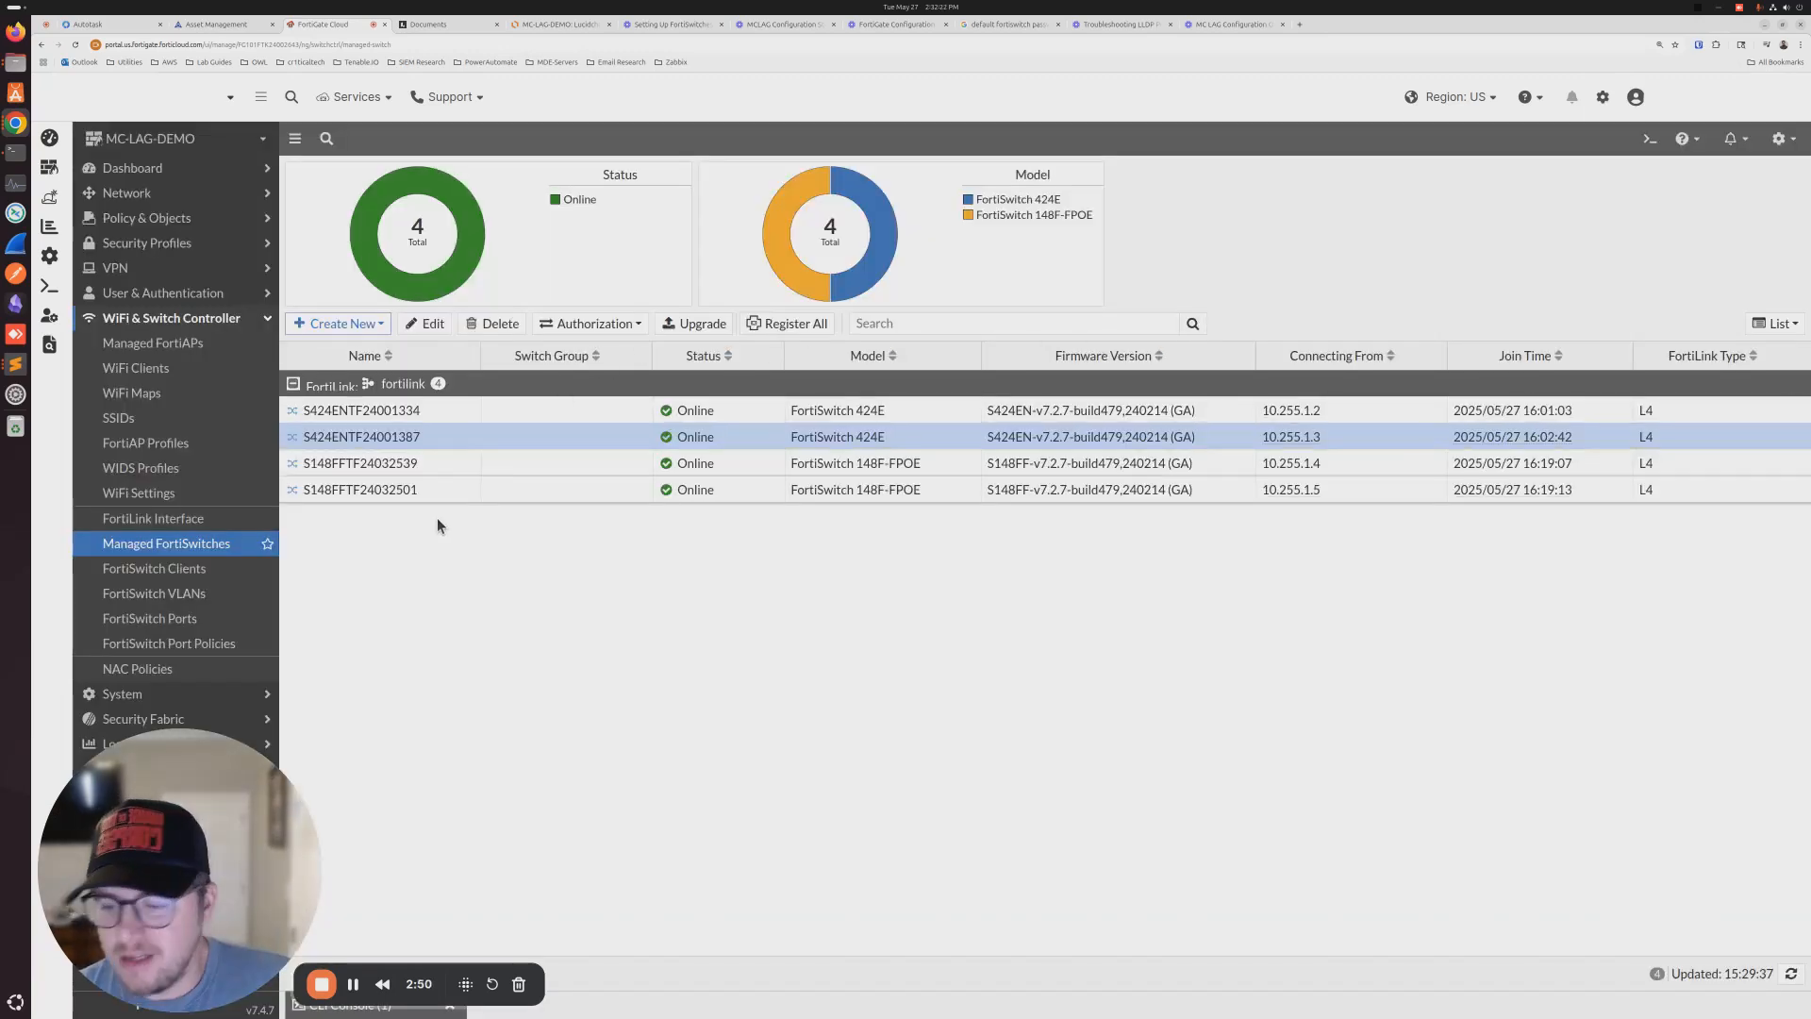